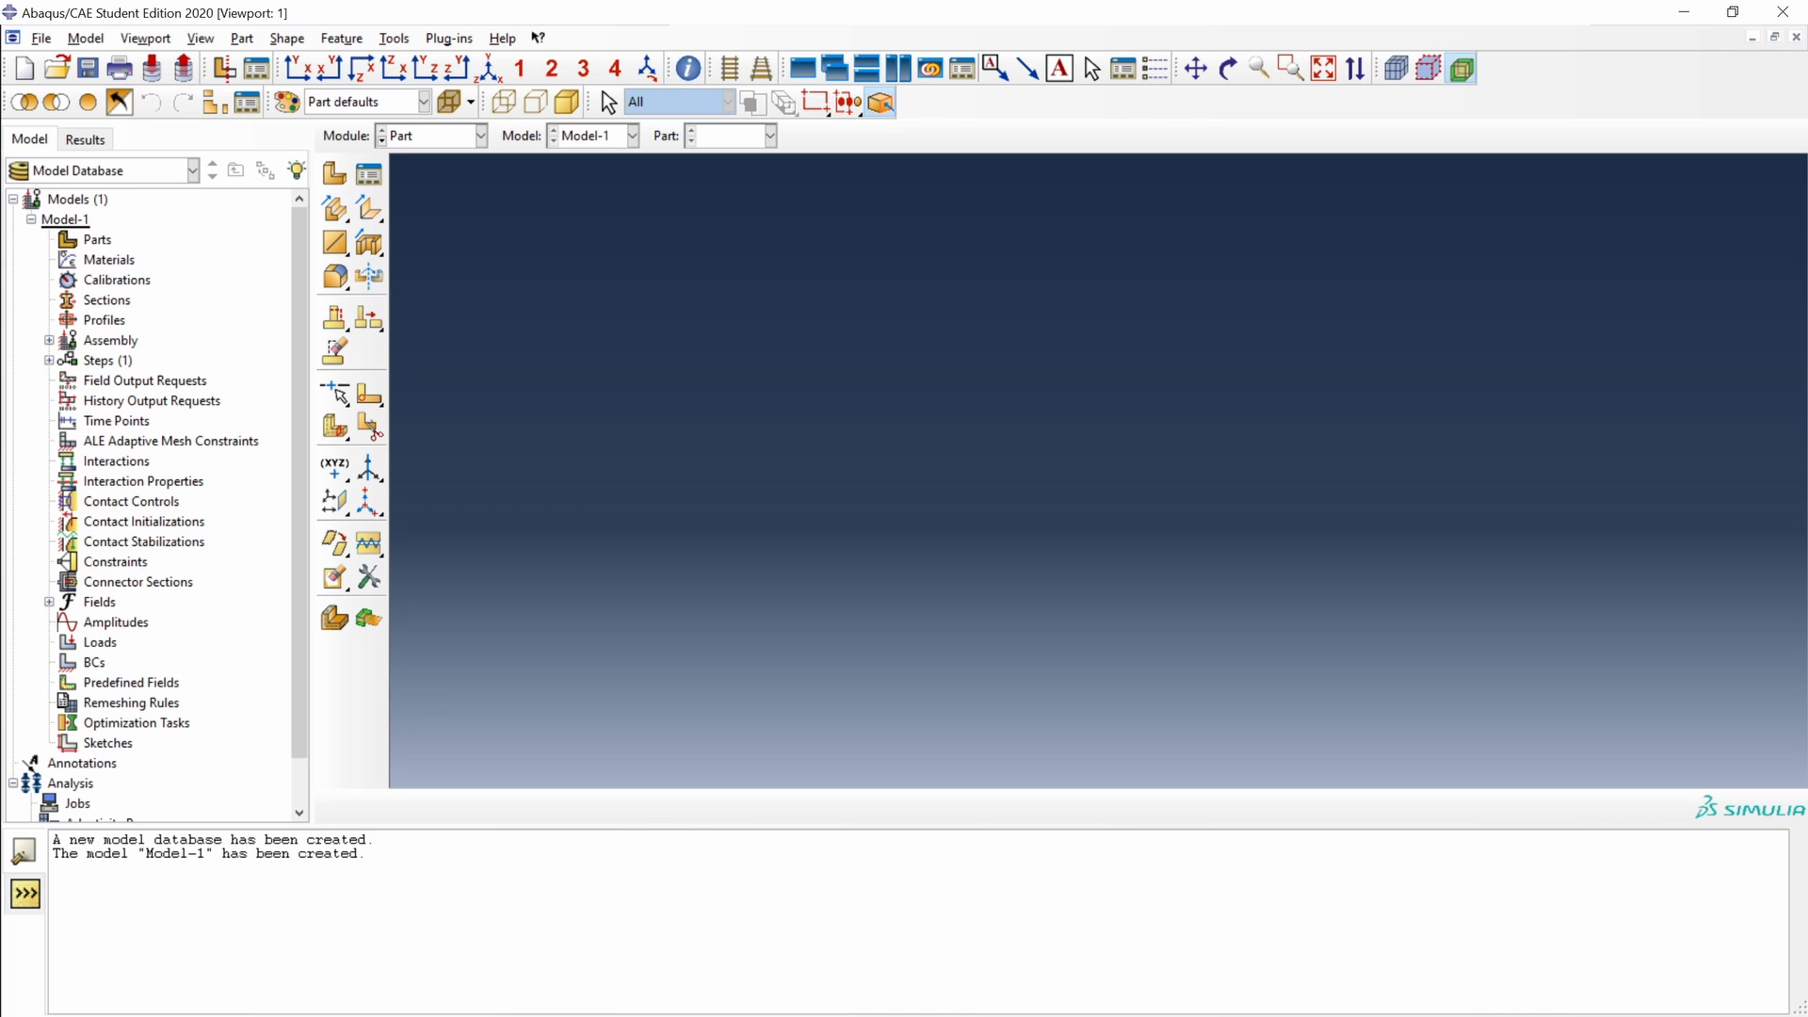
mouse_move(688, 394)
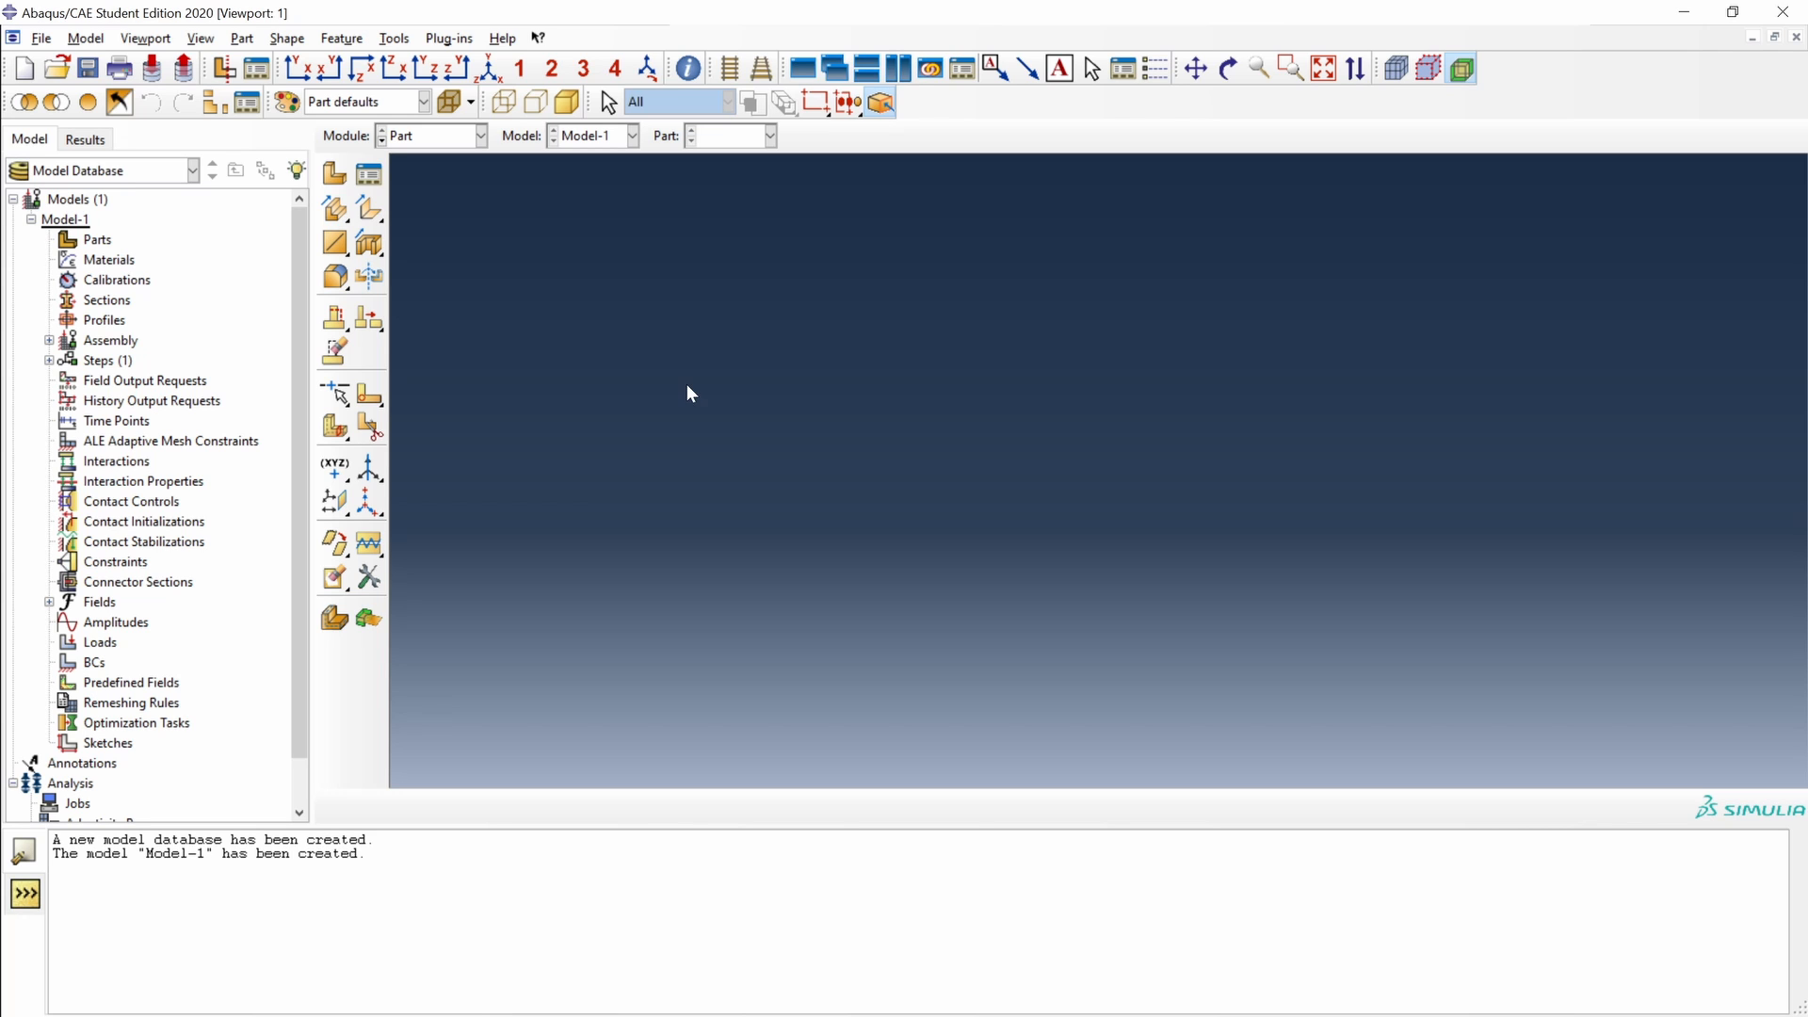
- Run the mysketch_spiral2.py script and select the new Sketch-Spirals entry under Sketches
left_click(40, 38)
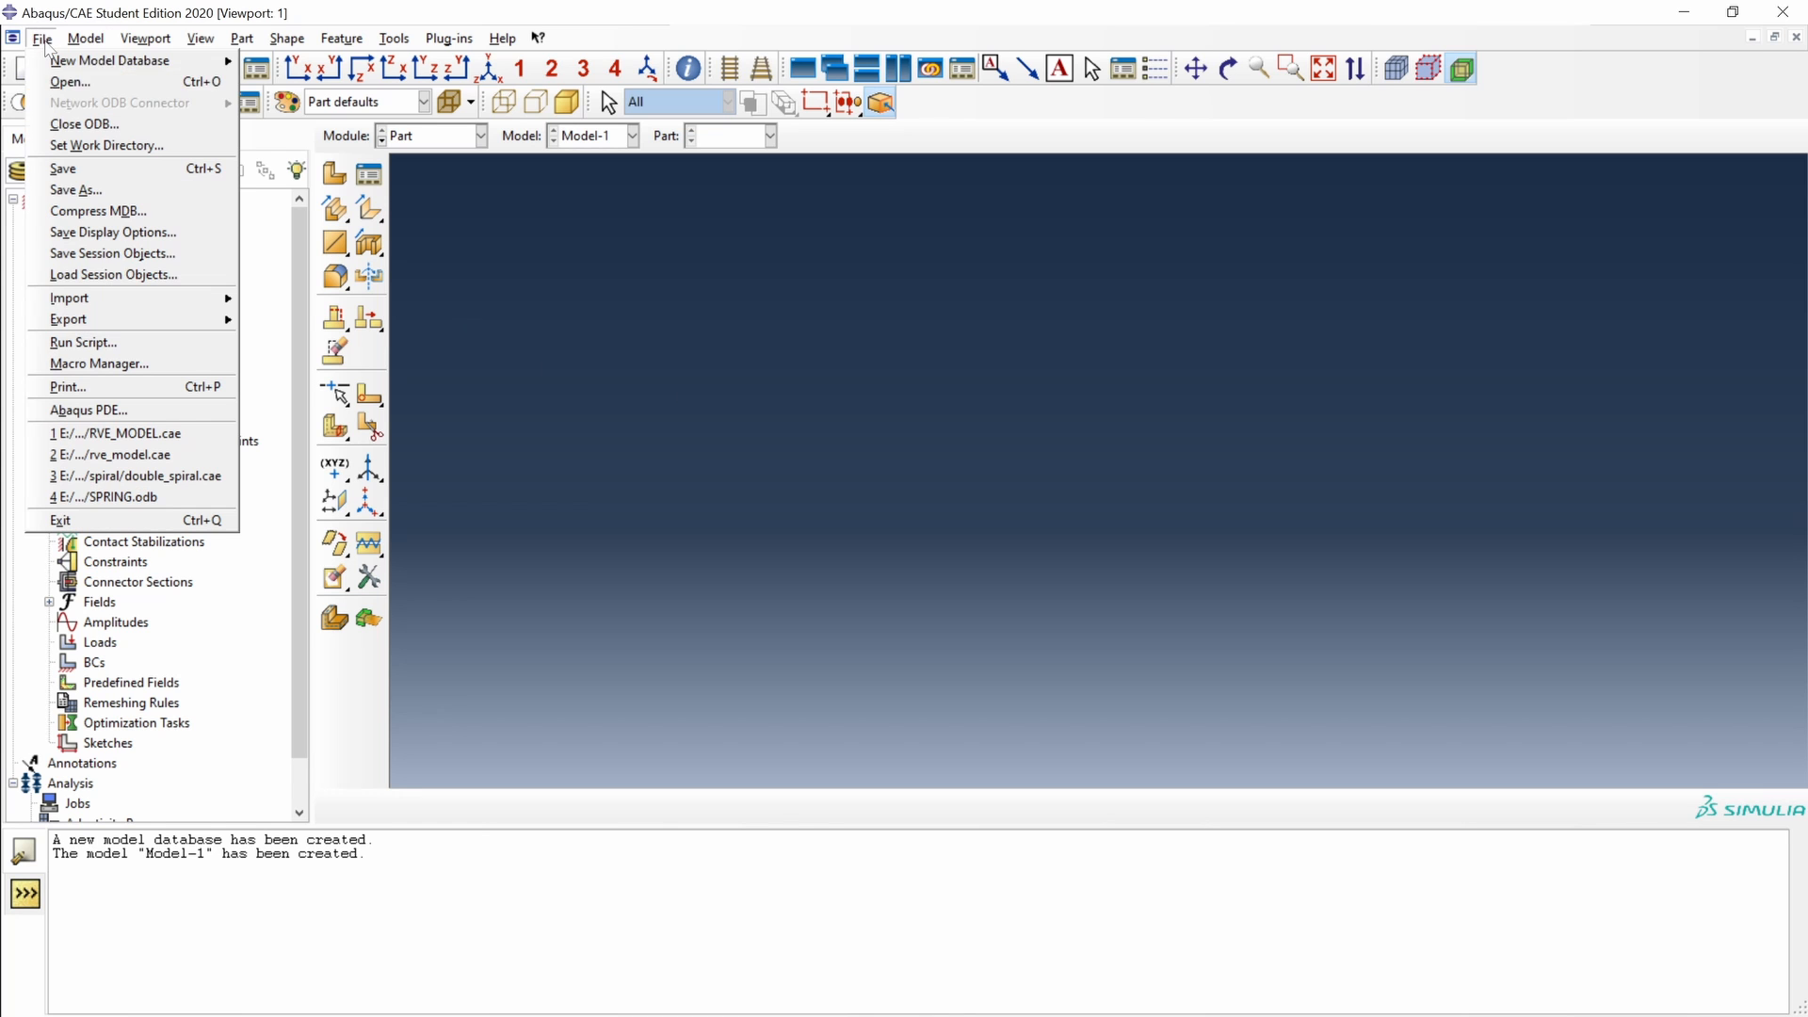
left_click(83, 343)
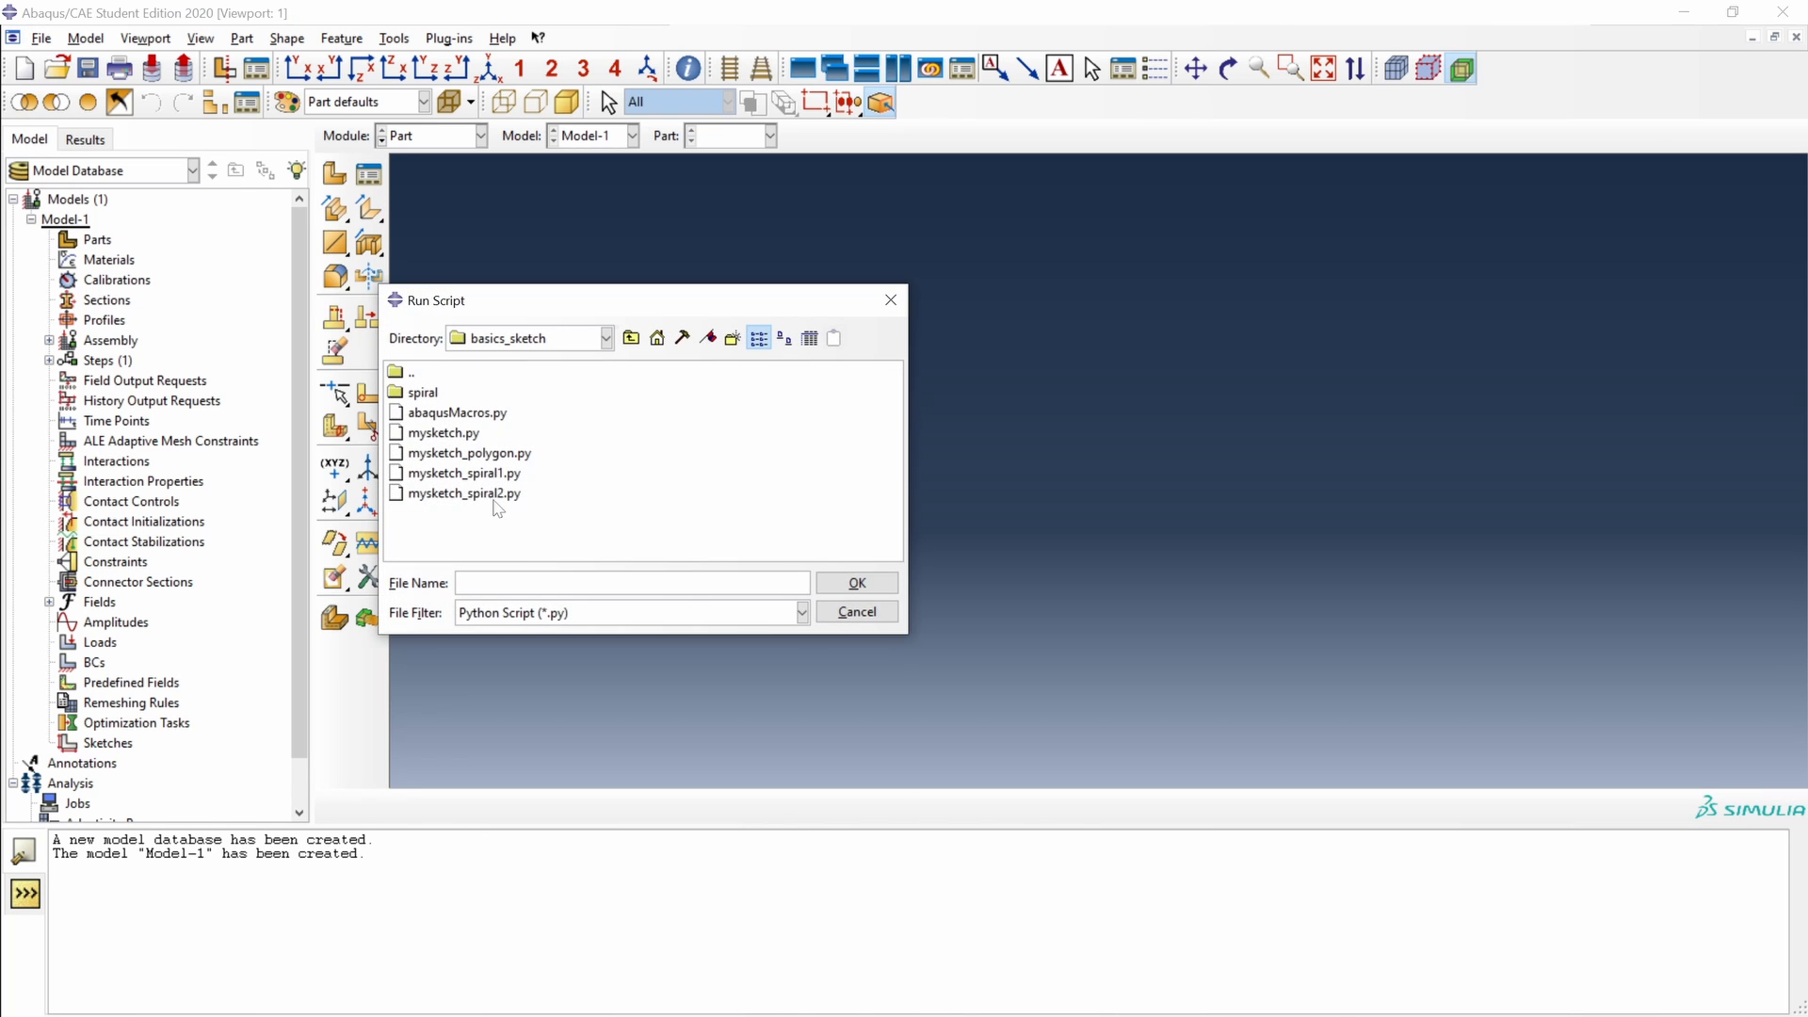
left_click(464, 492)
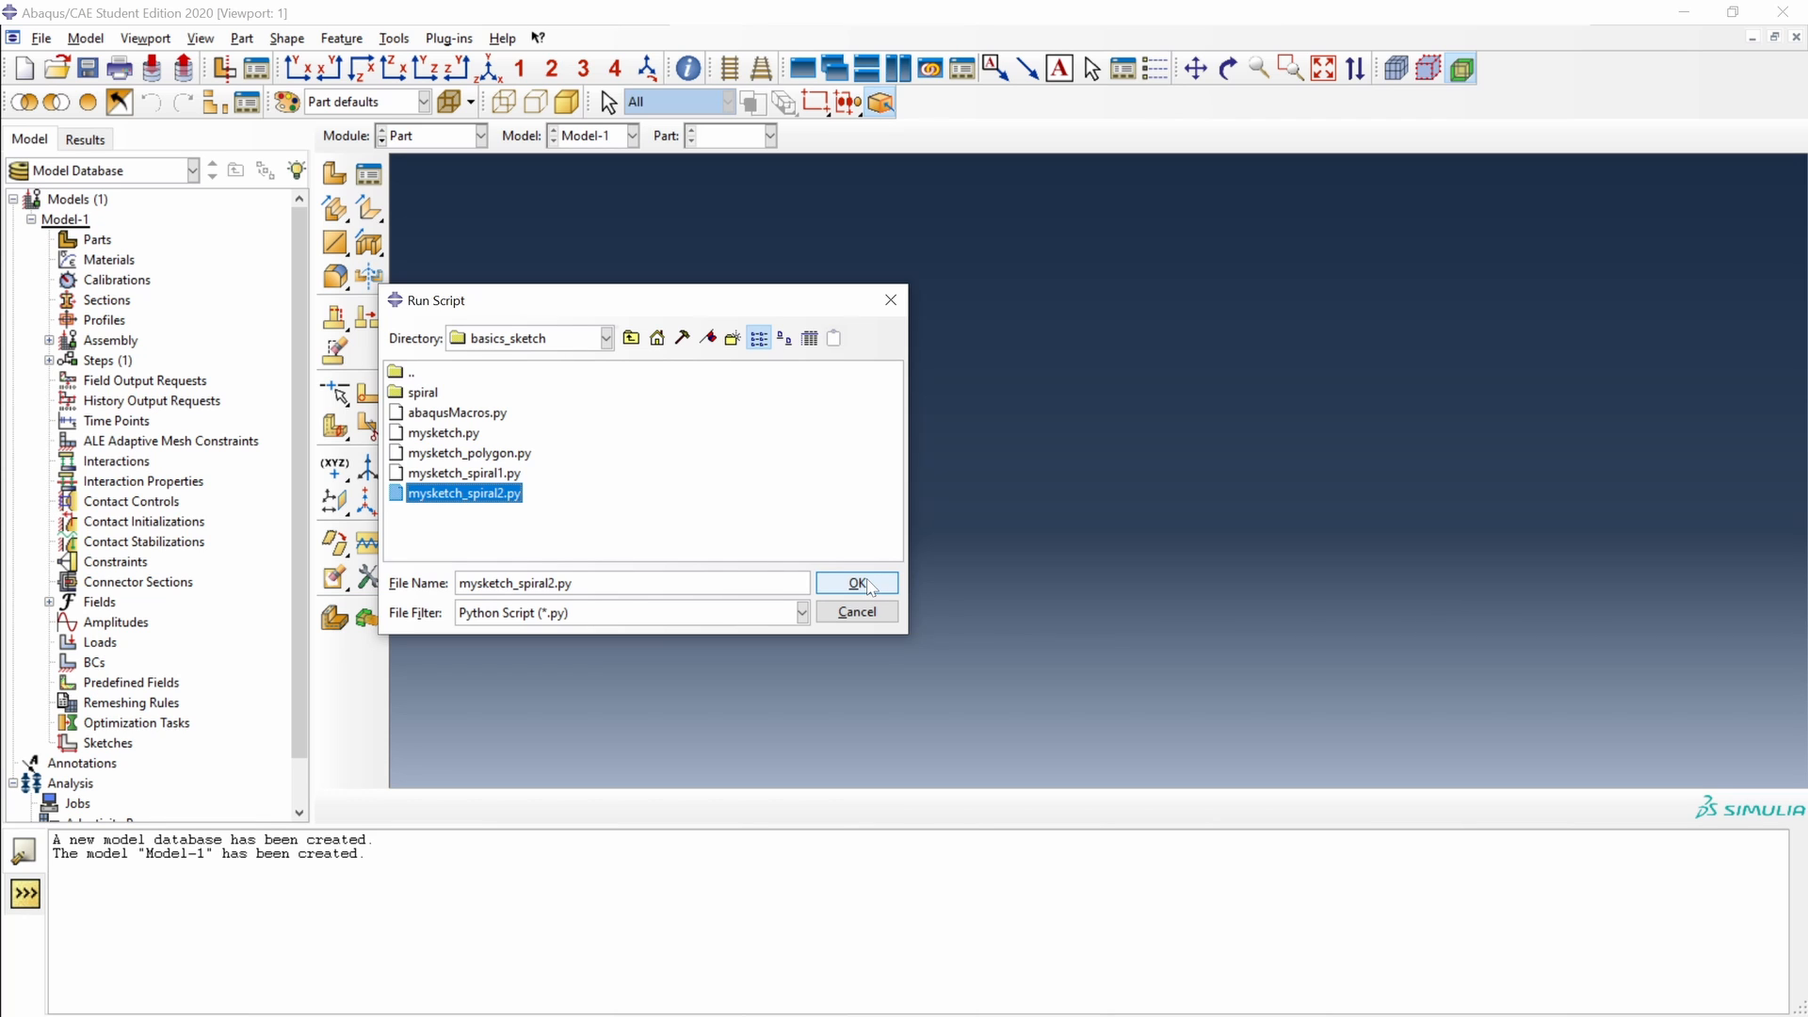
left_click(856, 581)
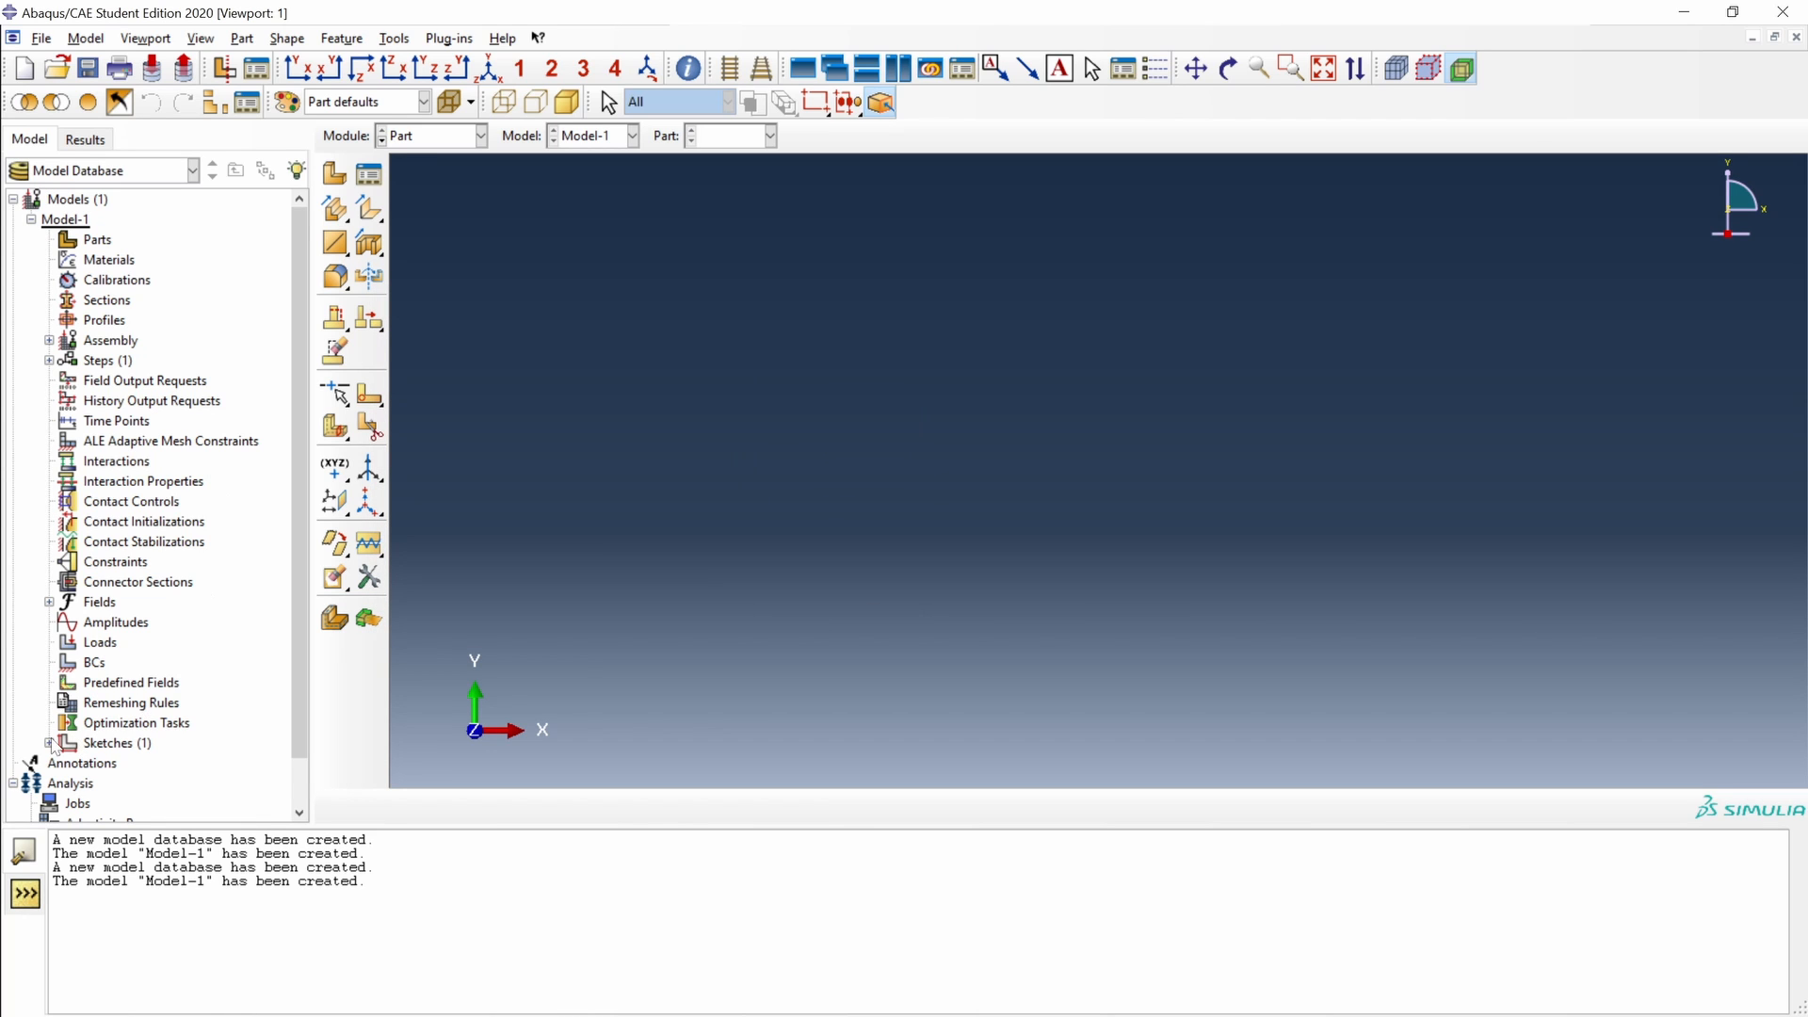
left_click(51, 743)
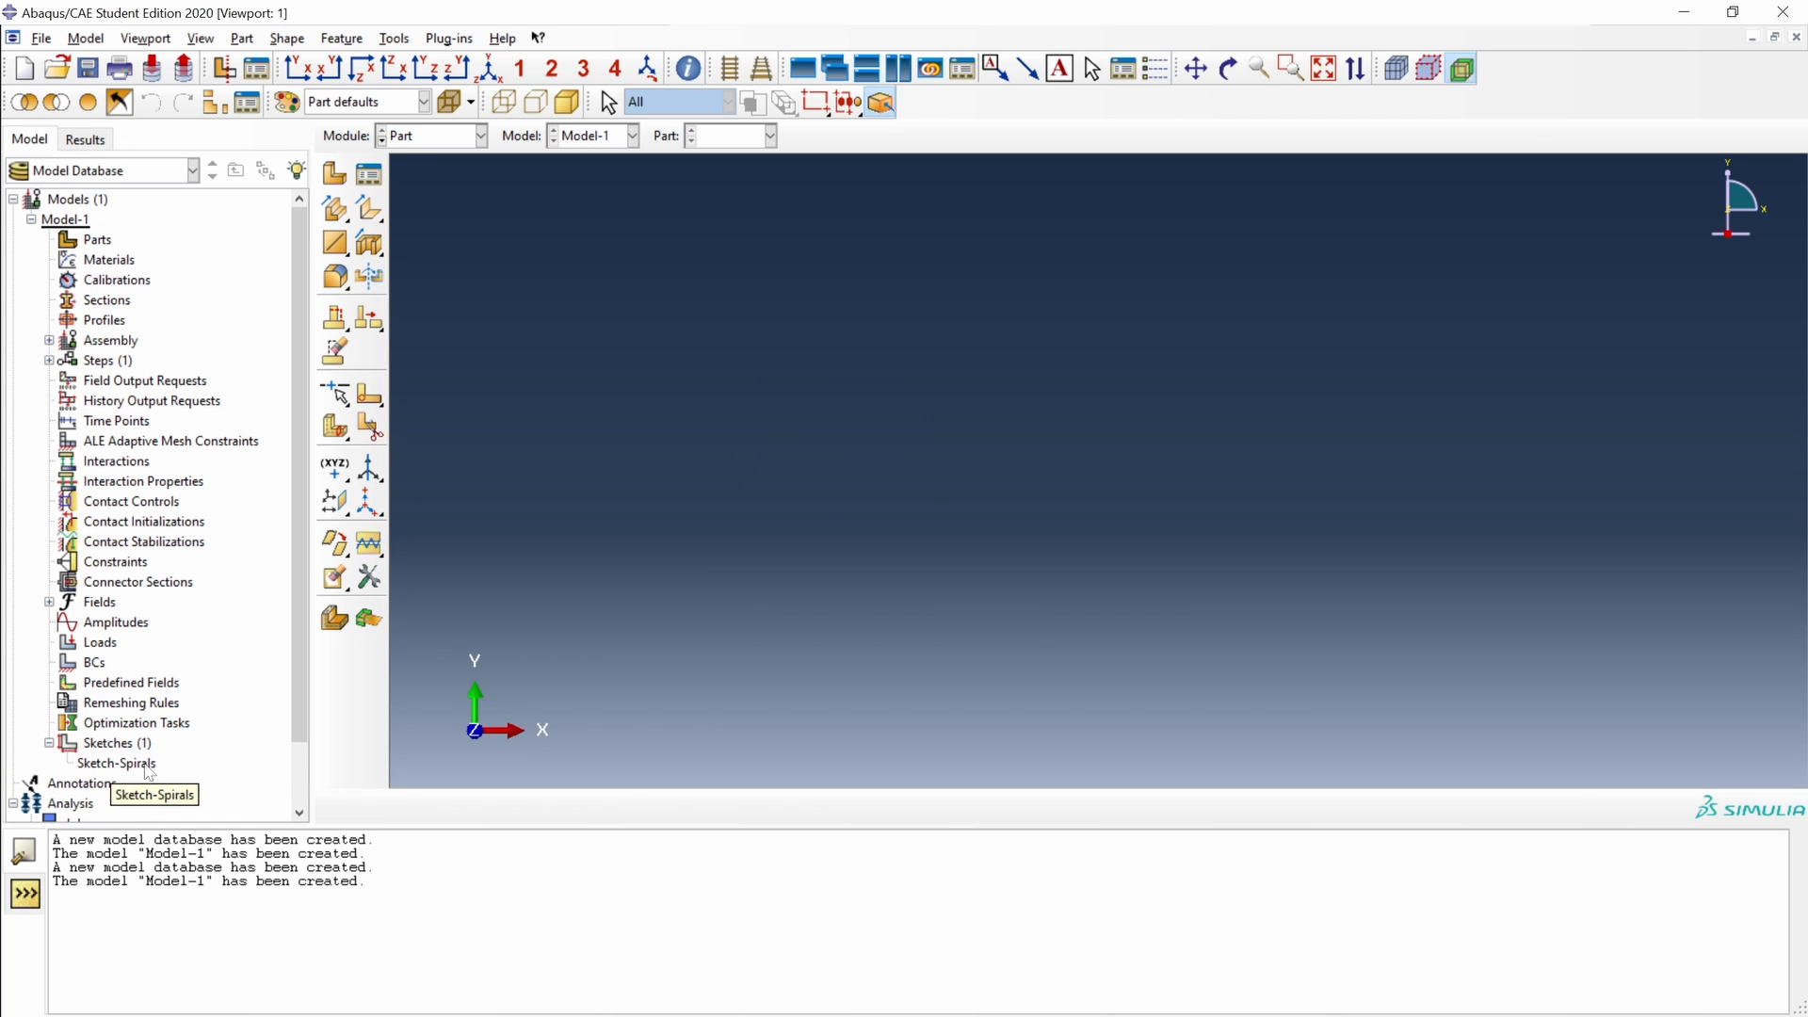
left_click(114, 762)
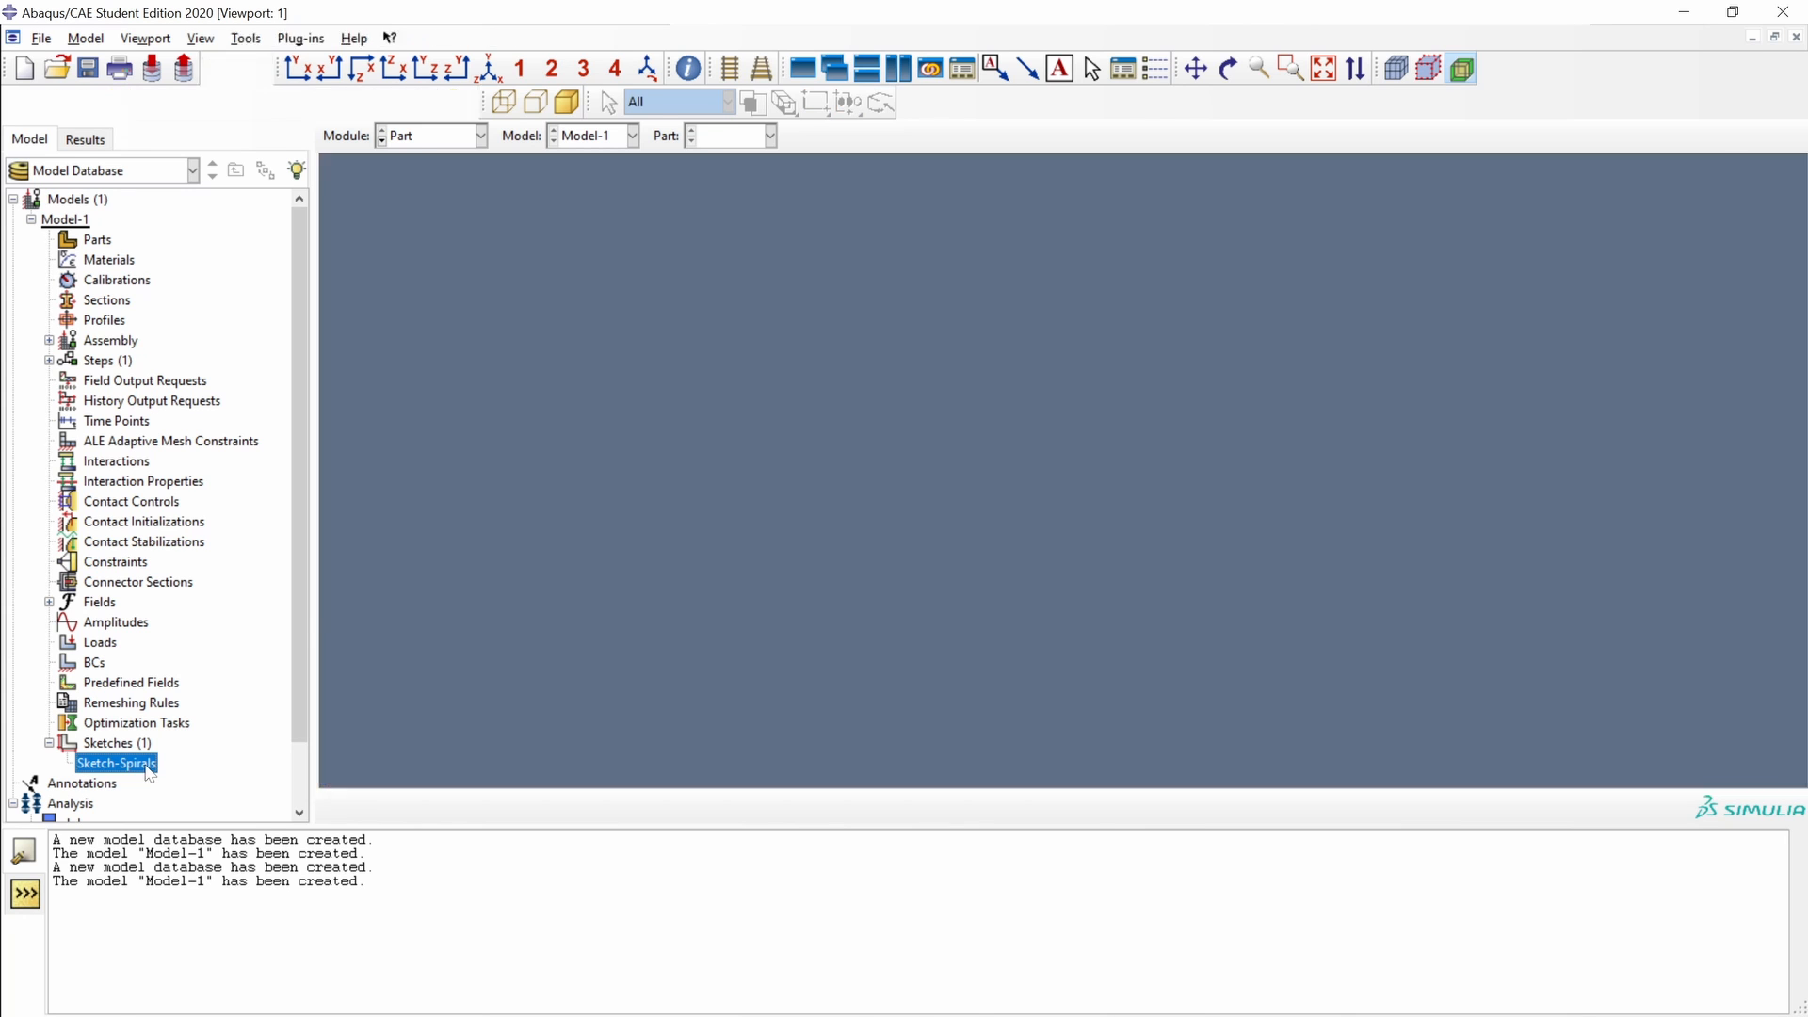
- Open Sketch-Spirals in the Sketch module, showing its S-shaped pair of connected spirals
double_click(115, 763)
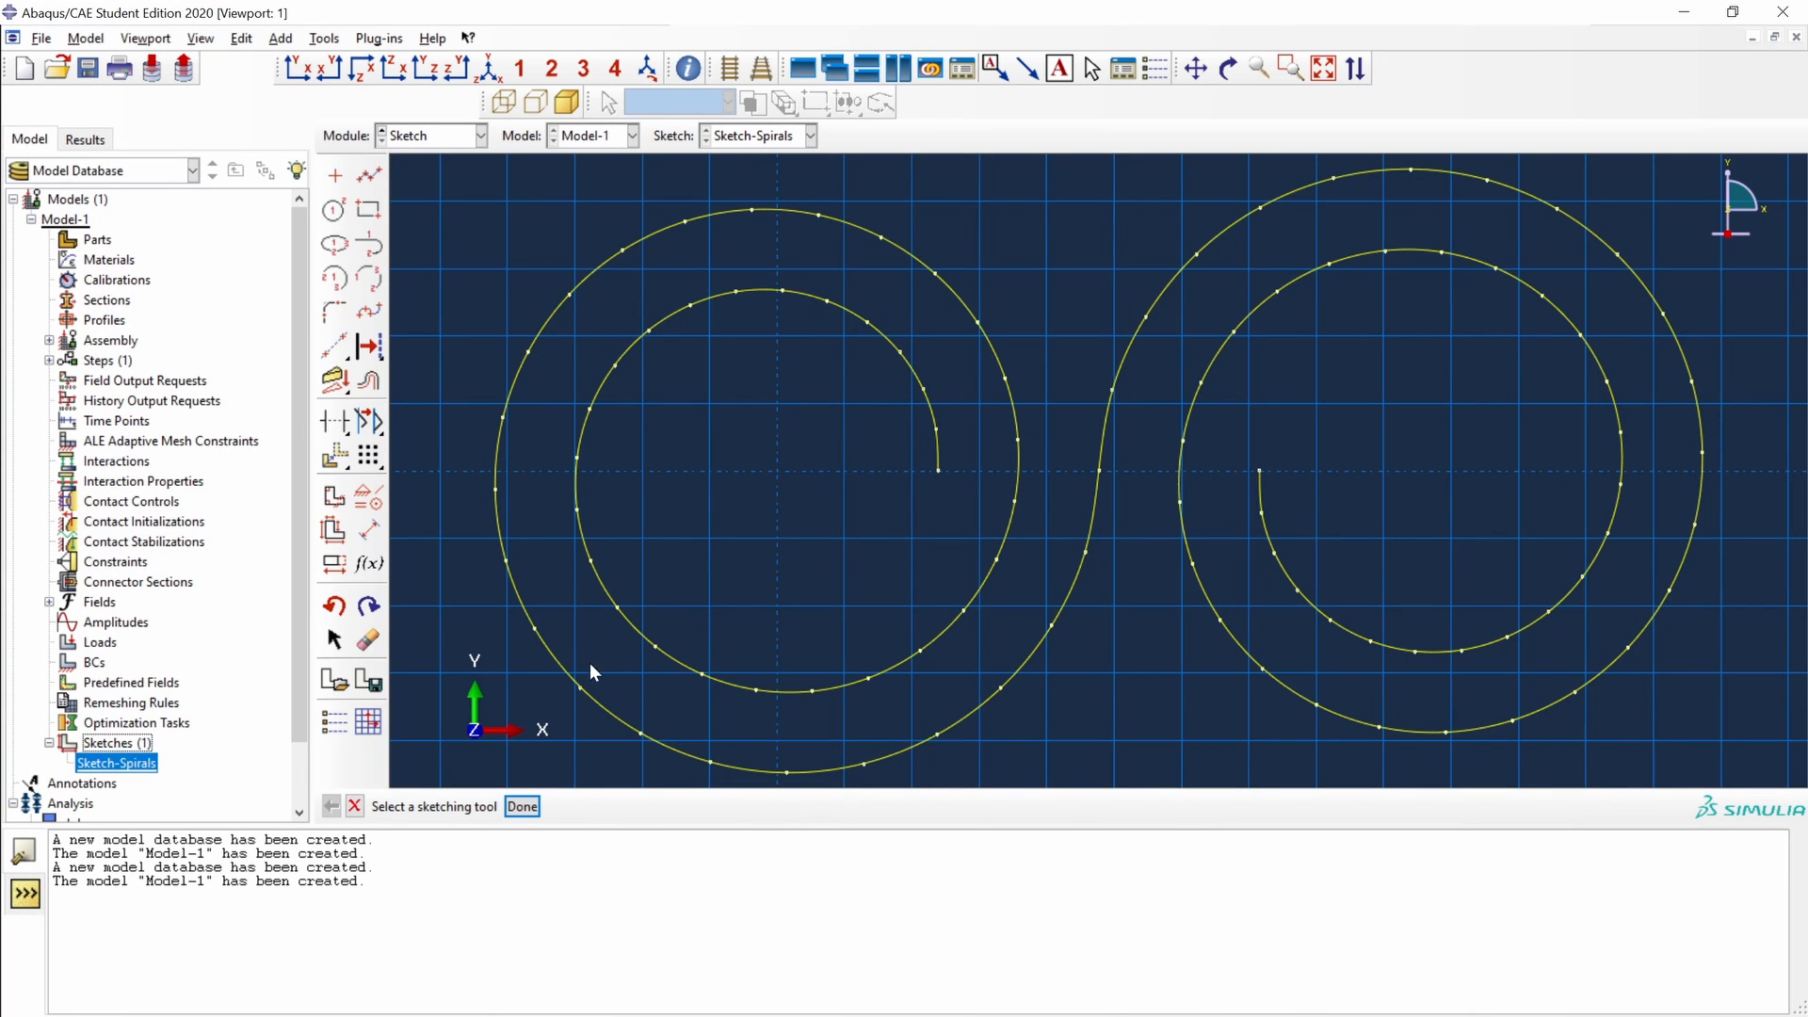
mouse_move(1029, 492)
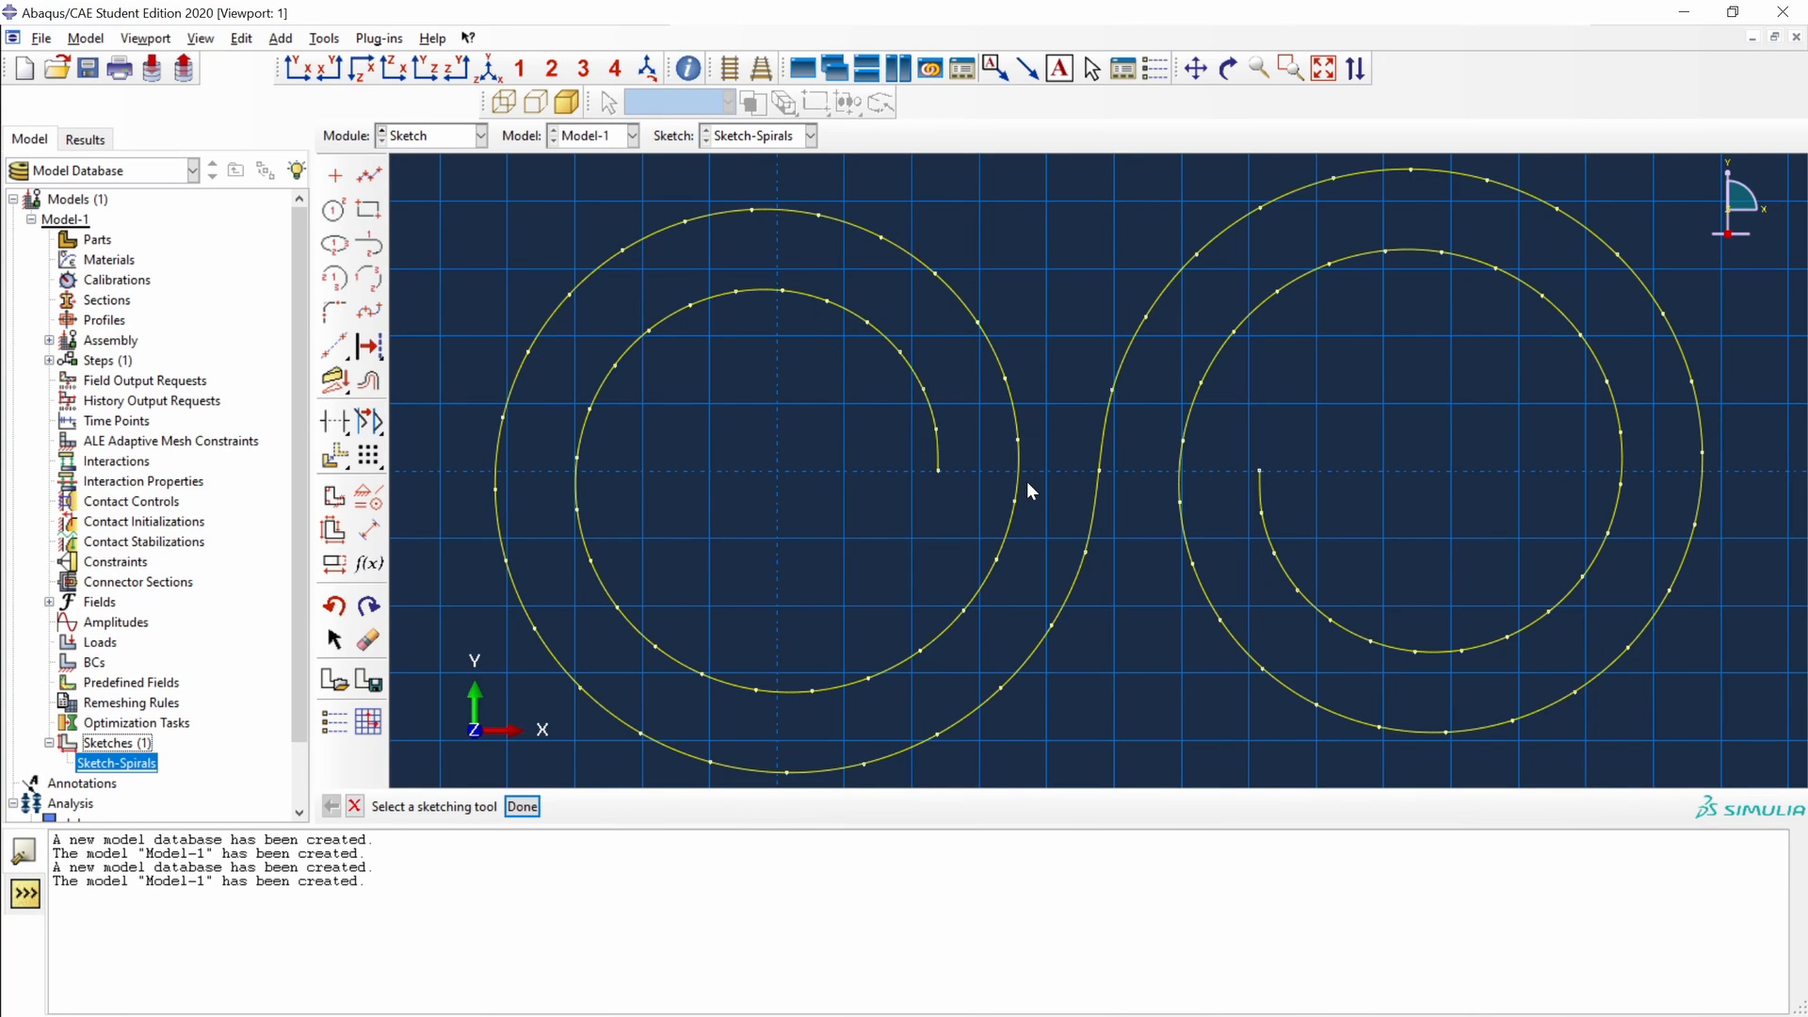
mouse_move(491, 391)
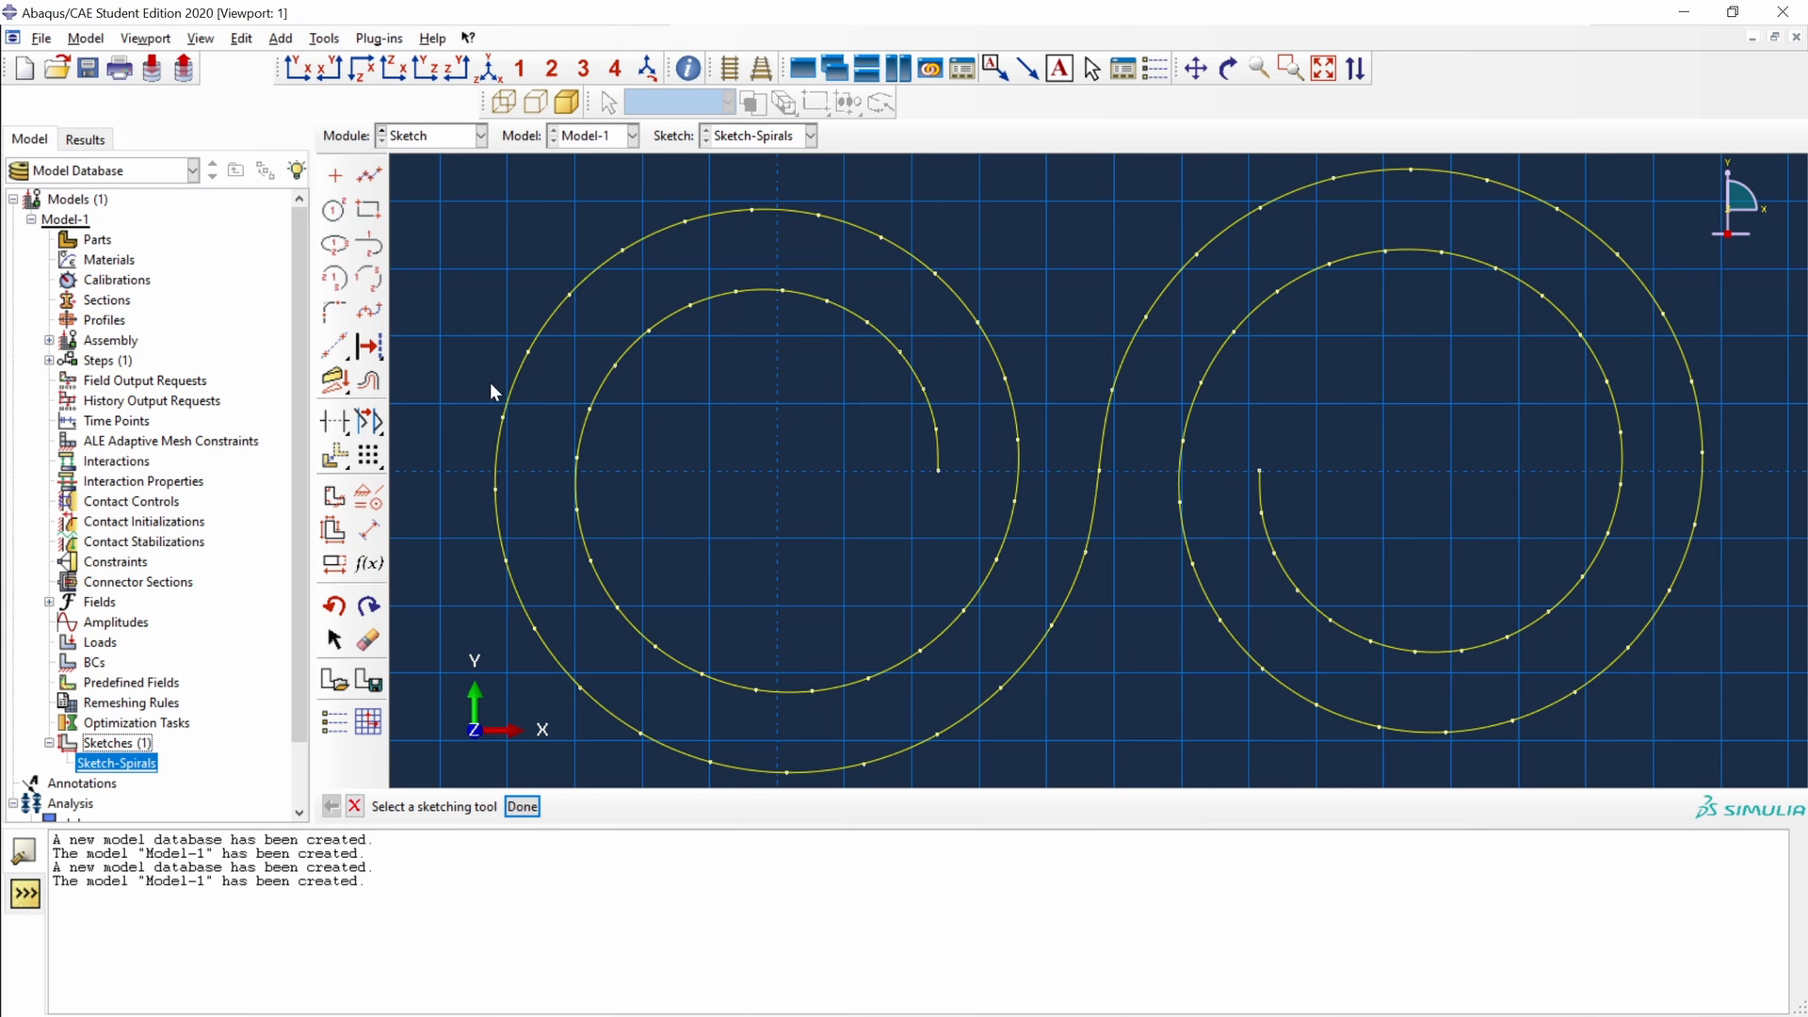
mouse_move(1128, 482)
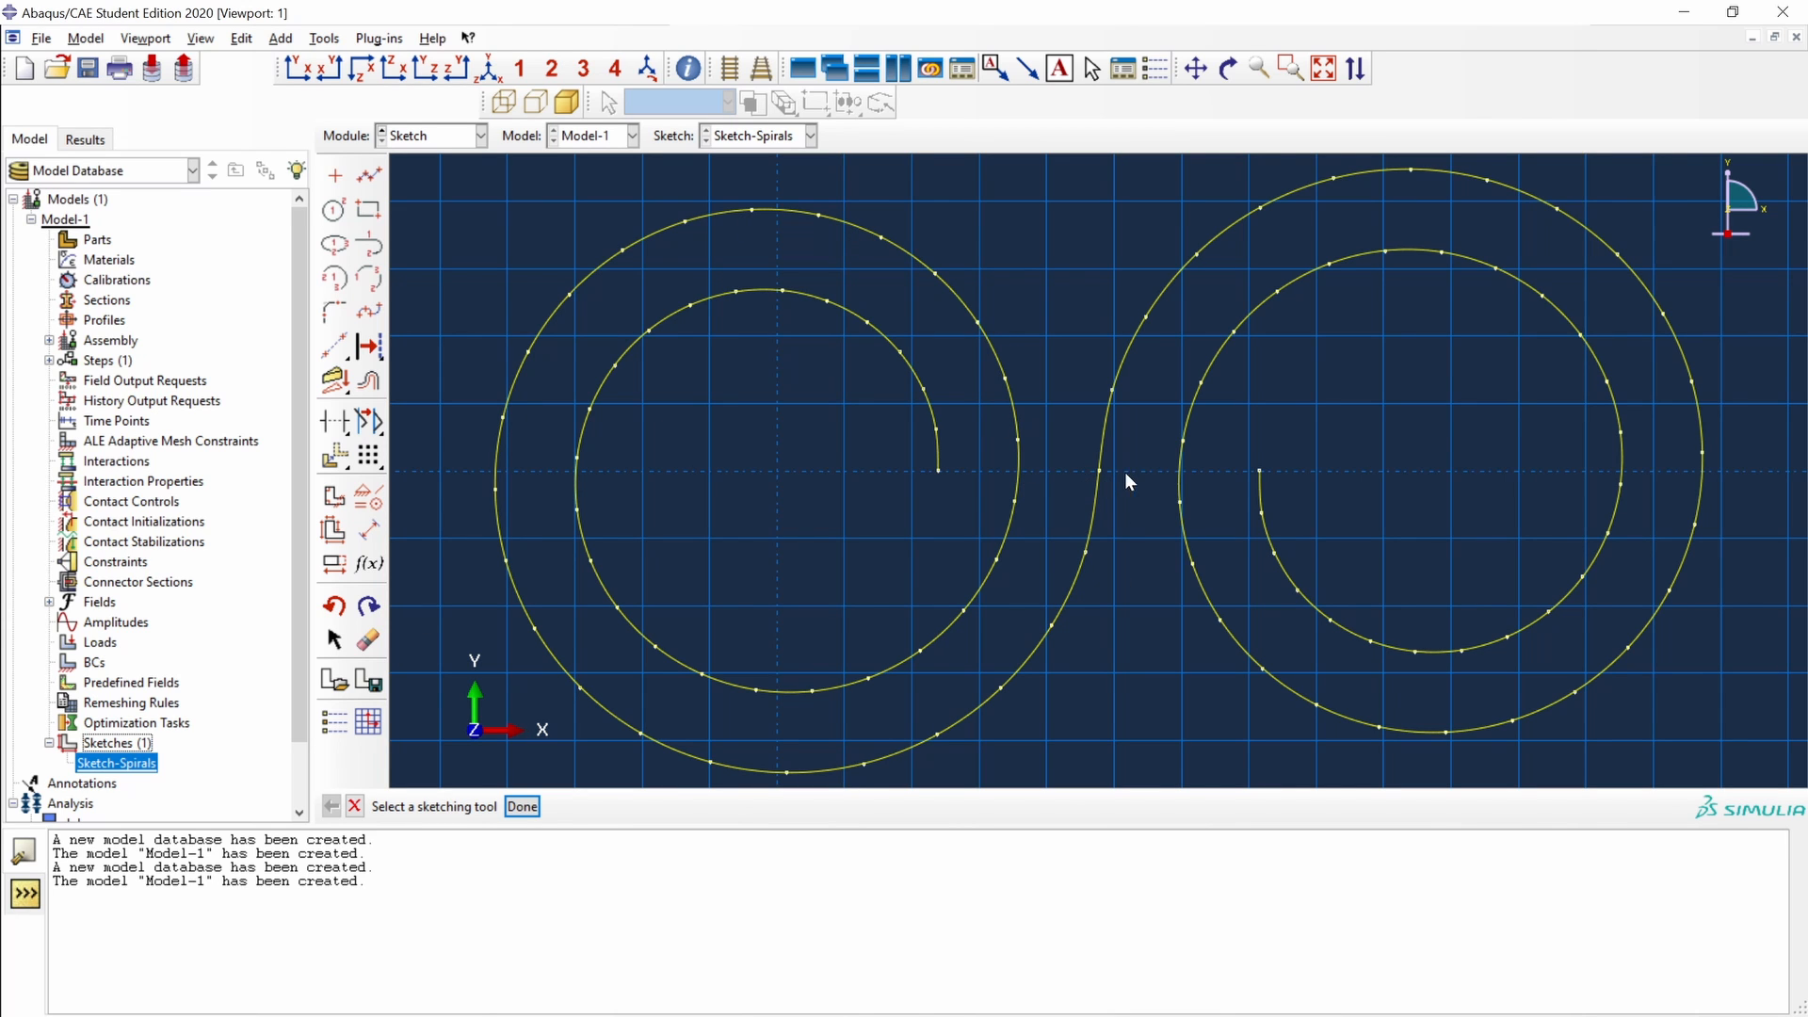
mouse_move(1627, 612)
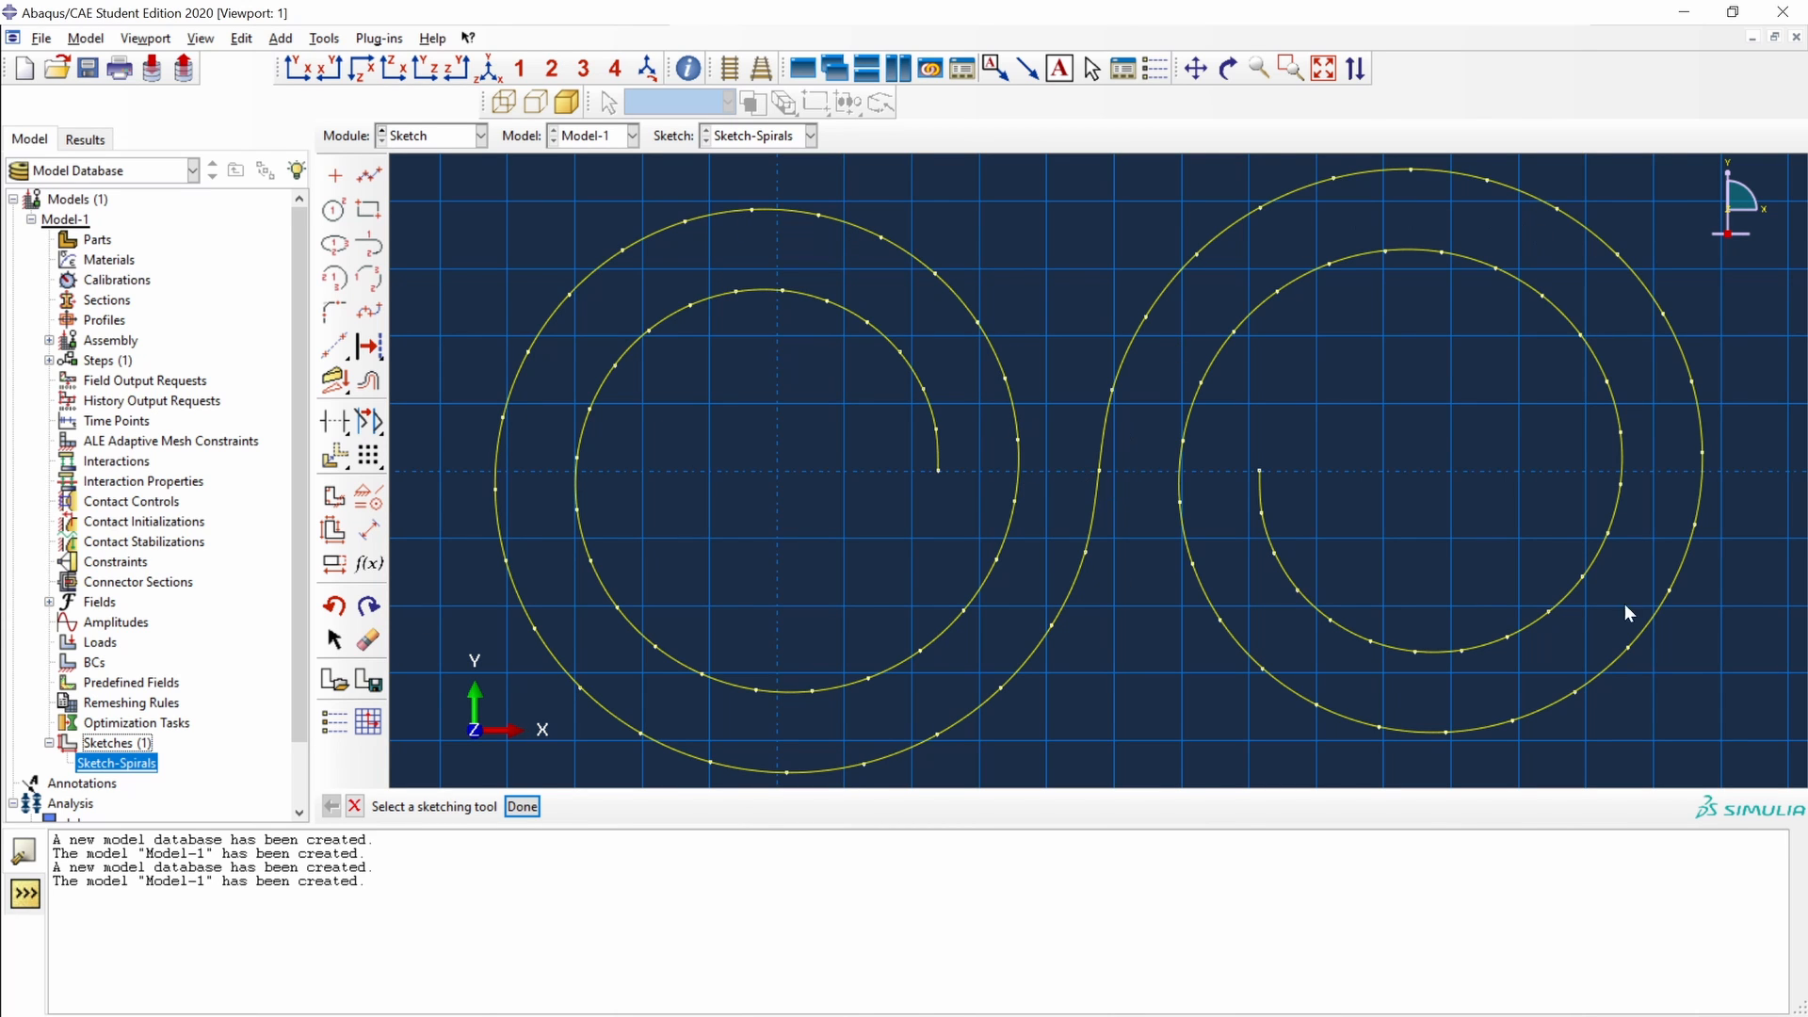
mouse_move(1126, 496)
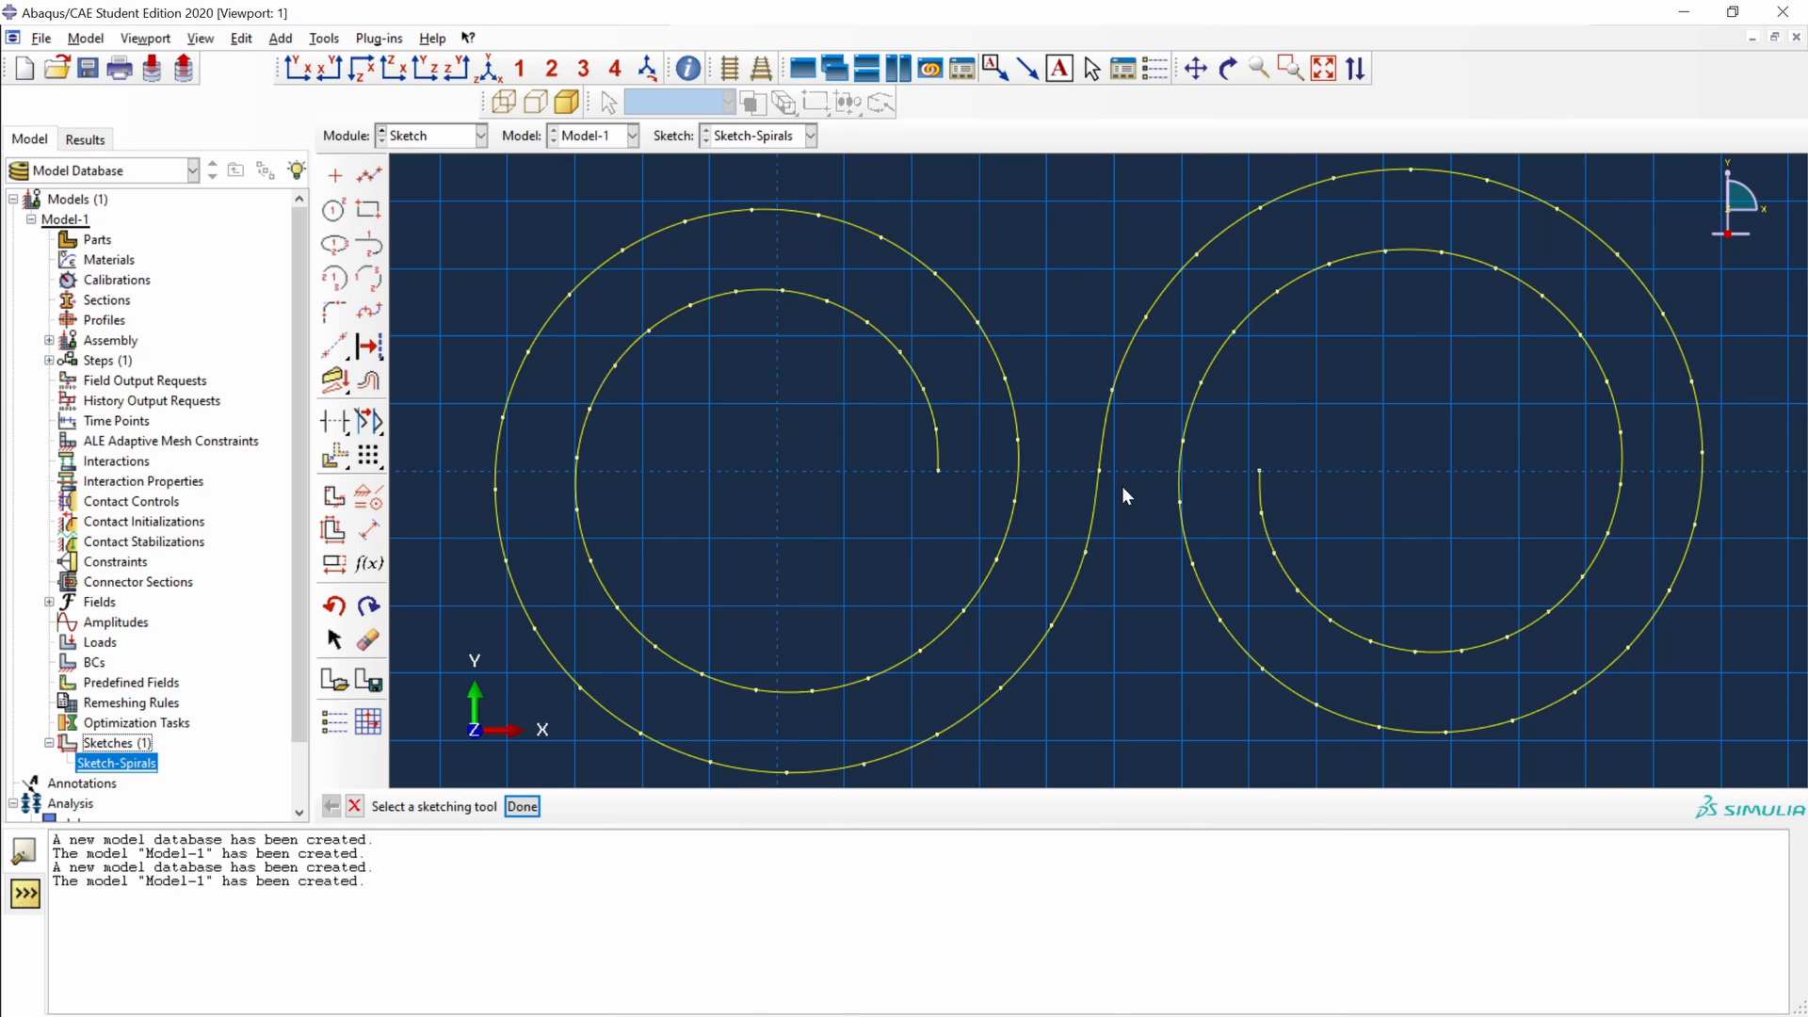
mouse_move(1365, 514)
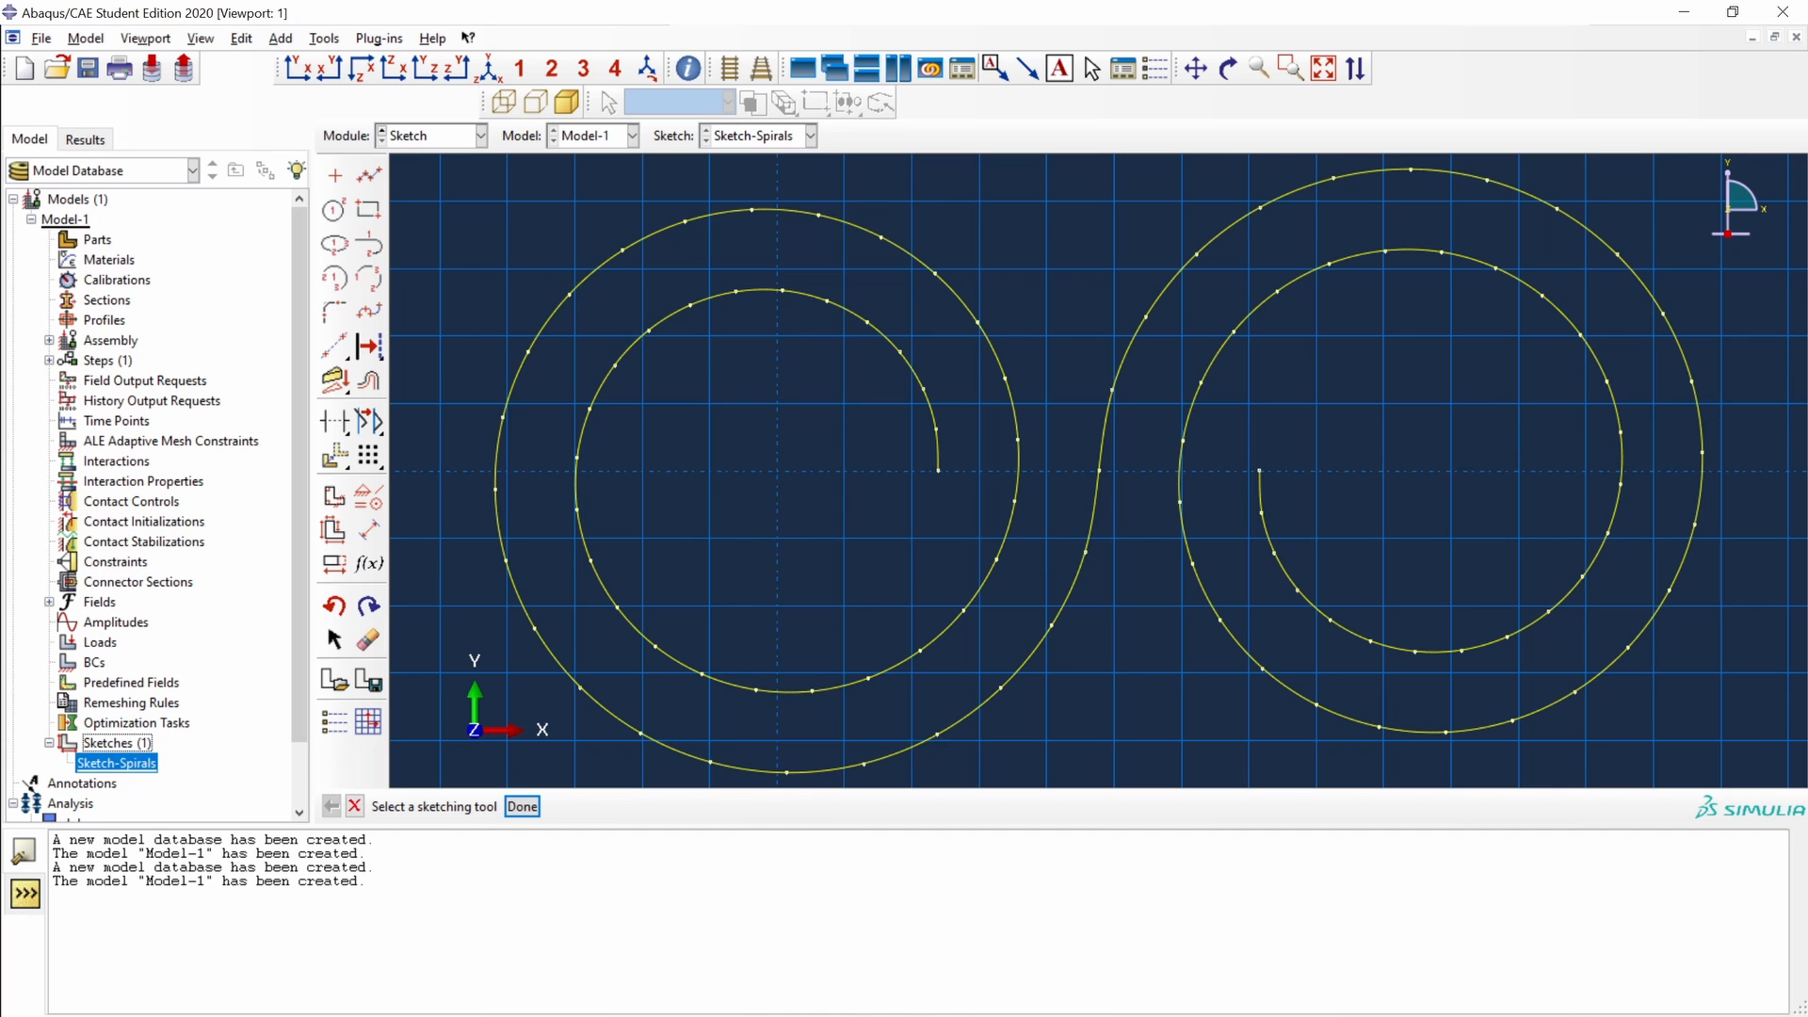
mouse_move(801, 377)
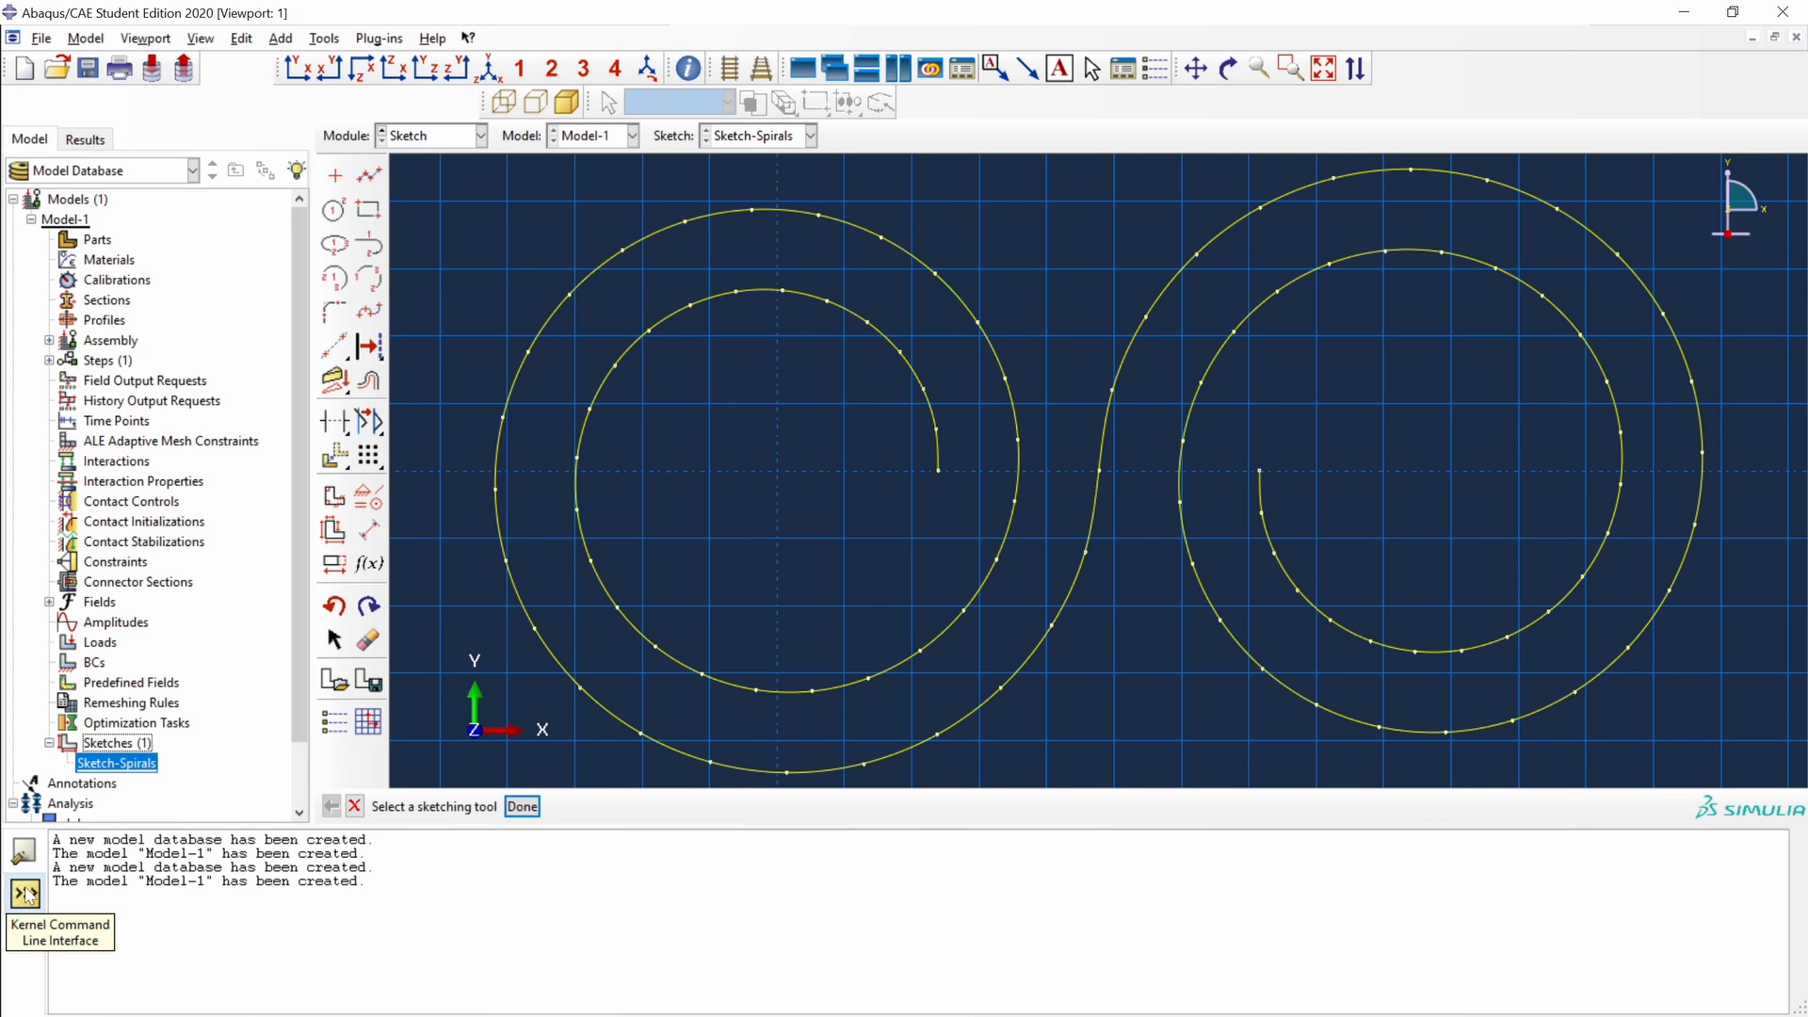
- Activate the Python kernel command line, which closes the Sketch-Spirals editor
left_click(521, 806)
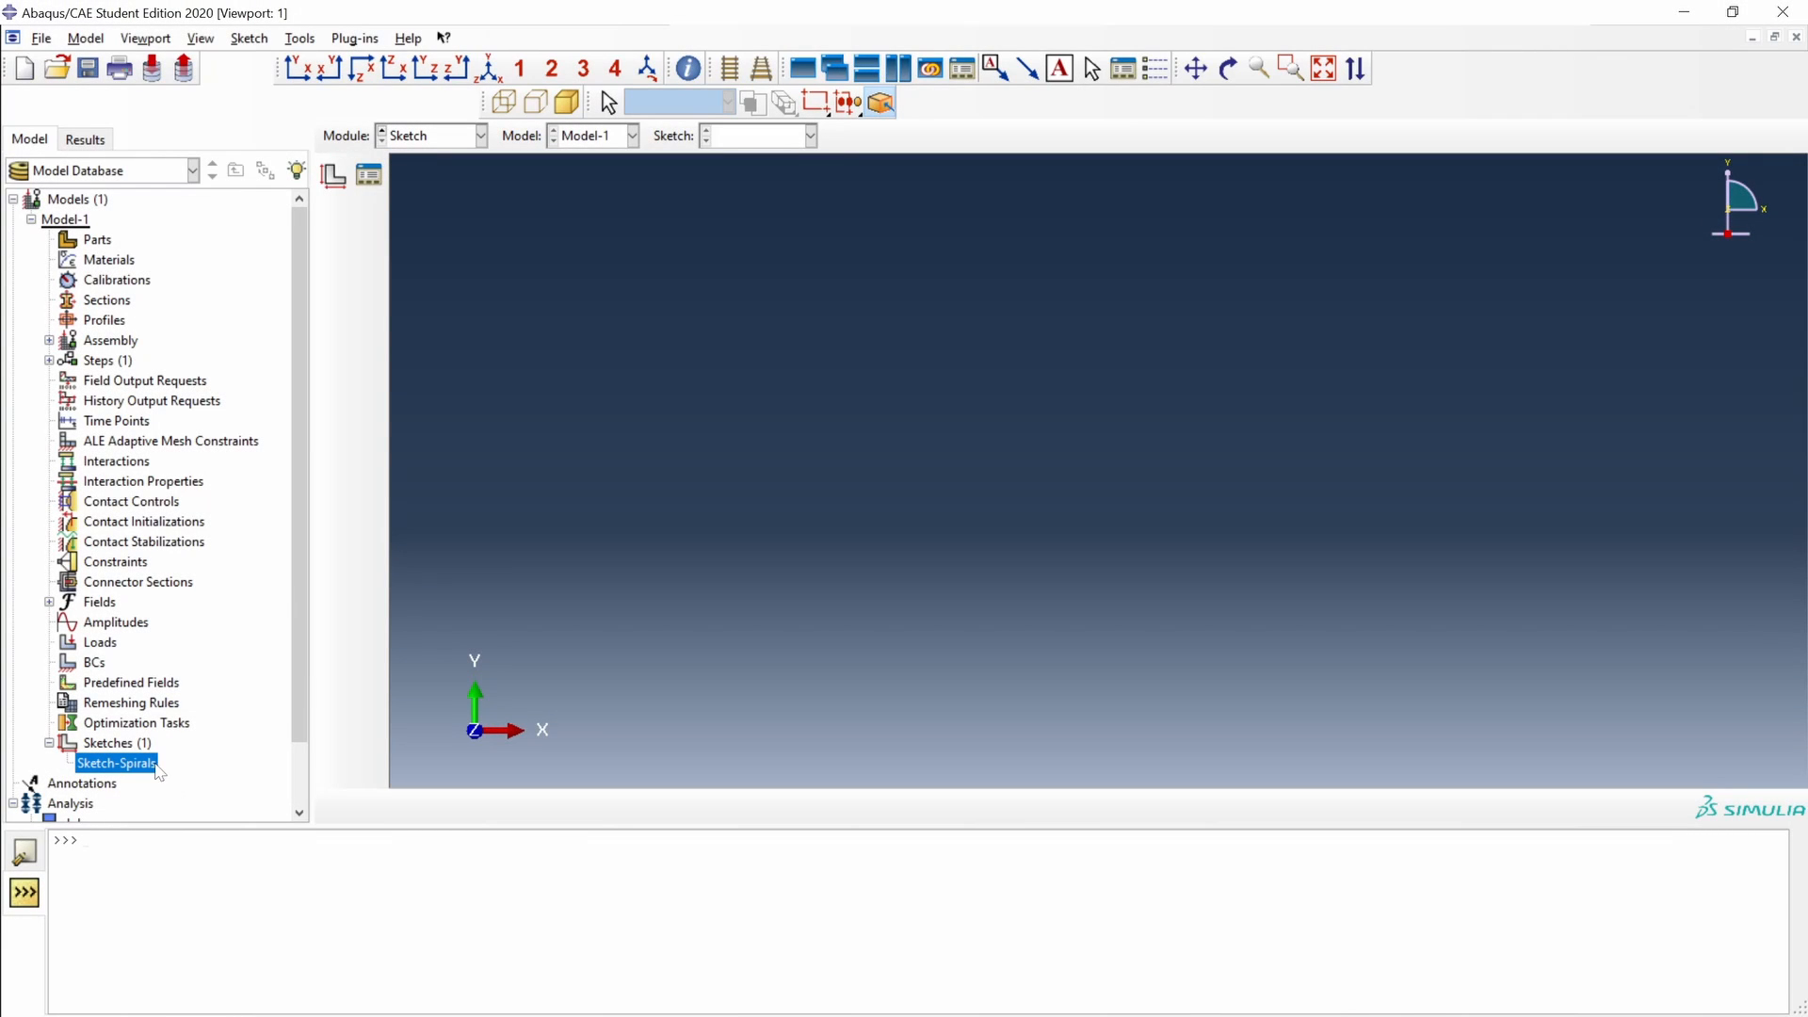
mouse_move(115, 762)
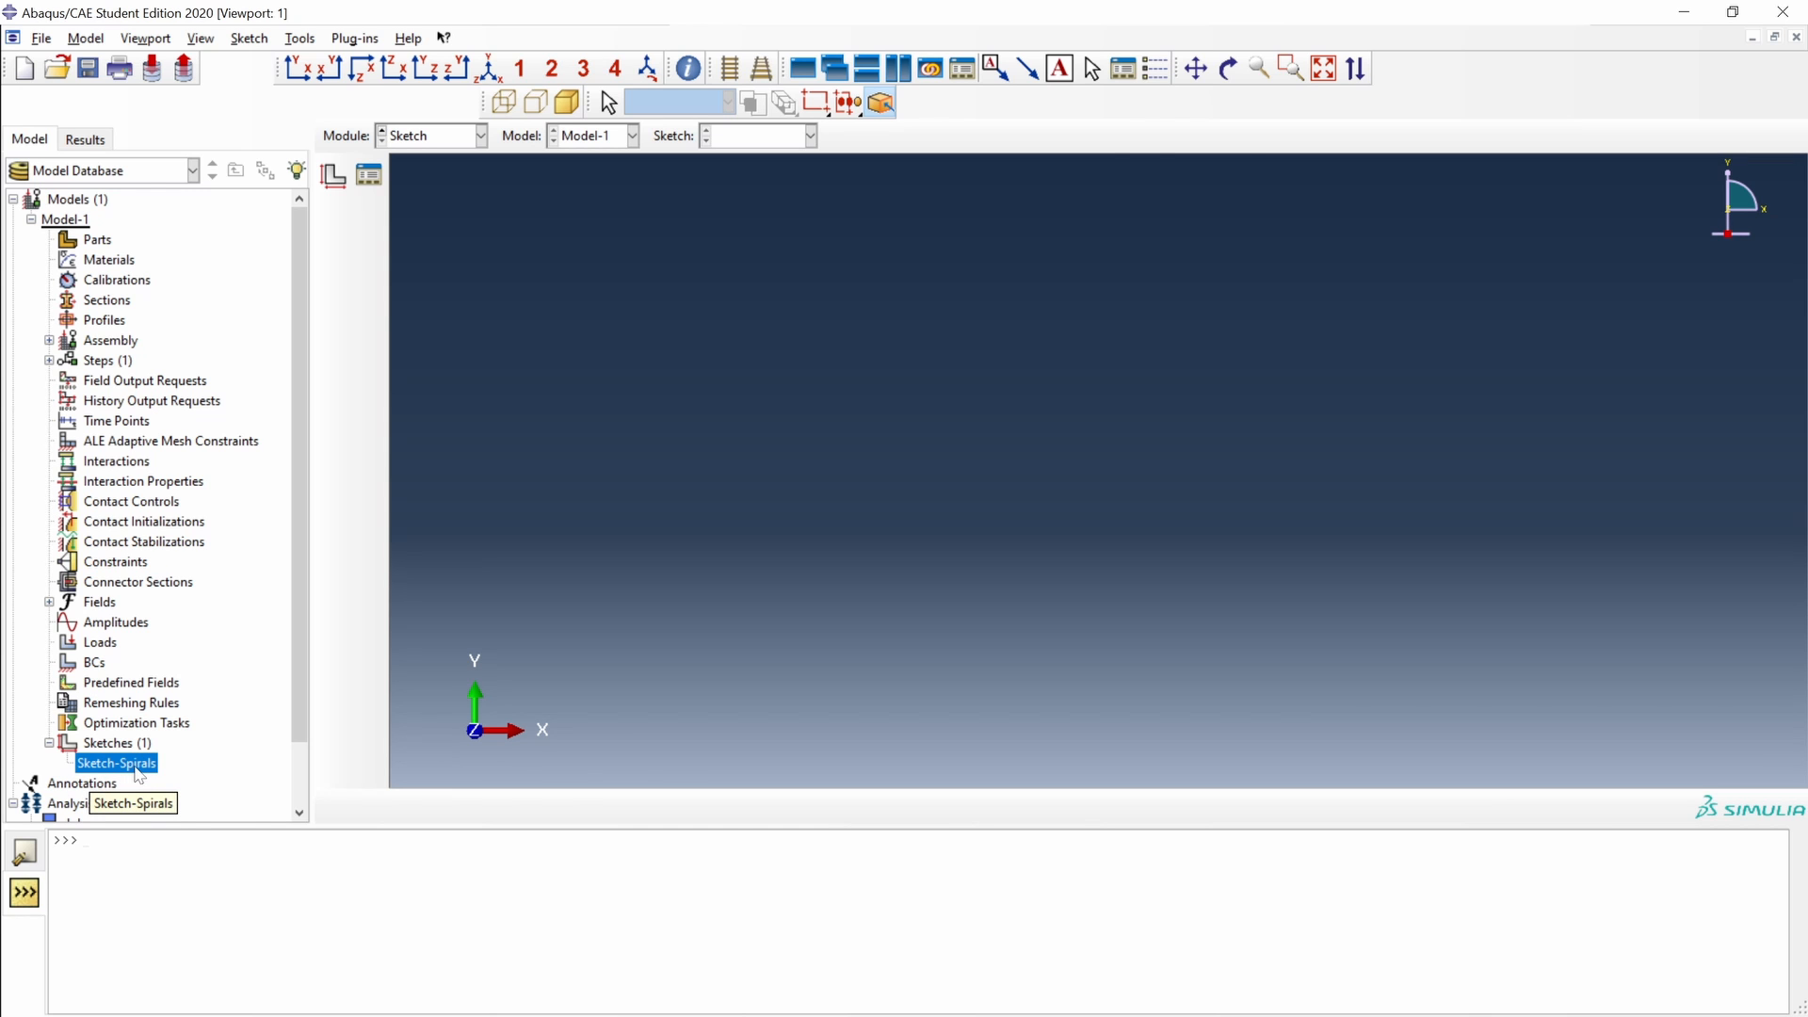
- Reopen Sketch-Spirals and assign s = mdb.models['Model-1'].sketches['Sketch-Spirals']
double_click(115, 762)
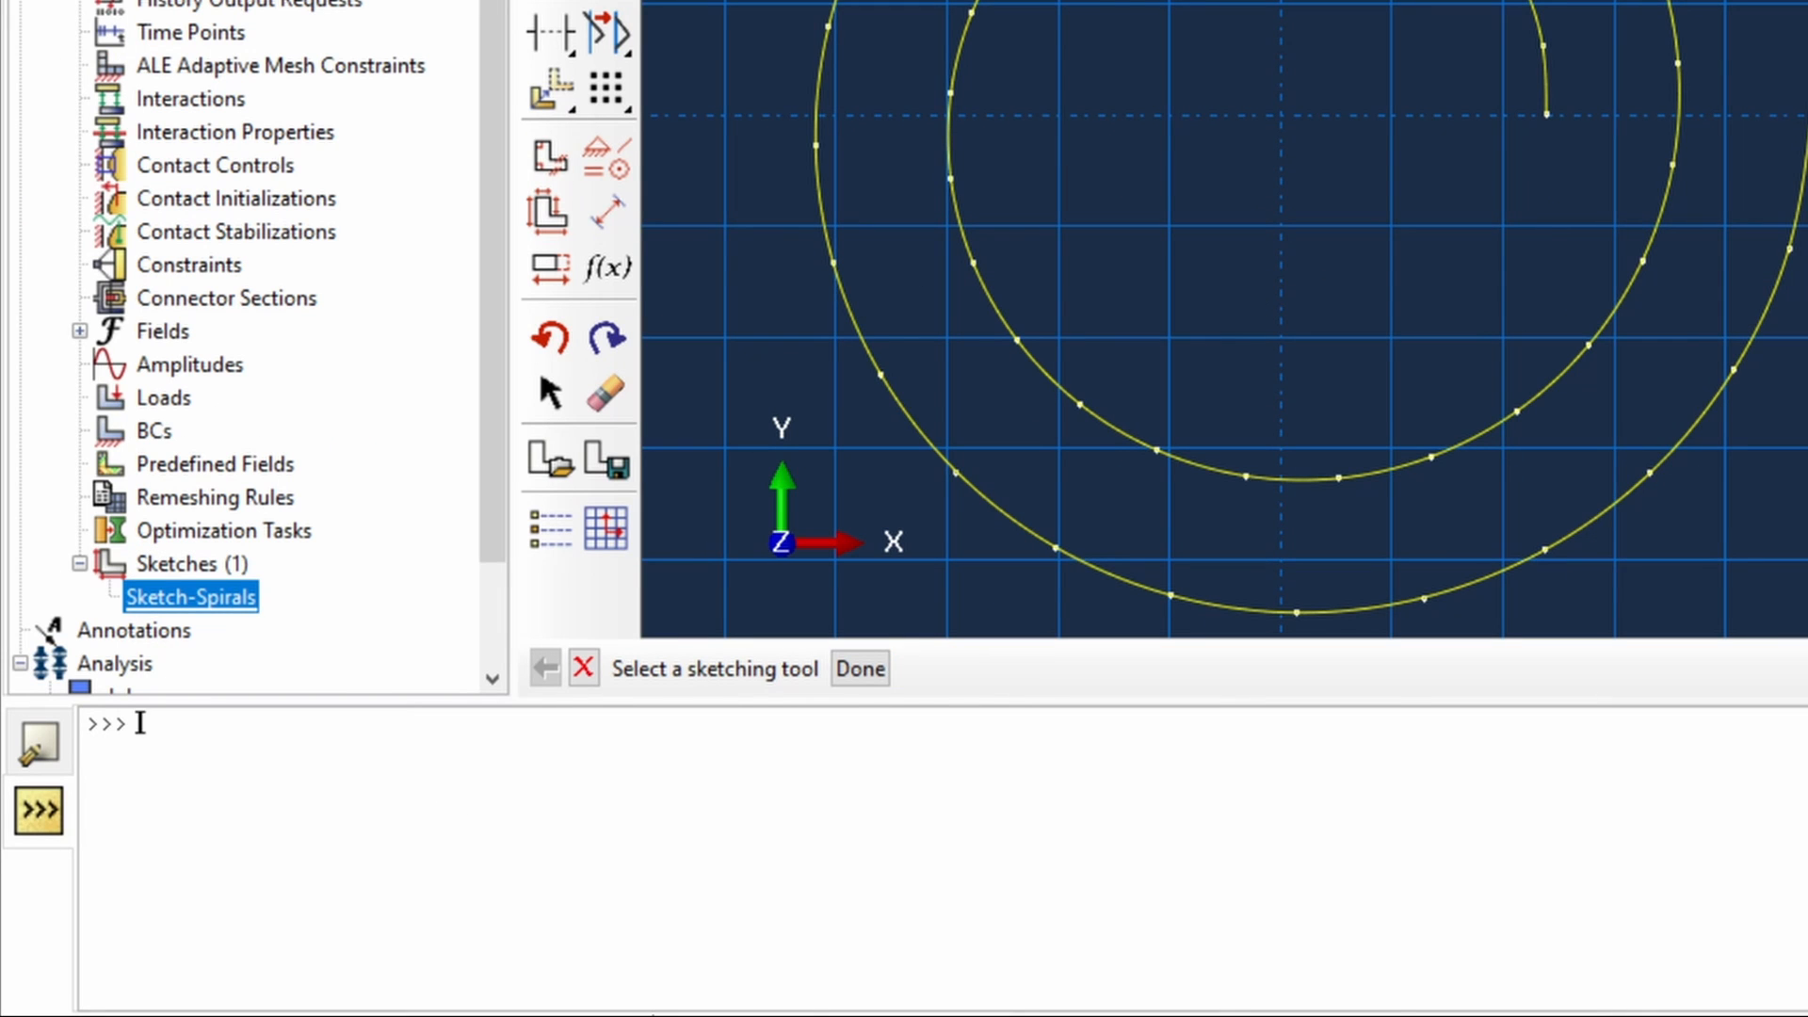
type("s = mdb.models")
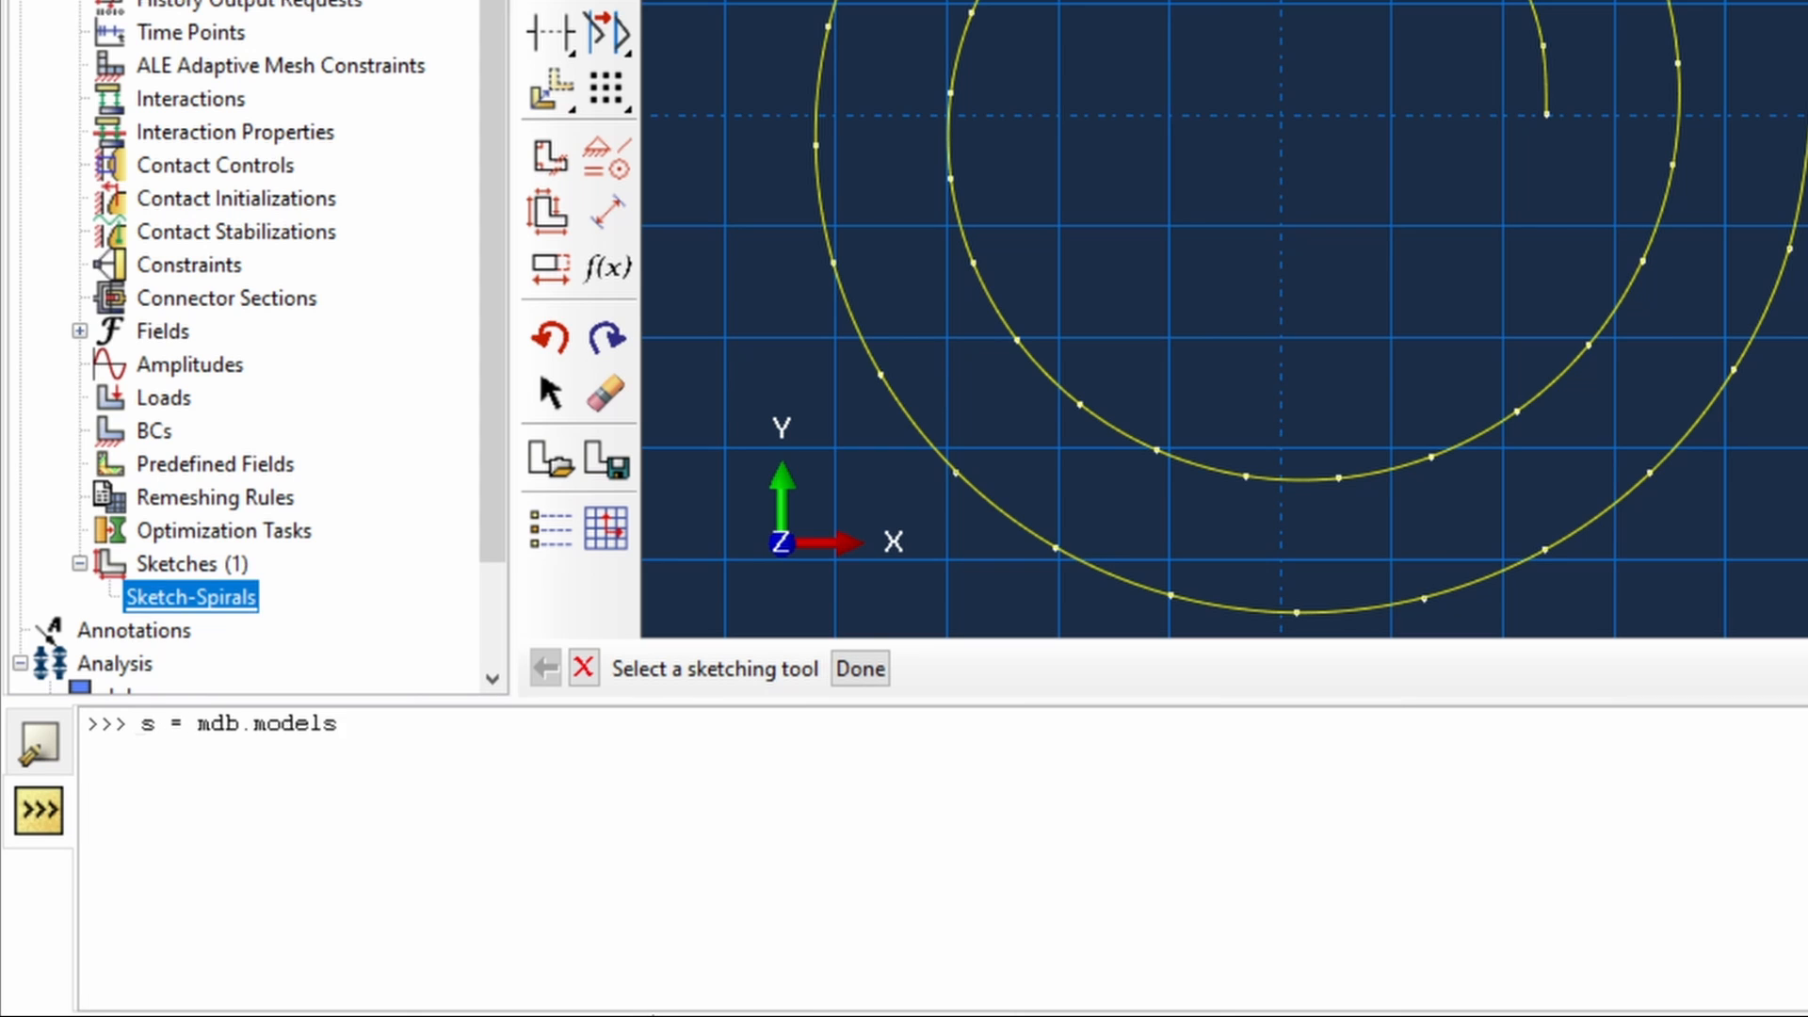
type("['Model-1']")
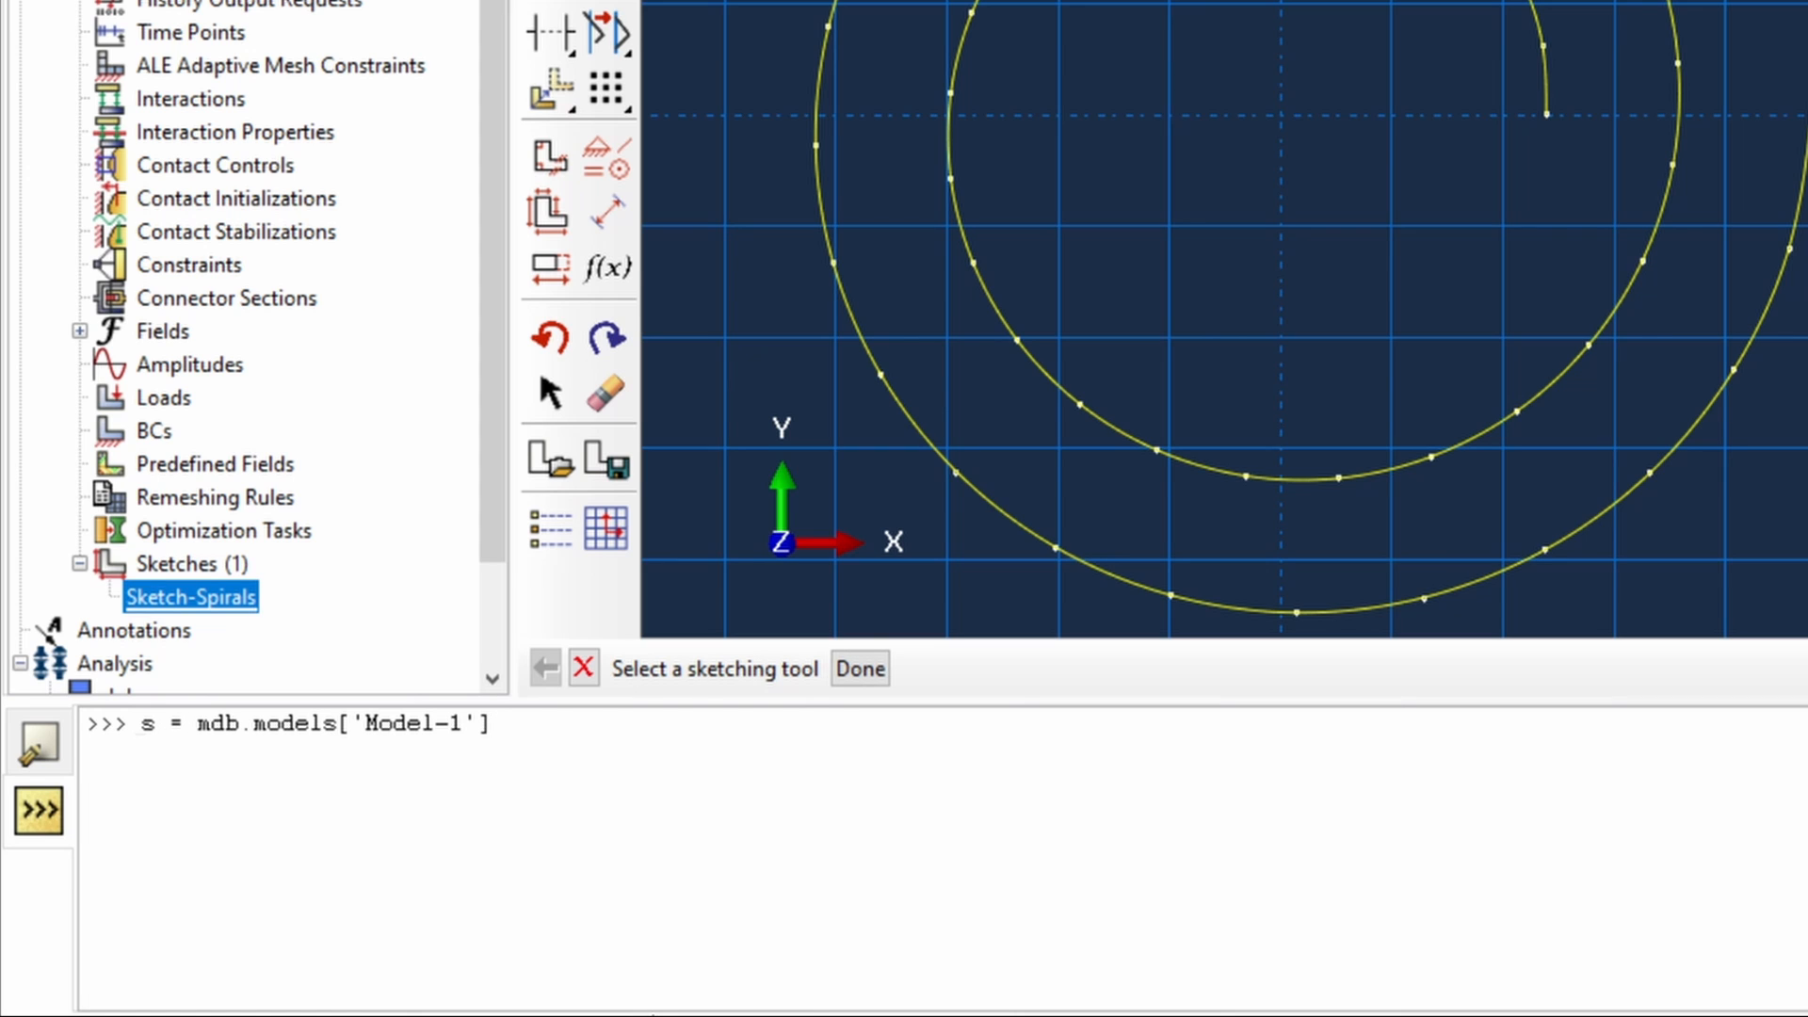
type(".sketches")
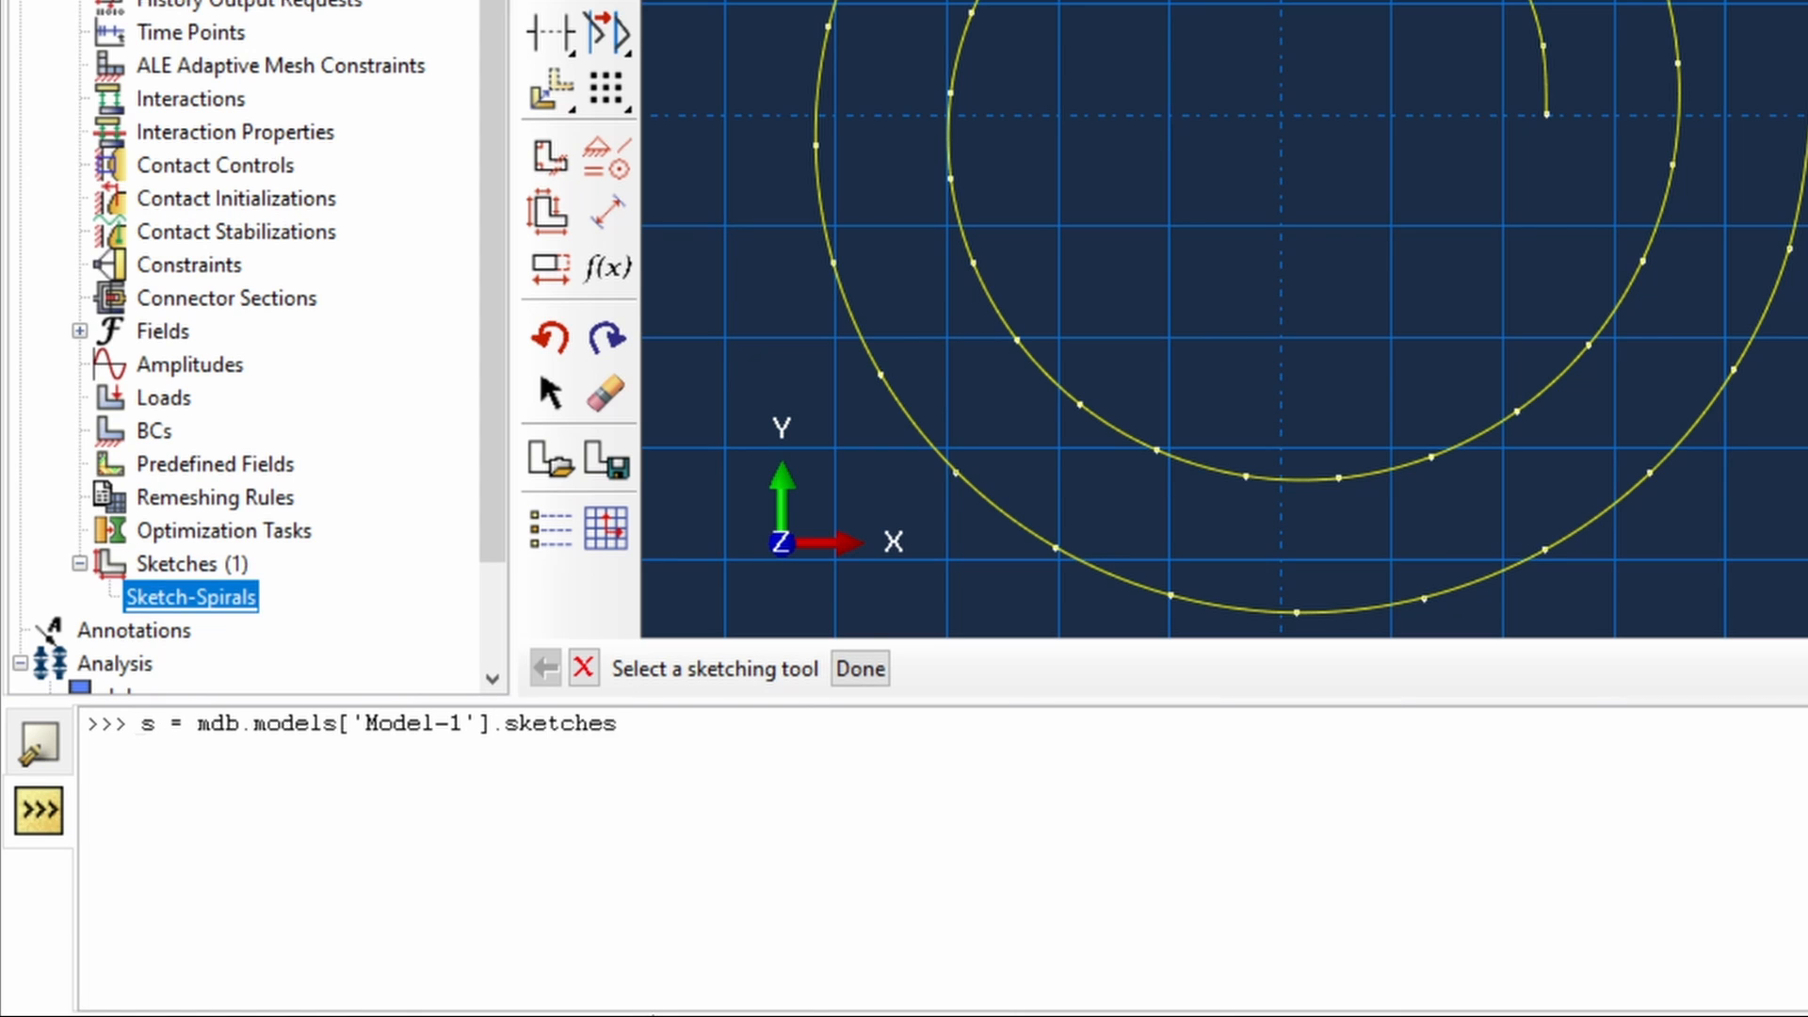
type("[")
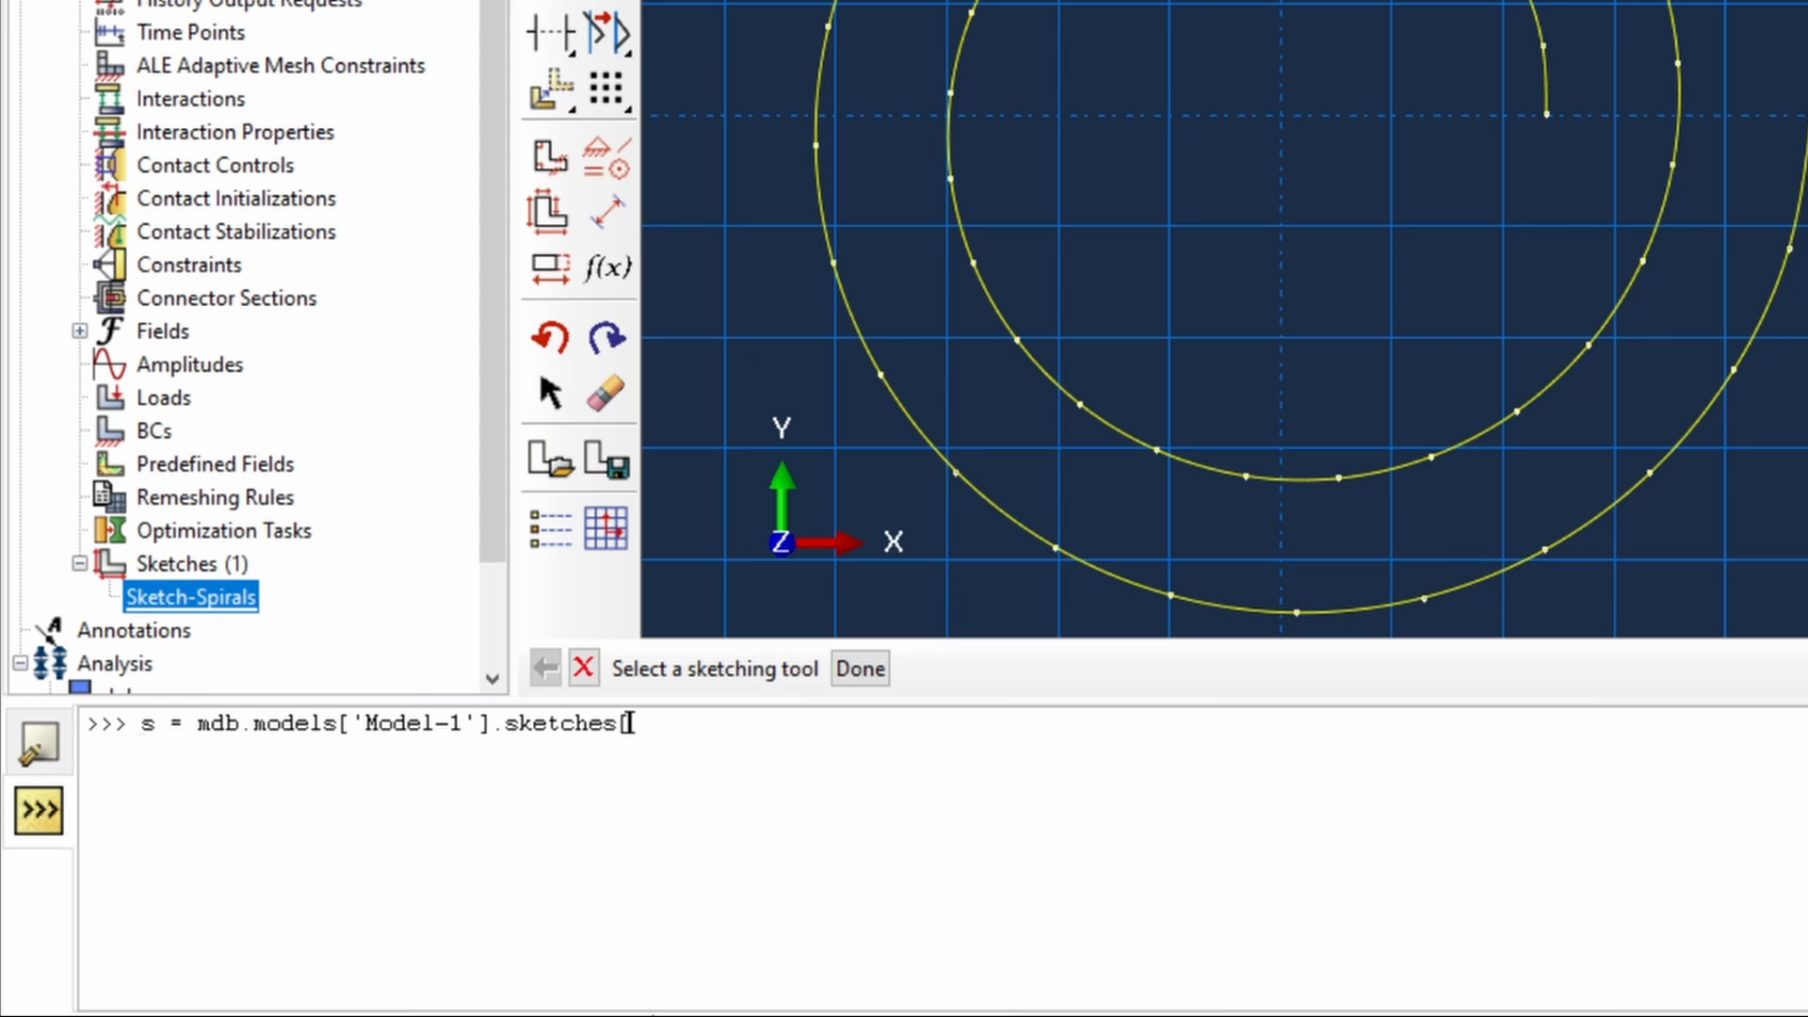
type("'Sketch-Spirals'")
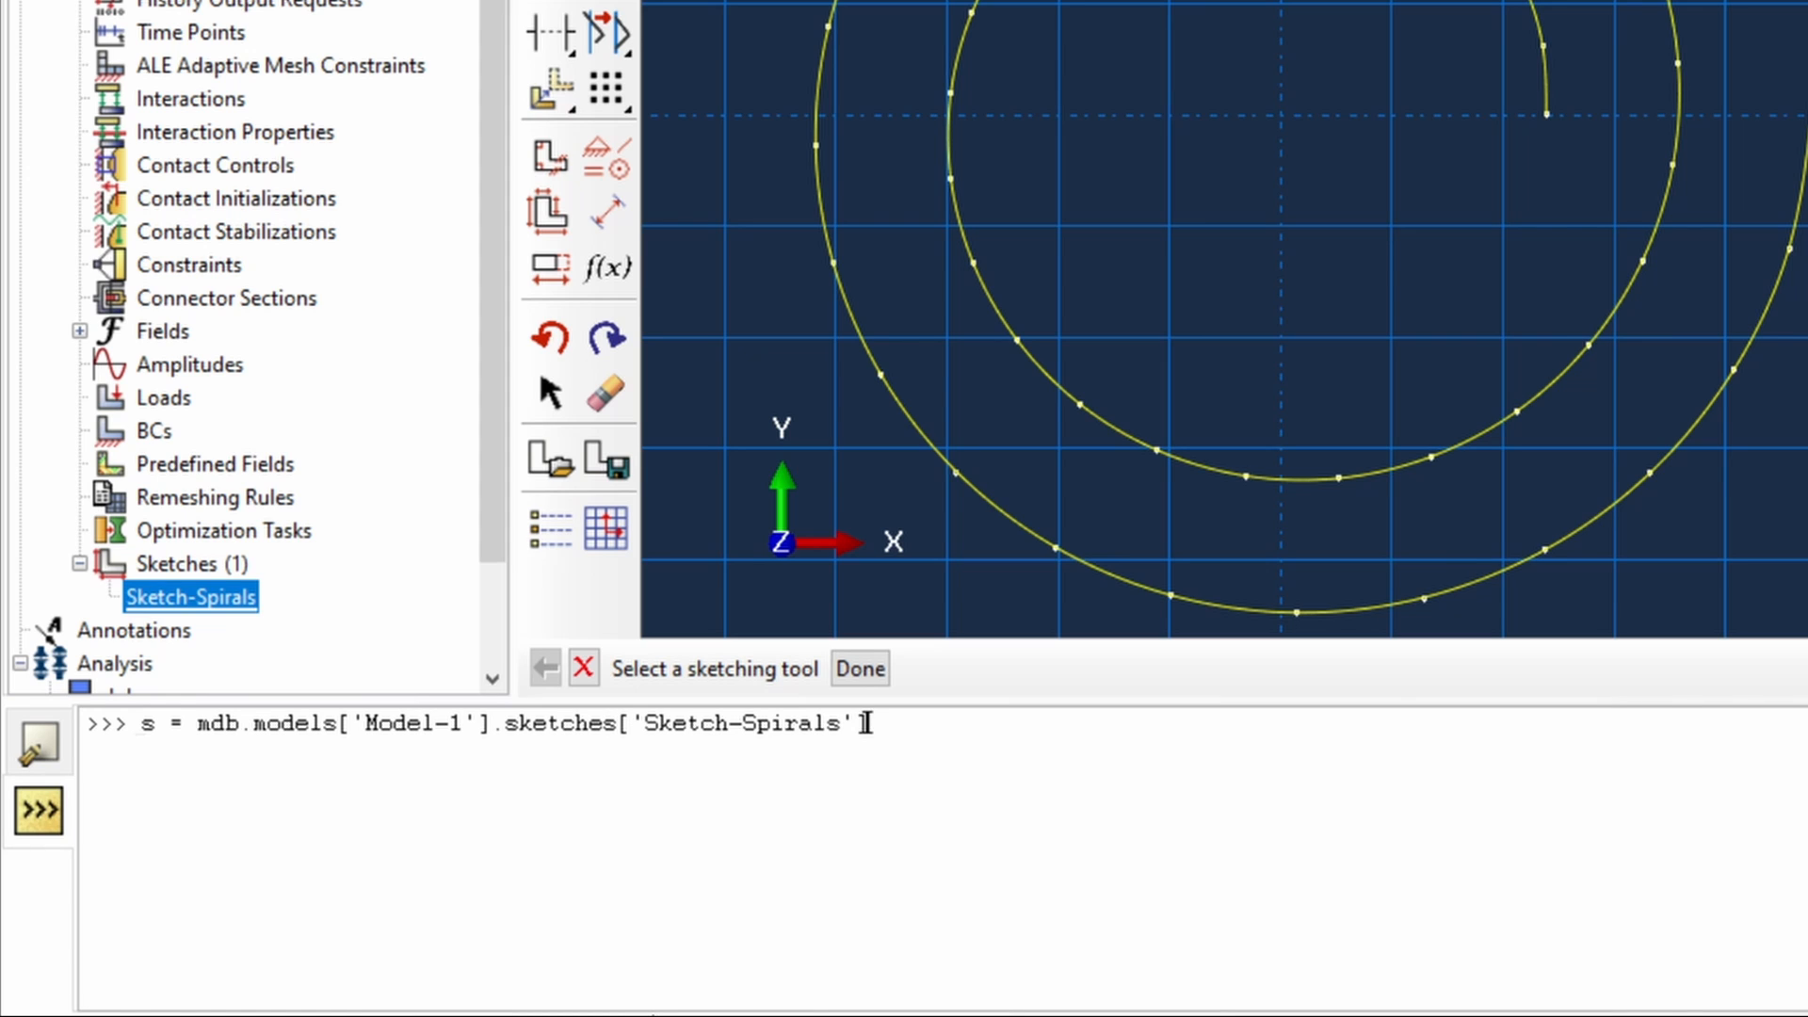
key("Return")
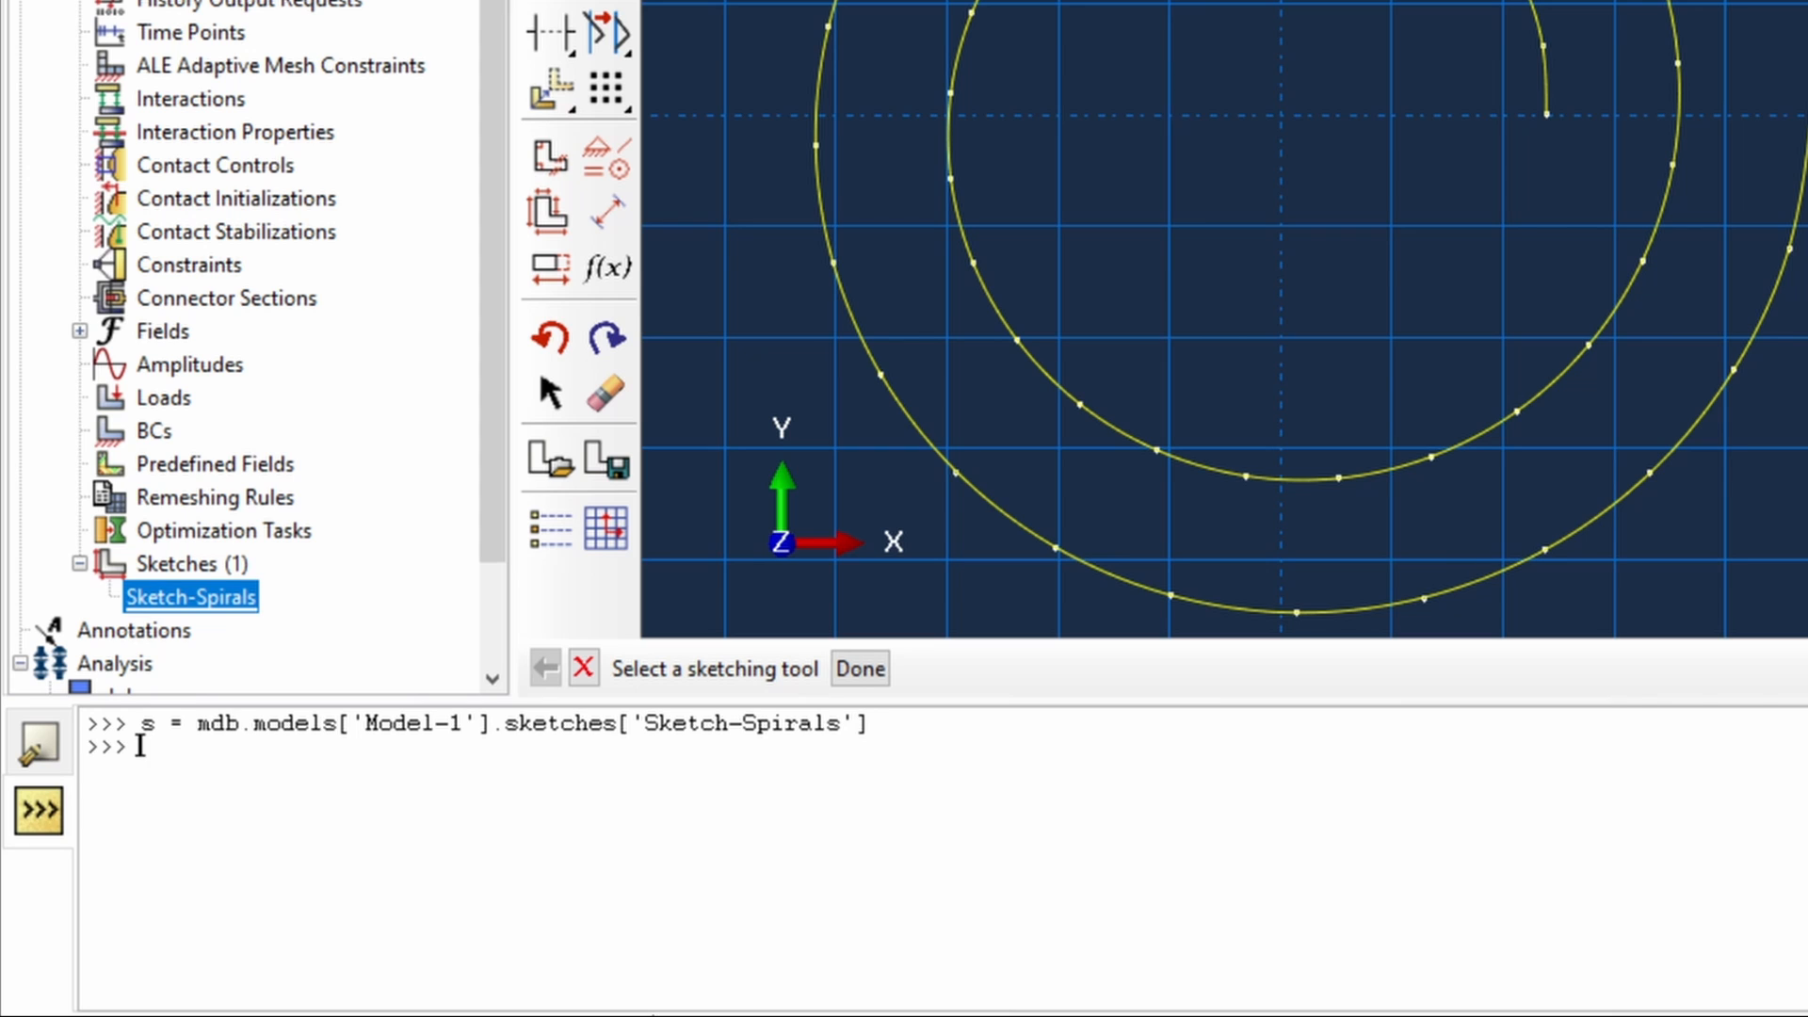
- Print s and query len(s.geometry), which reports 2 items
key("Return")
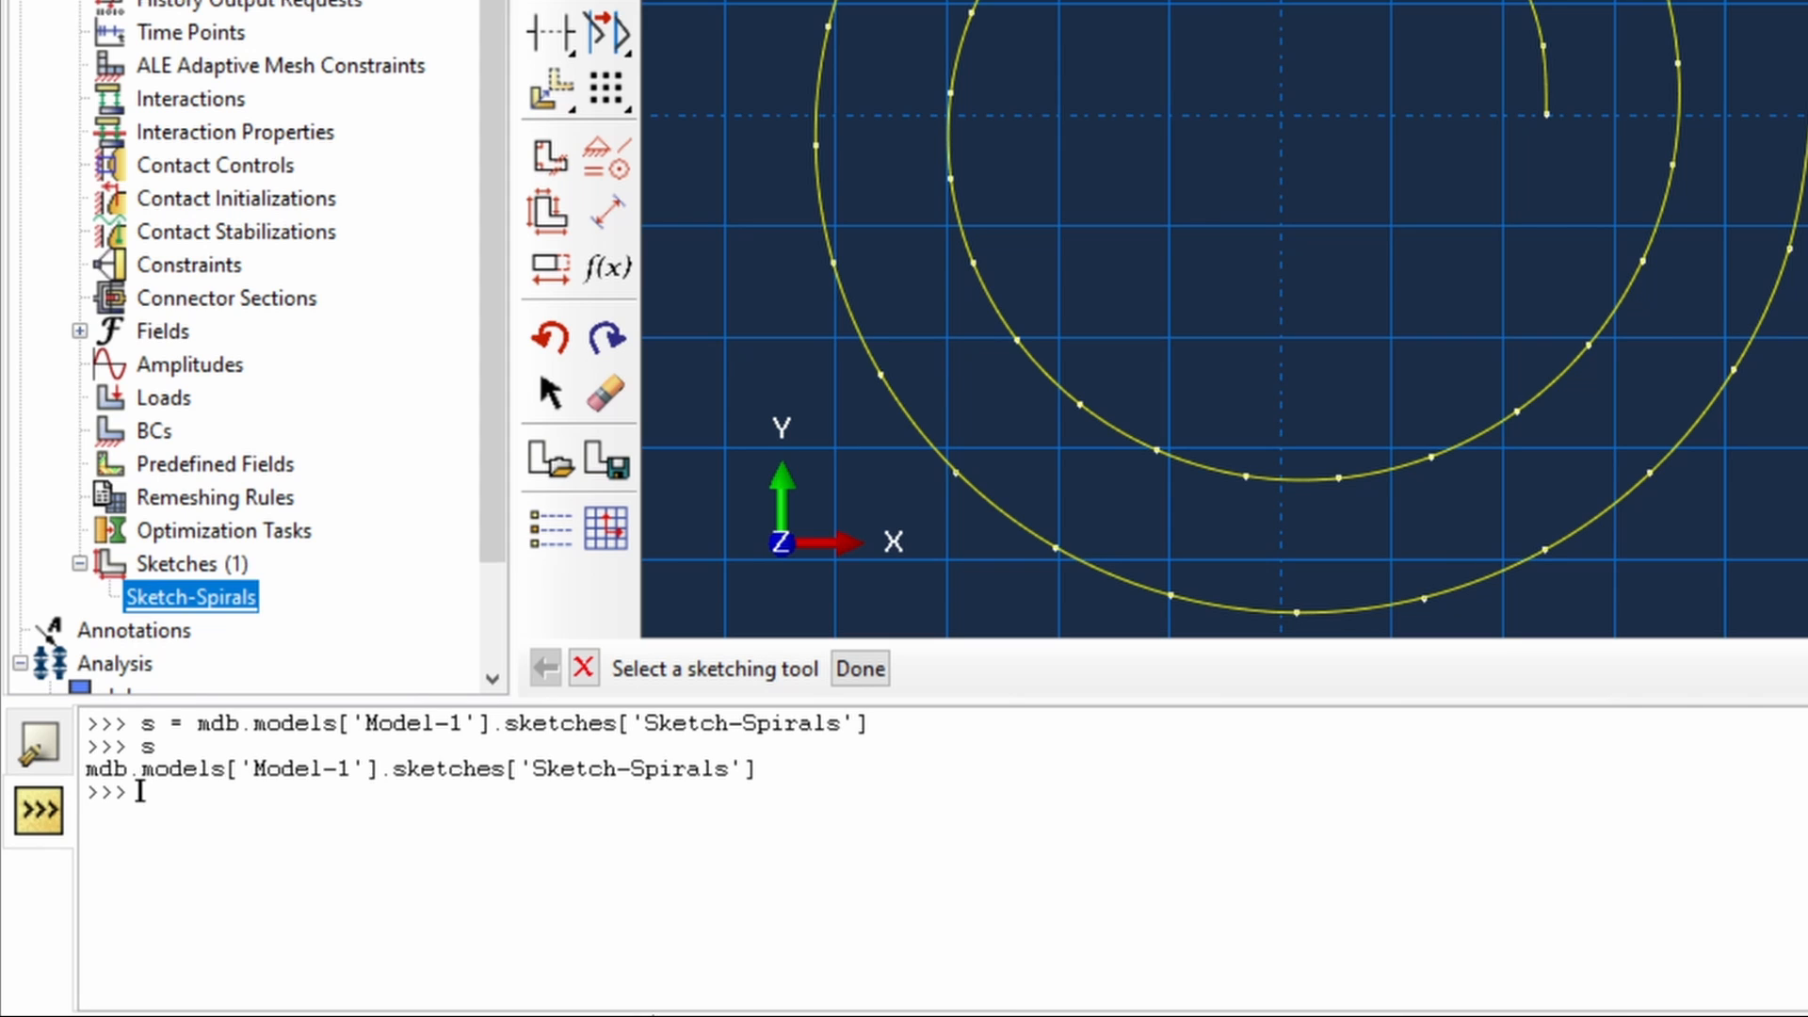
type("s.geometry)")
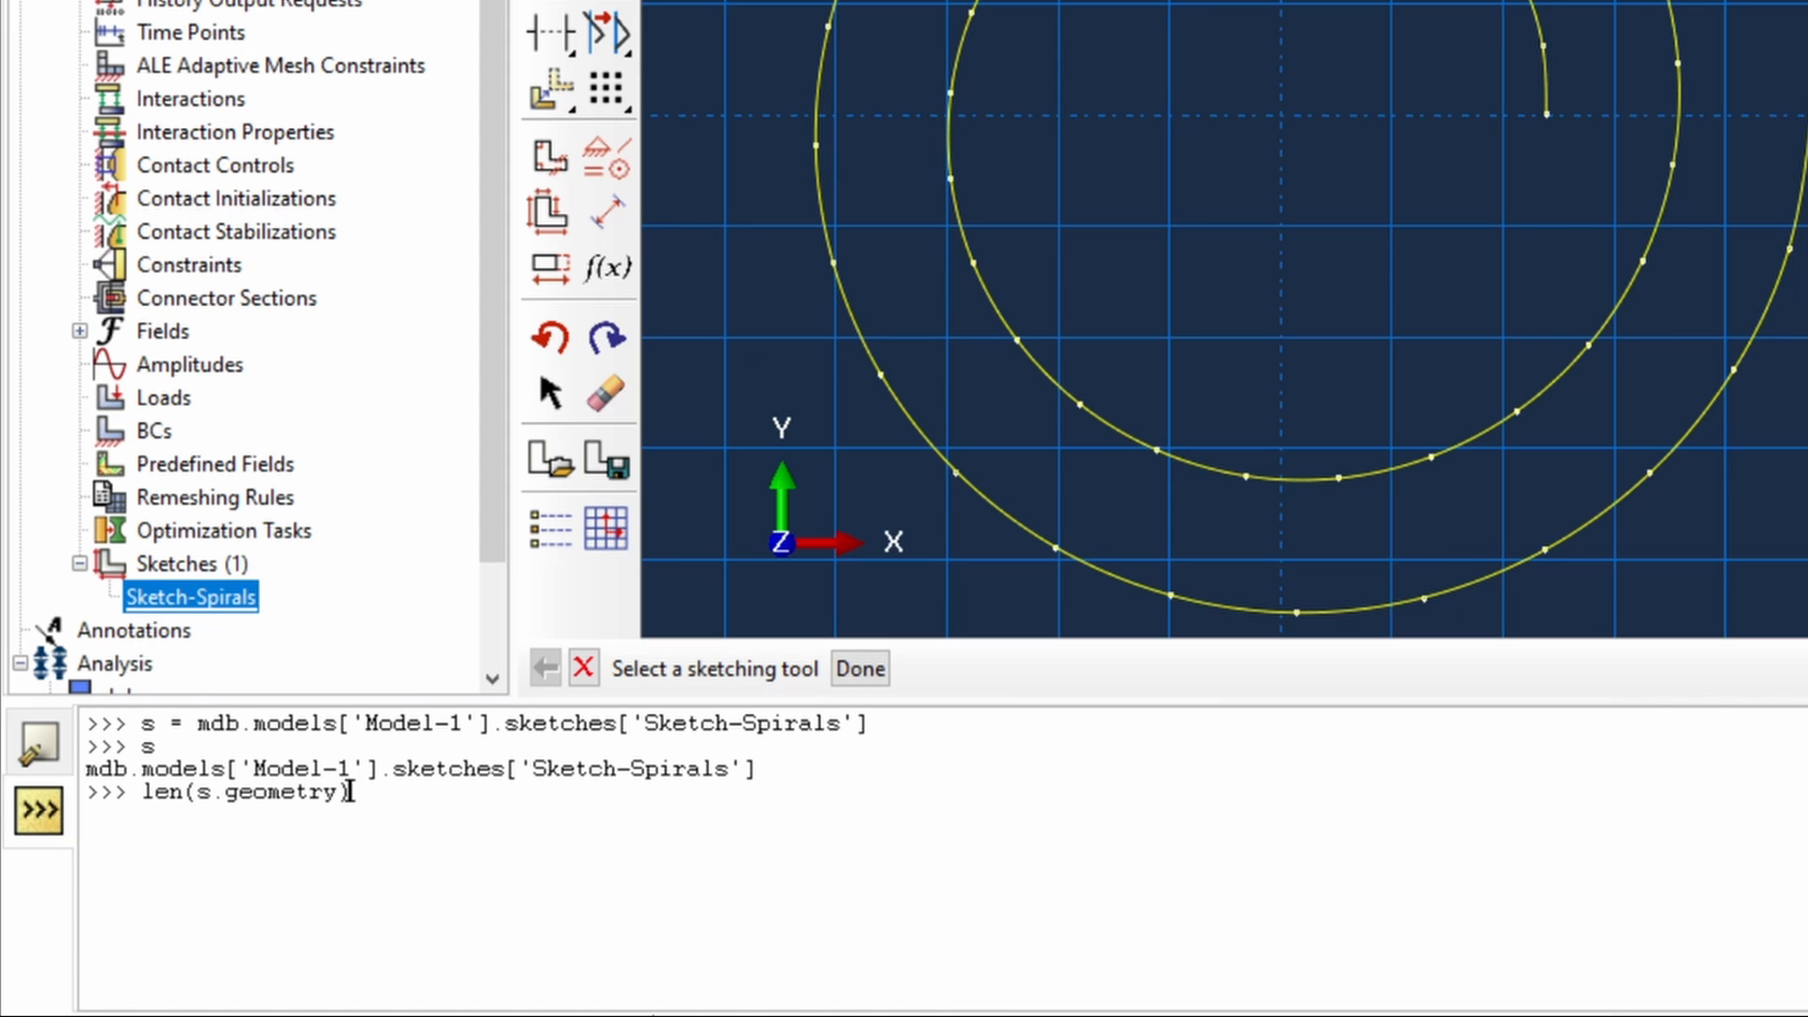
key("Return")
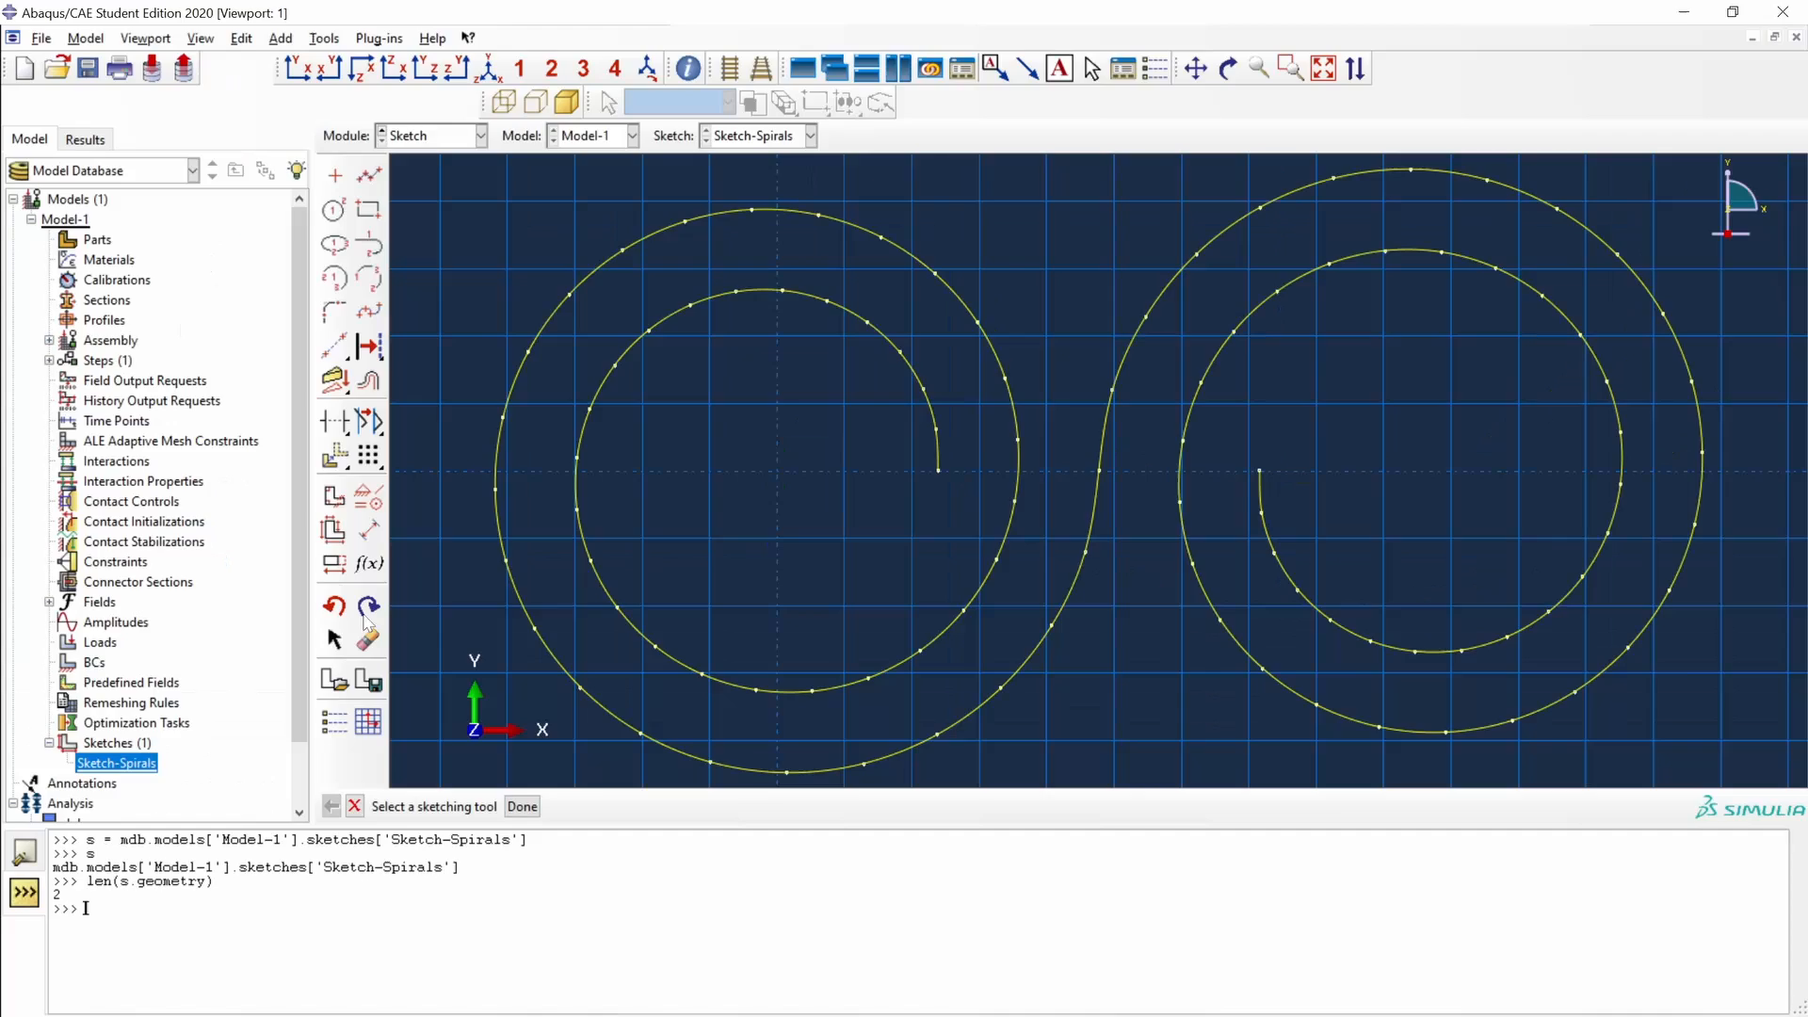
mouse_move(369, 175)
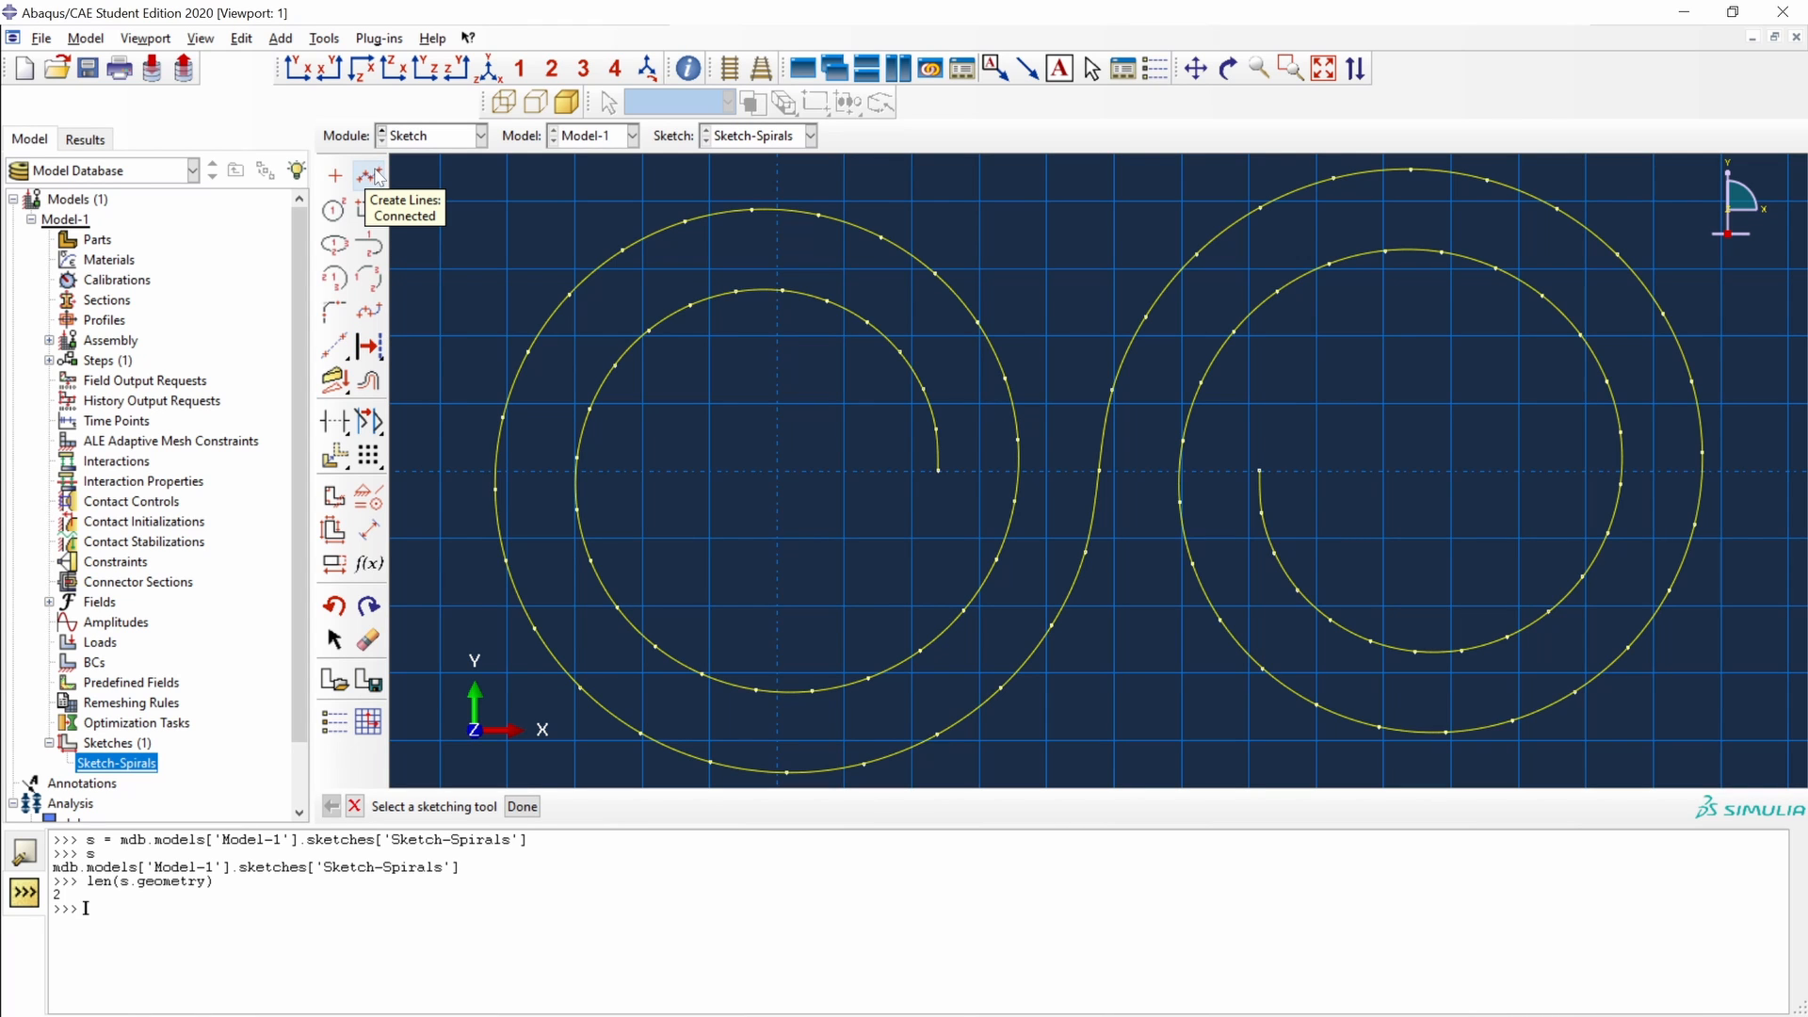
- Draw a horizontal line from 0,0 to 10,0; len(s.geometry) still returns 2
left_click(369, 175)
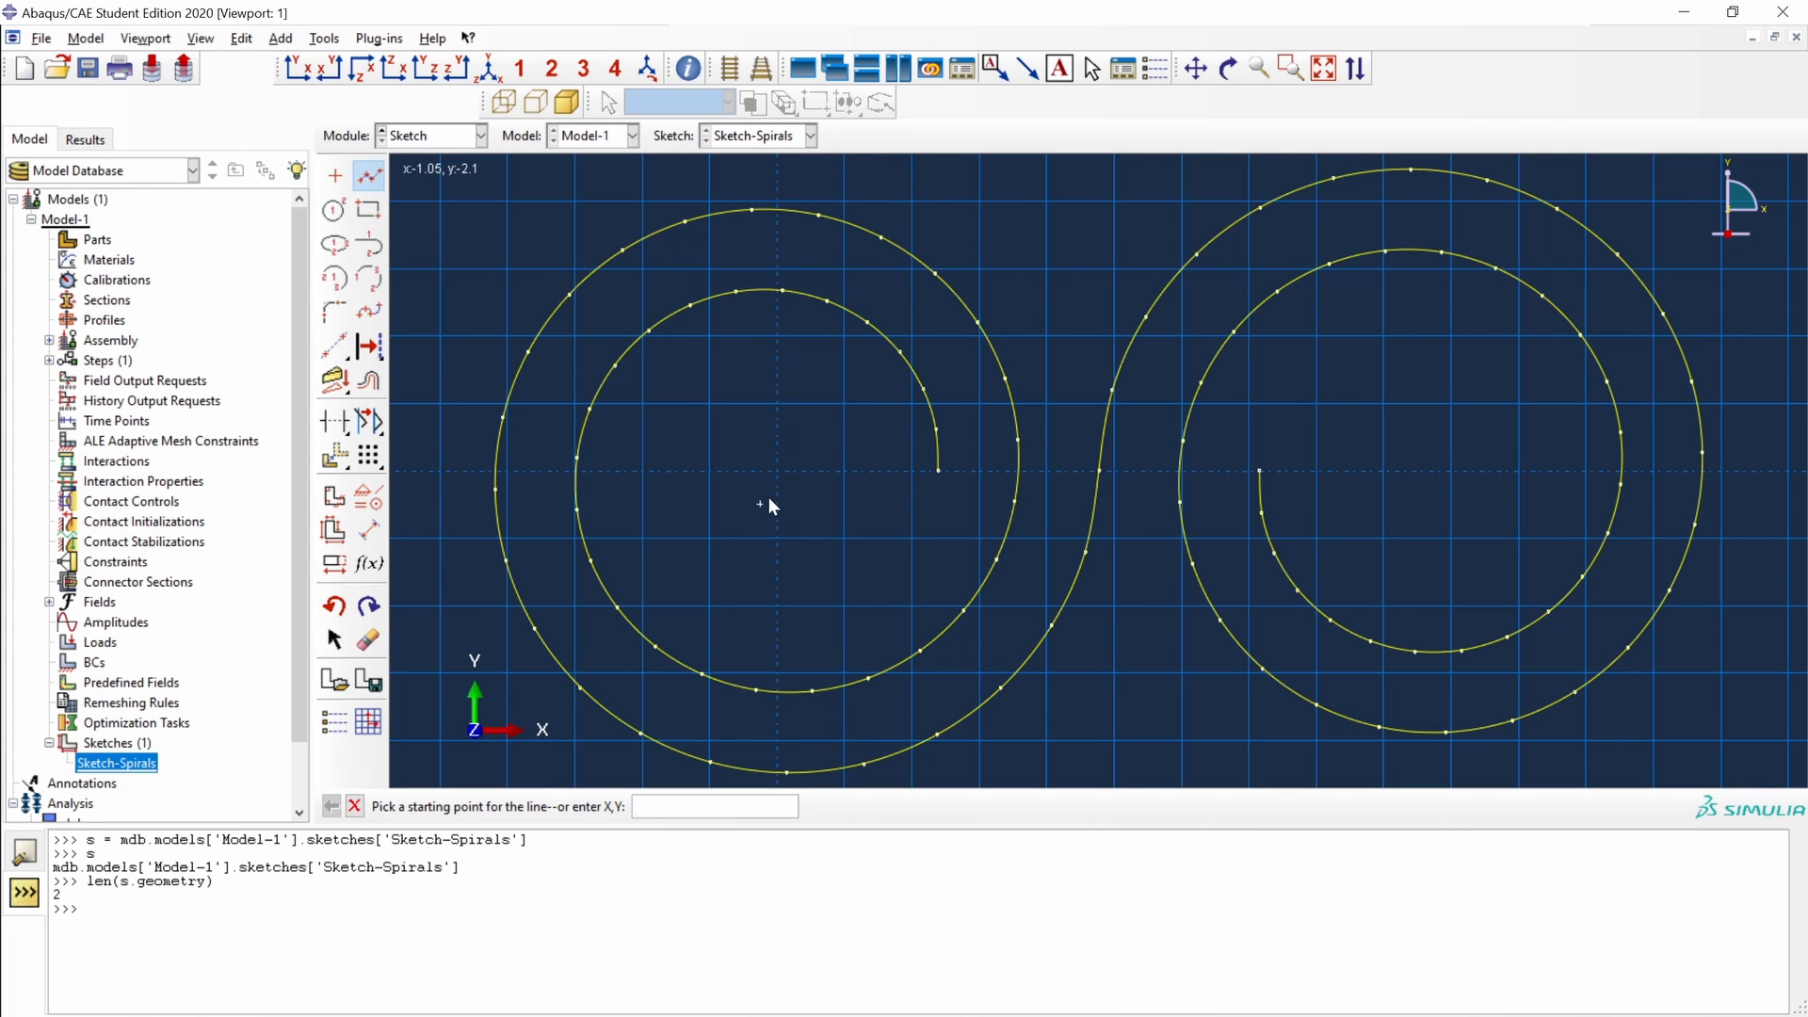
mouse_move(759, 504)
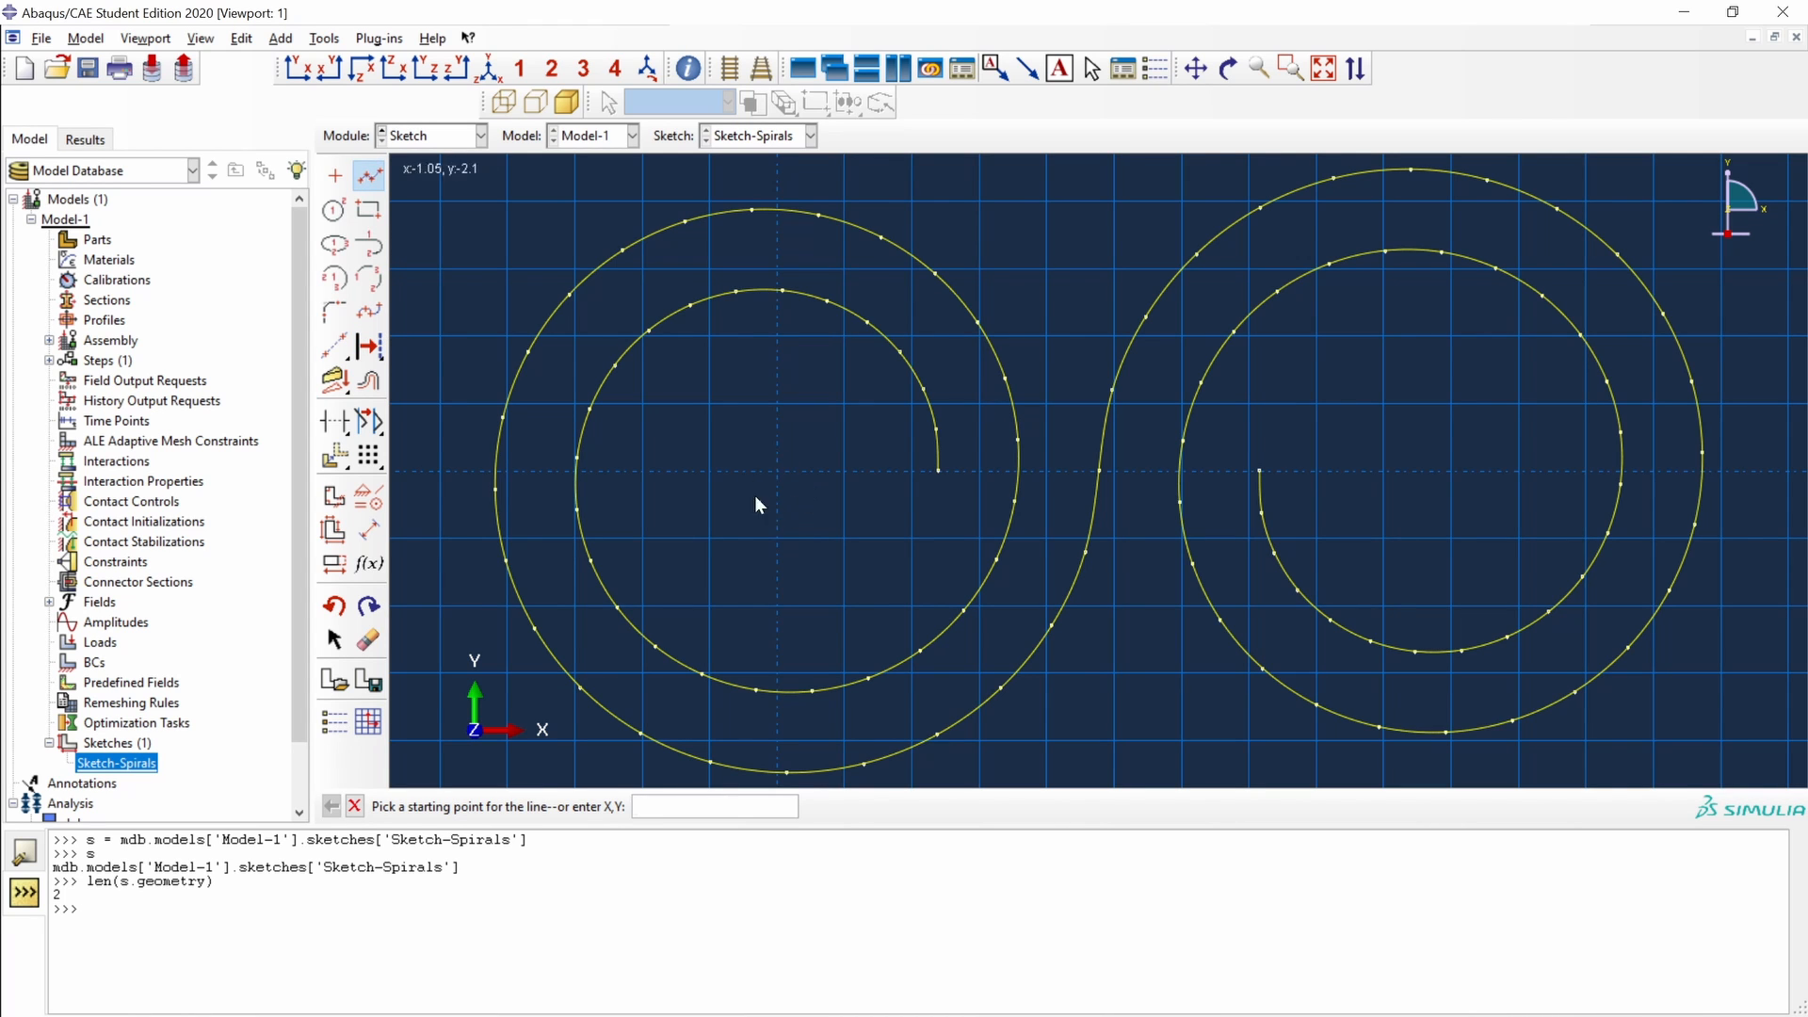
mouse_move(775, 482)
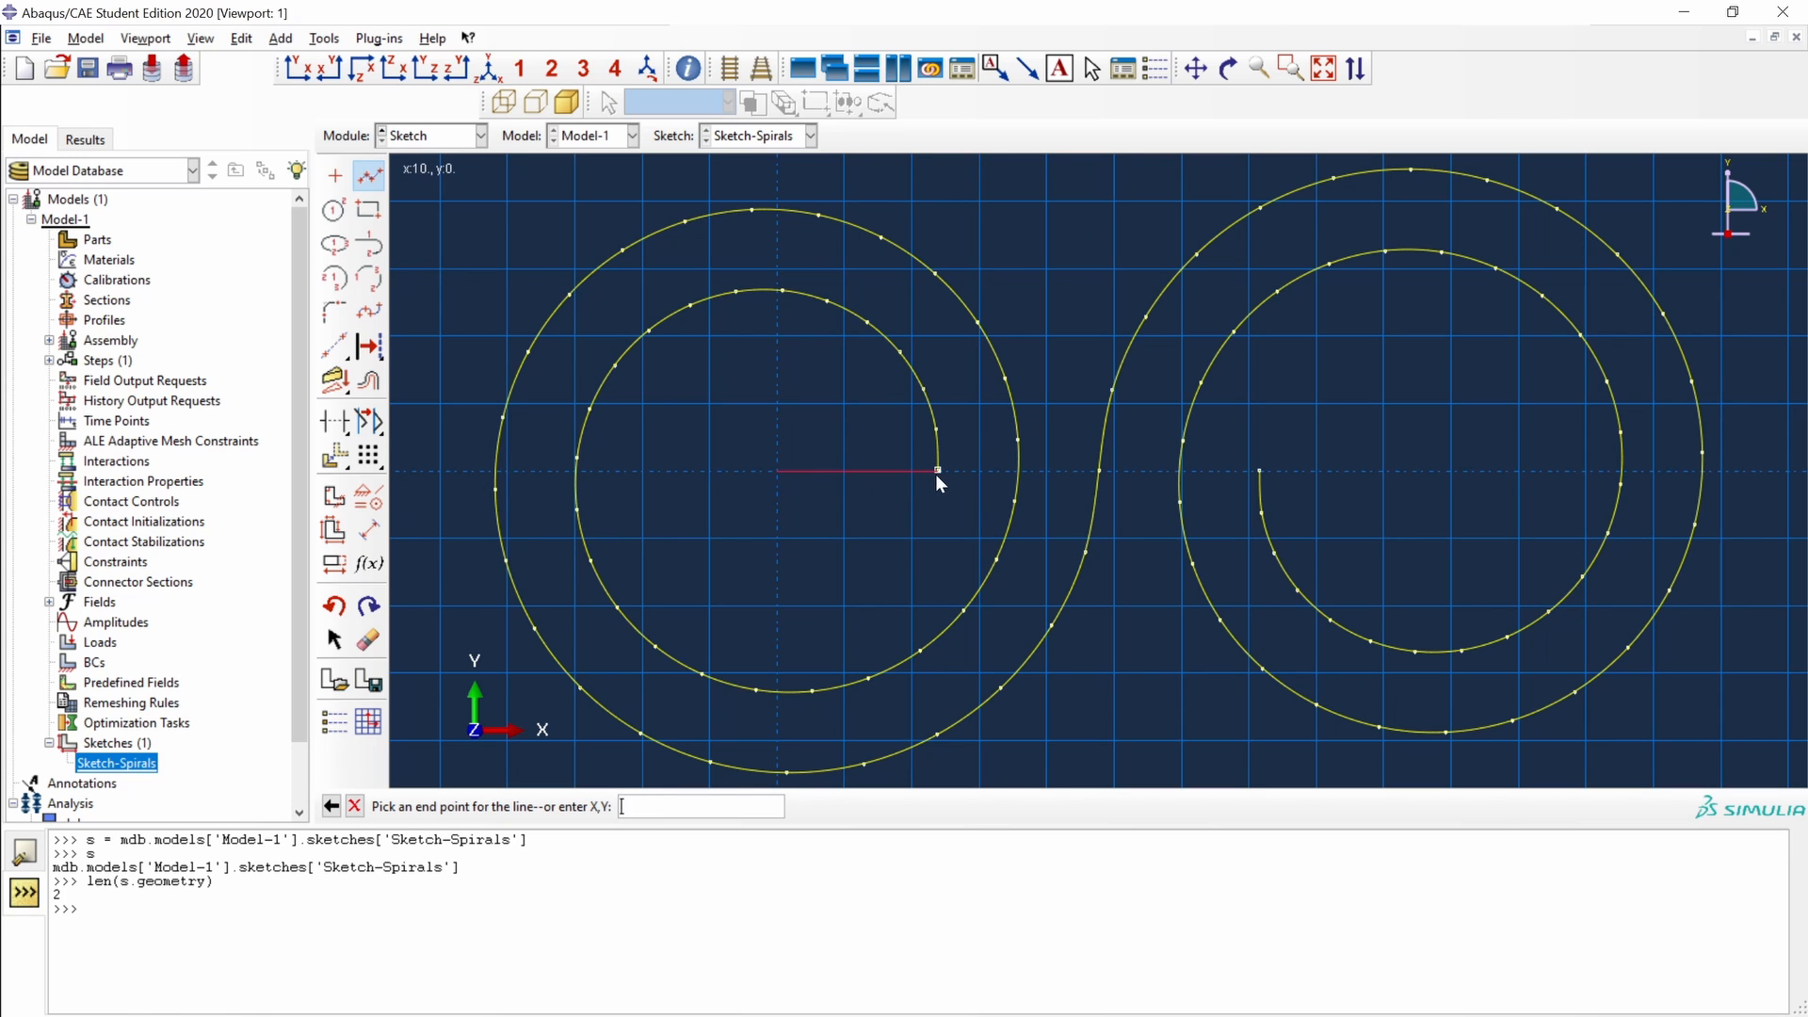
mouse_move(940, 482)
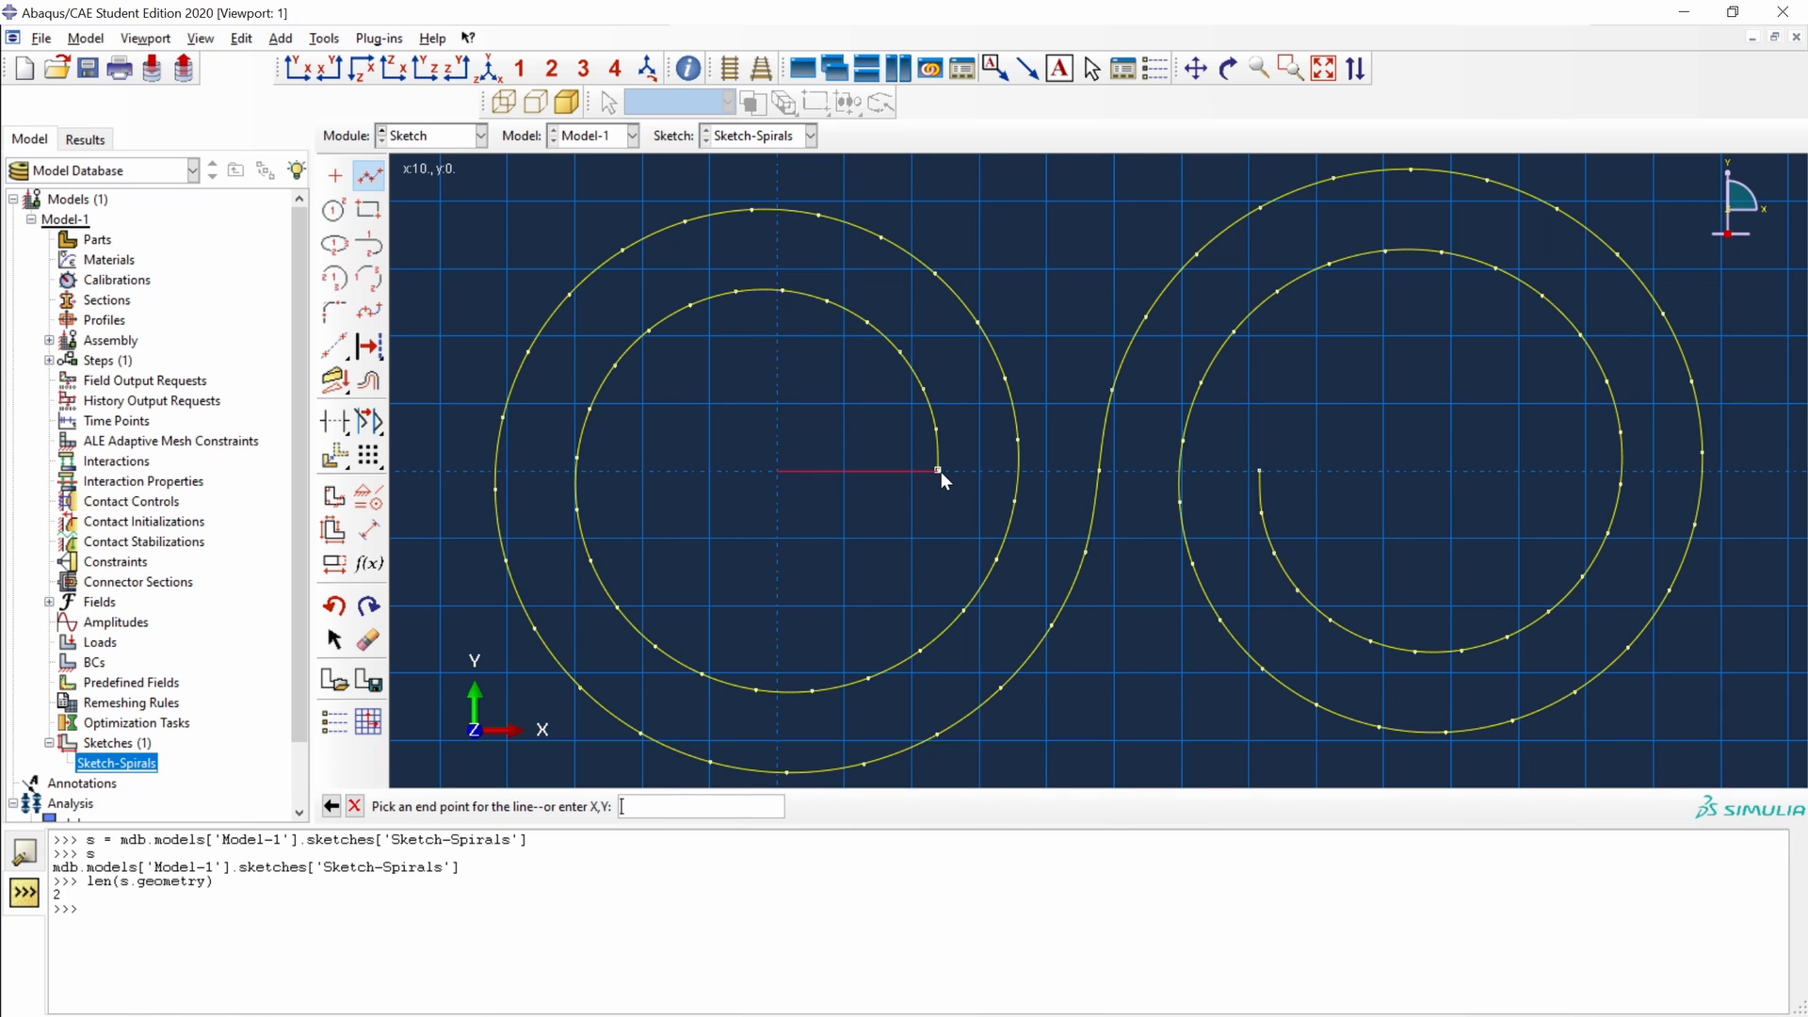
left_click(936, 469)
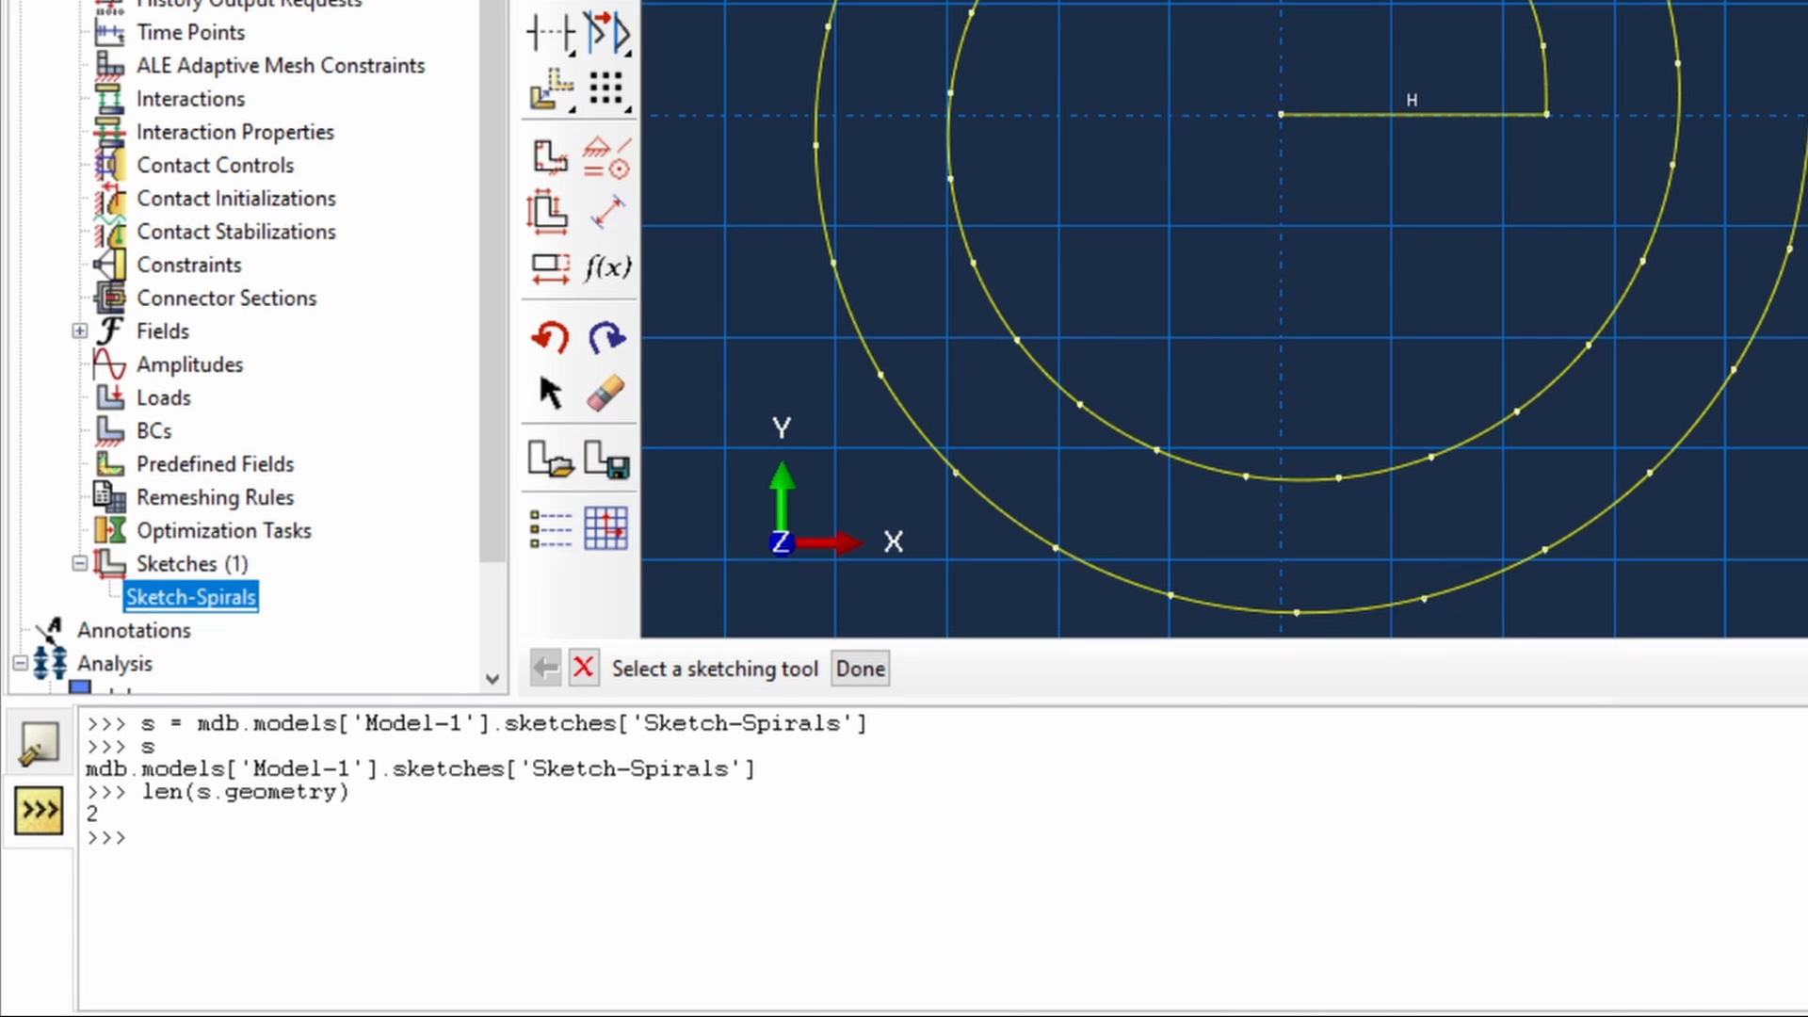
type("len(s.geometry)")
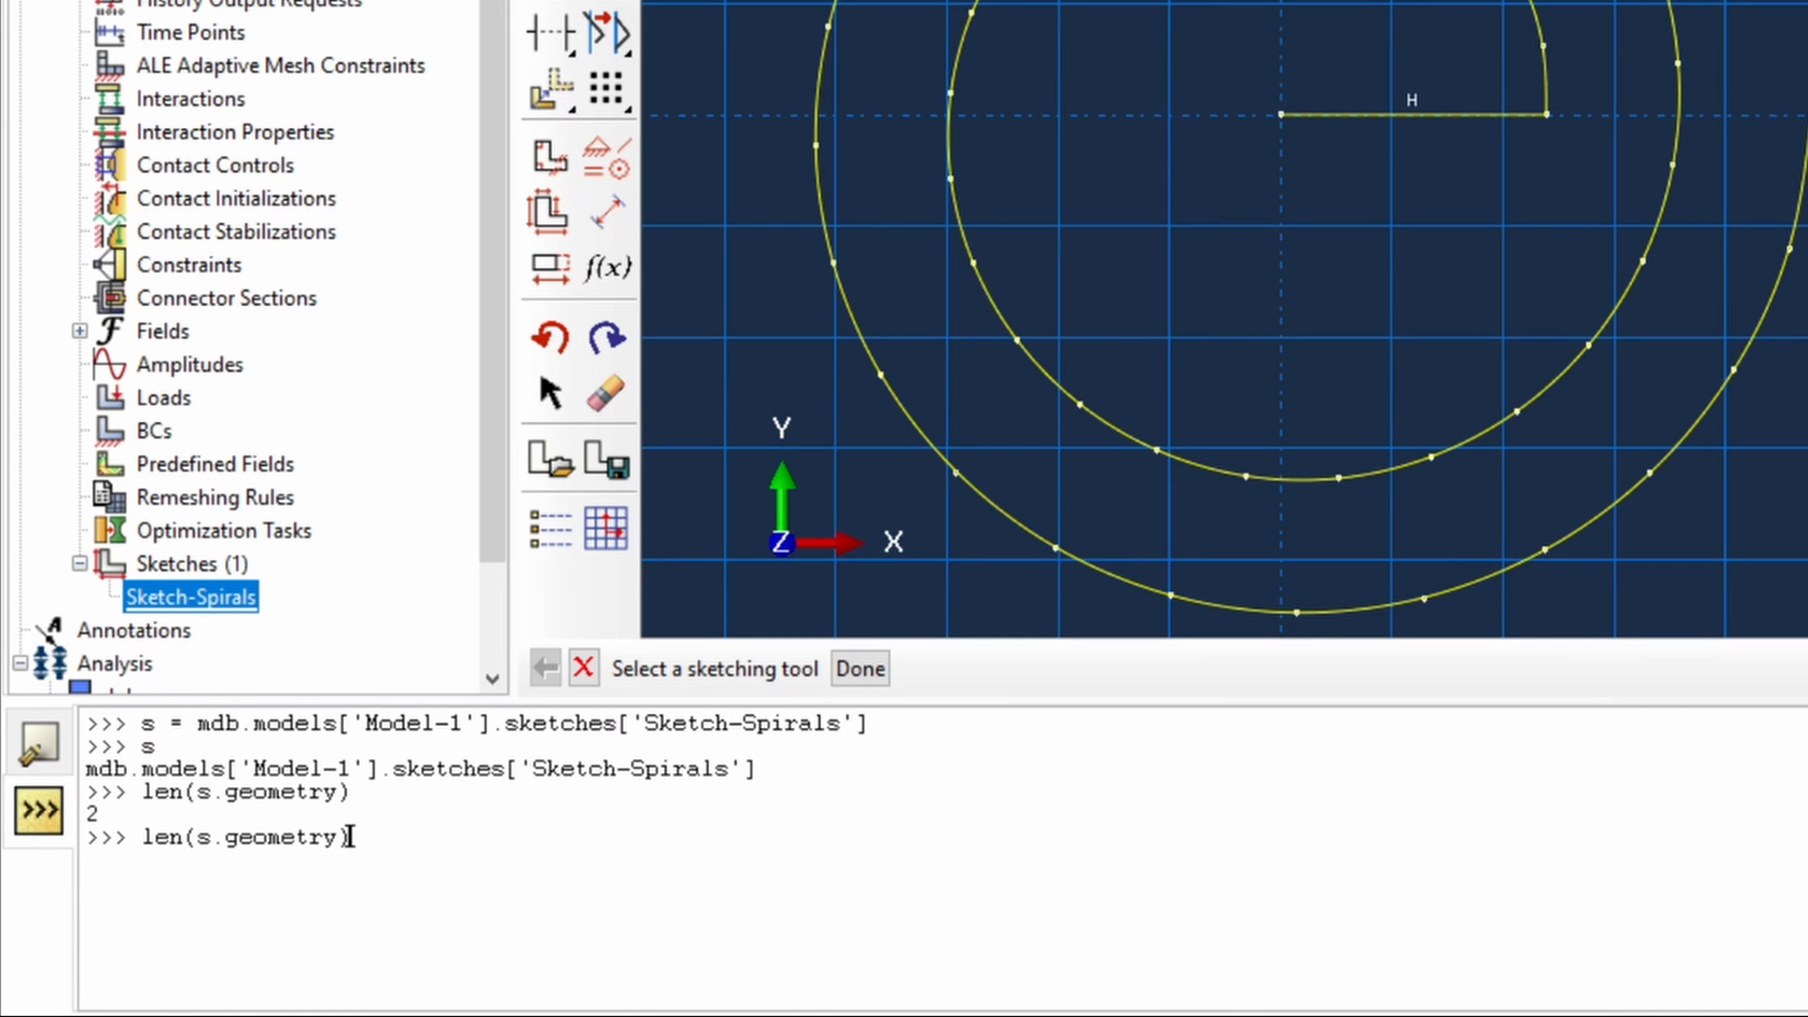
key("Return")
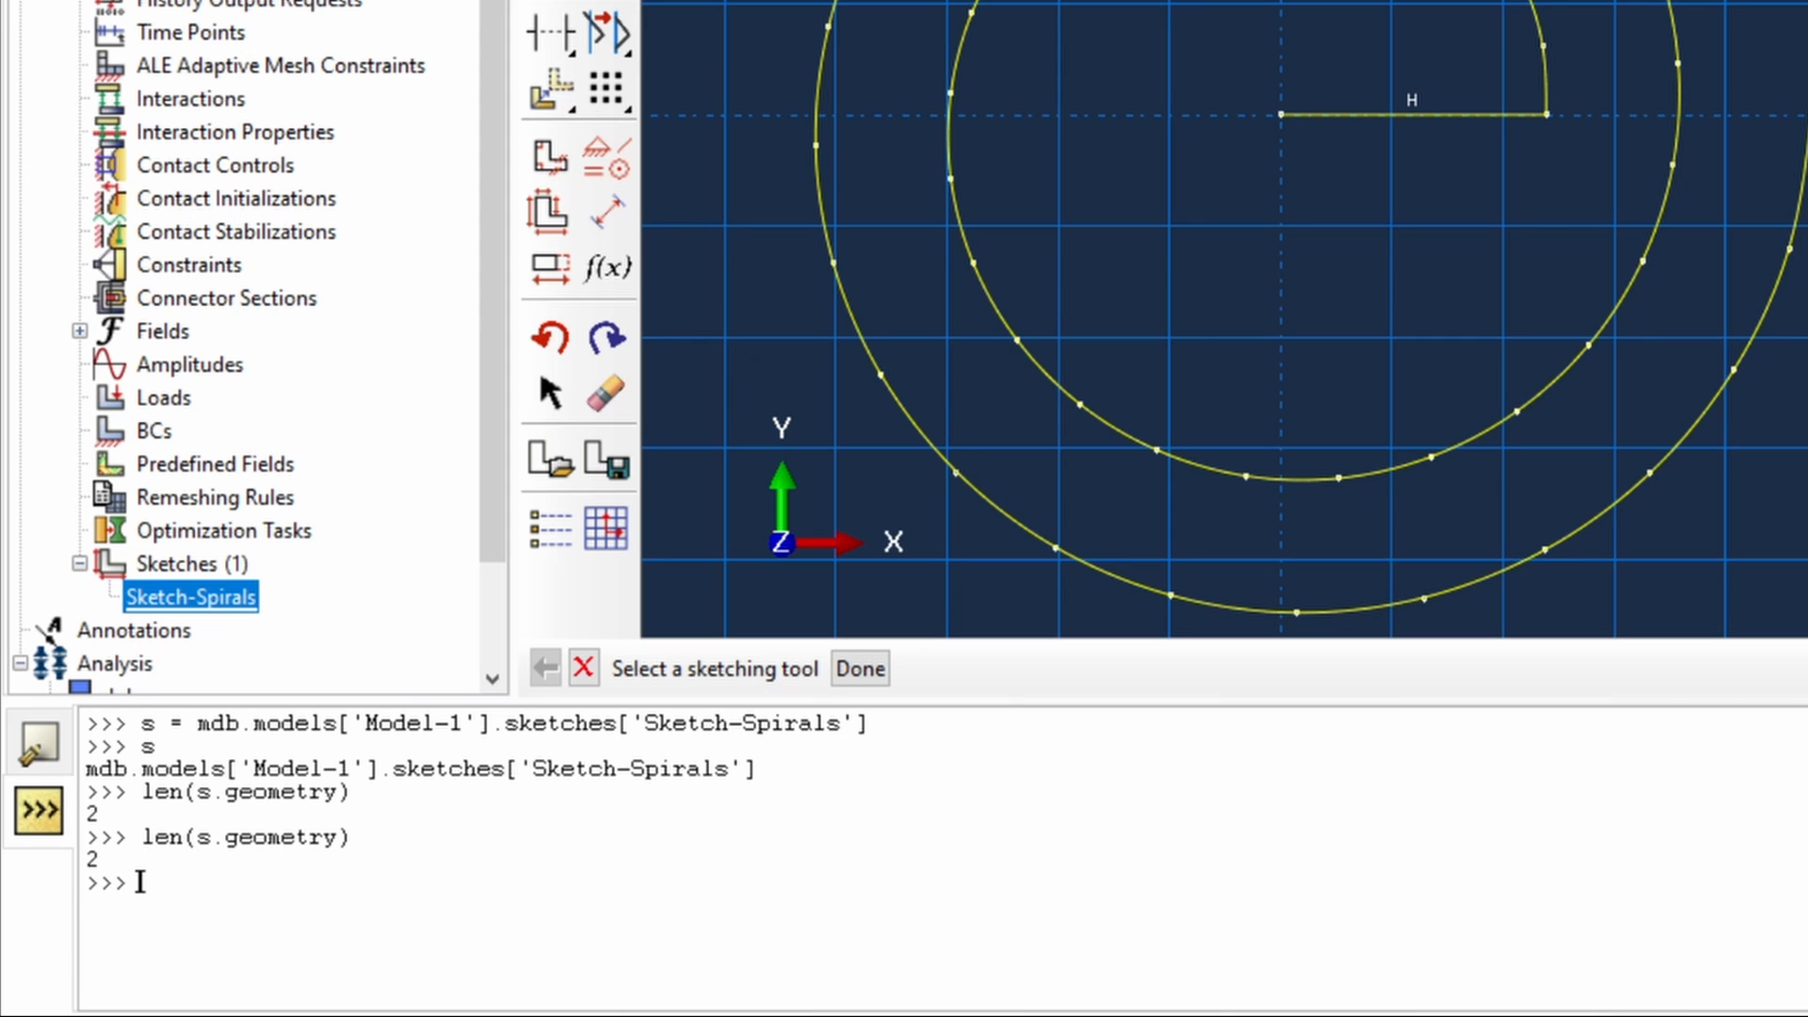
mouse_move(1385, 221)
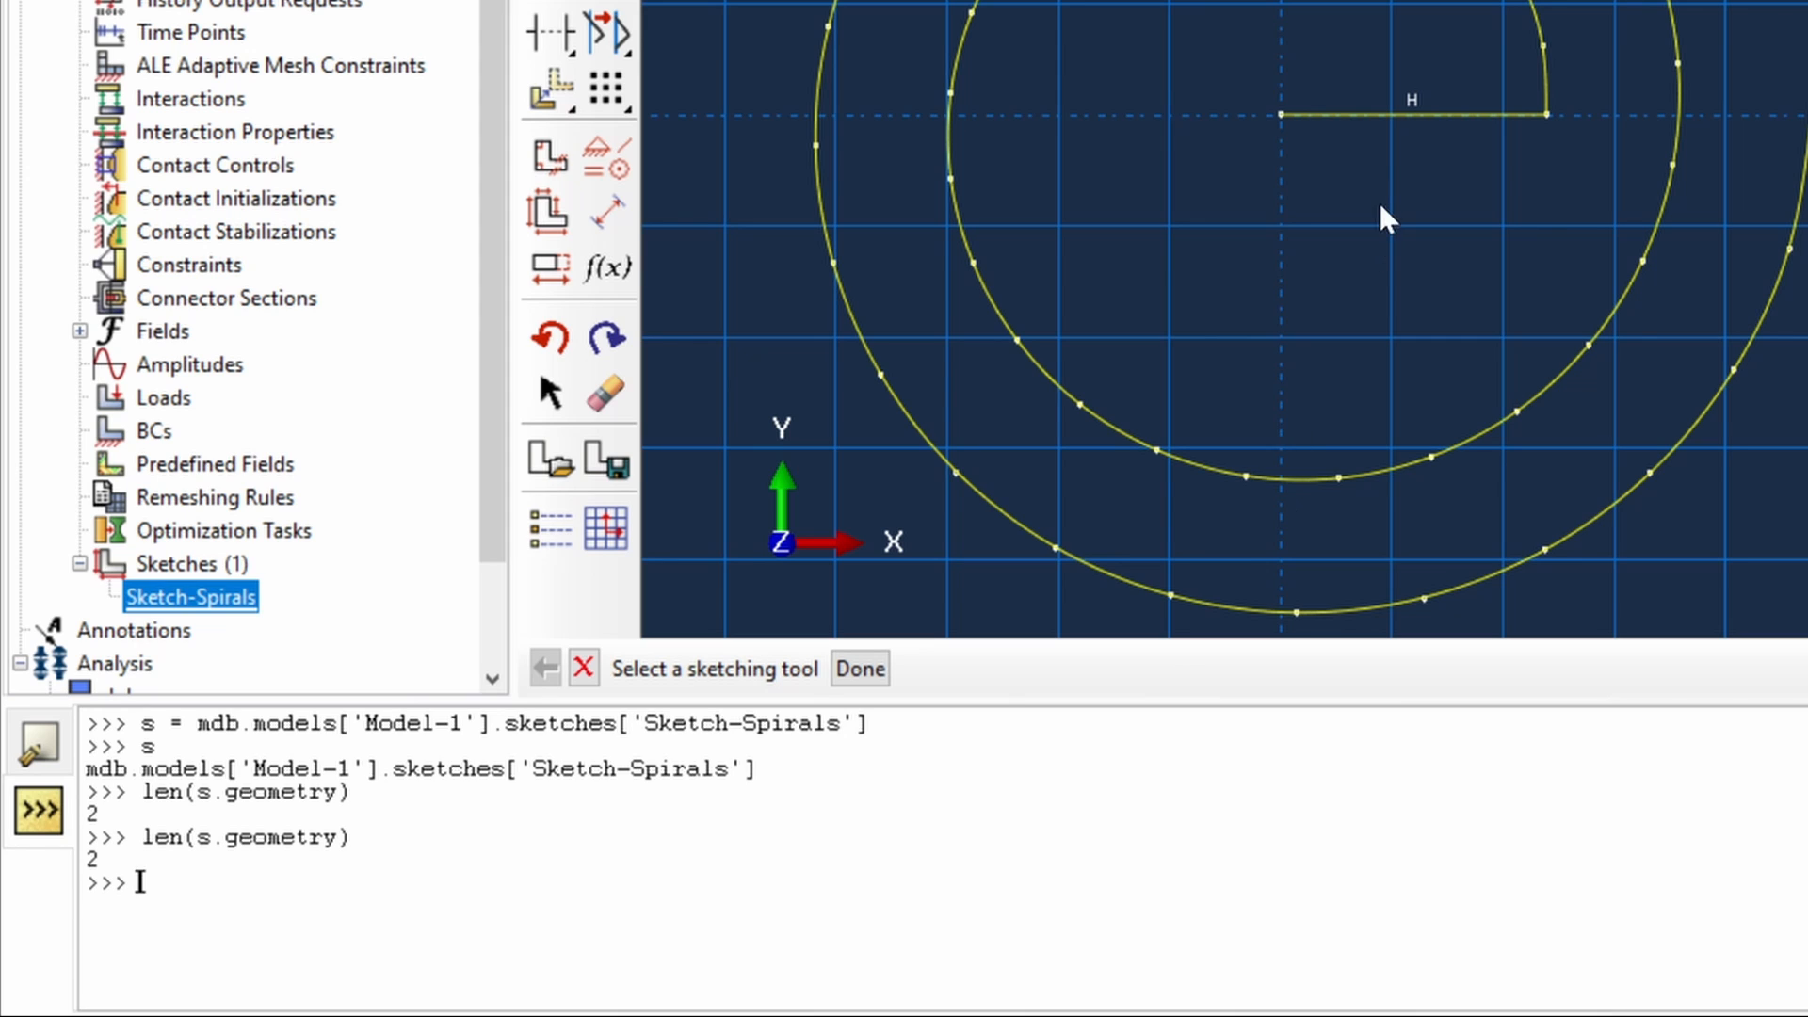
mouse_move(1370, 56)
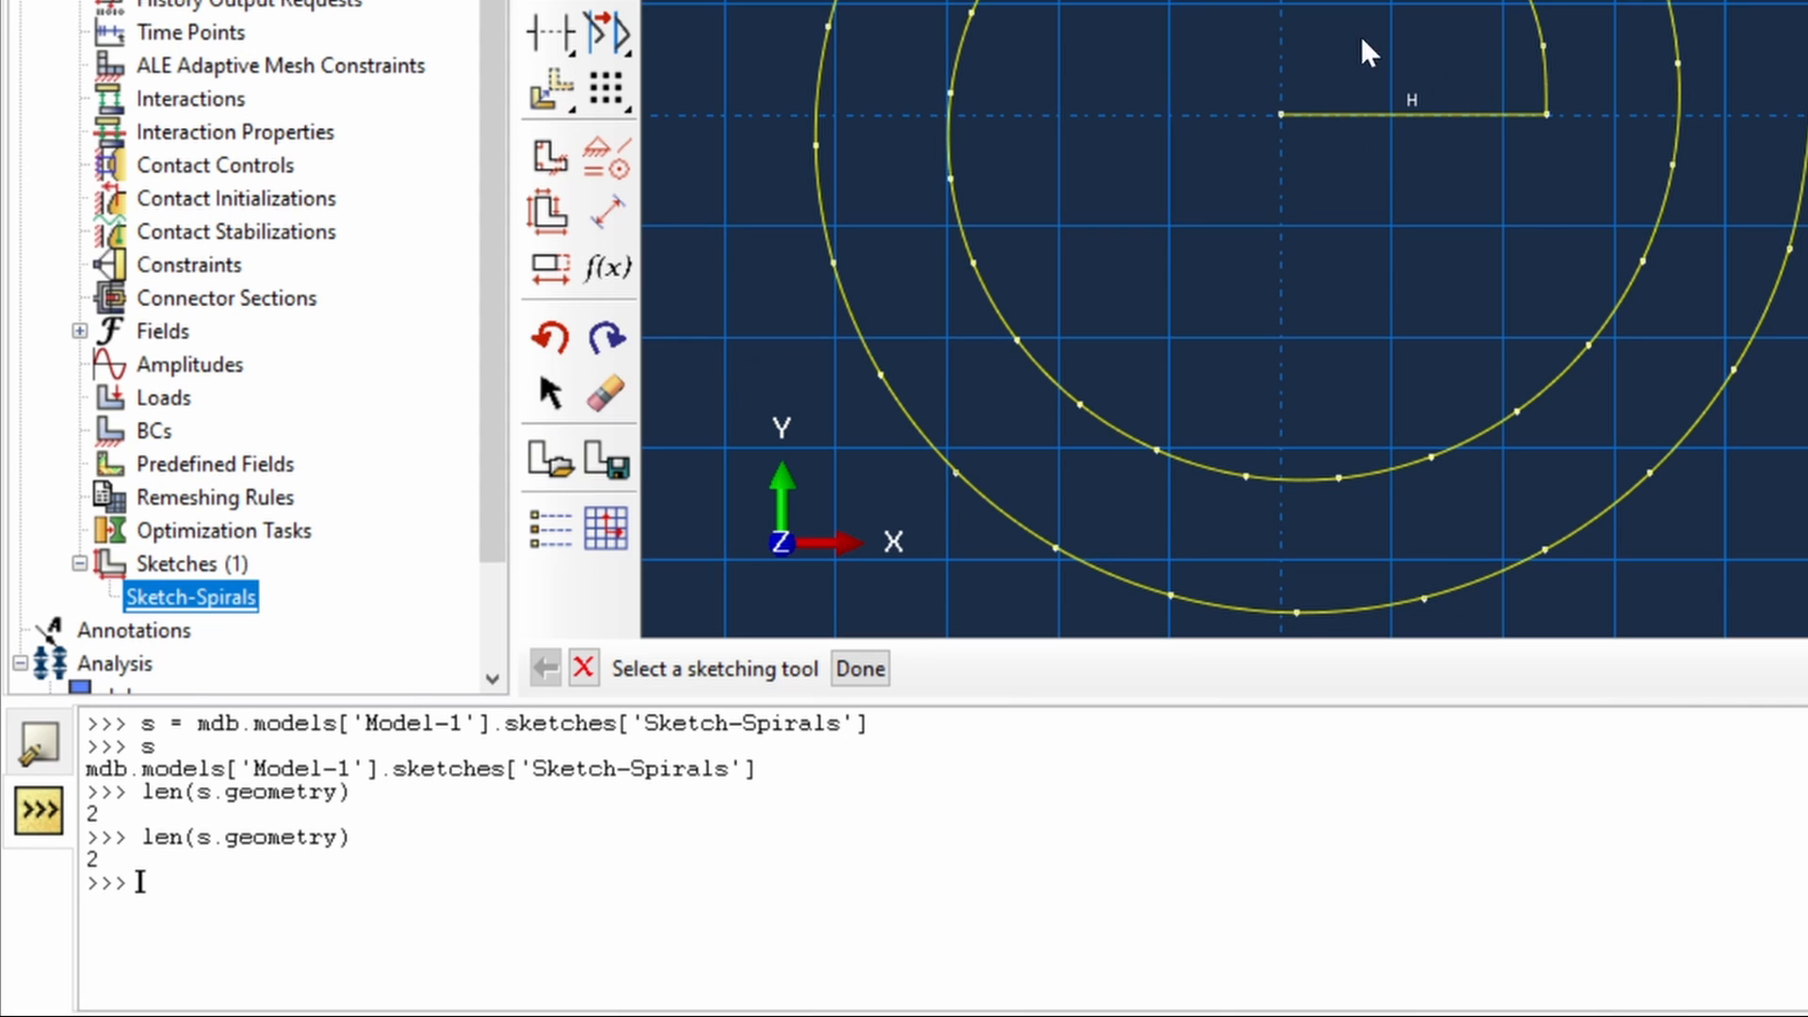
mouse_move(1371, 183)
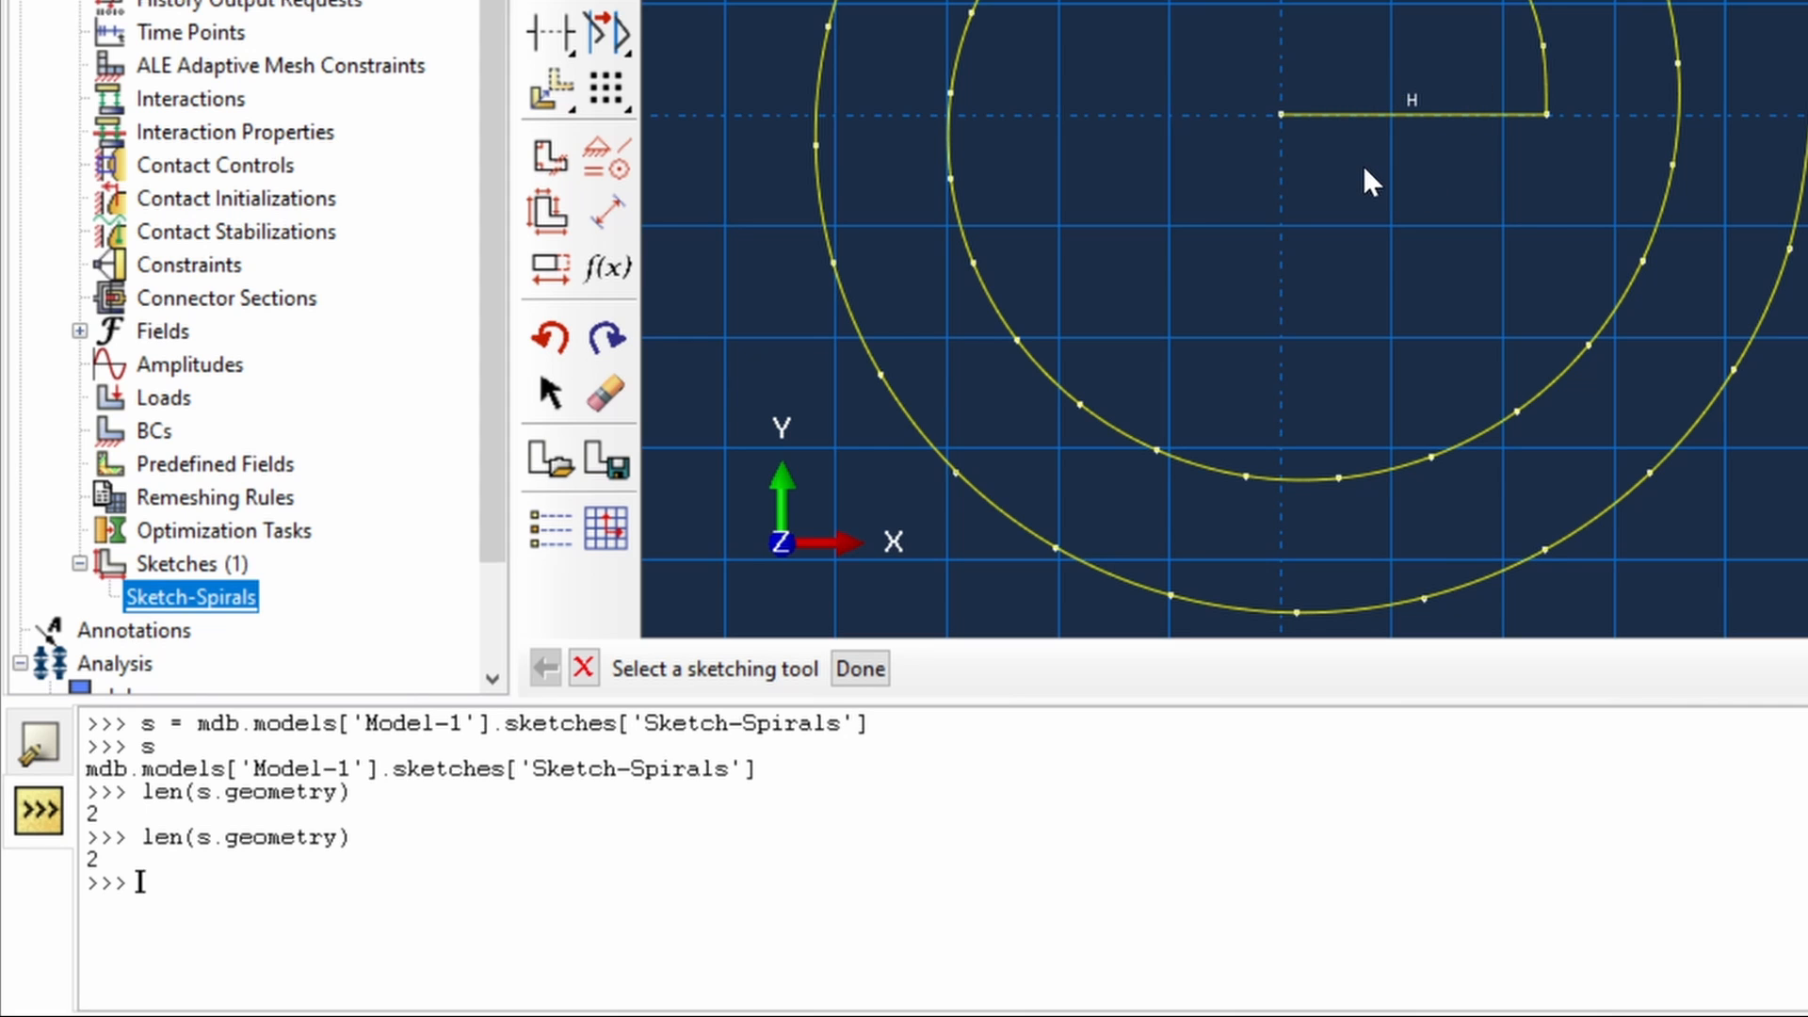
mouse_move(1367, 181)
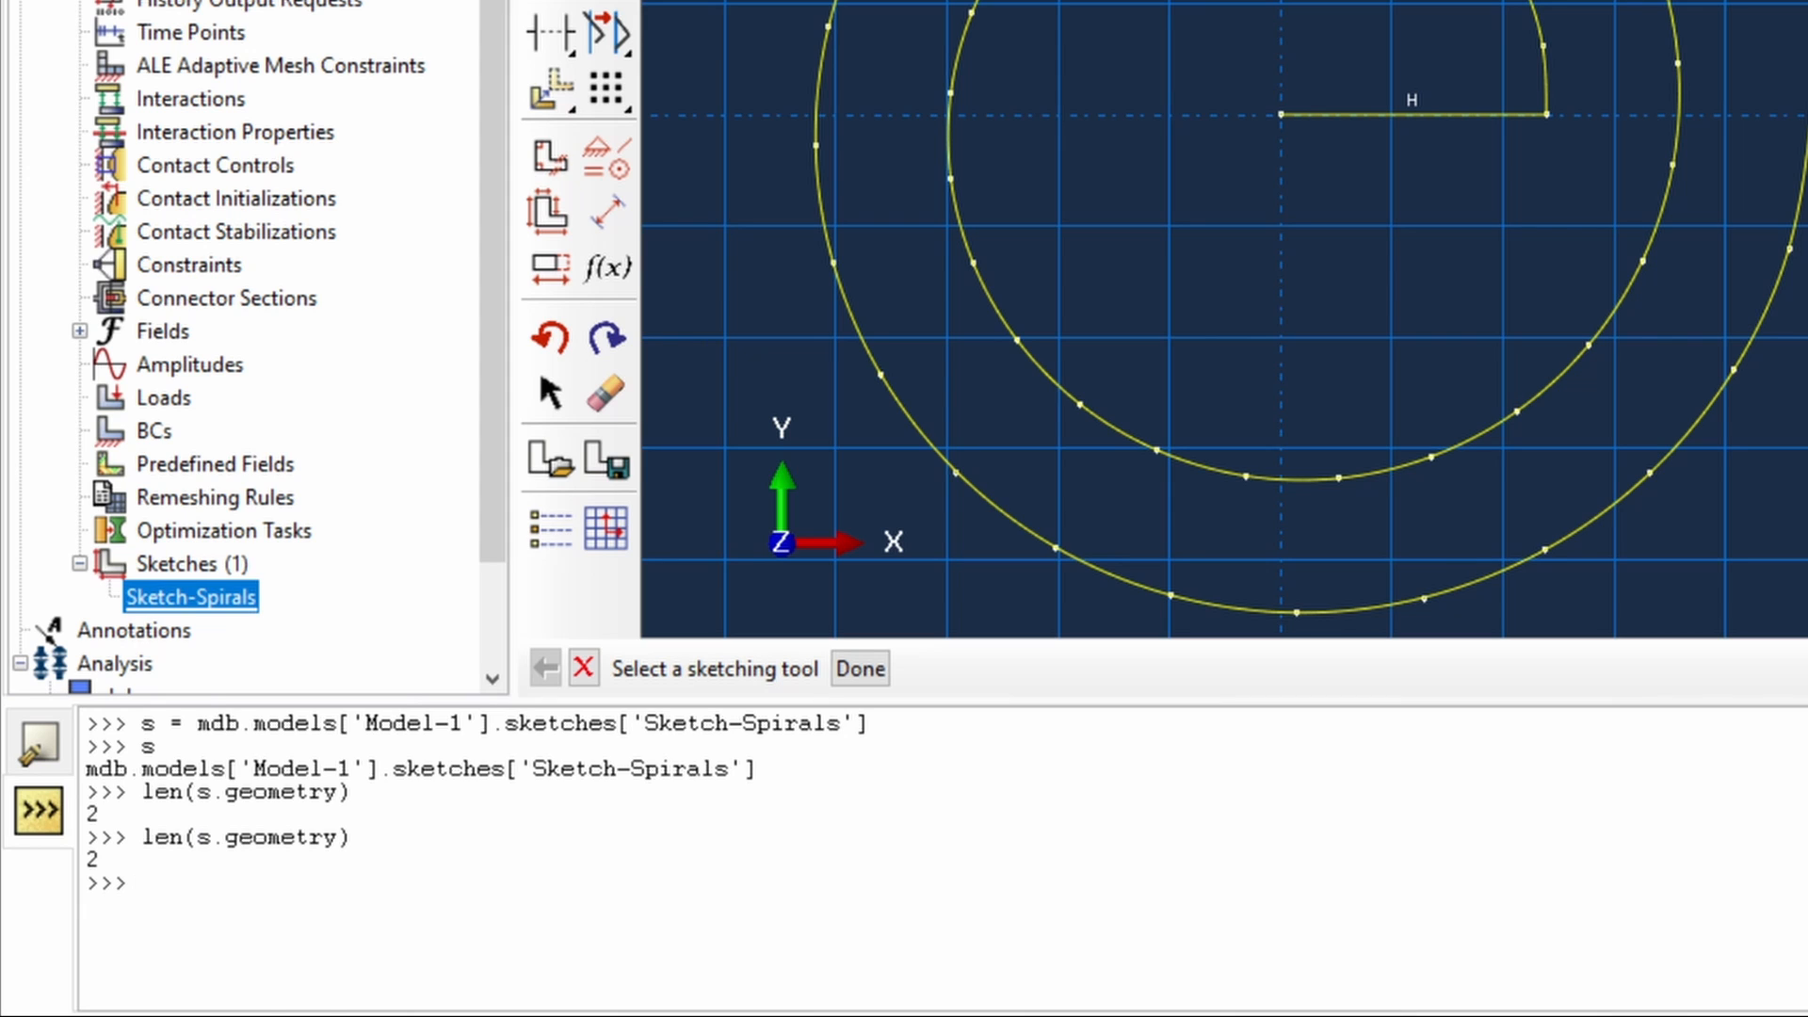
mouse_move(227, 640)
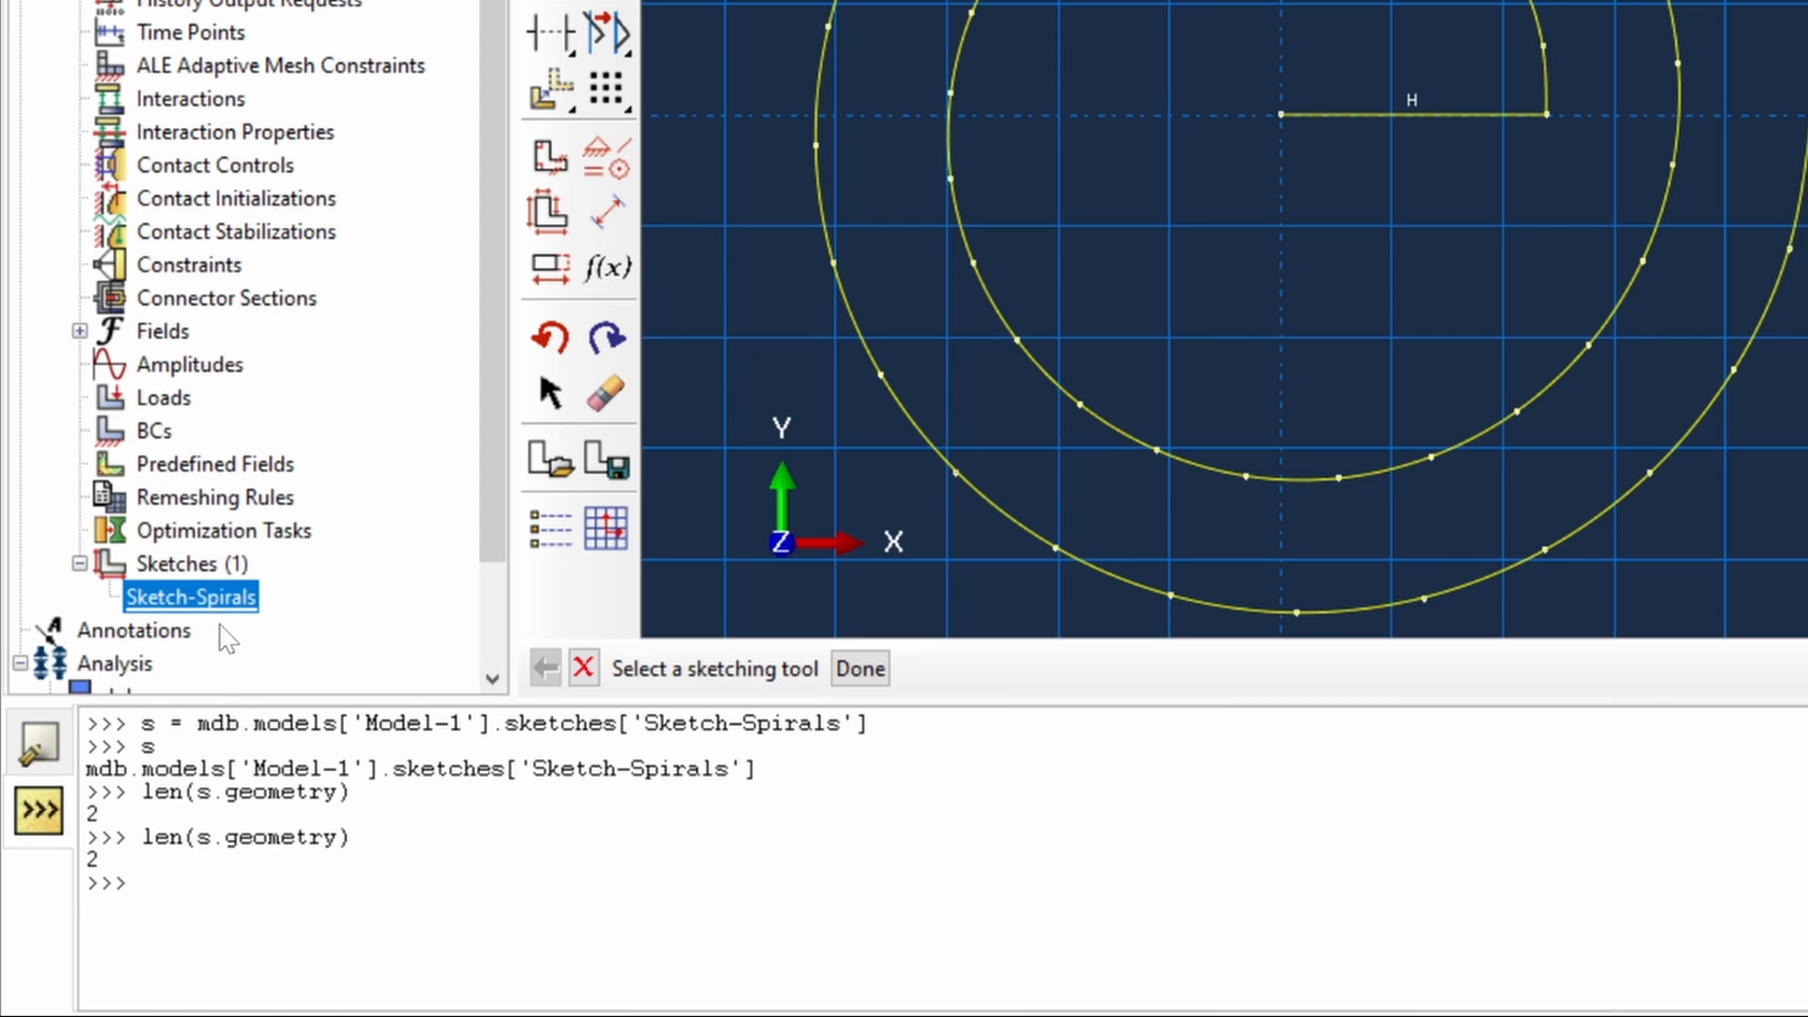
mouse_move(220, 622)
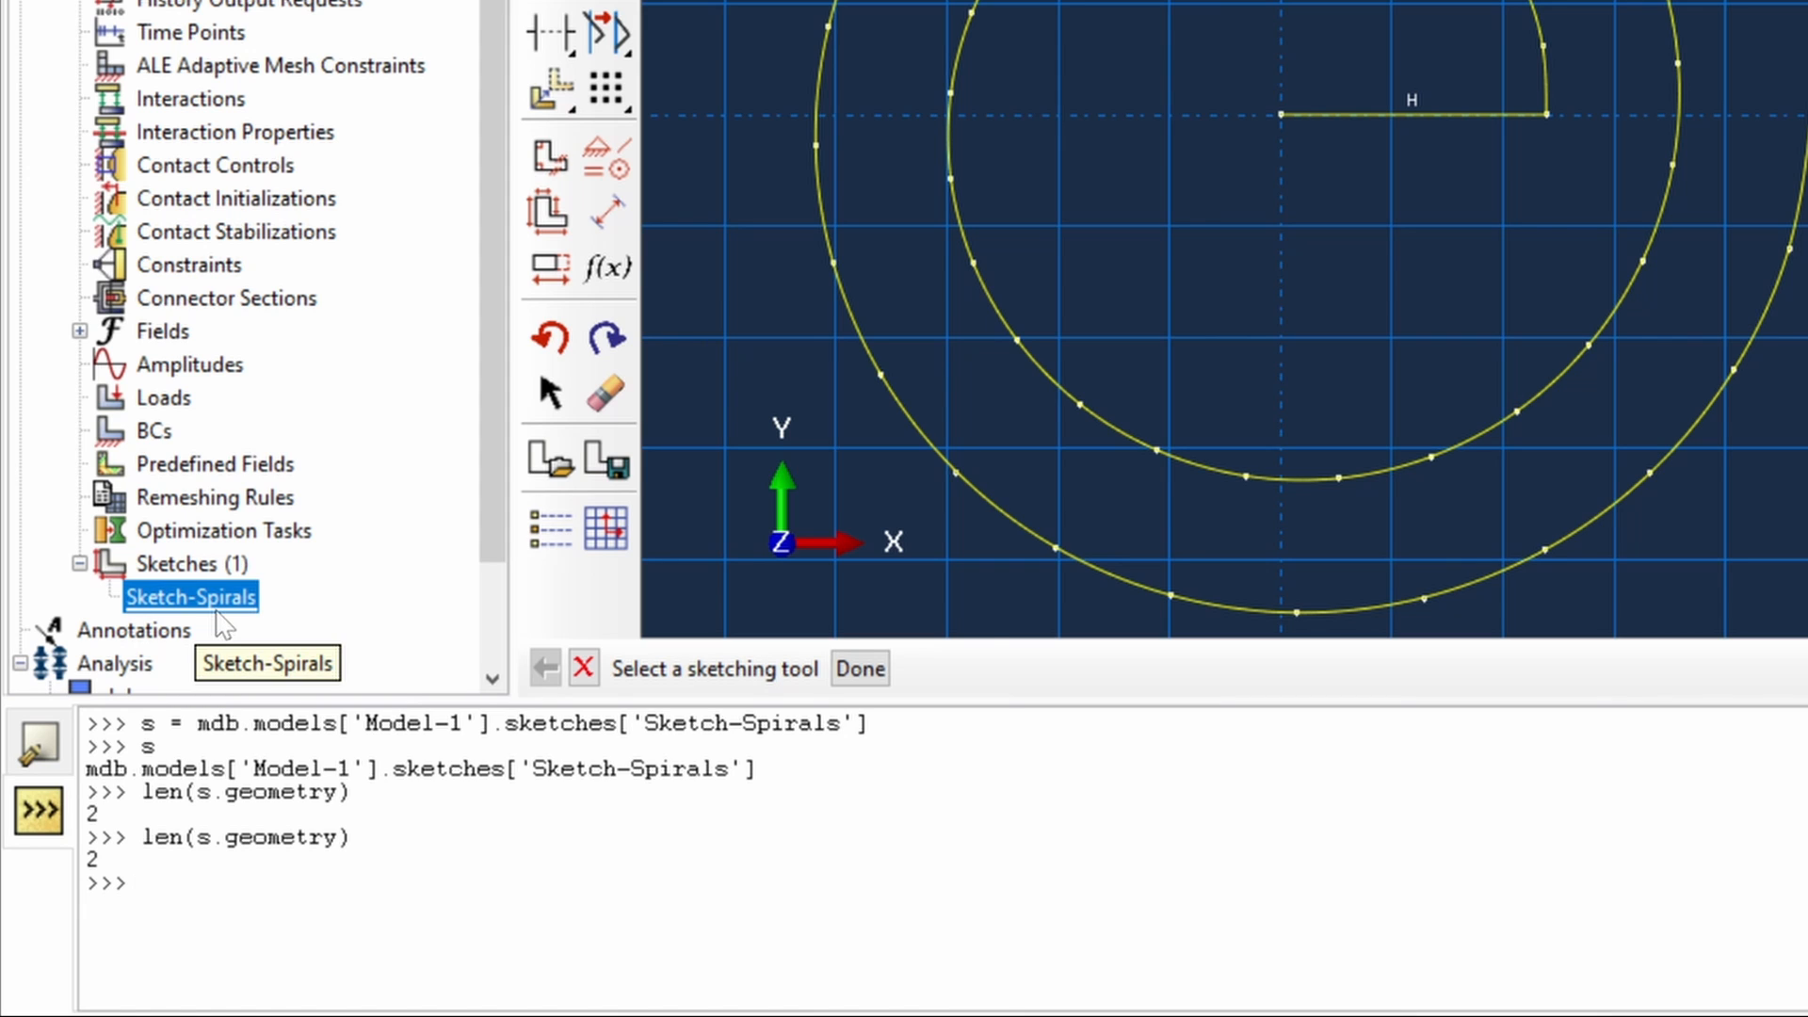
mouse_move(109, 590)
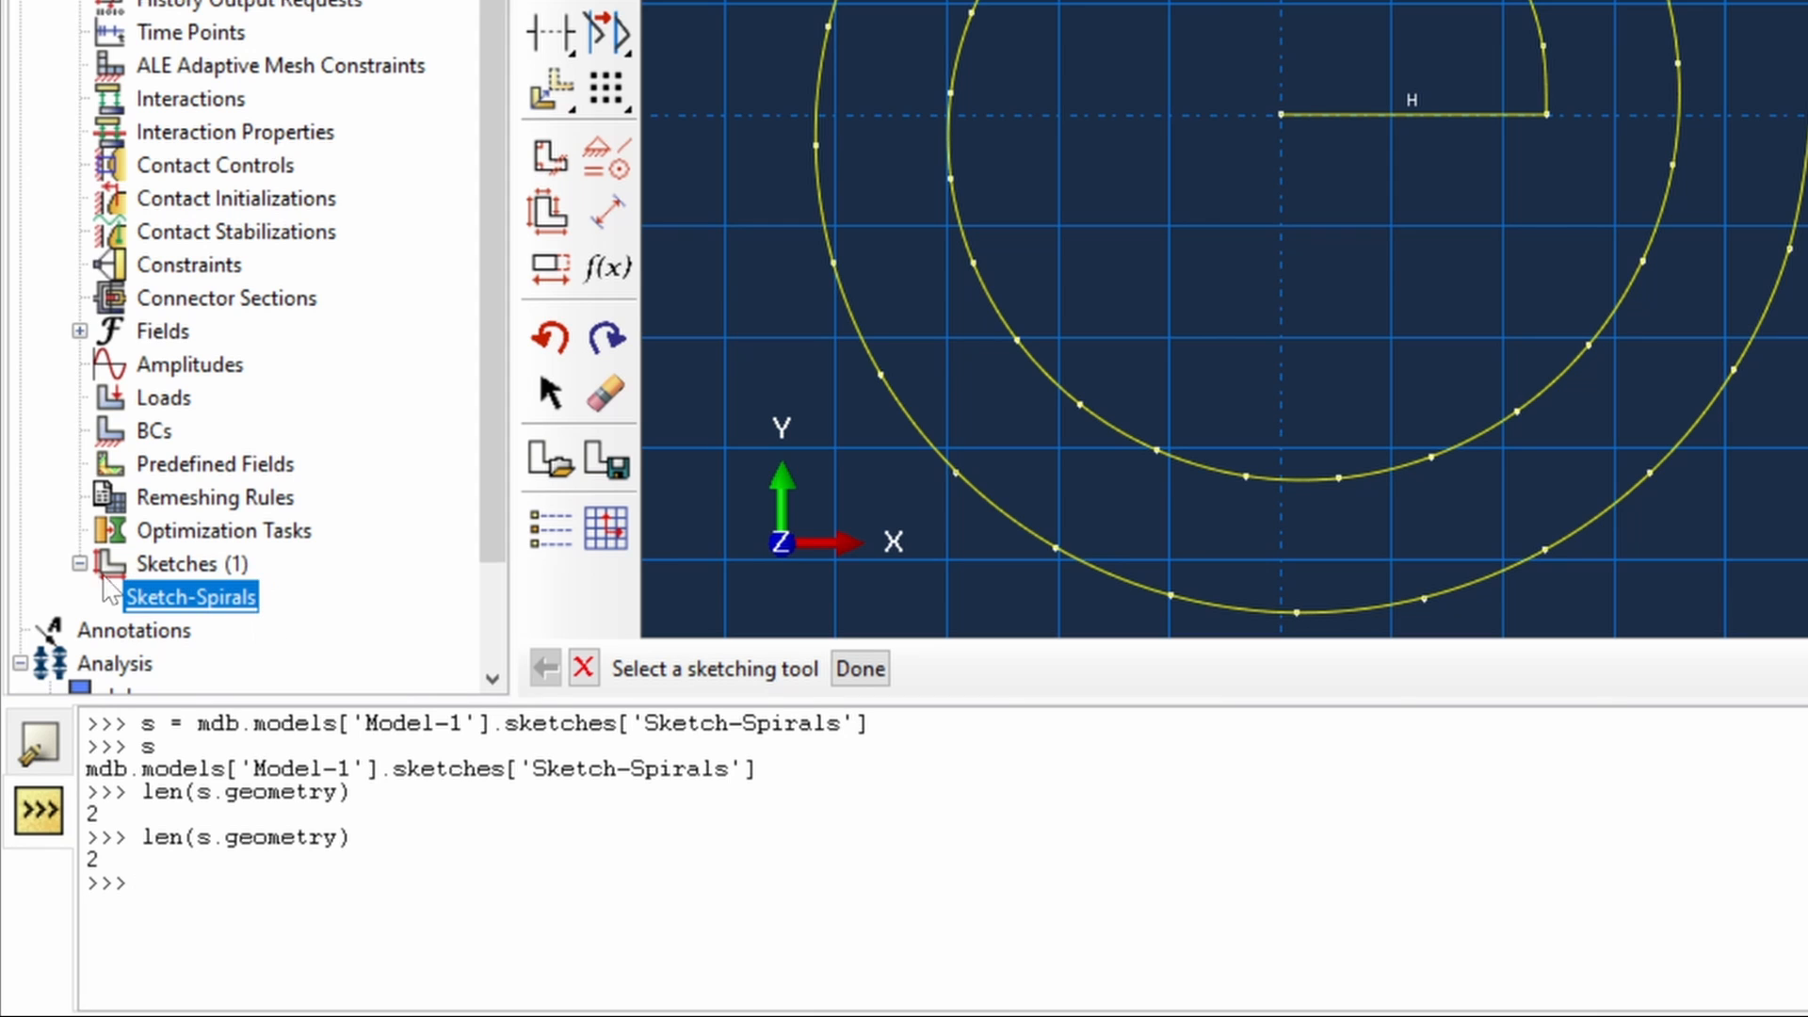
mouse_move(115, 576)
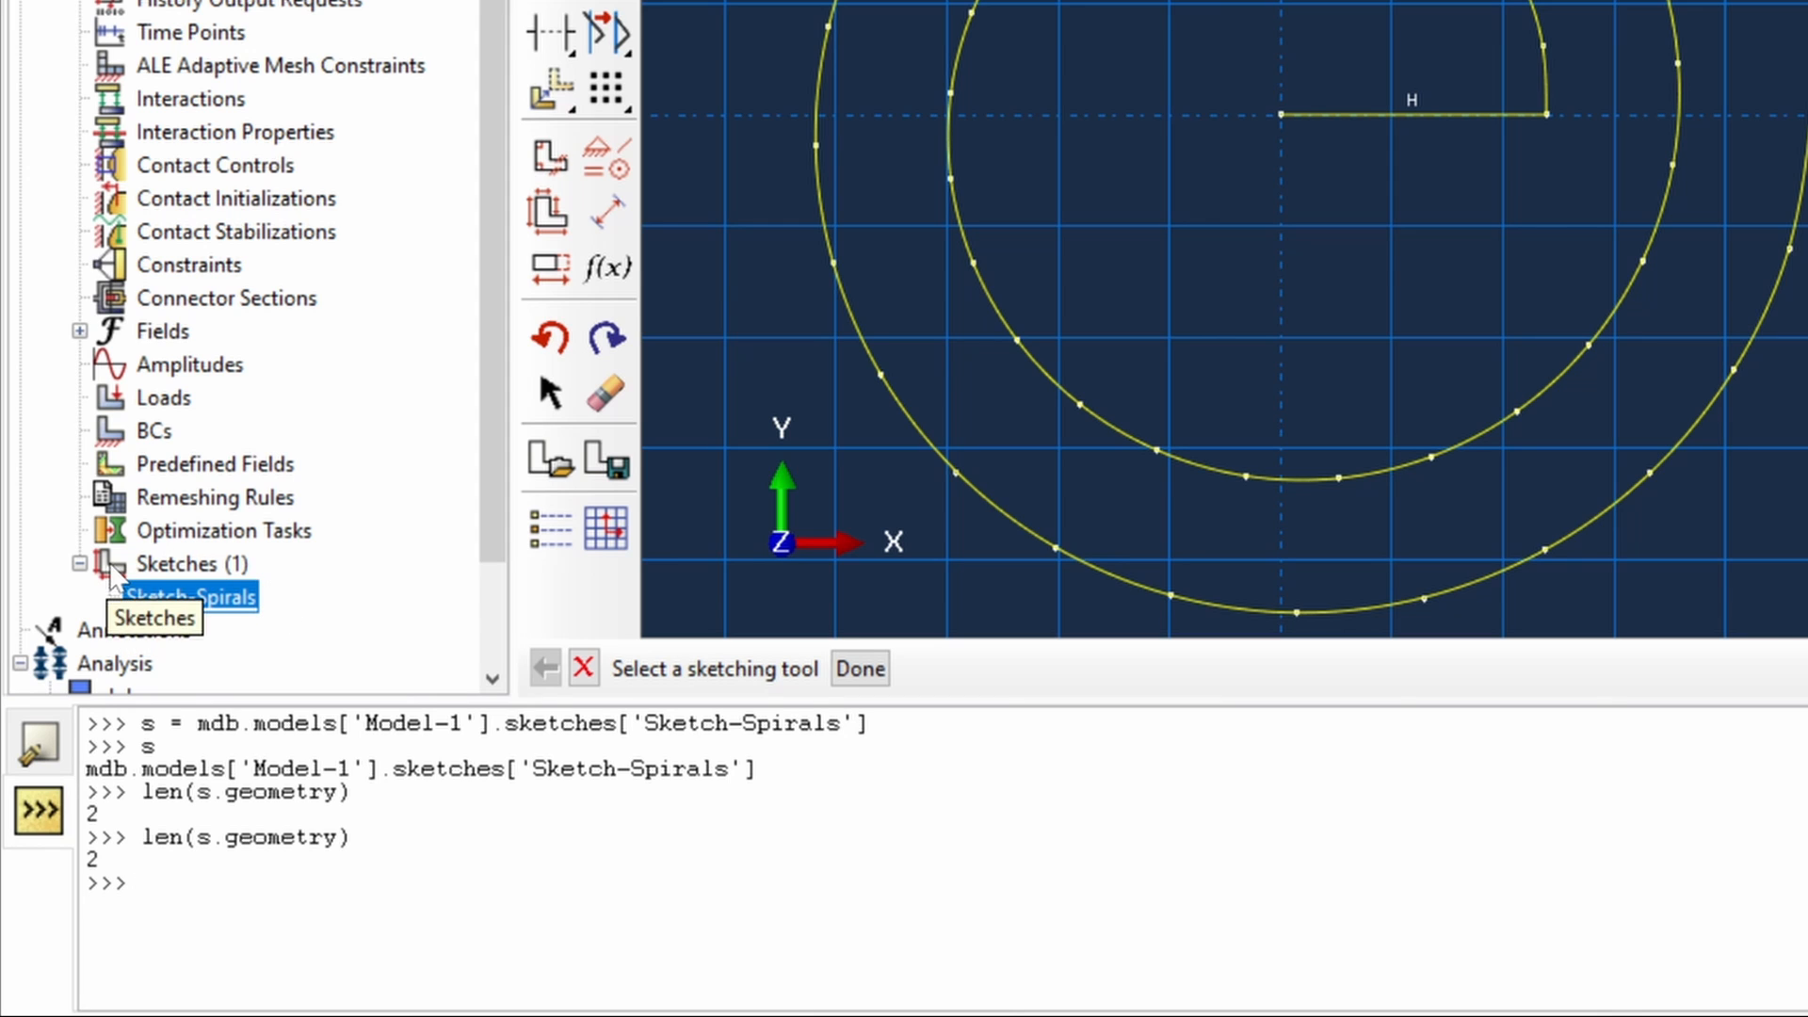
mouse_move(703, 507)
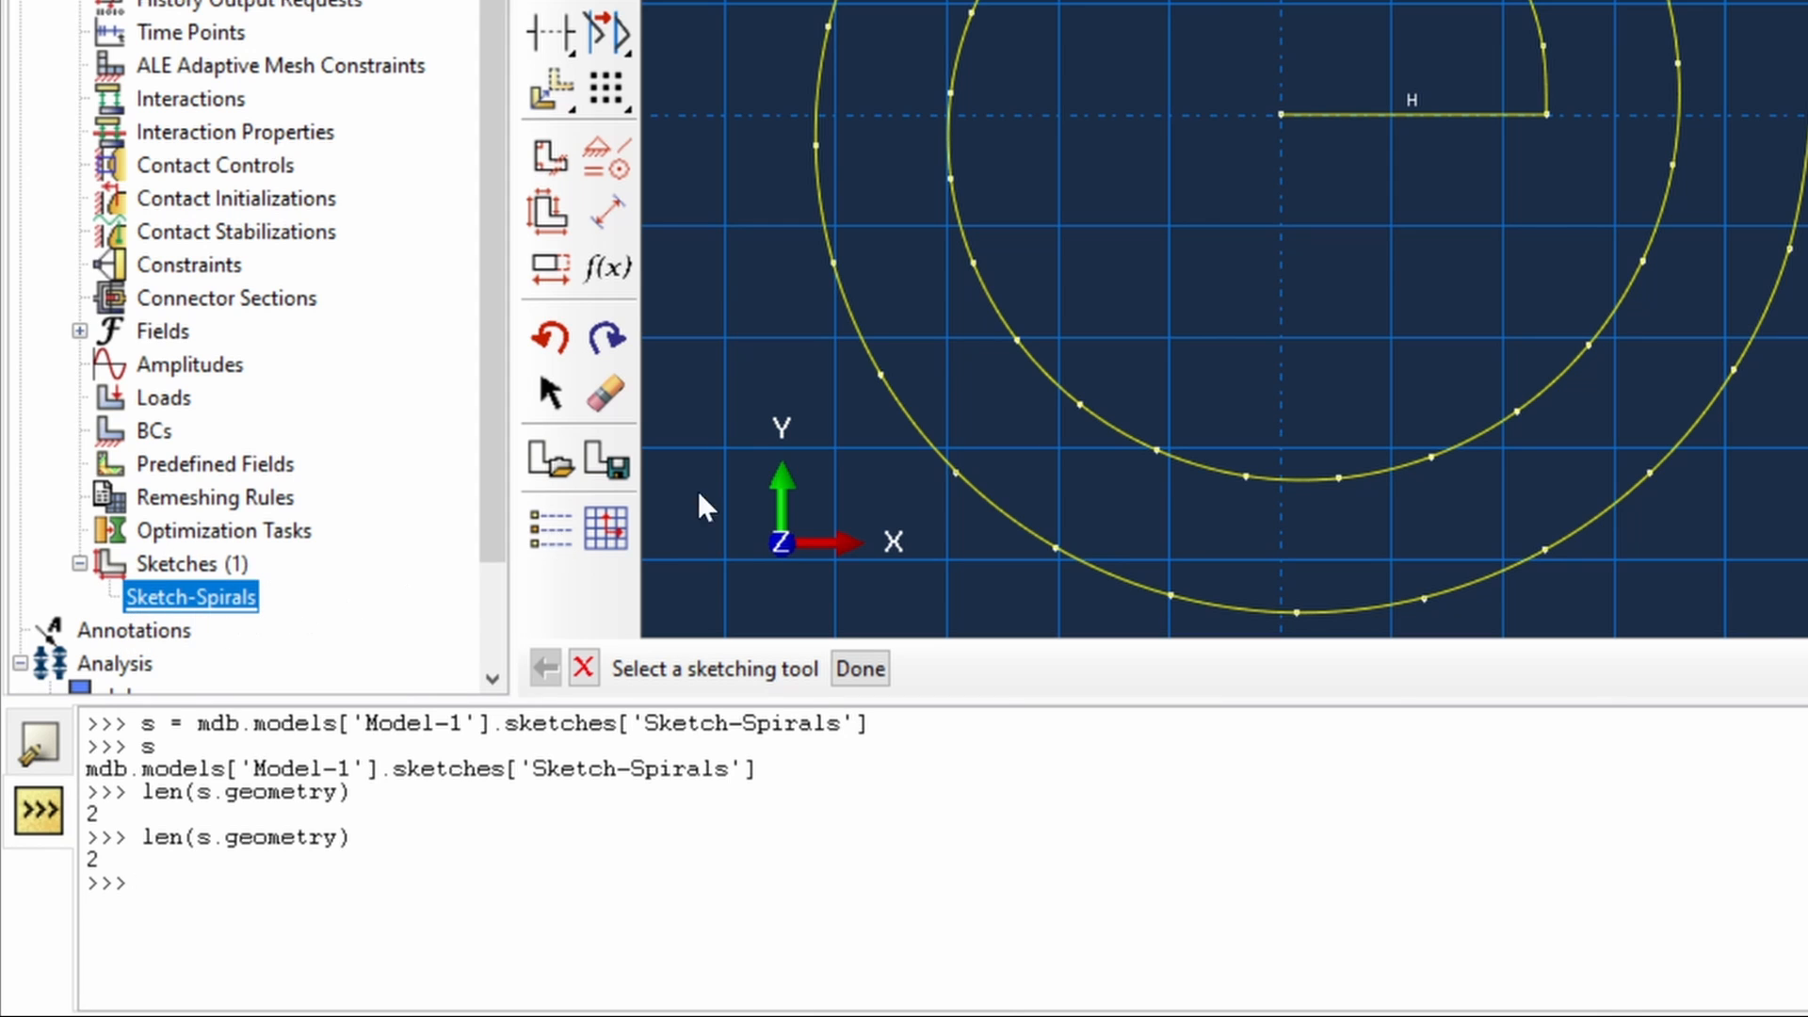
mouse_move(236, 655)
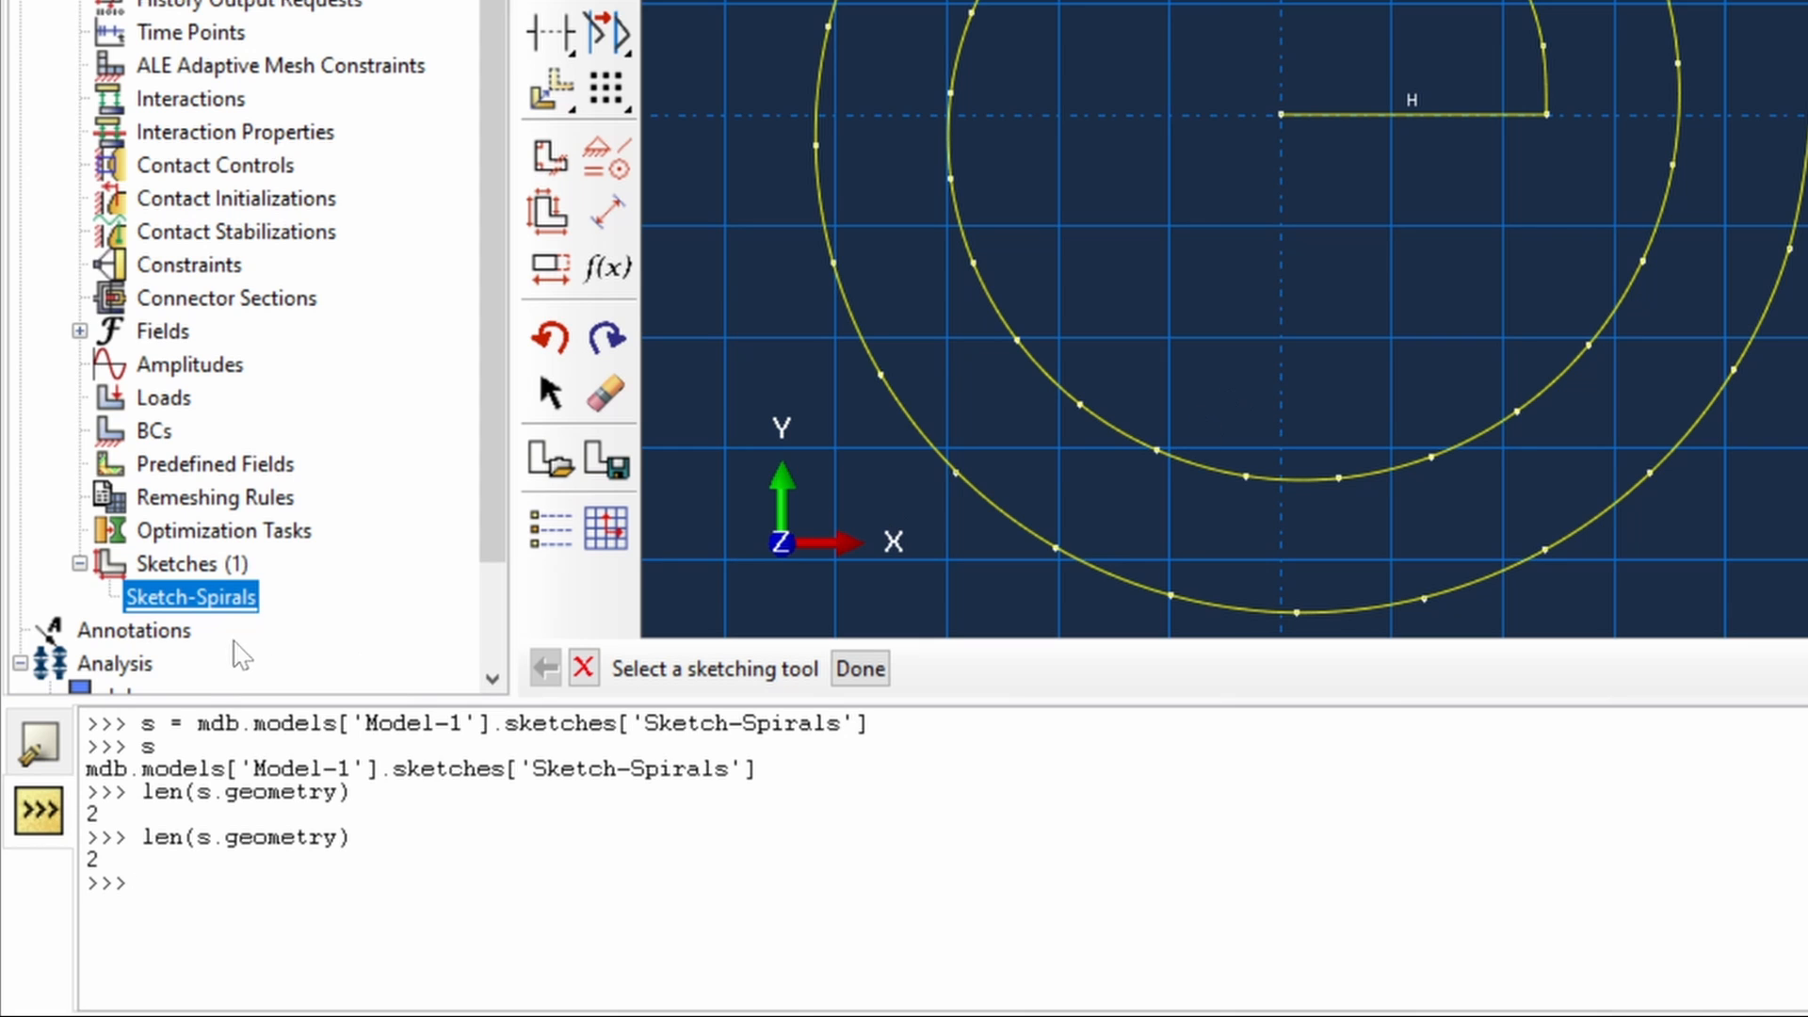
mouse_move(138, 622)
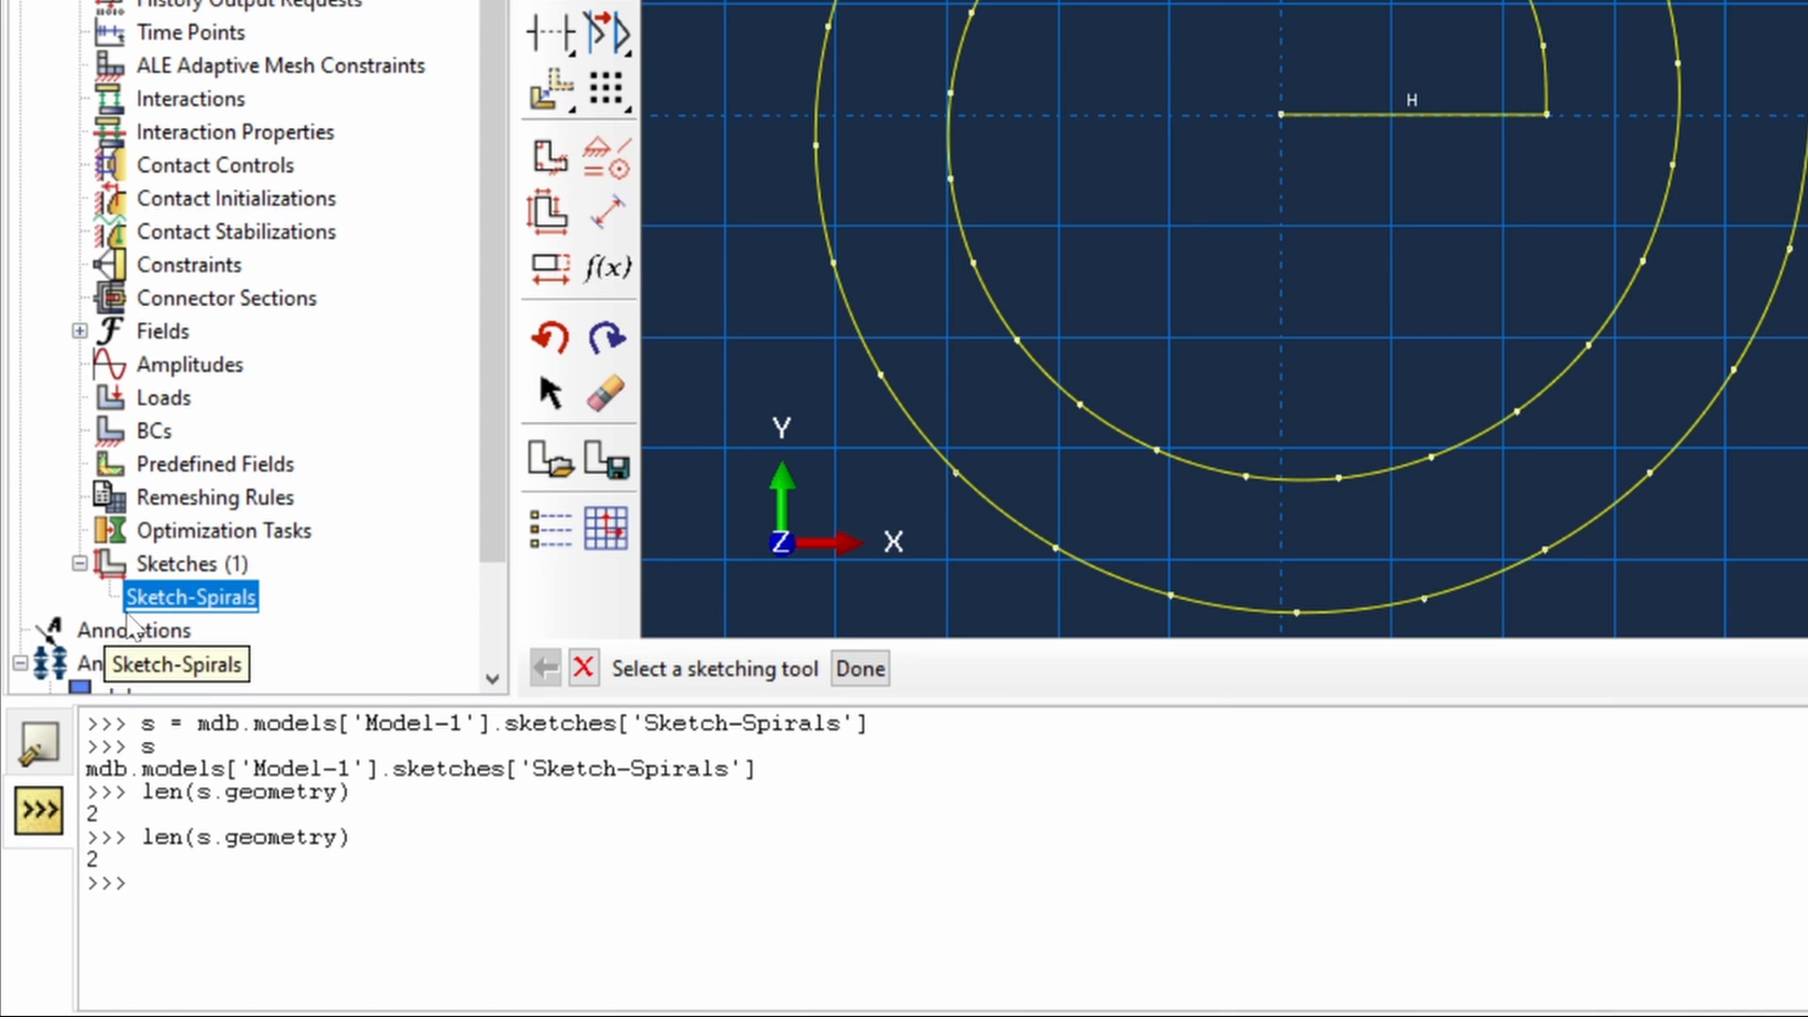
mouse_move(311, 628)
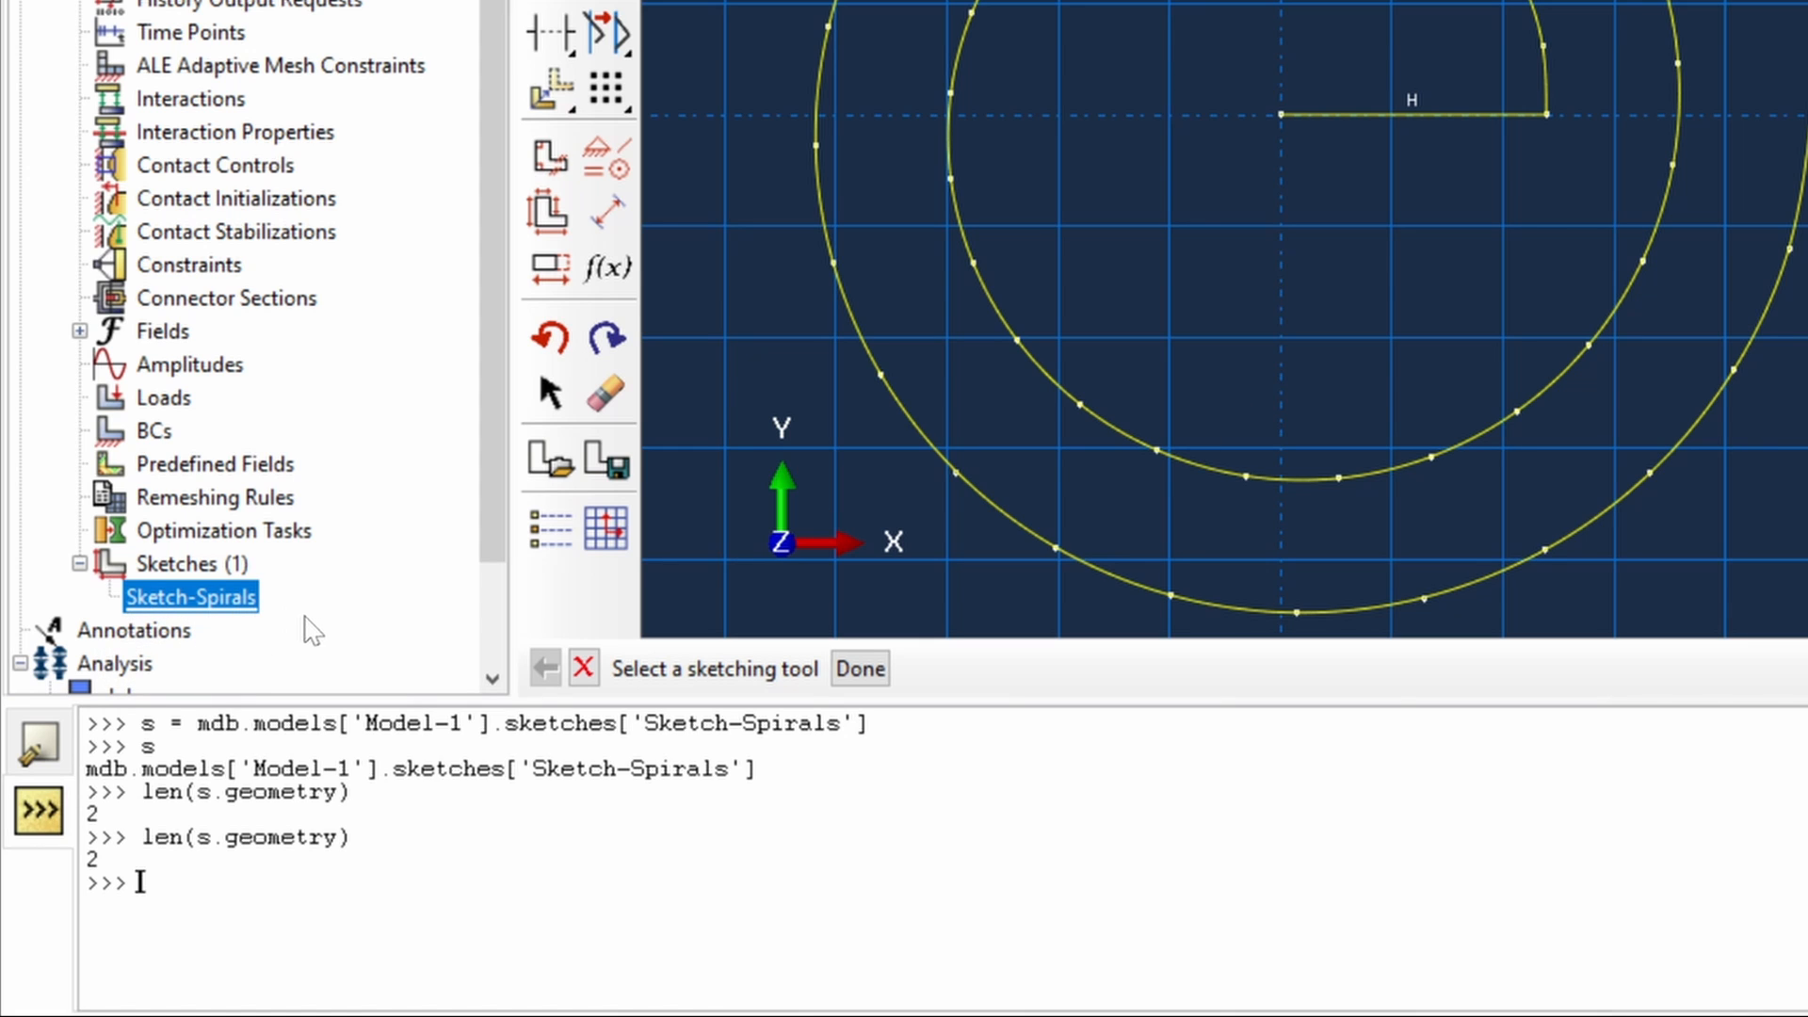
mouse_move(303, 648)
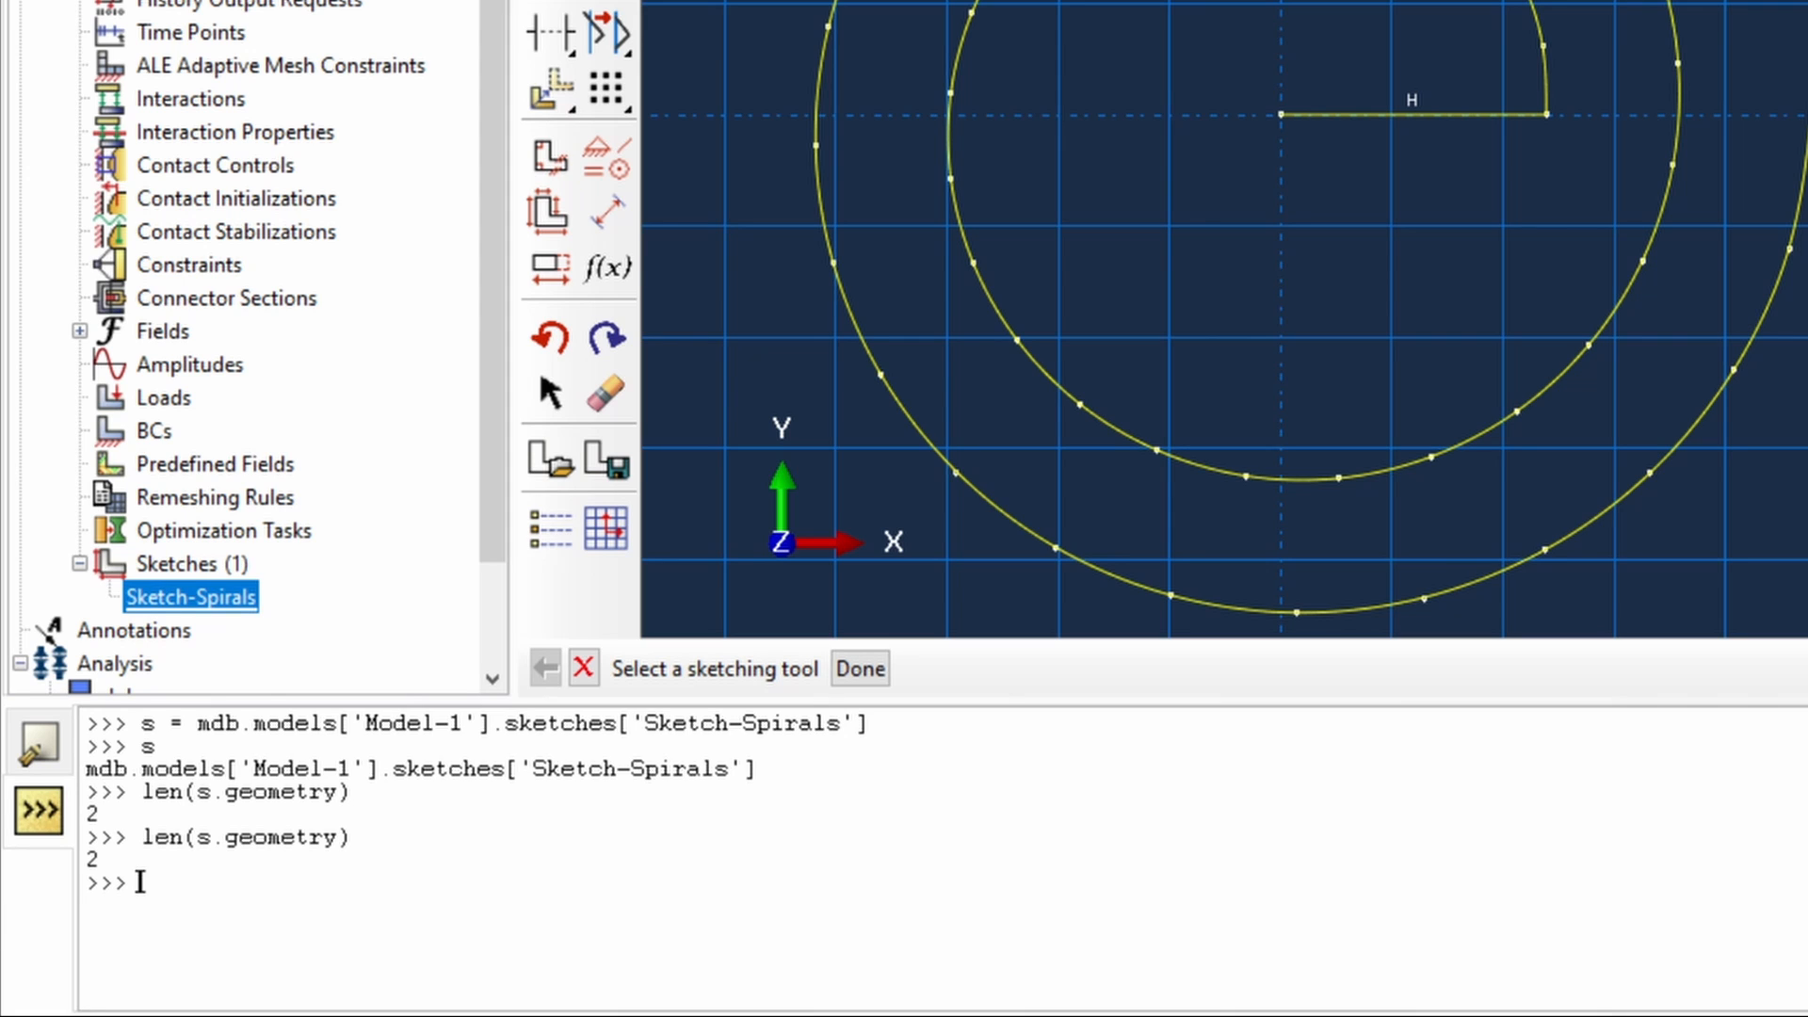
- Run mdb.models['Model-1'].sketches.keys() and select the '__edit__' name in the output
type("mdb.mo")
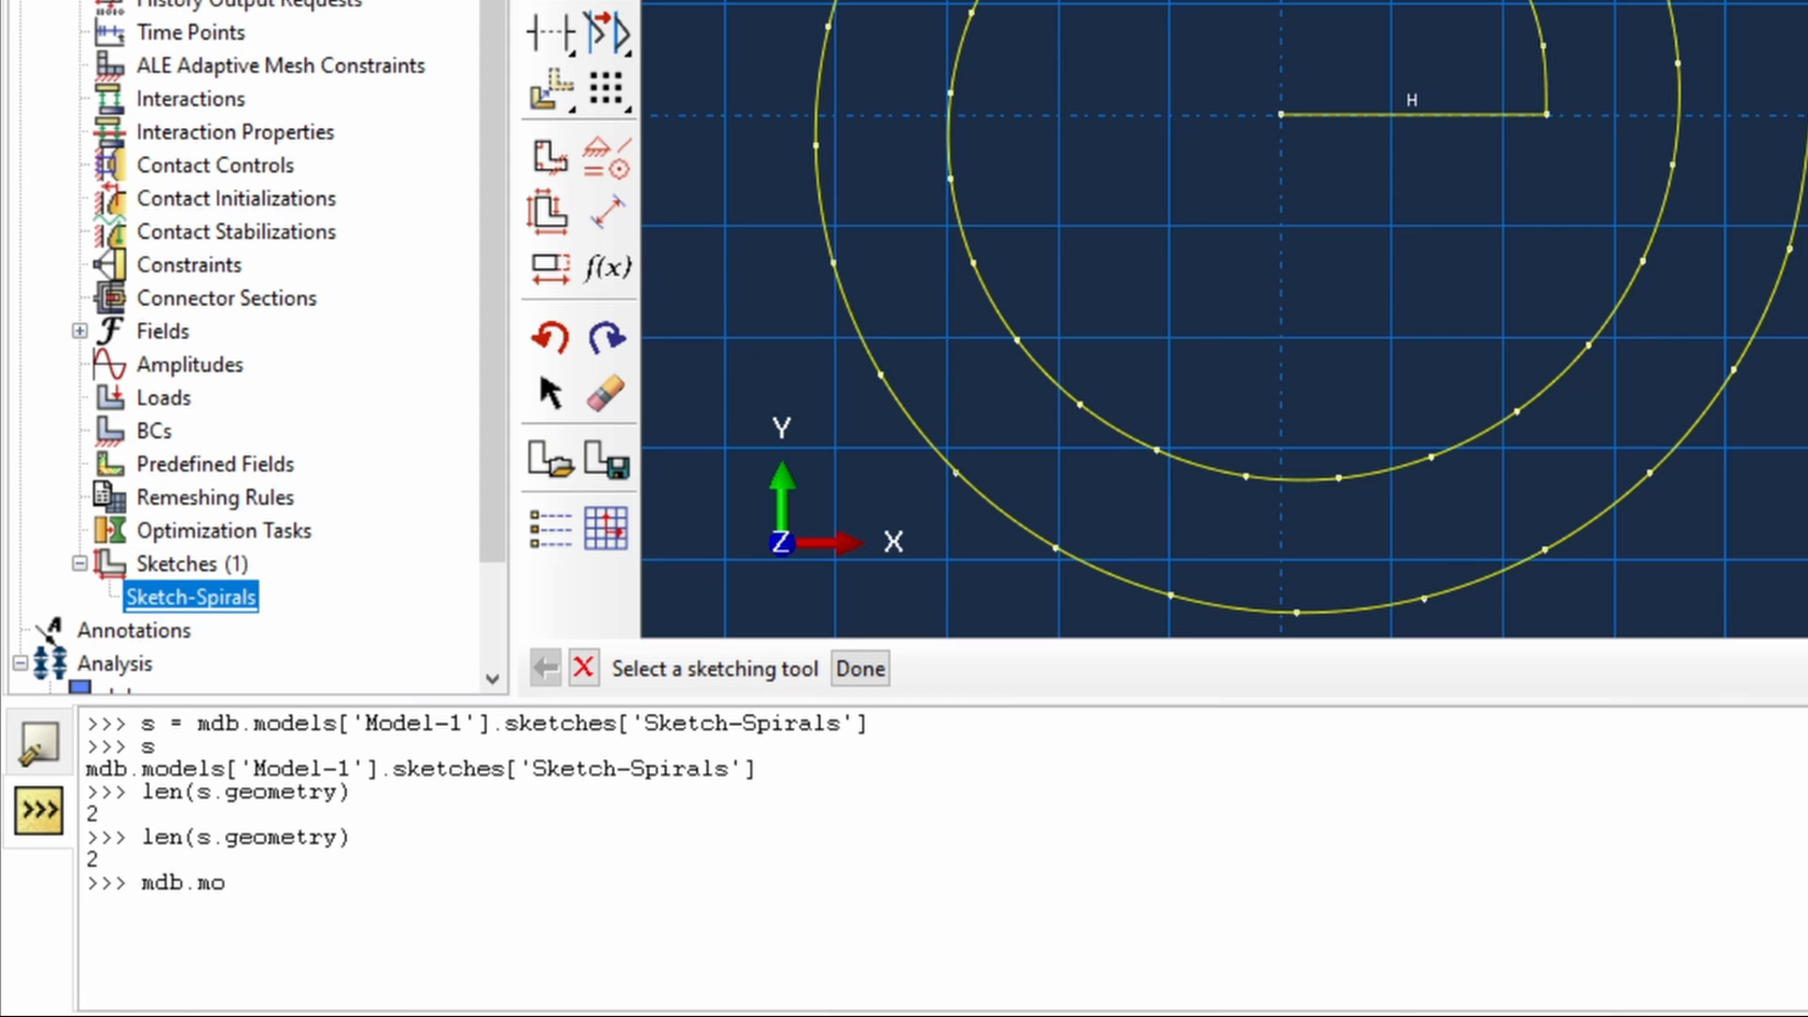
type("dels['Model-1']")
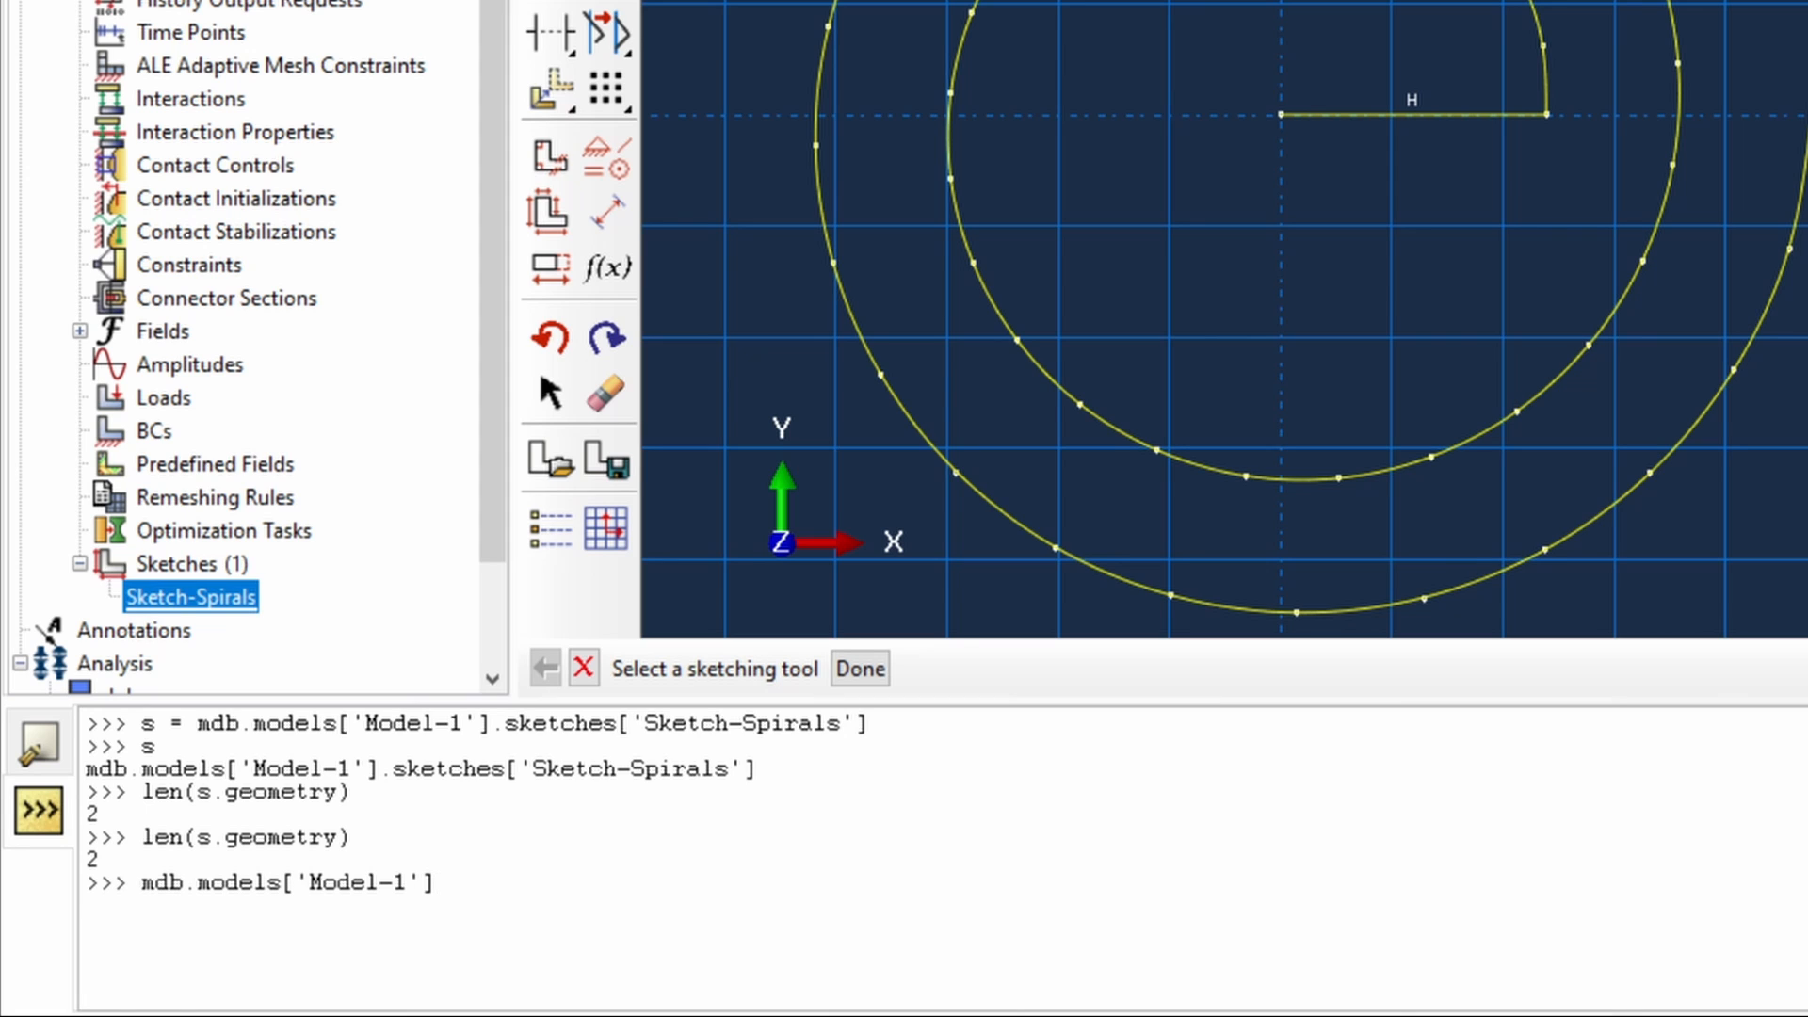
type(".sketches")
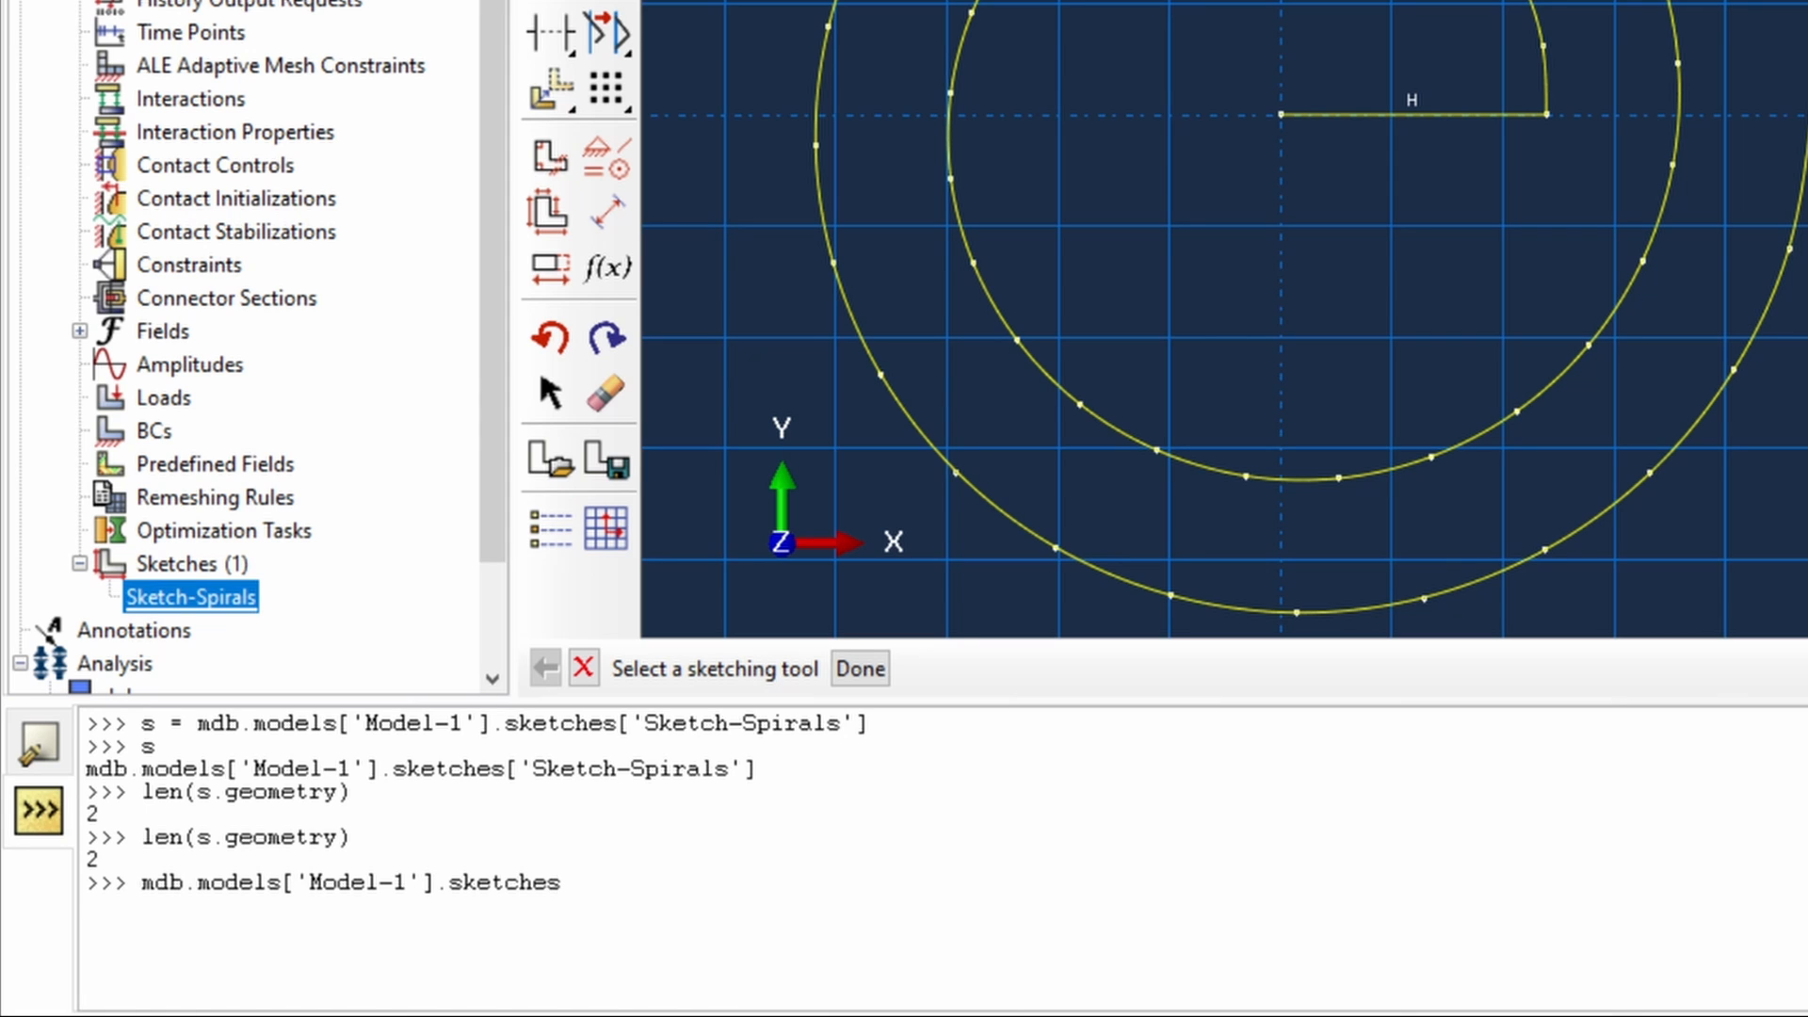
left_click(560, 882)
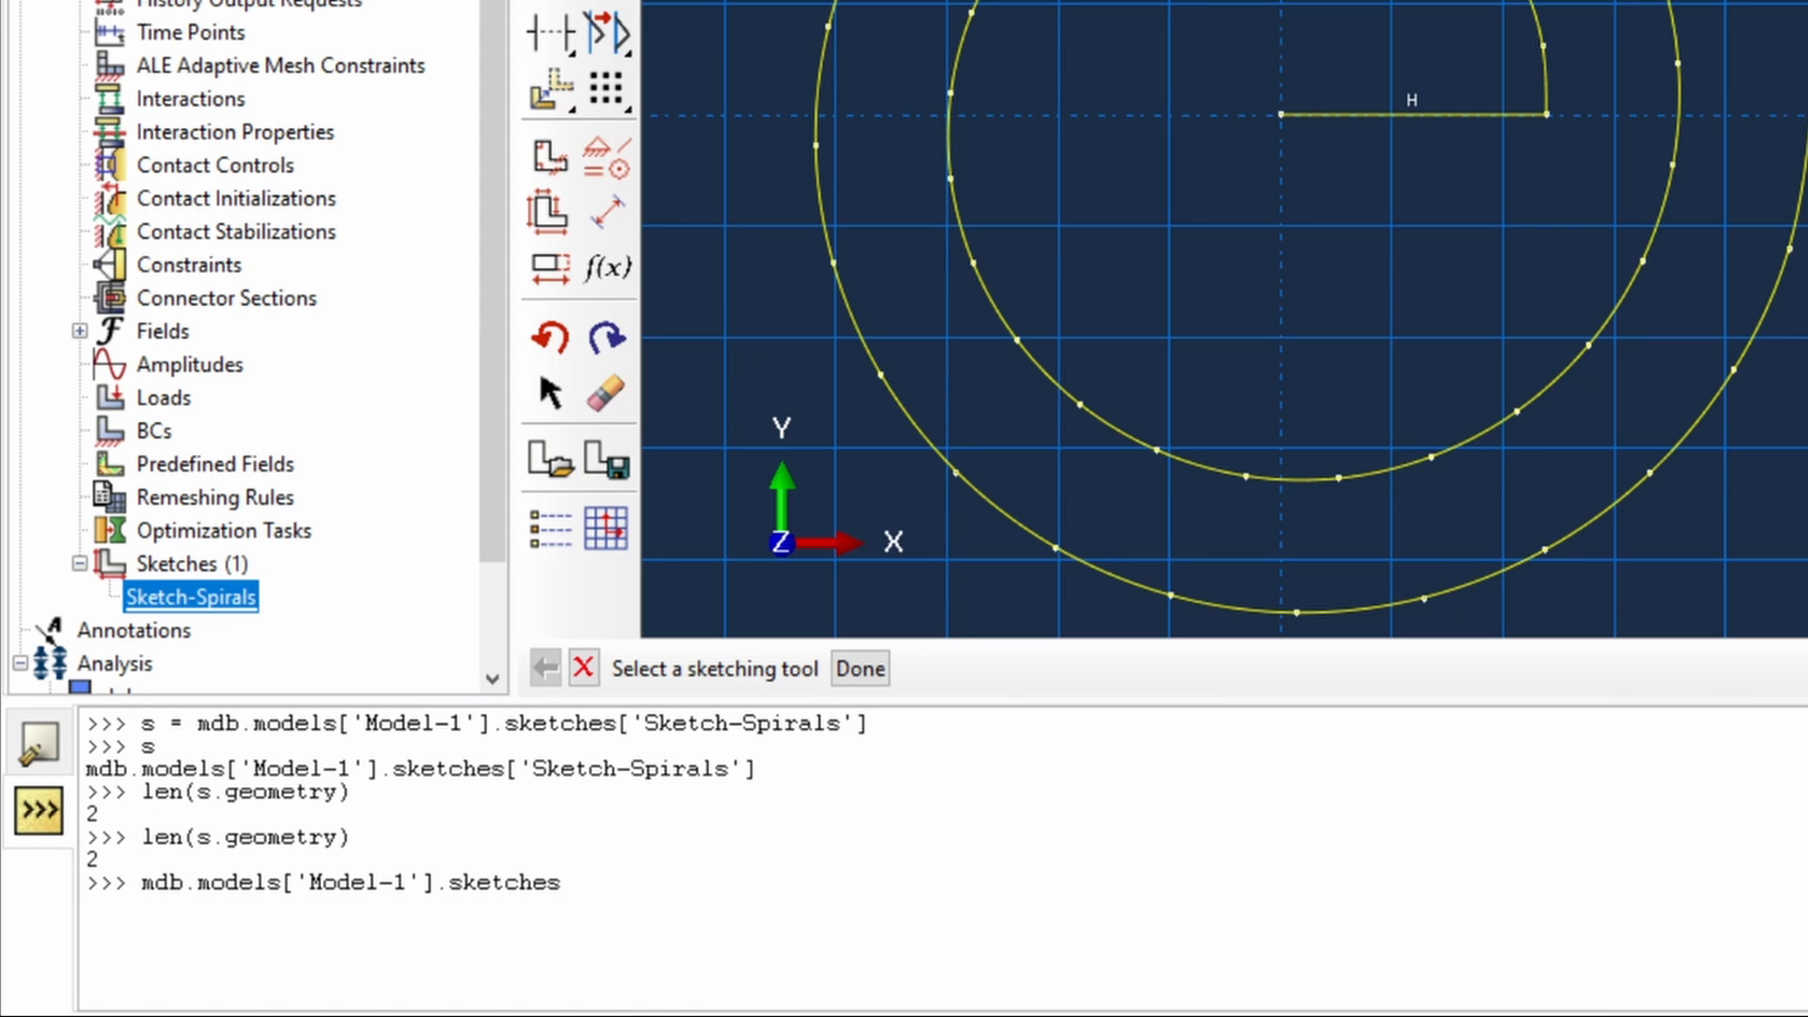
type(".keys(")
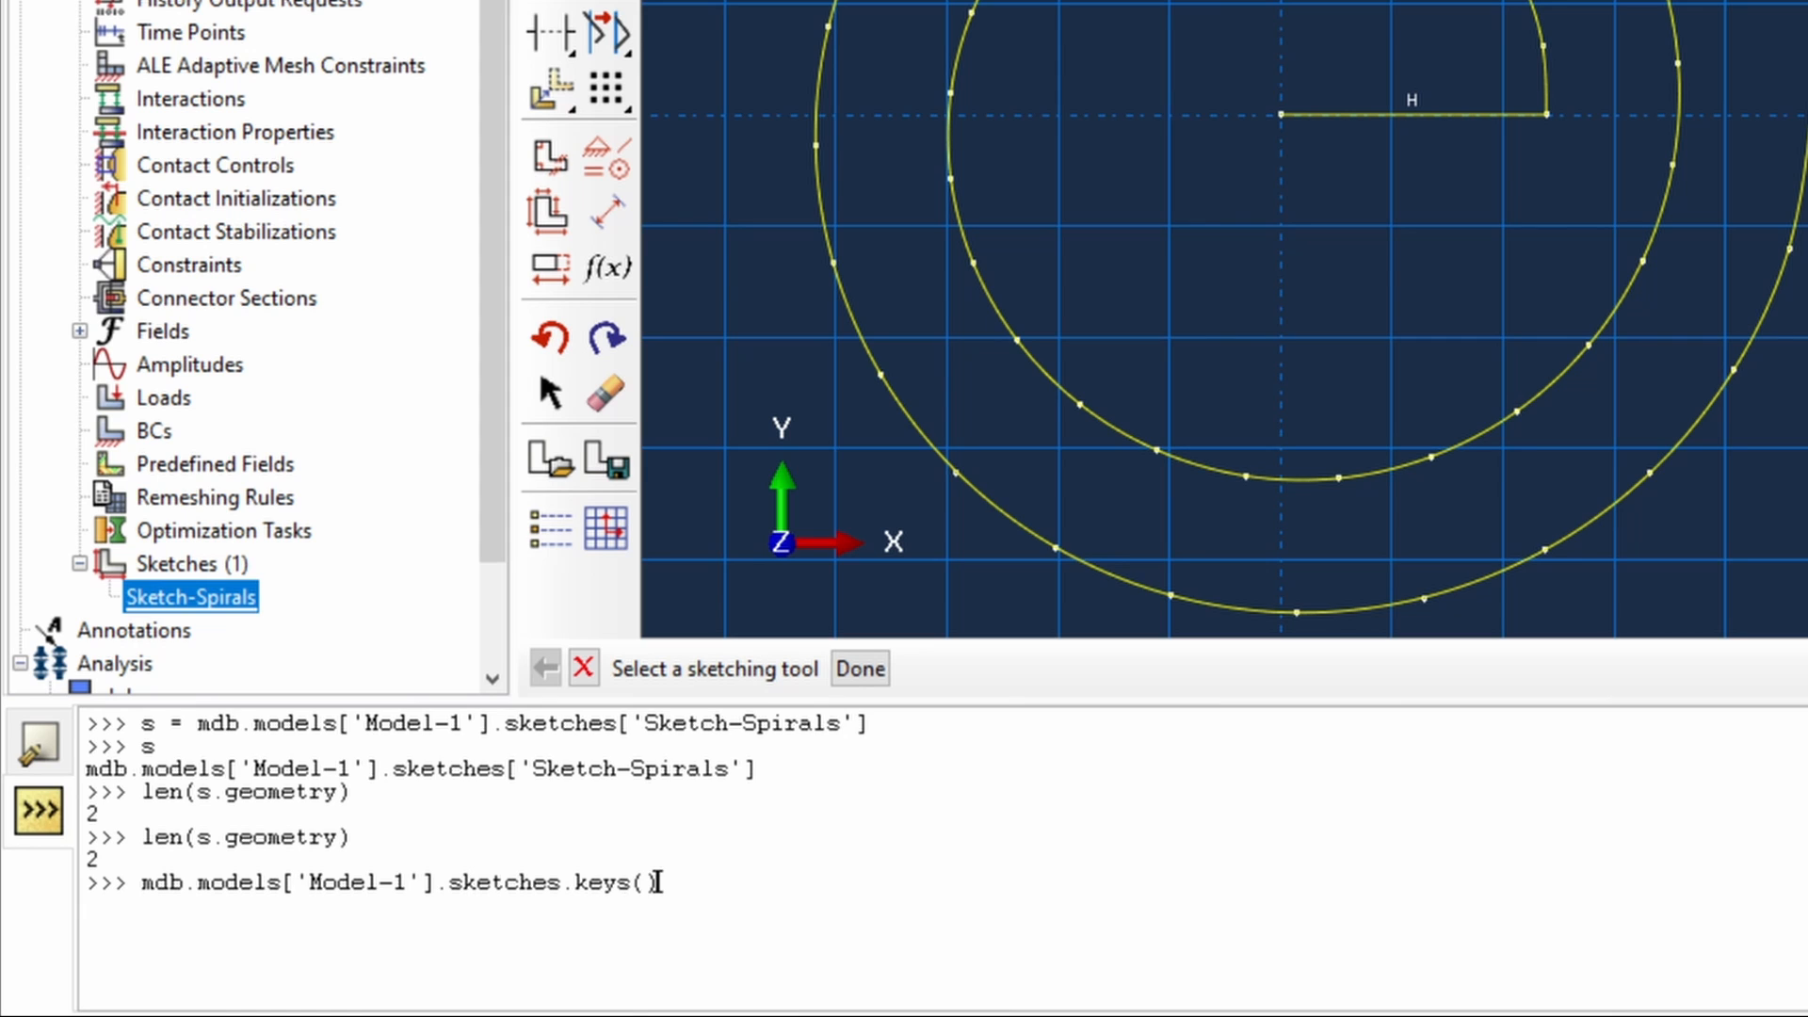
key("Return")
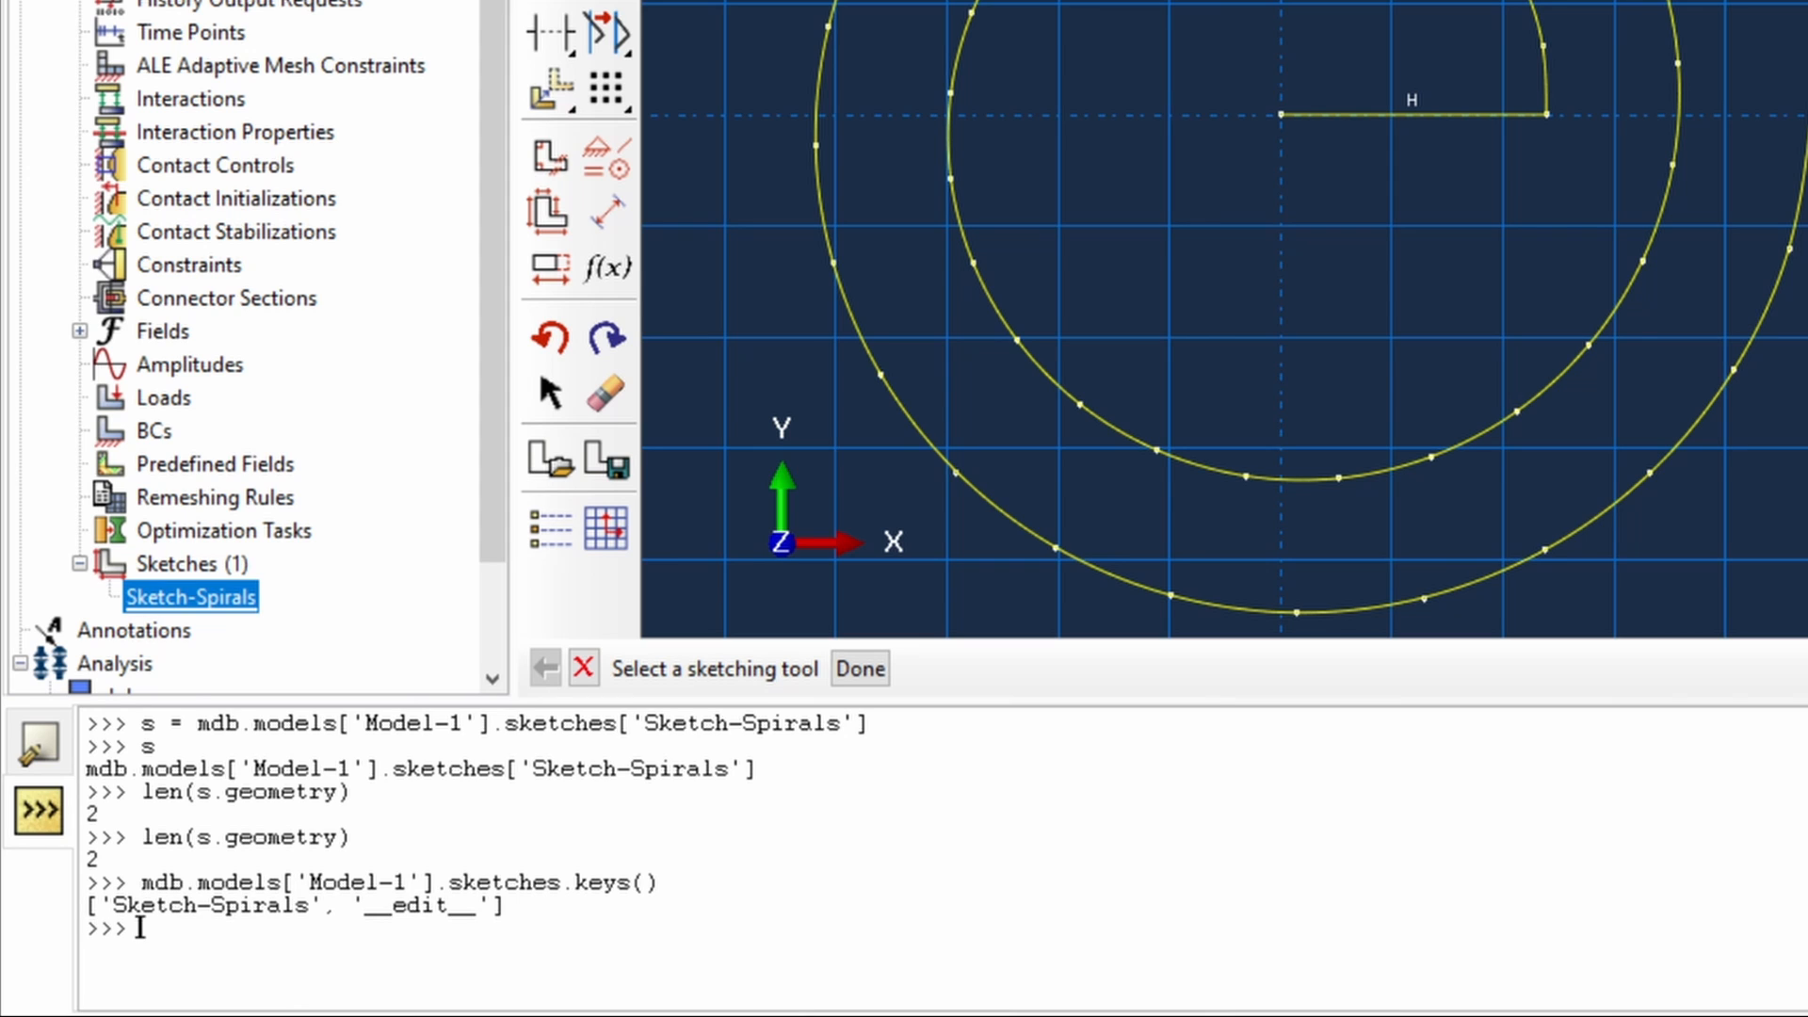
double_click(210, 904)
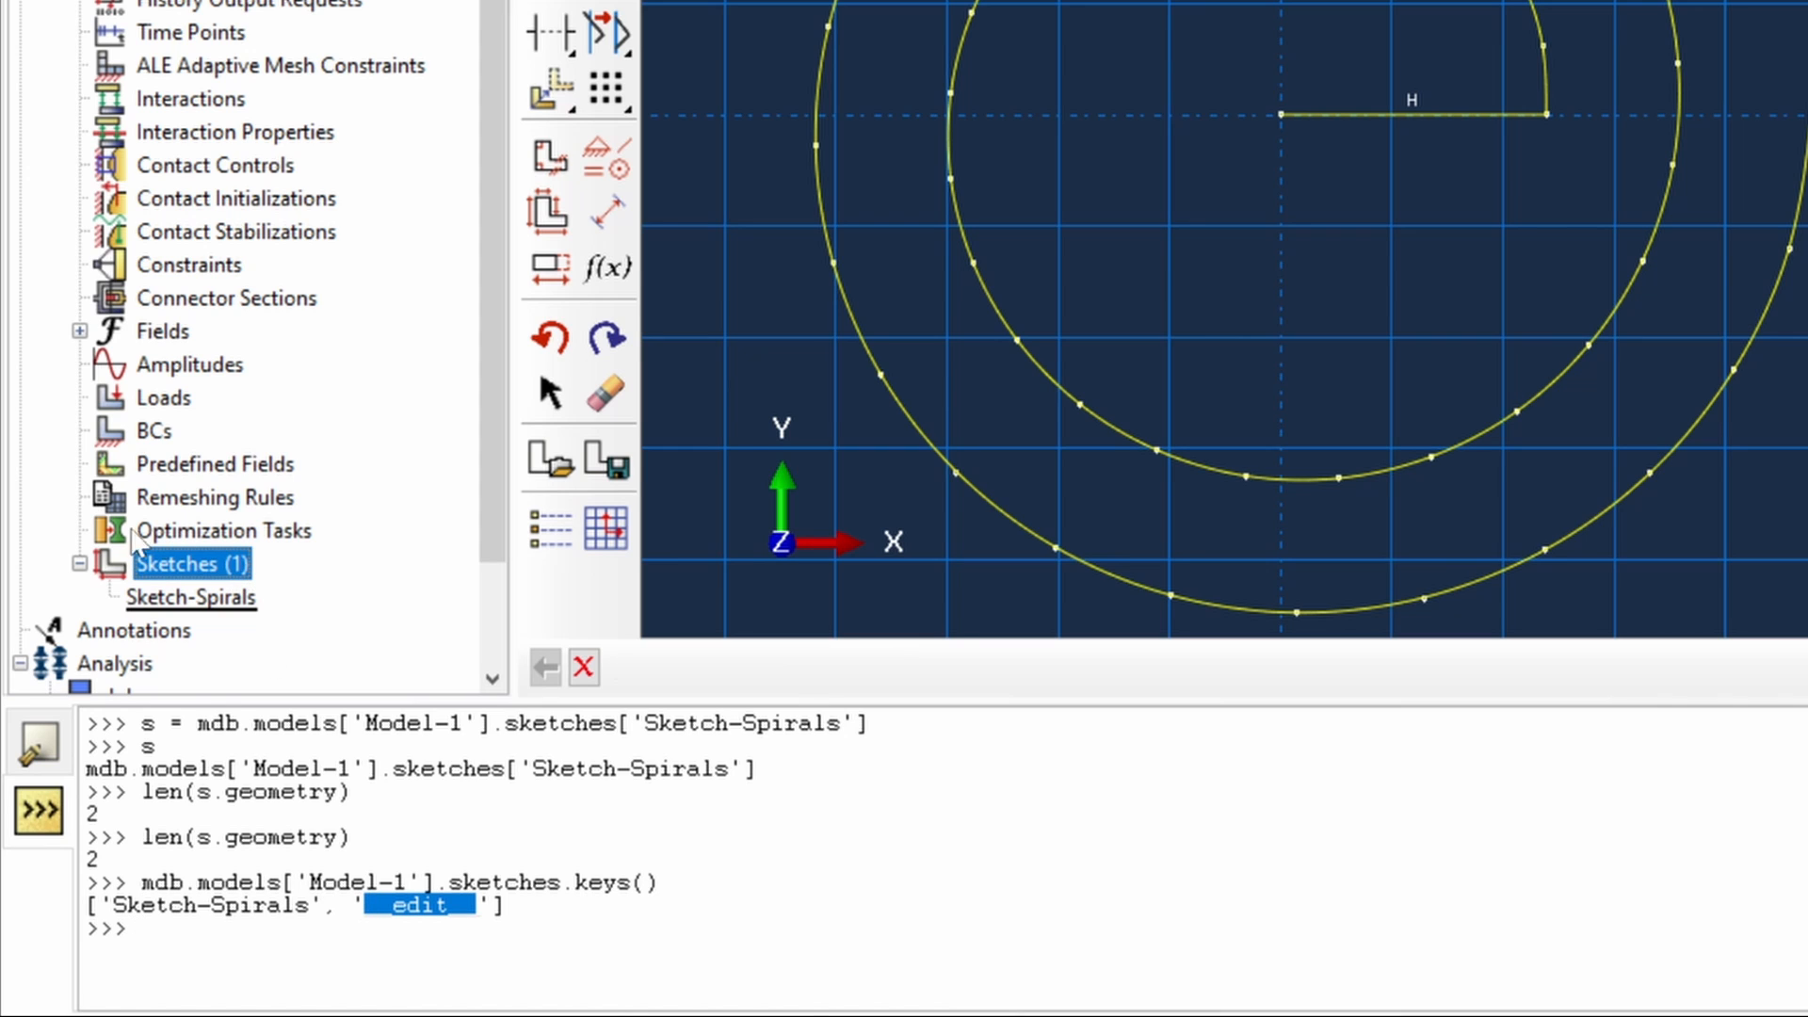
mouse_move(249, 643)
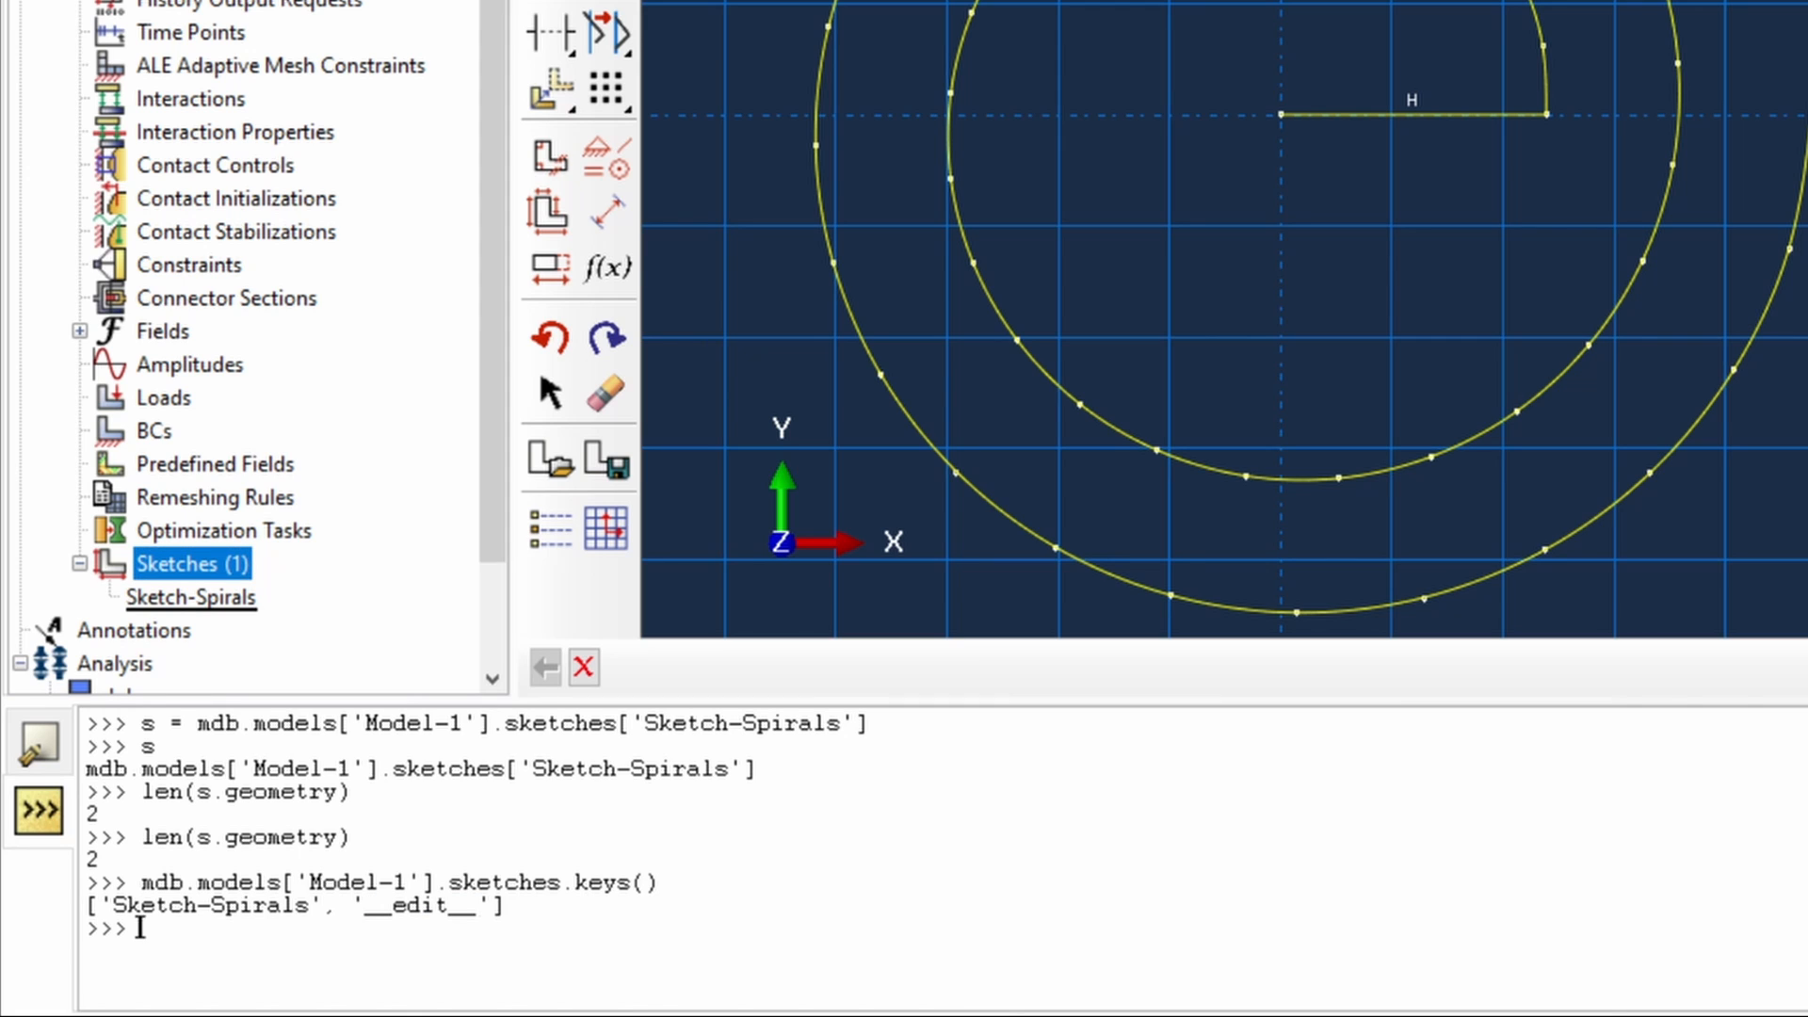
mouse_move(1252, 334)
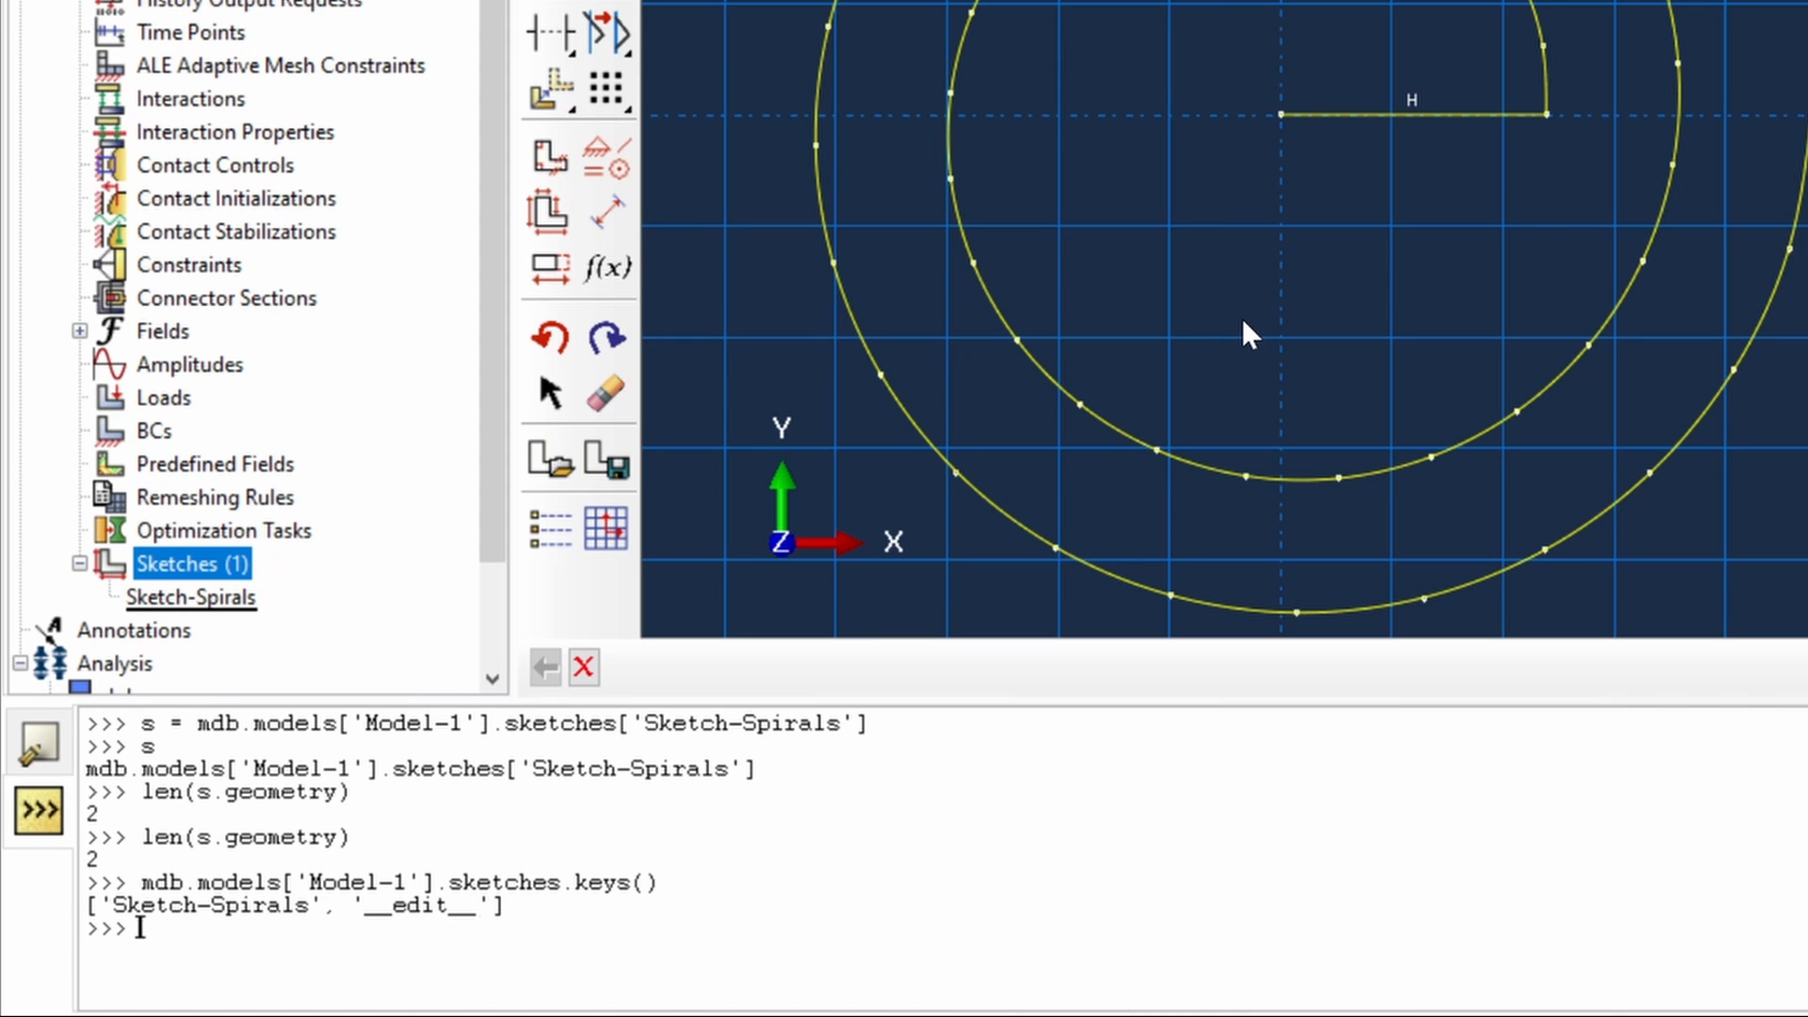
mouse_move(1249, 355)
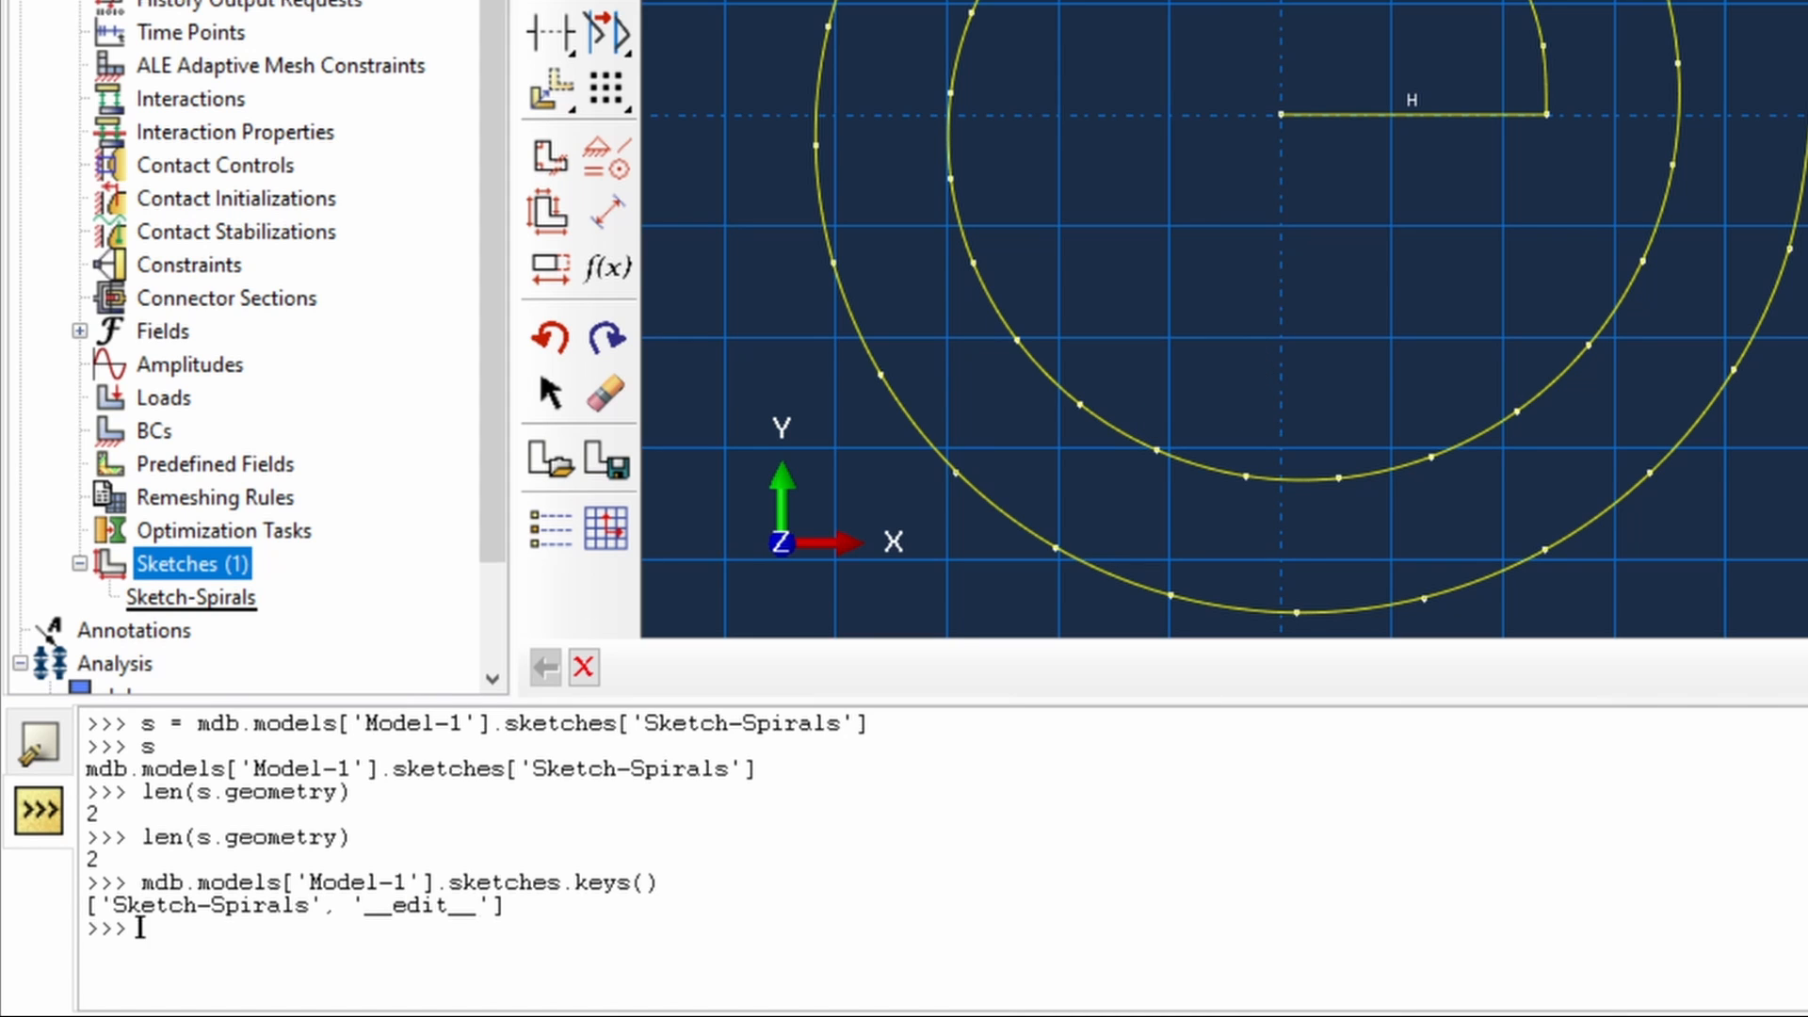
- Assign s to the '__edit__' sketch and confirm len(s.geometry) returns 3
type("s=mdb.models['Model-1'].sket")
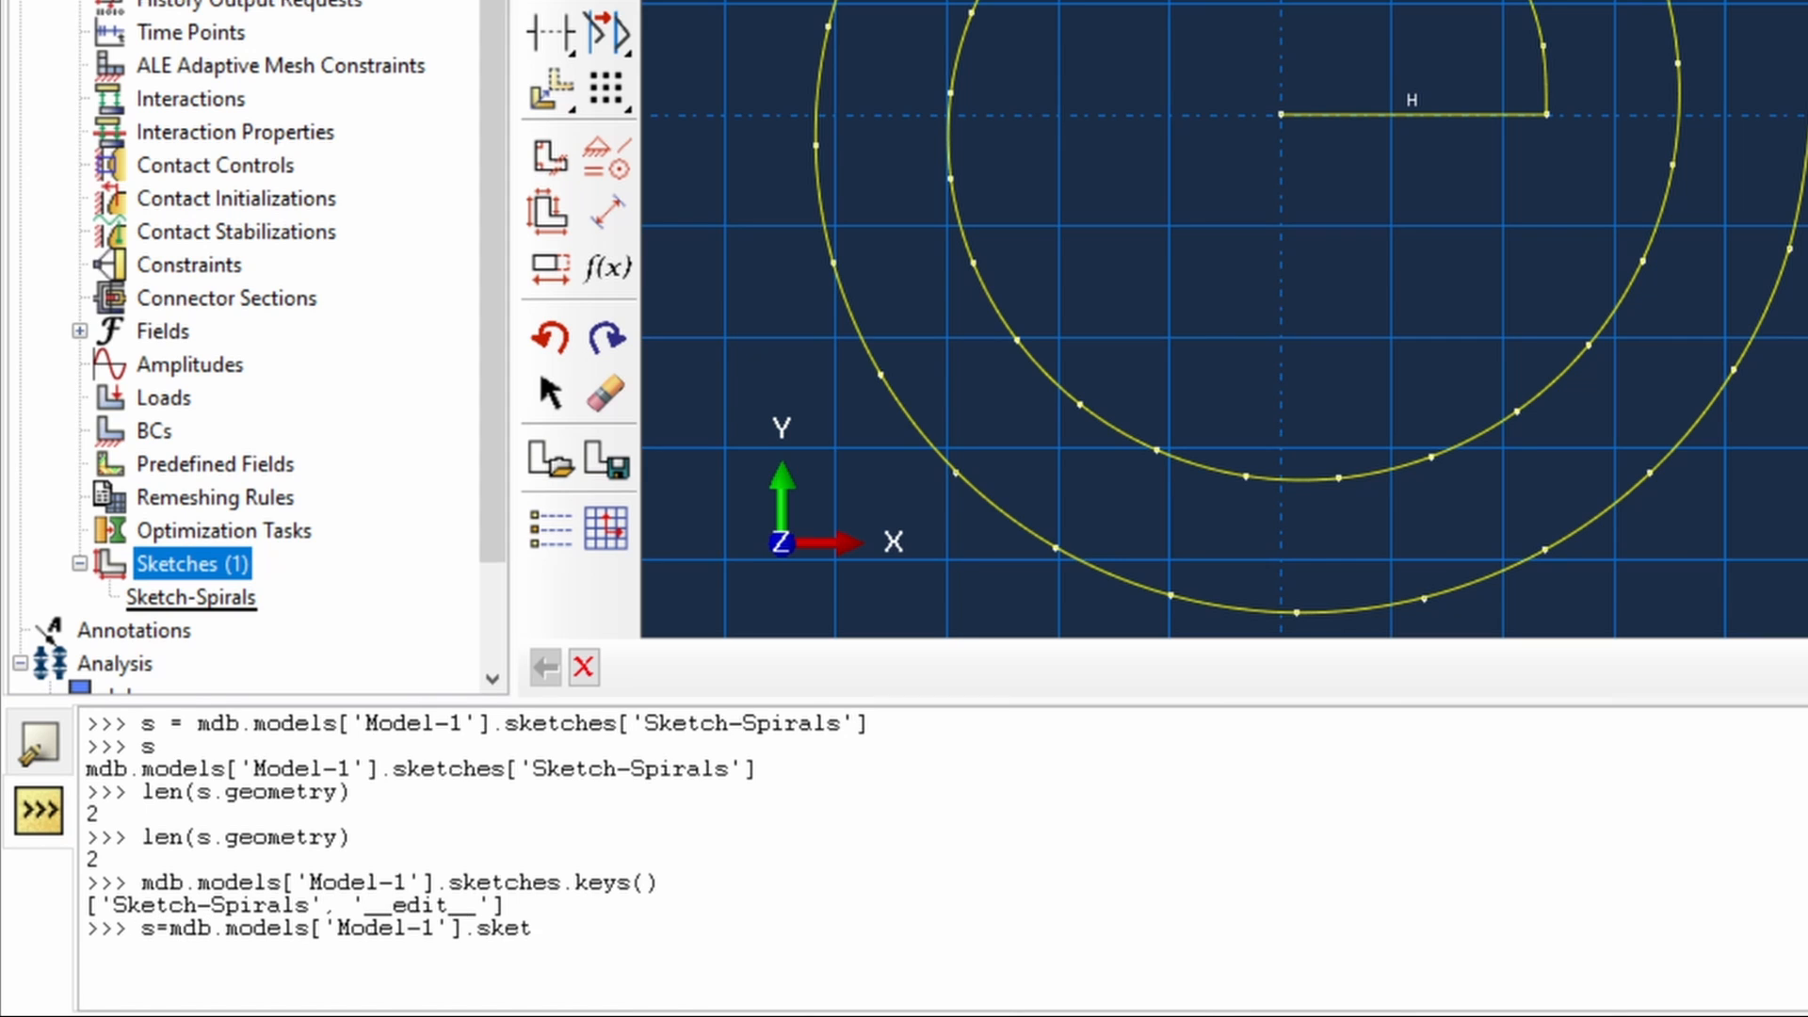
type("ches['__edit__']")
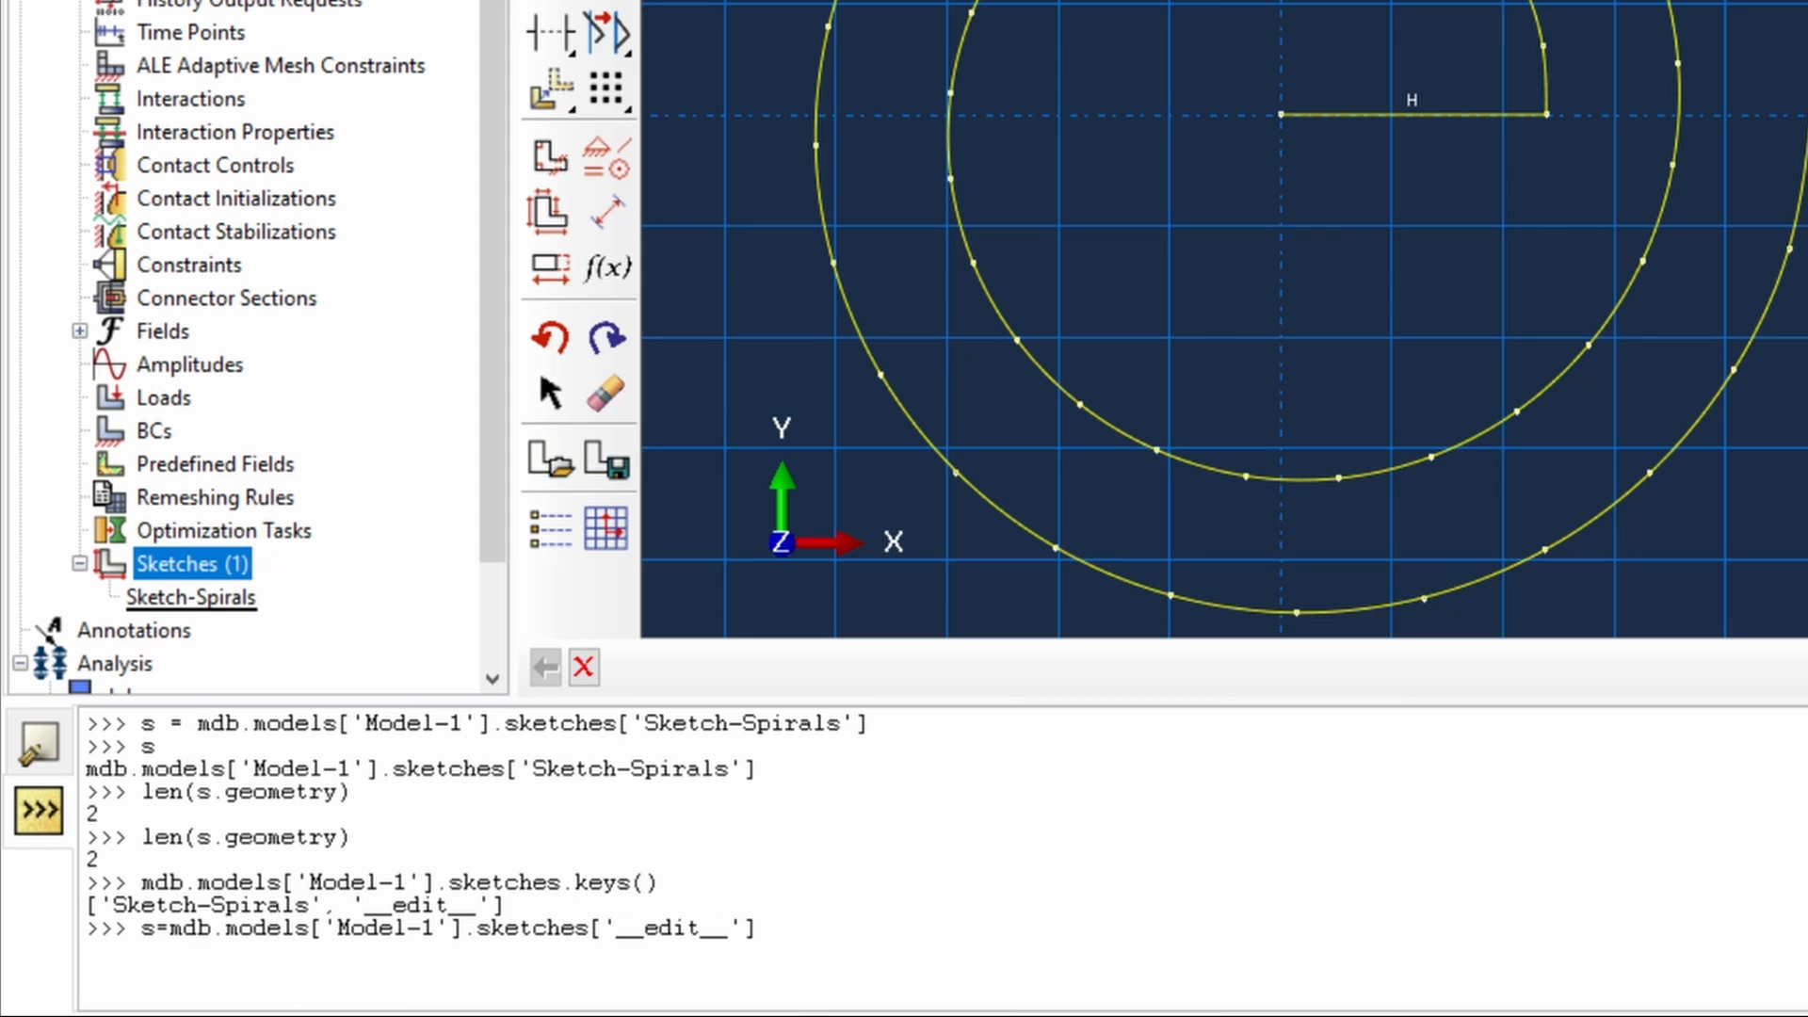
key("Return")
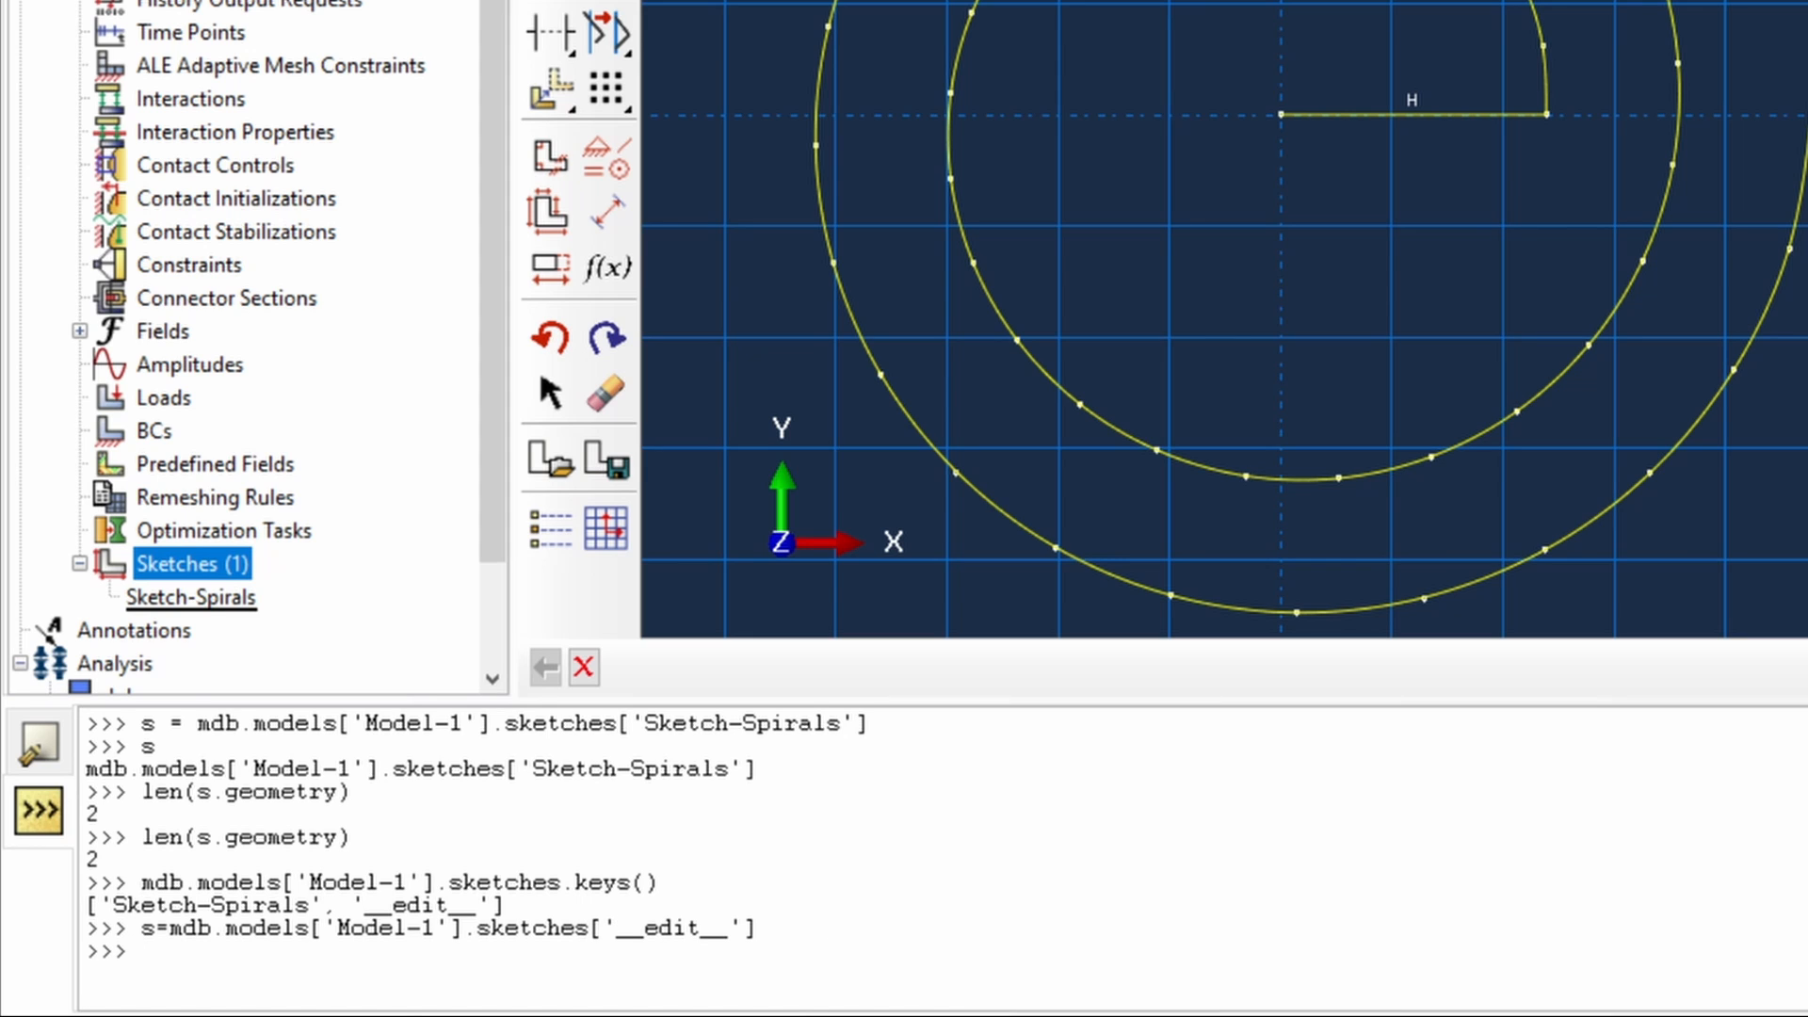
type("len(s.geometry)")
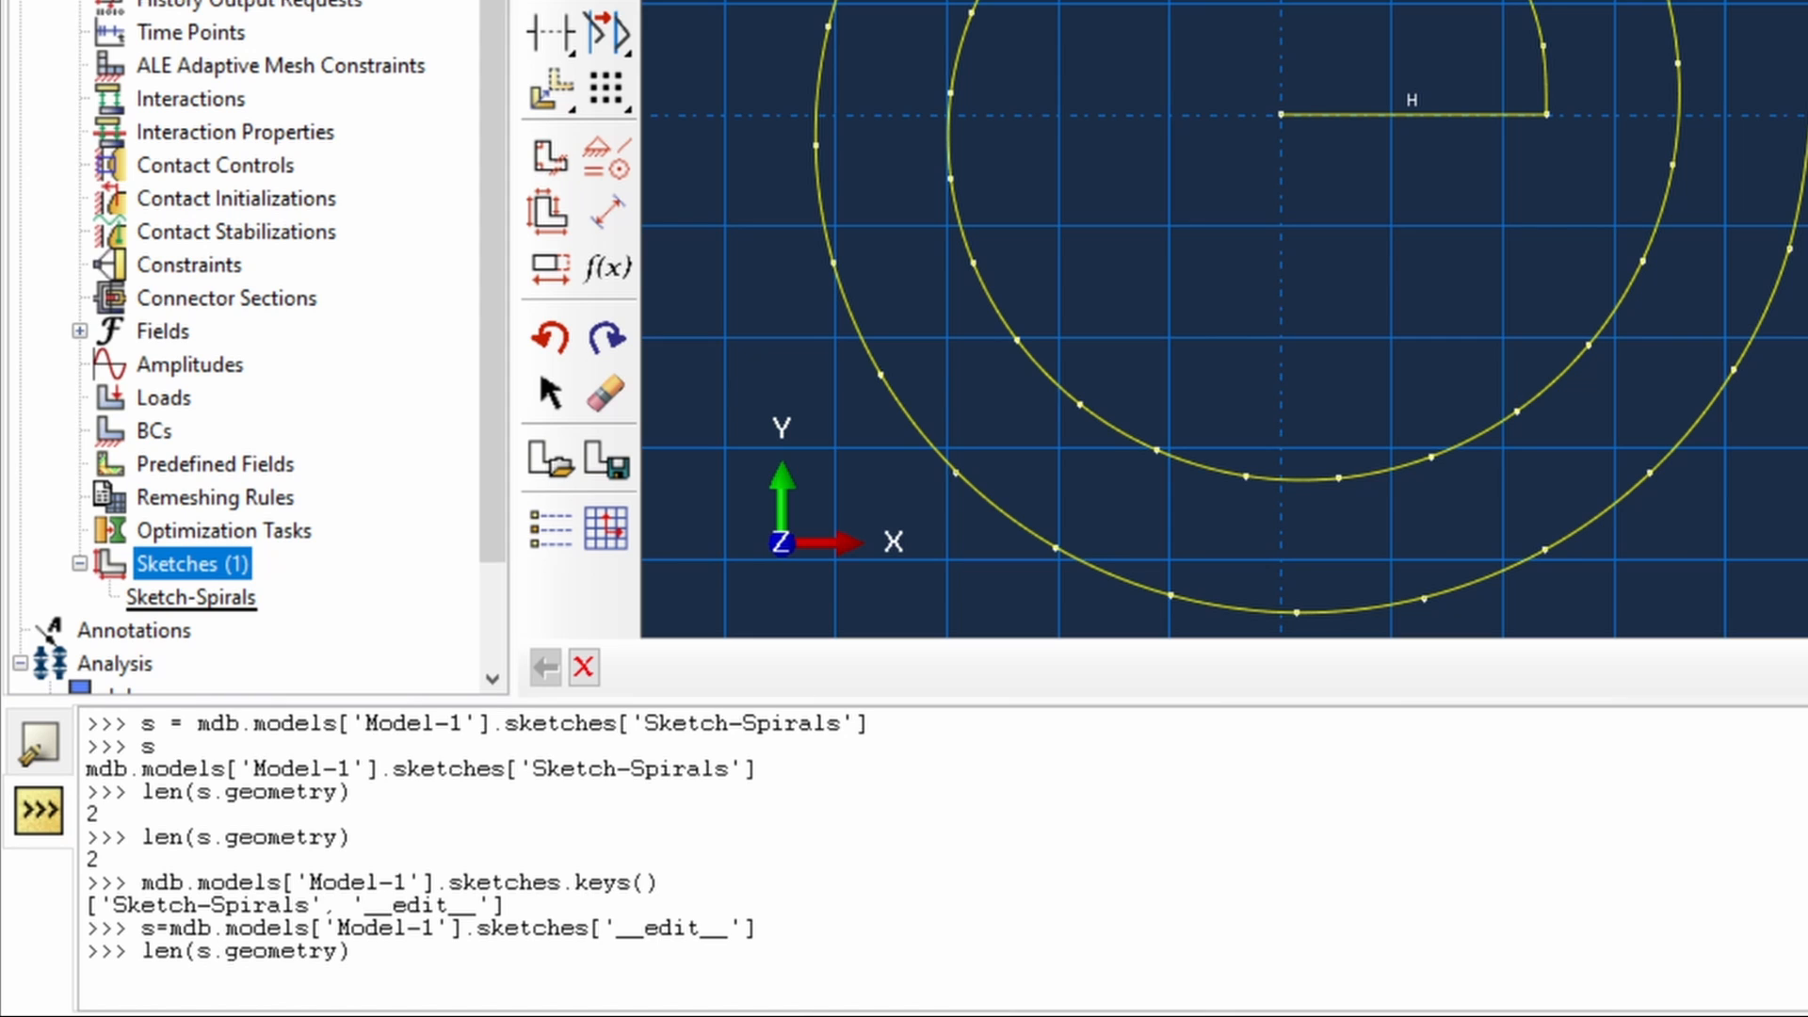
key("Return")
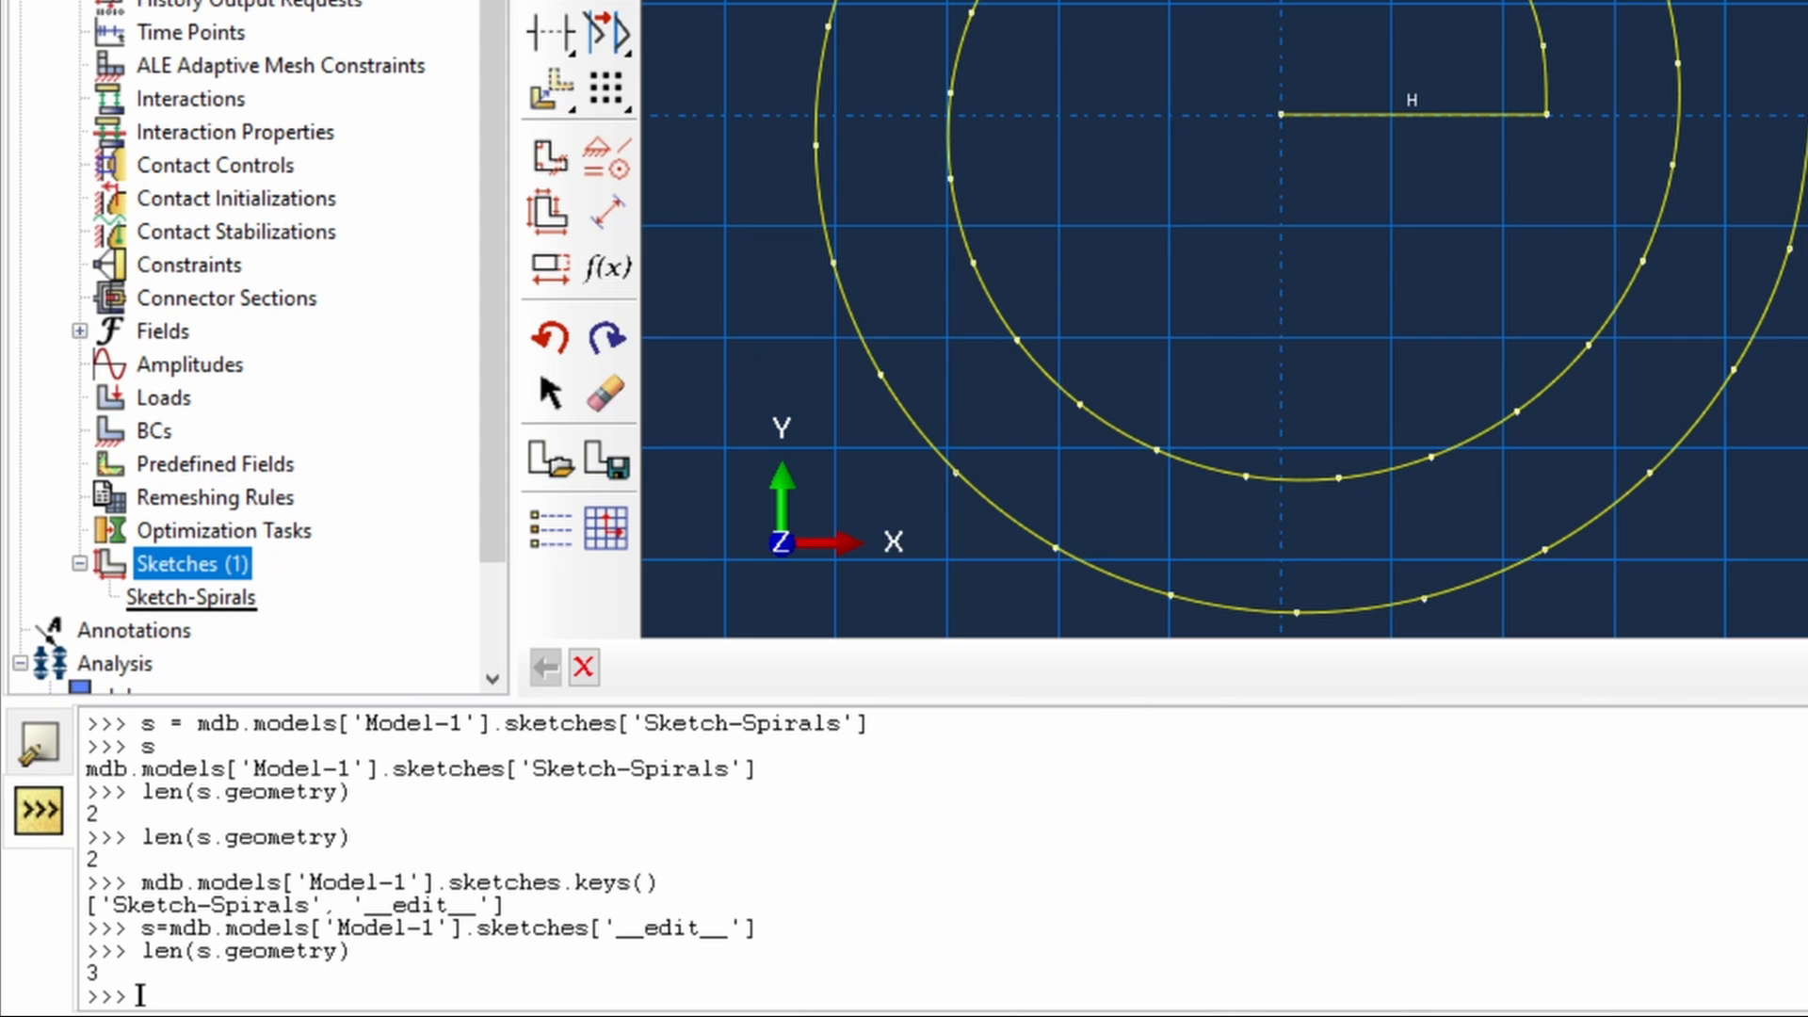
mouse_move(1337, 313)
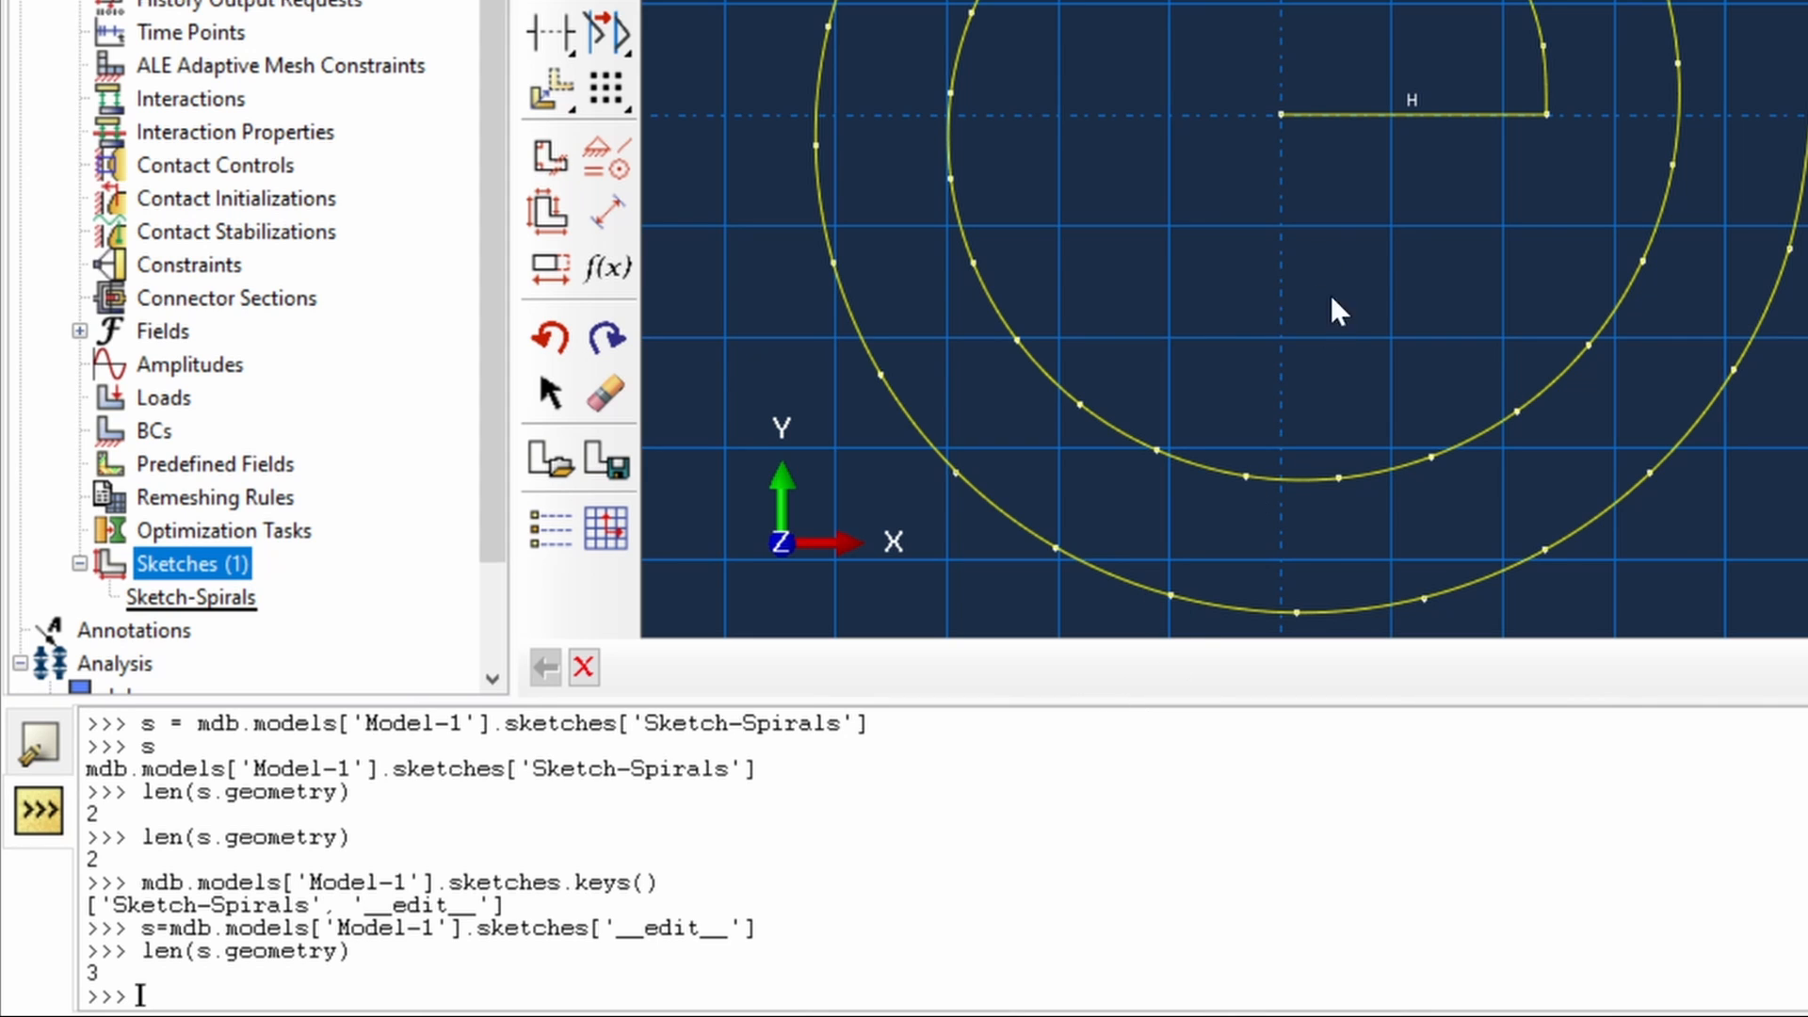
mouse_move(1408, 73)
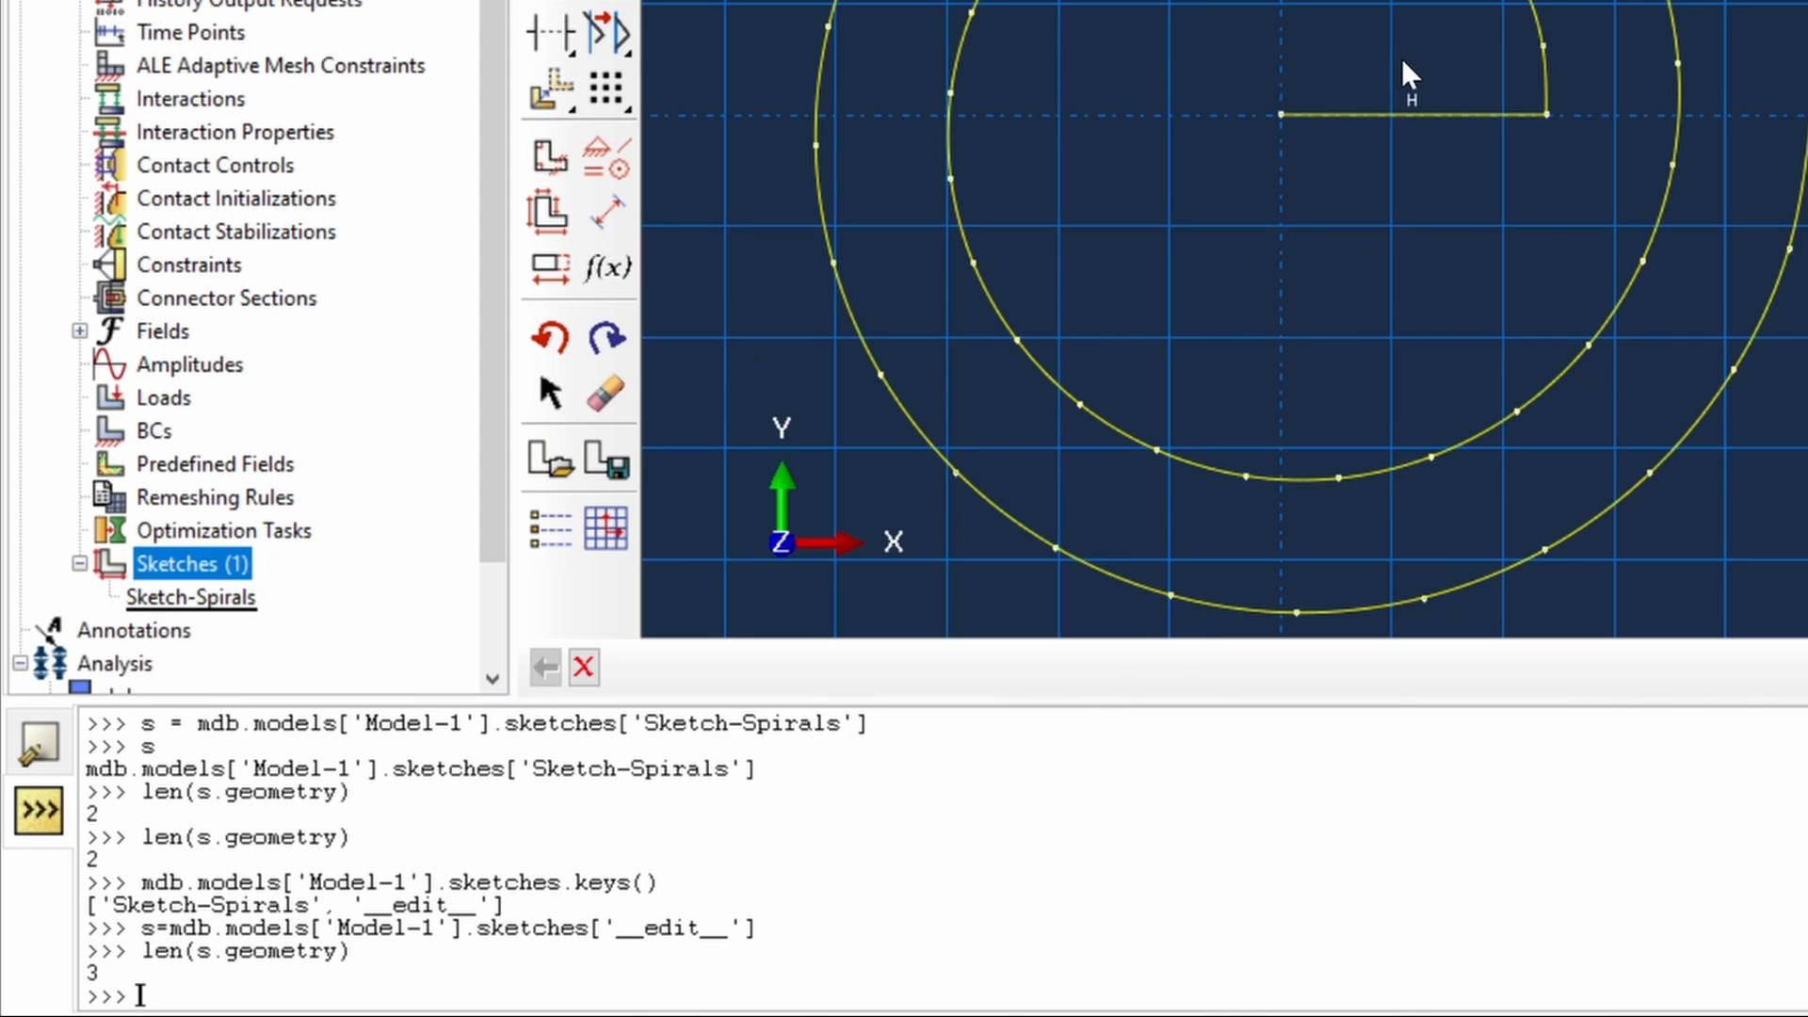
- List the __edit__ geometry keys (2, 3, 4) and query curveType of items 4 and 2
type(".geometry.k")
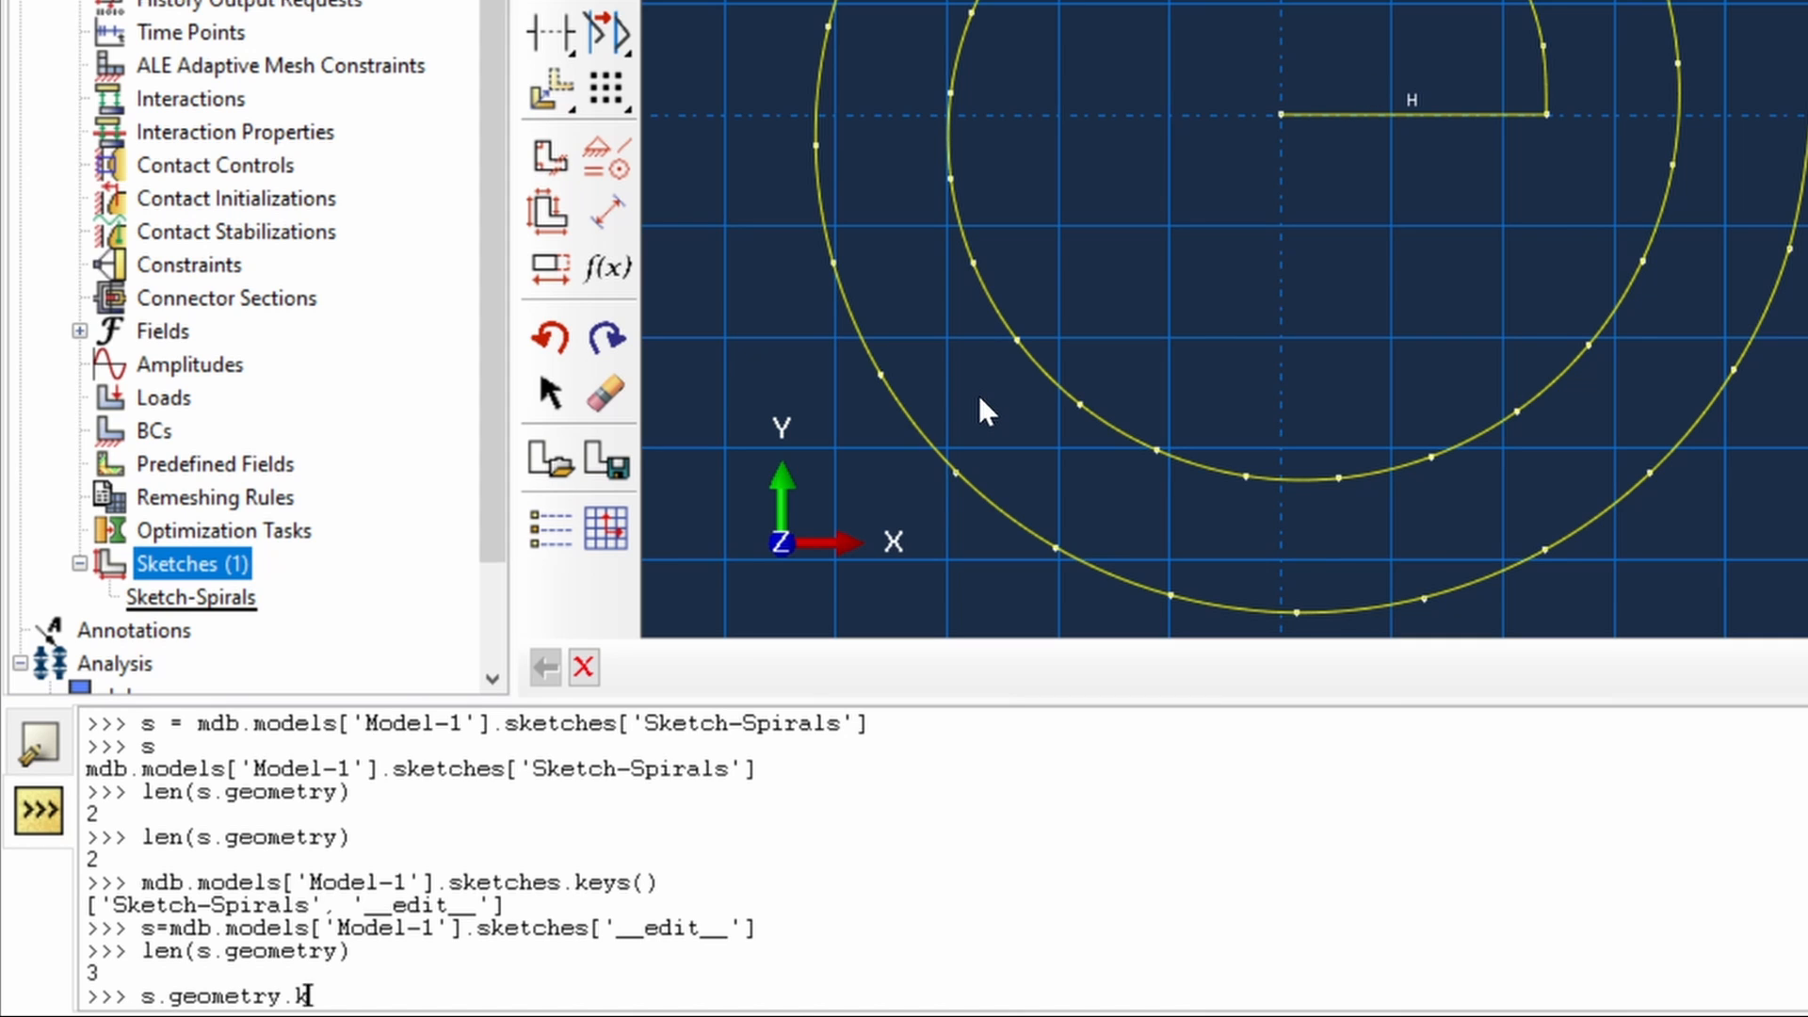
key("Return")
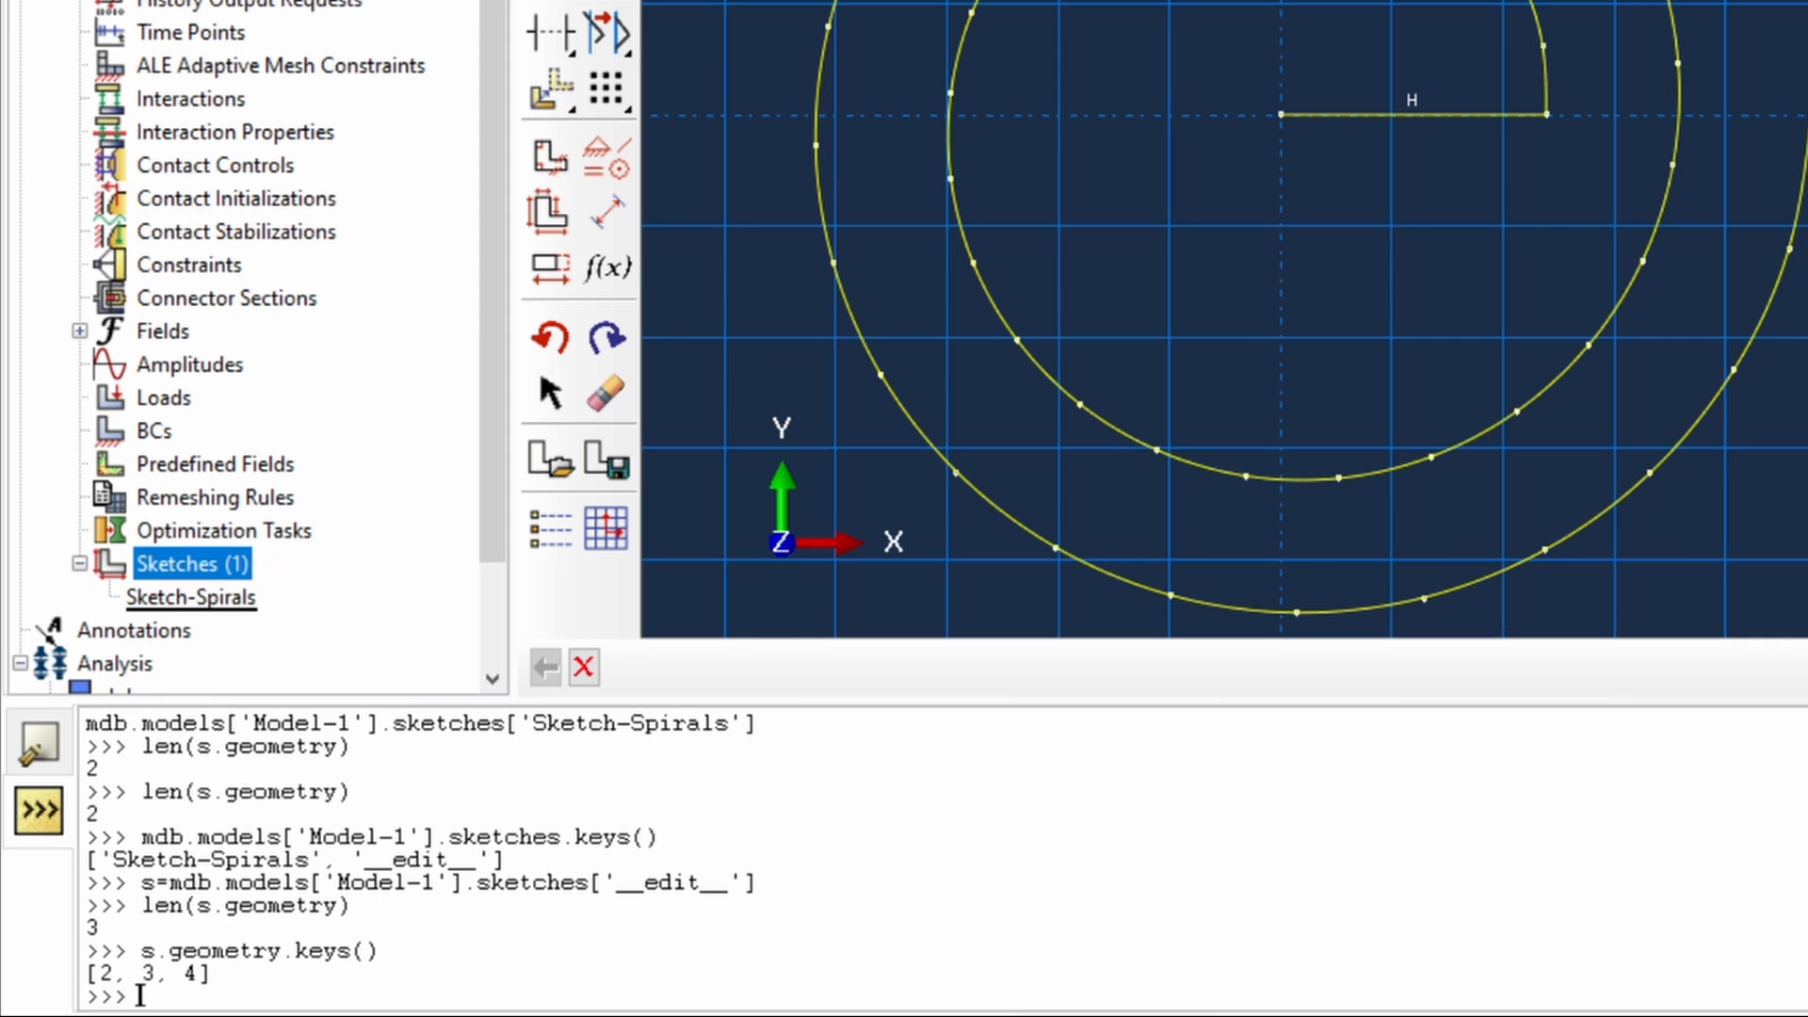
mouse_move(1340, 161)
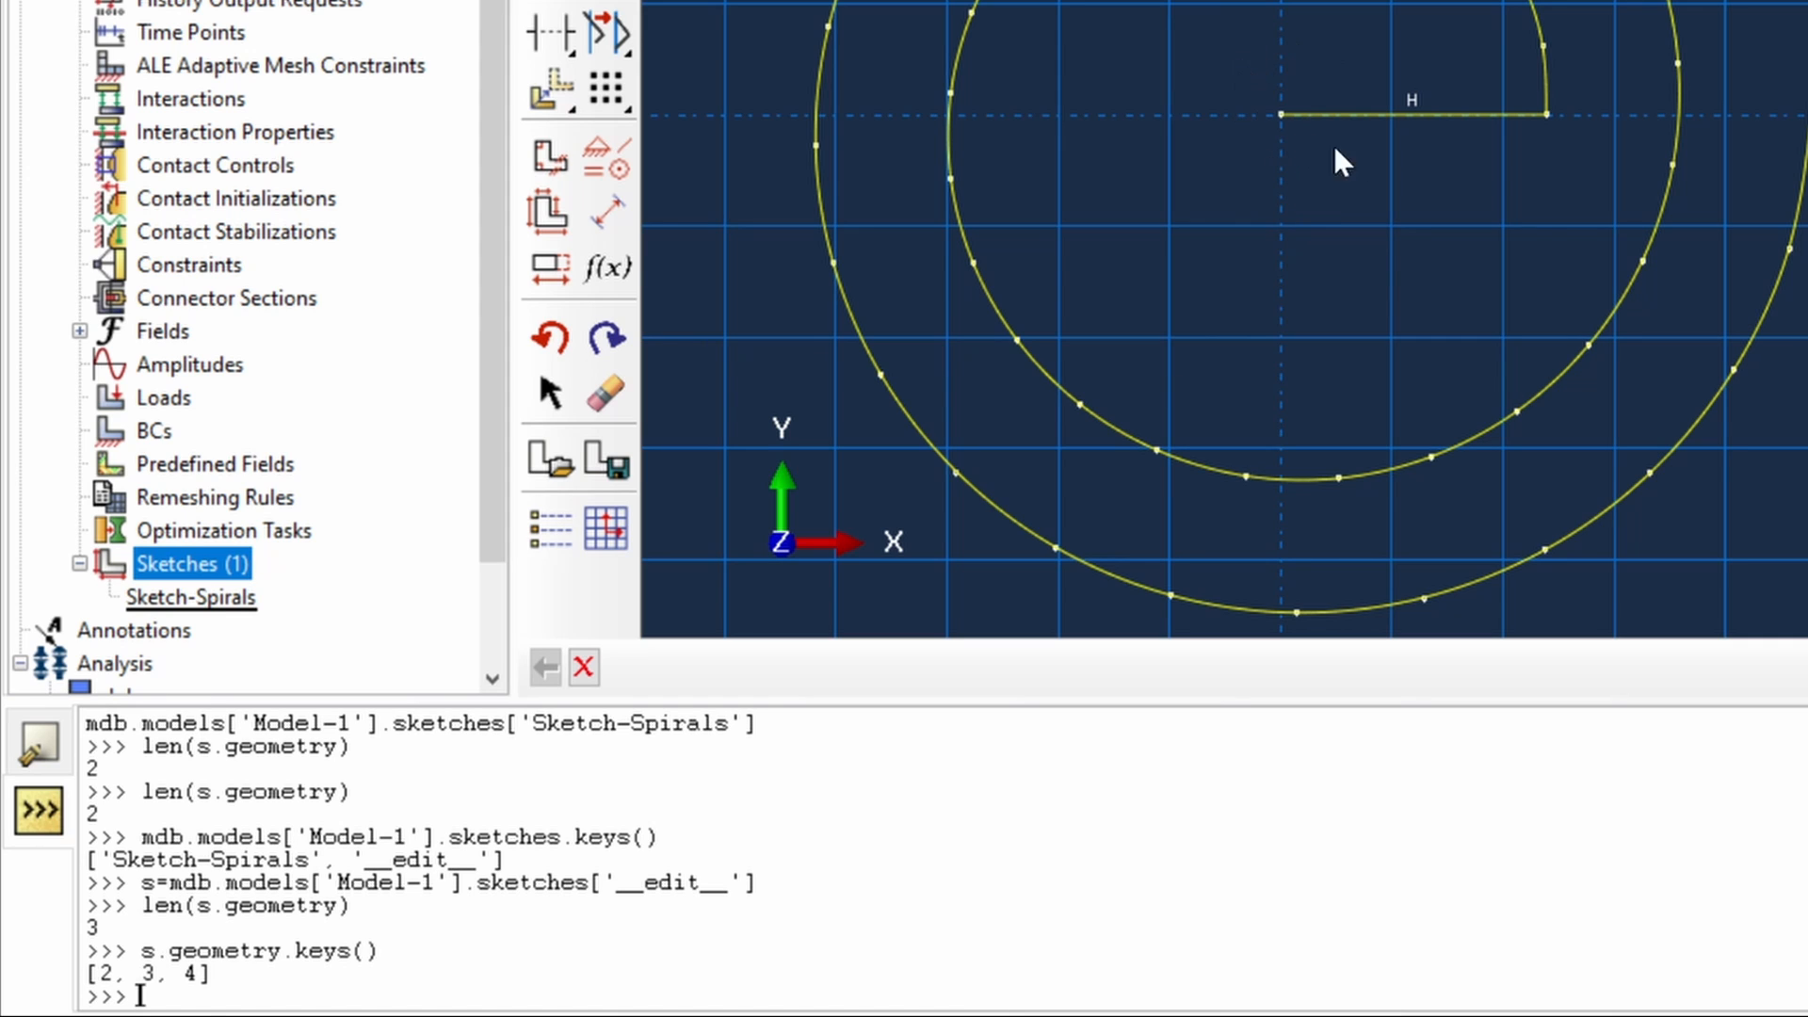
mouse_move(1341, 161)
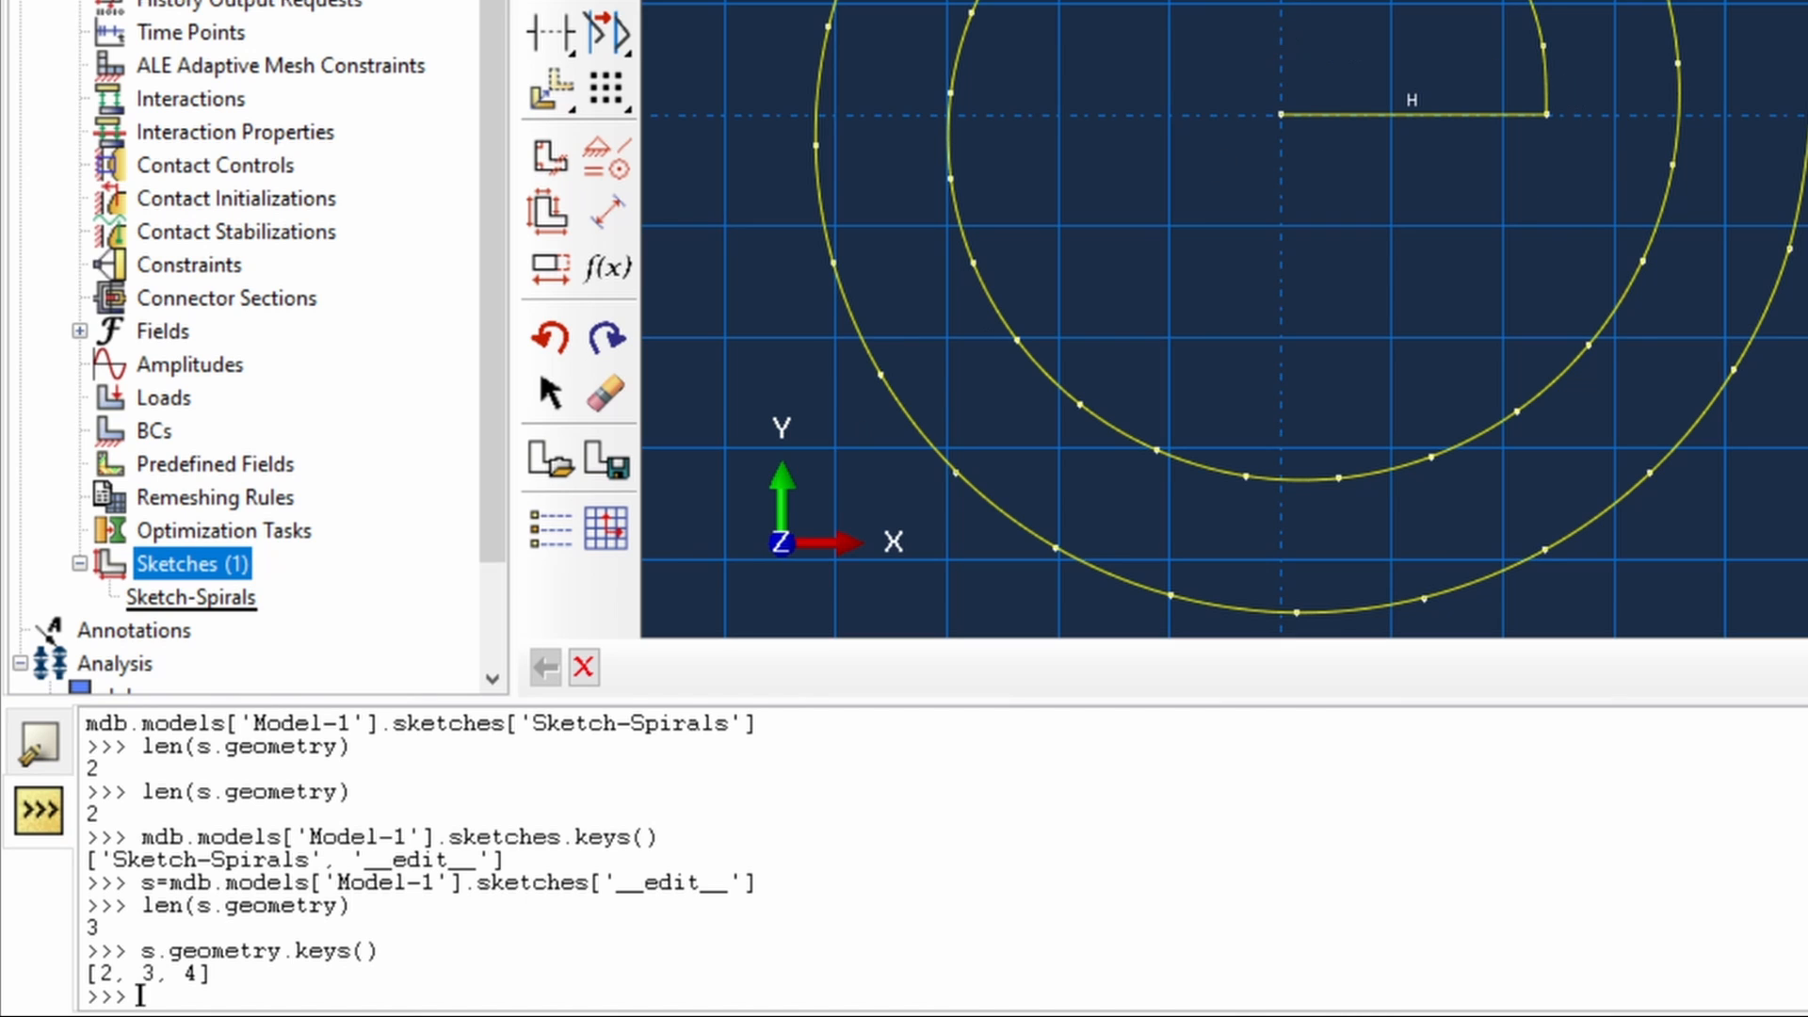
type("s.")
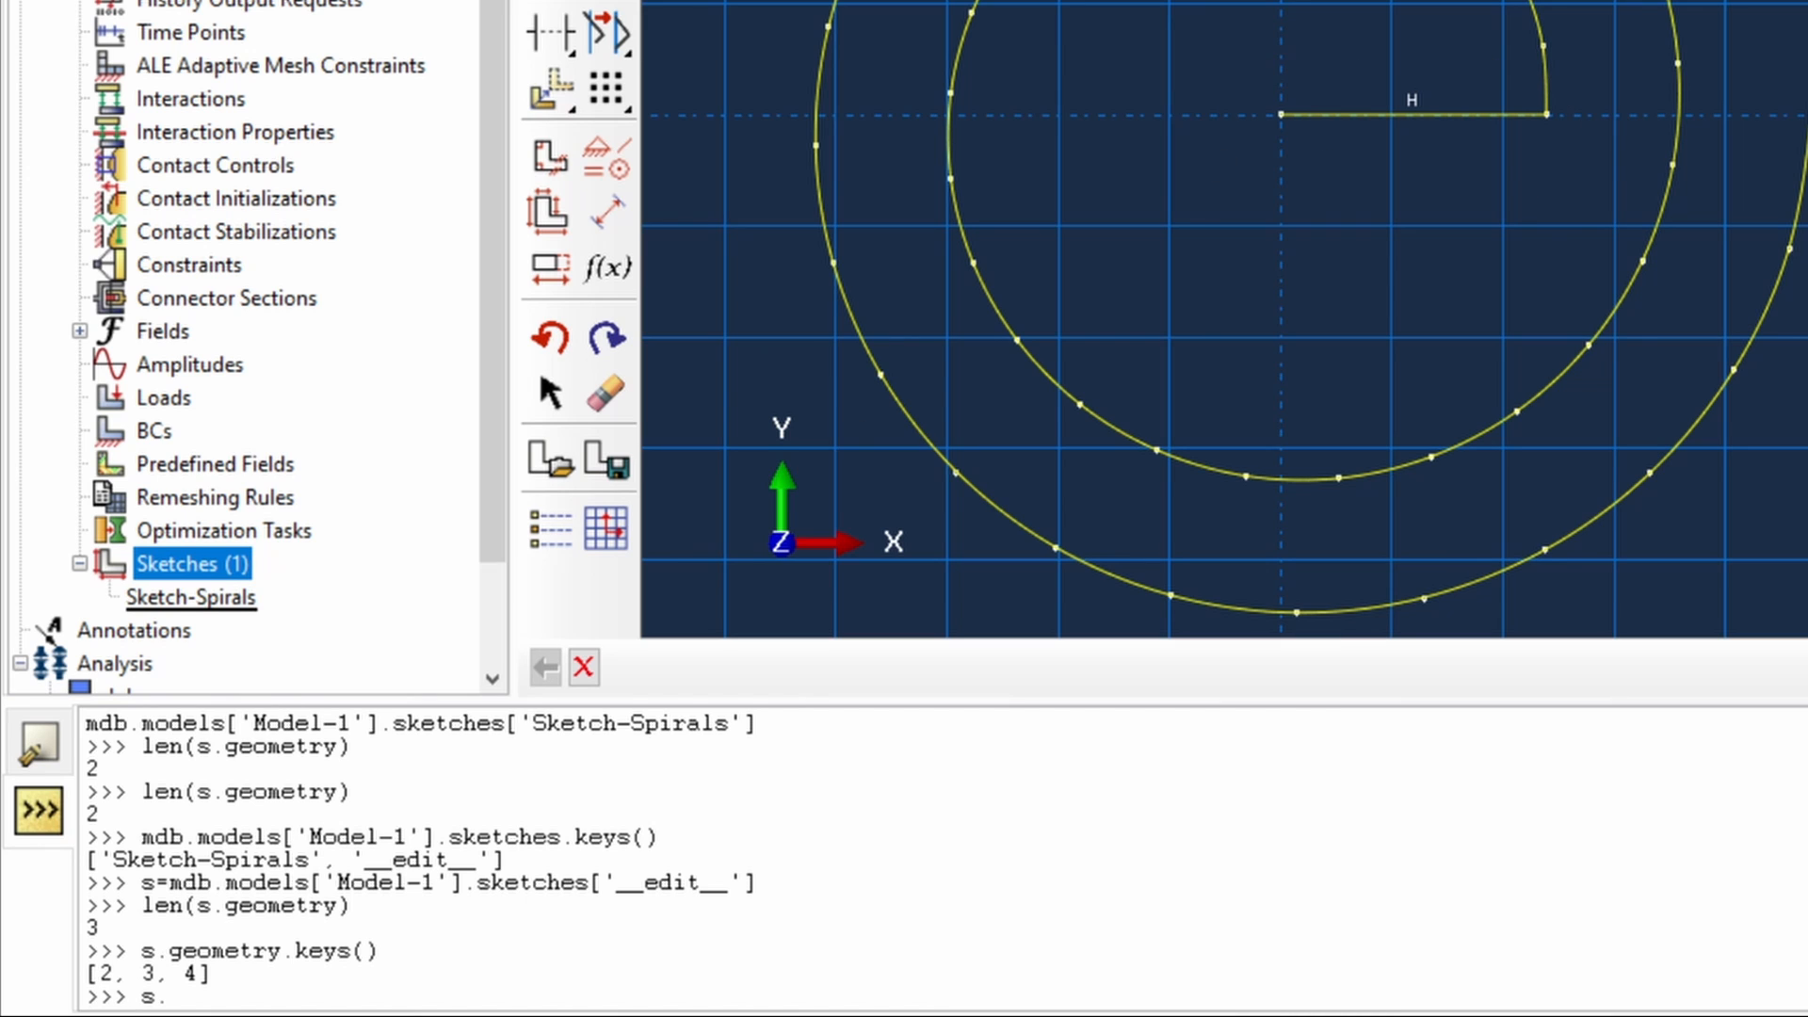
type("geometry[4]")
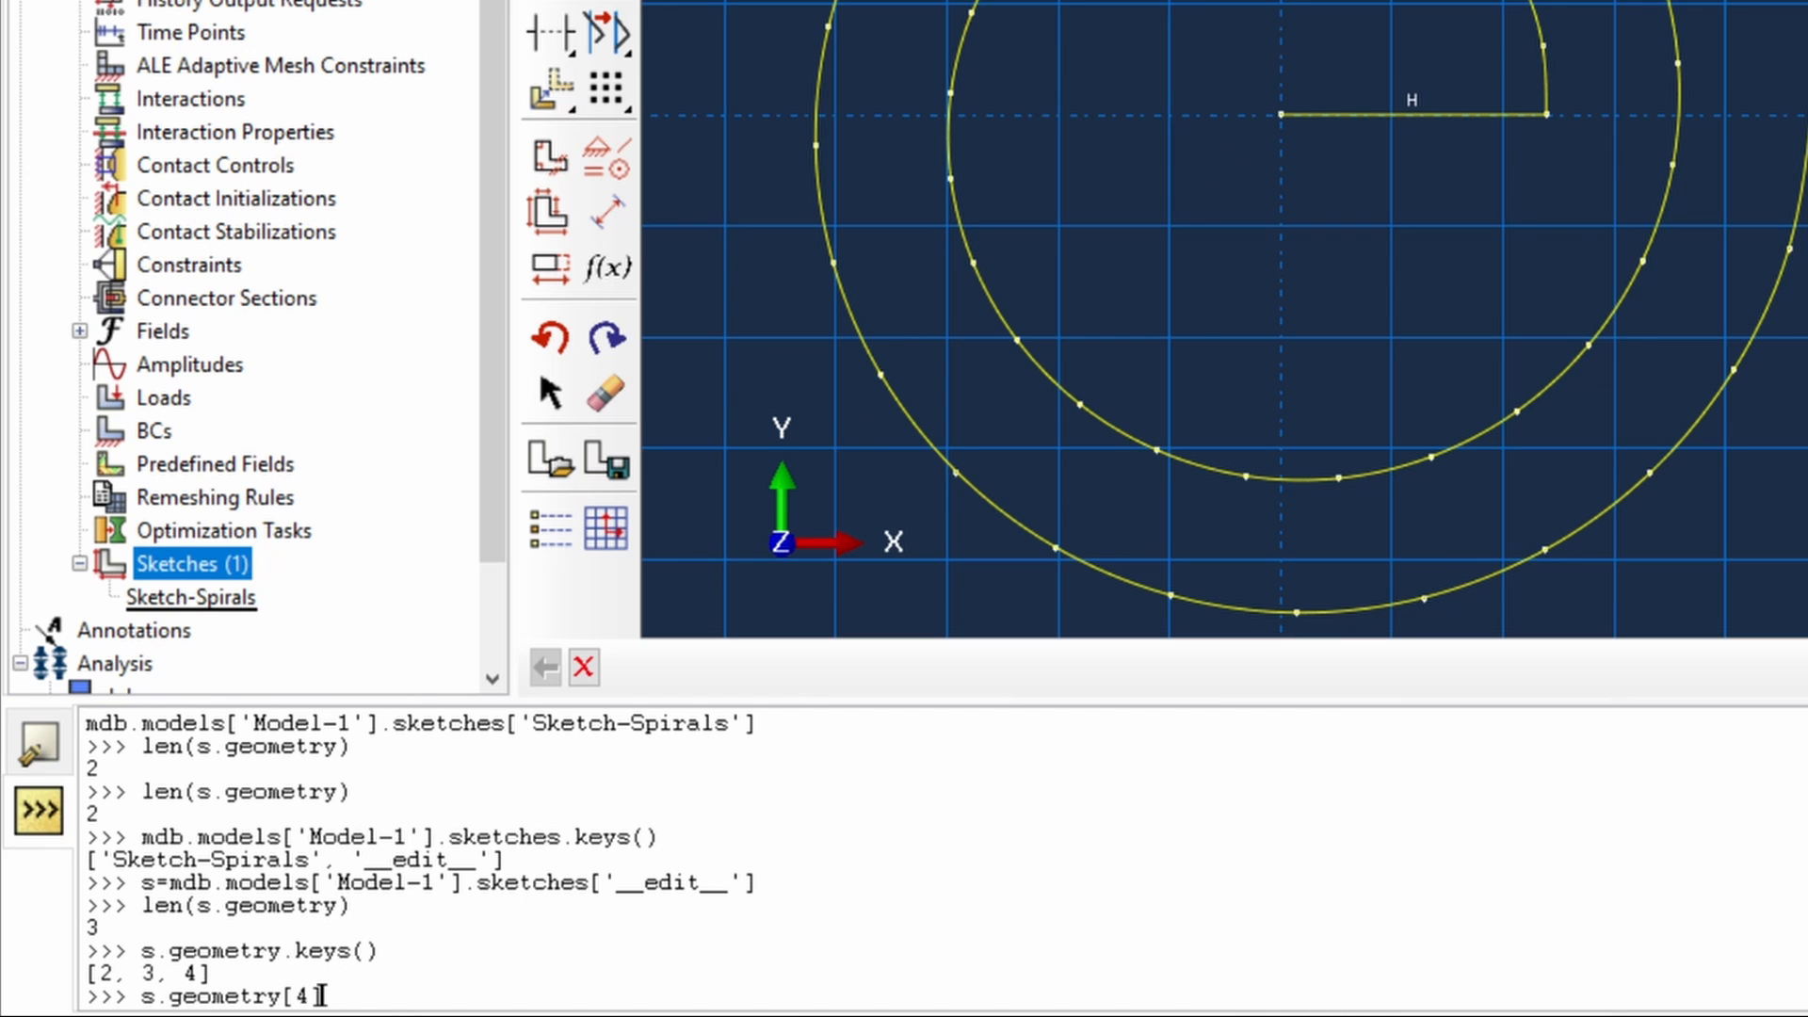
key("Return")
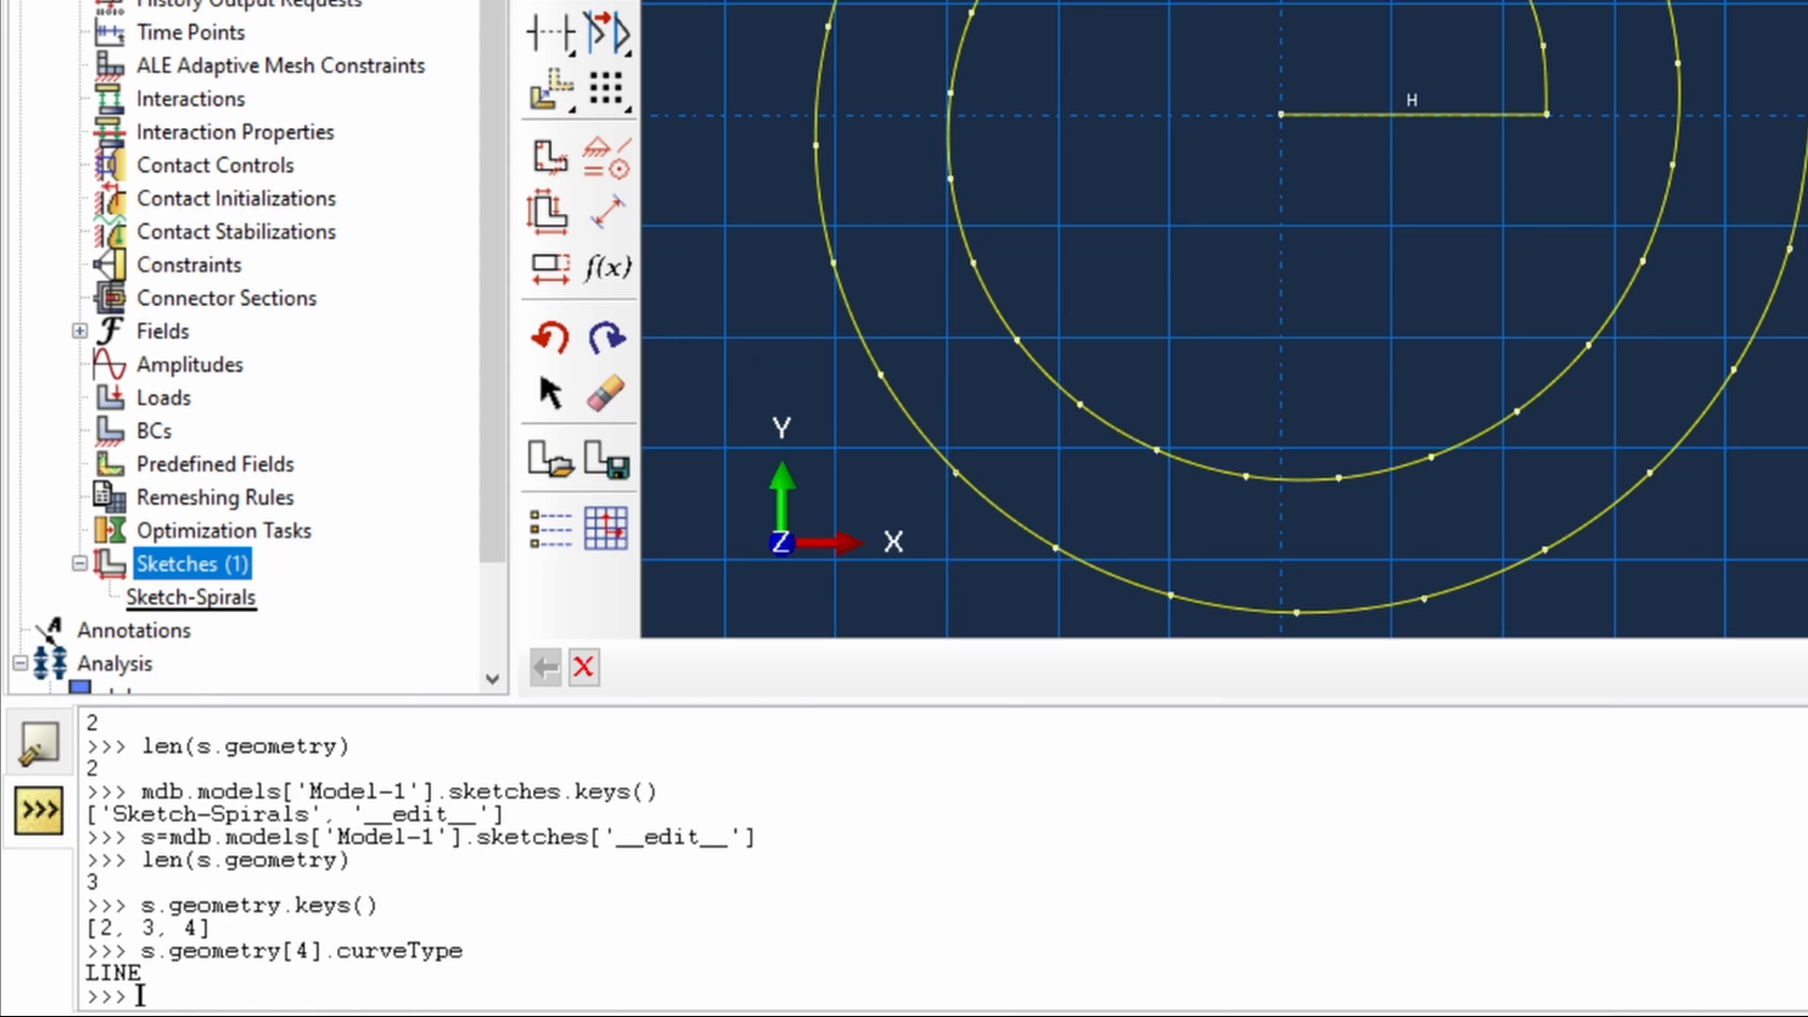
type("s.geometry[4].curveType")
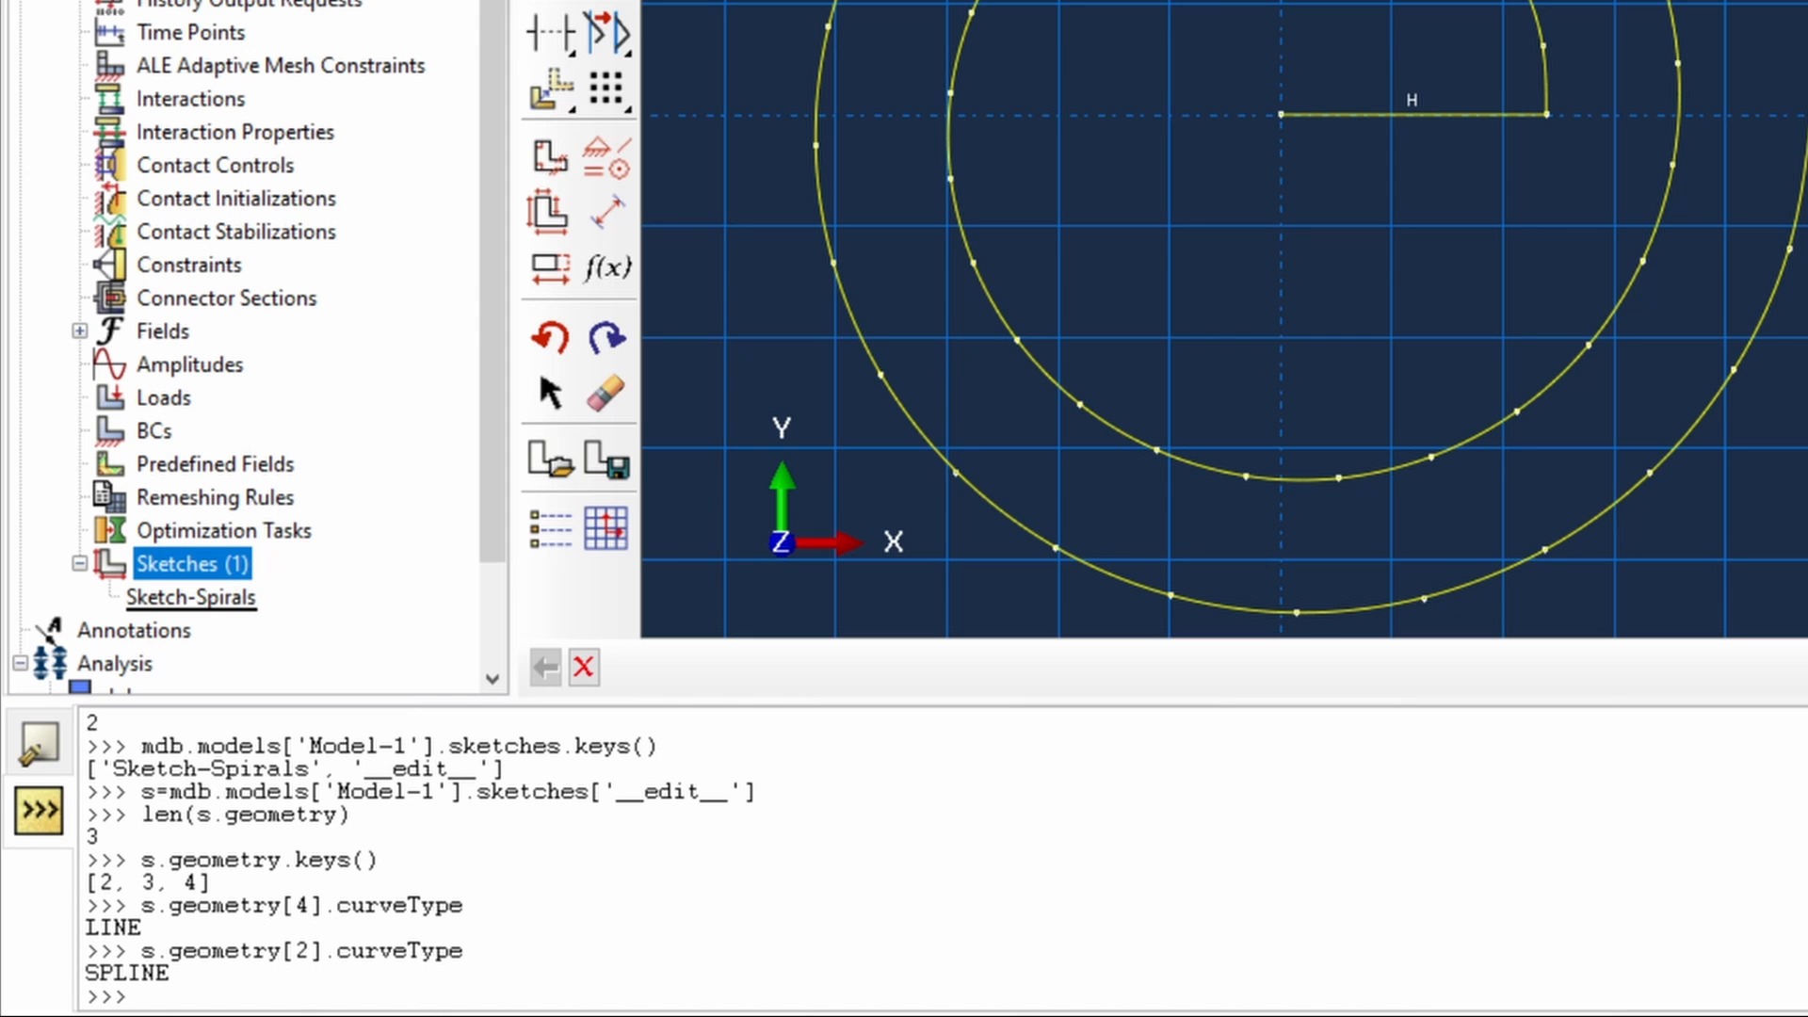
double_click(669, 792)
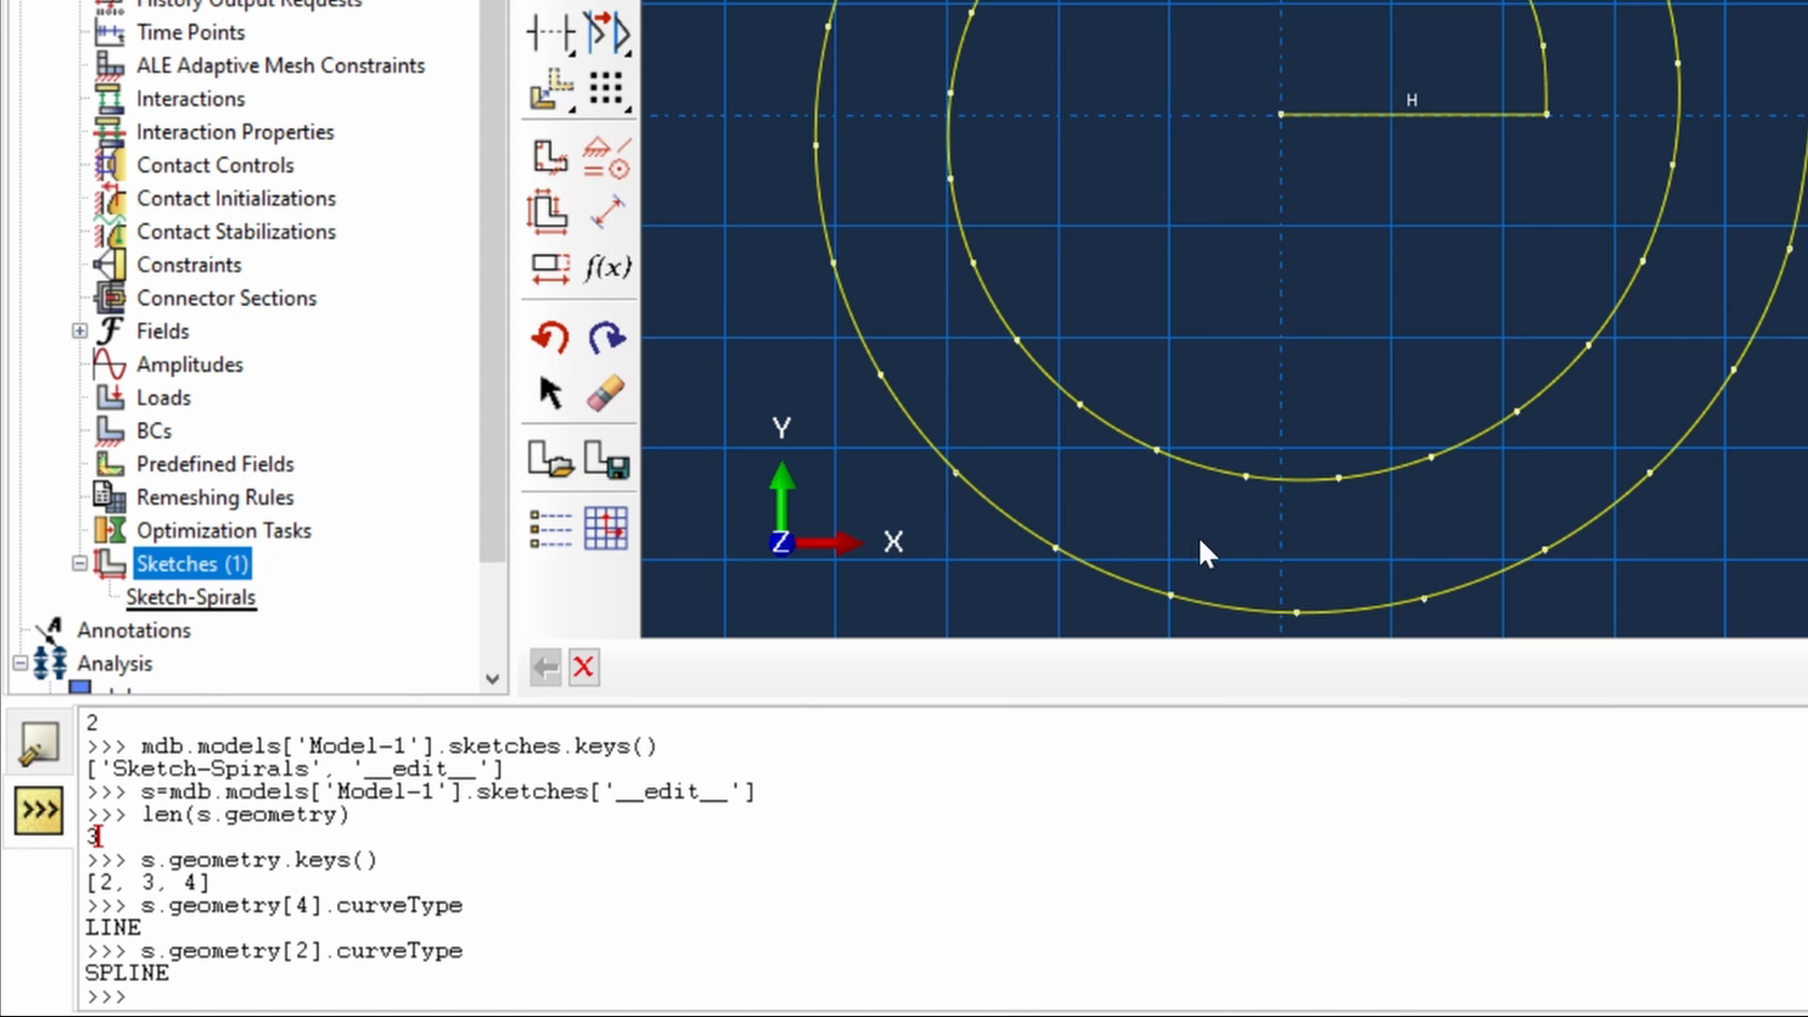
mouse_move(1232, 522)
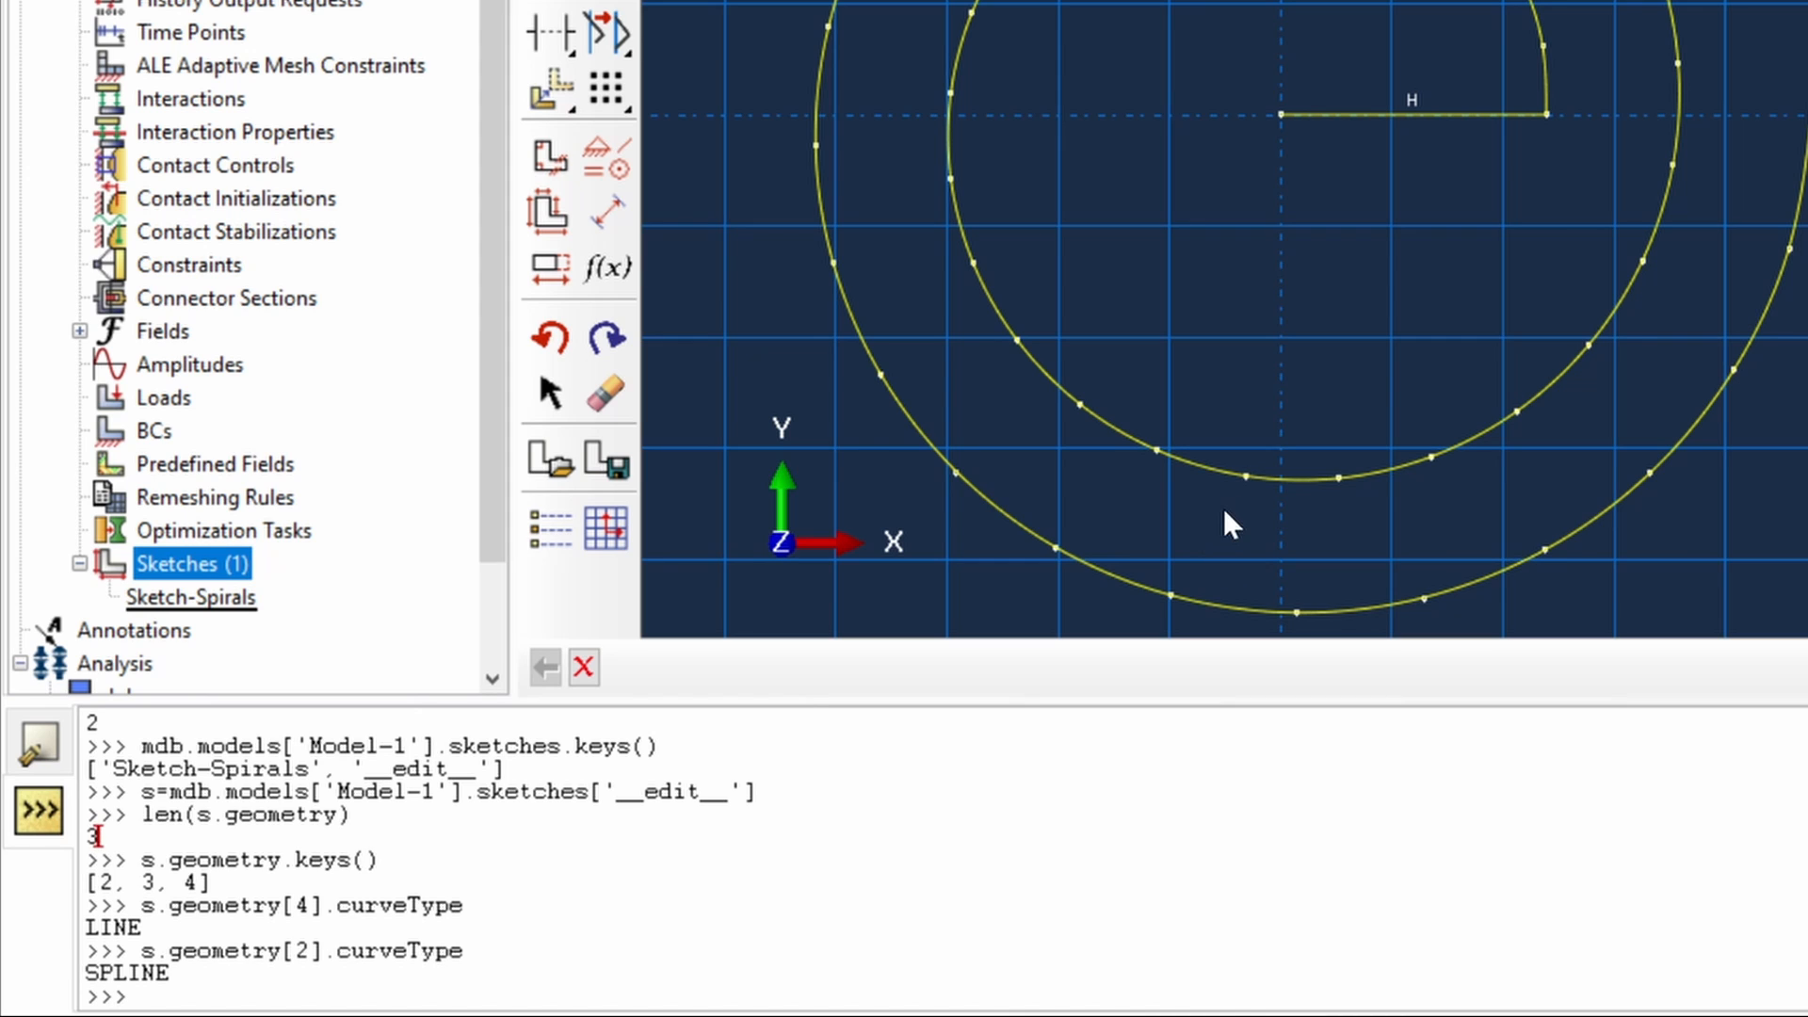
mouse_move(1207, 534)
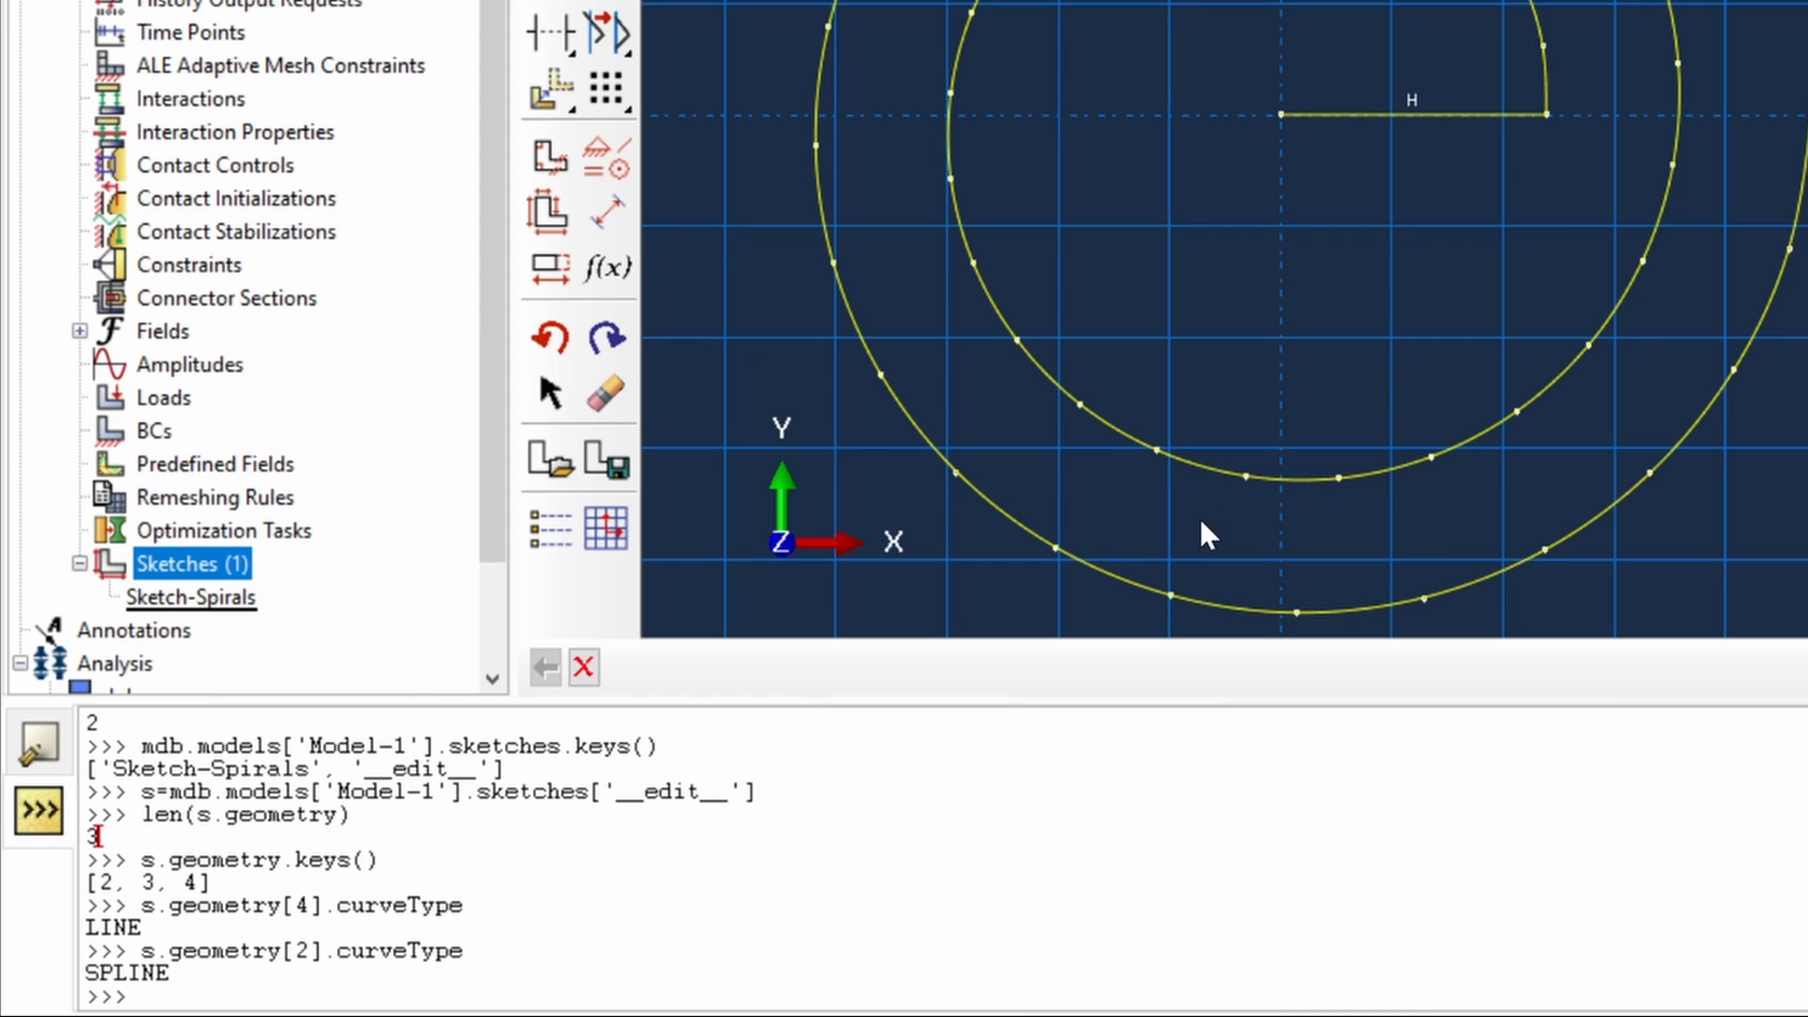
mouse_move(981, 532)
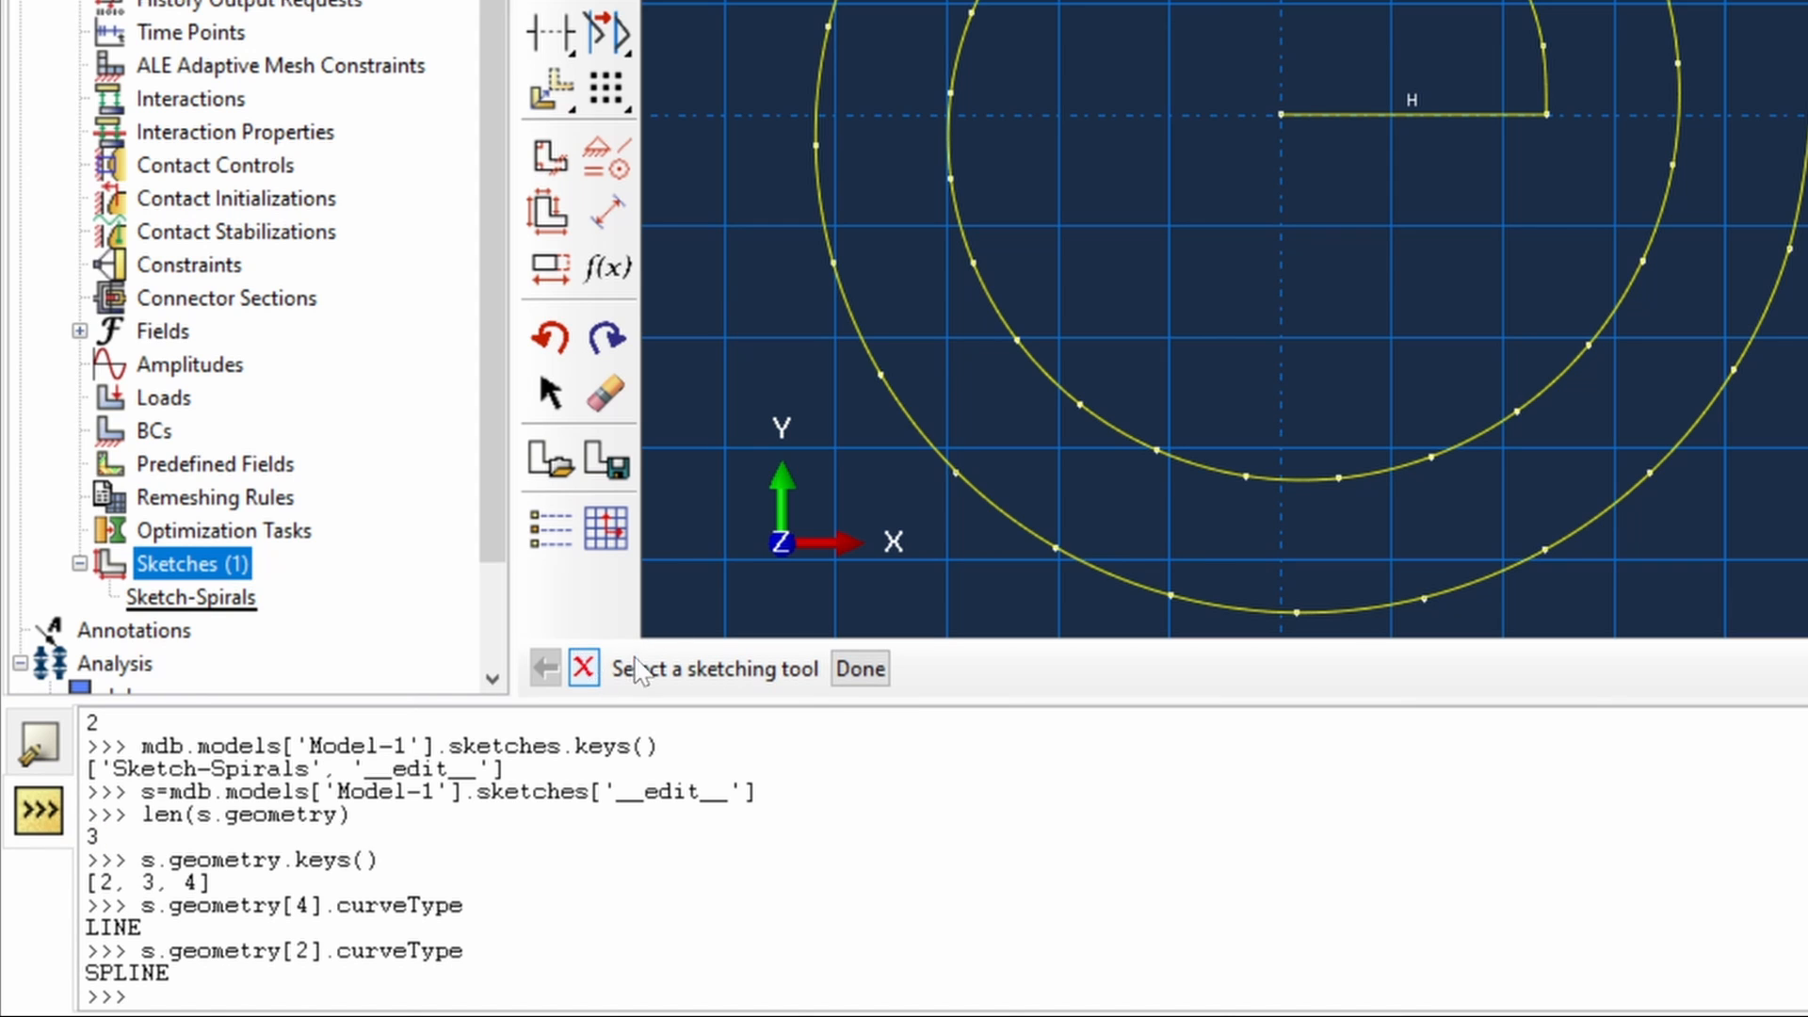
- Exit the sketcher and rerun the sketch-keys query, now returning only 'Sketch-Spirals'
left_click(858, 668)
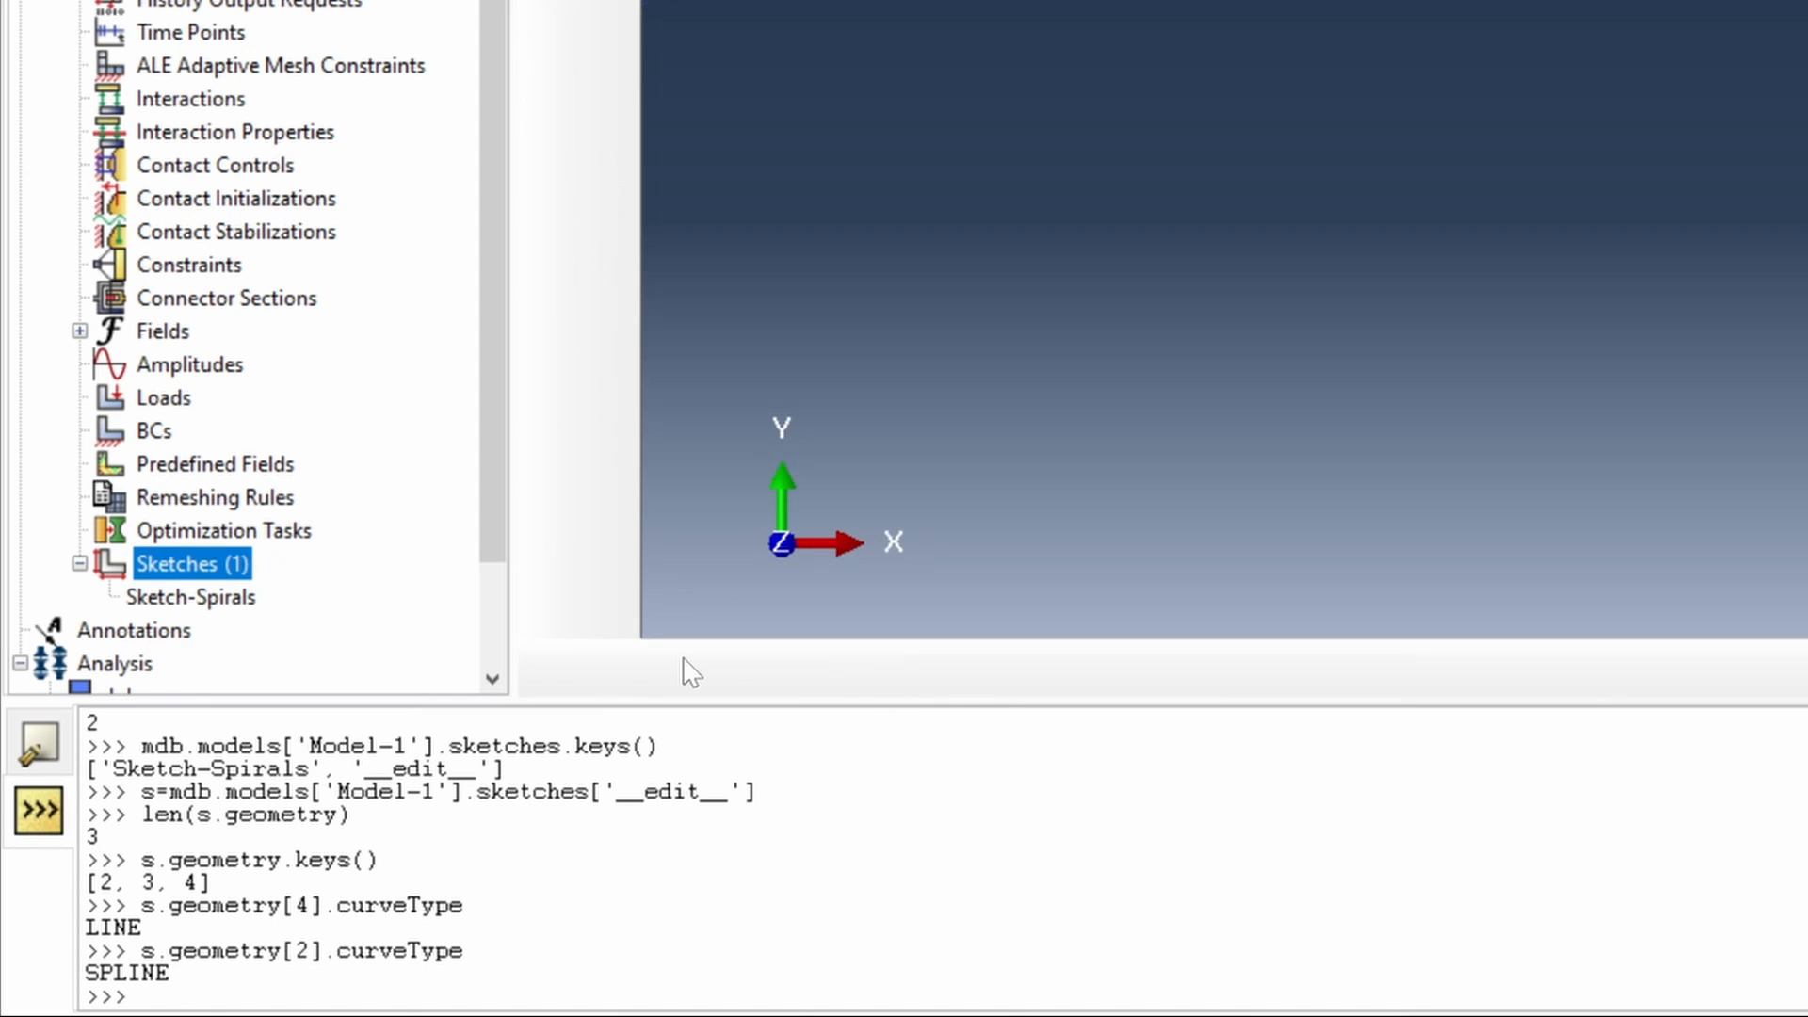
double_click(671, 791)
type("mdb.models['Model-1'].sketches.keys()")
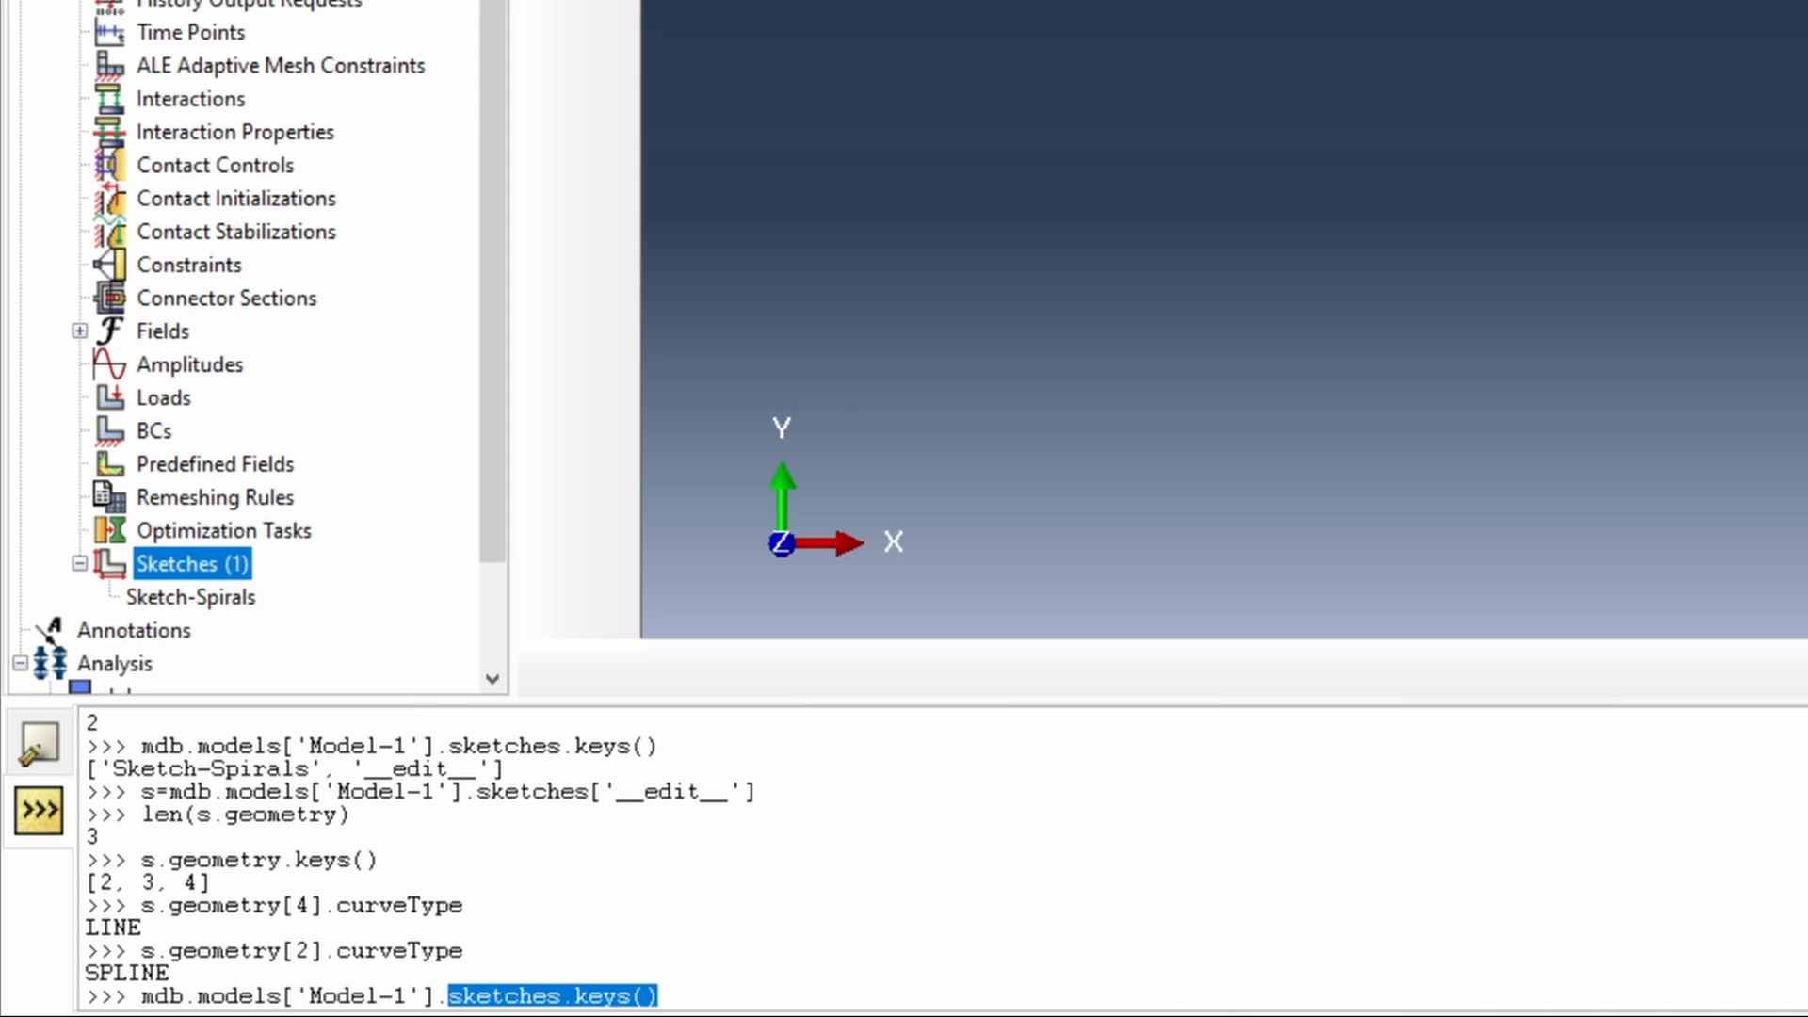
key("Return")
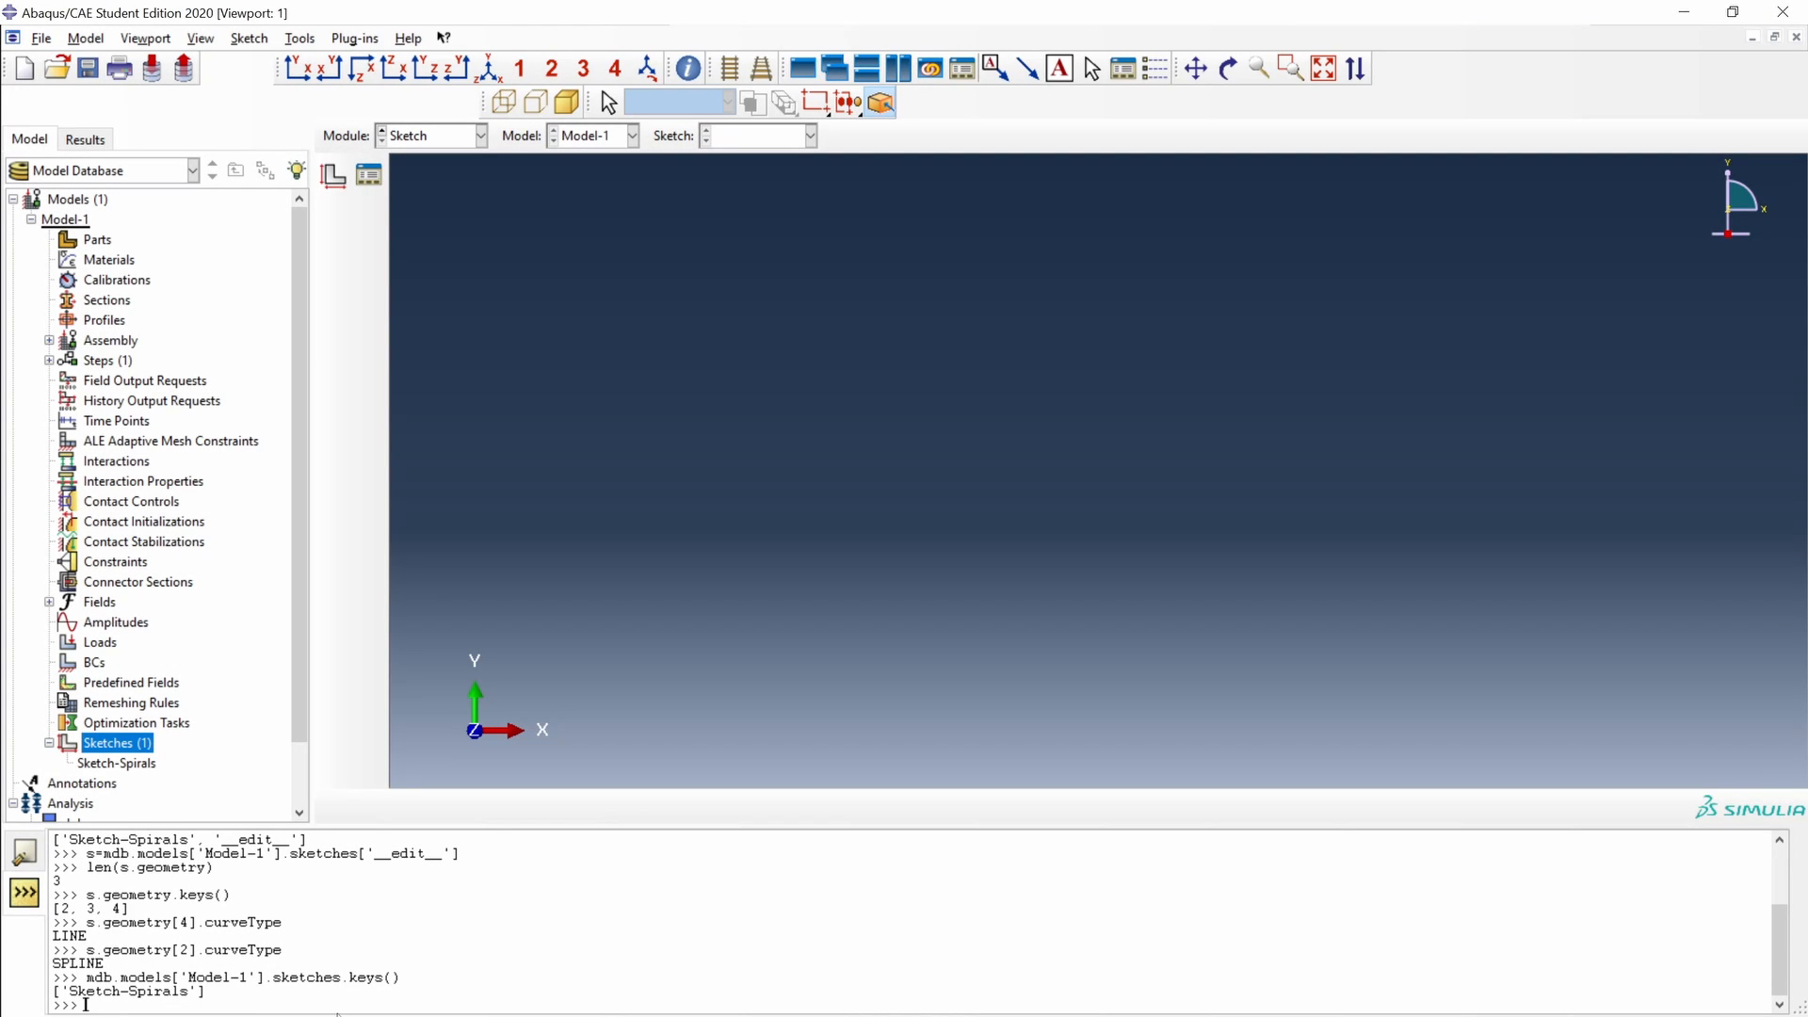
mouse_move(115, 743)
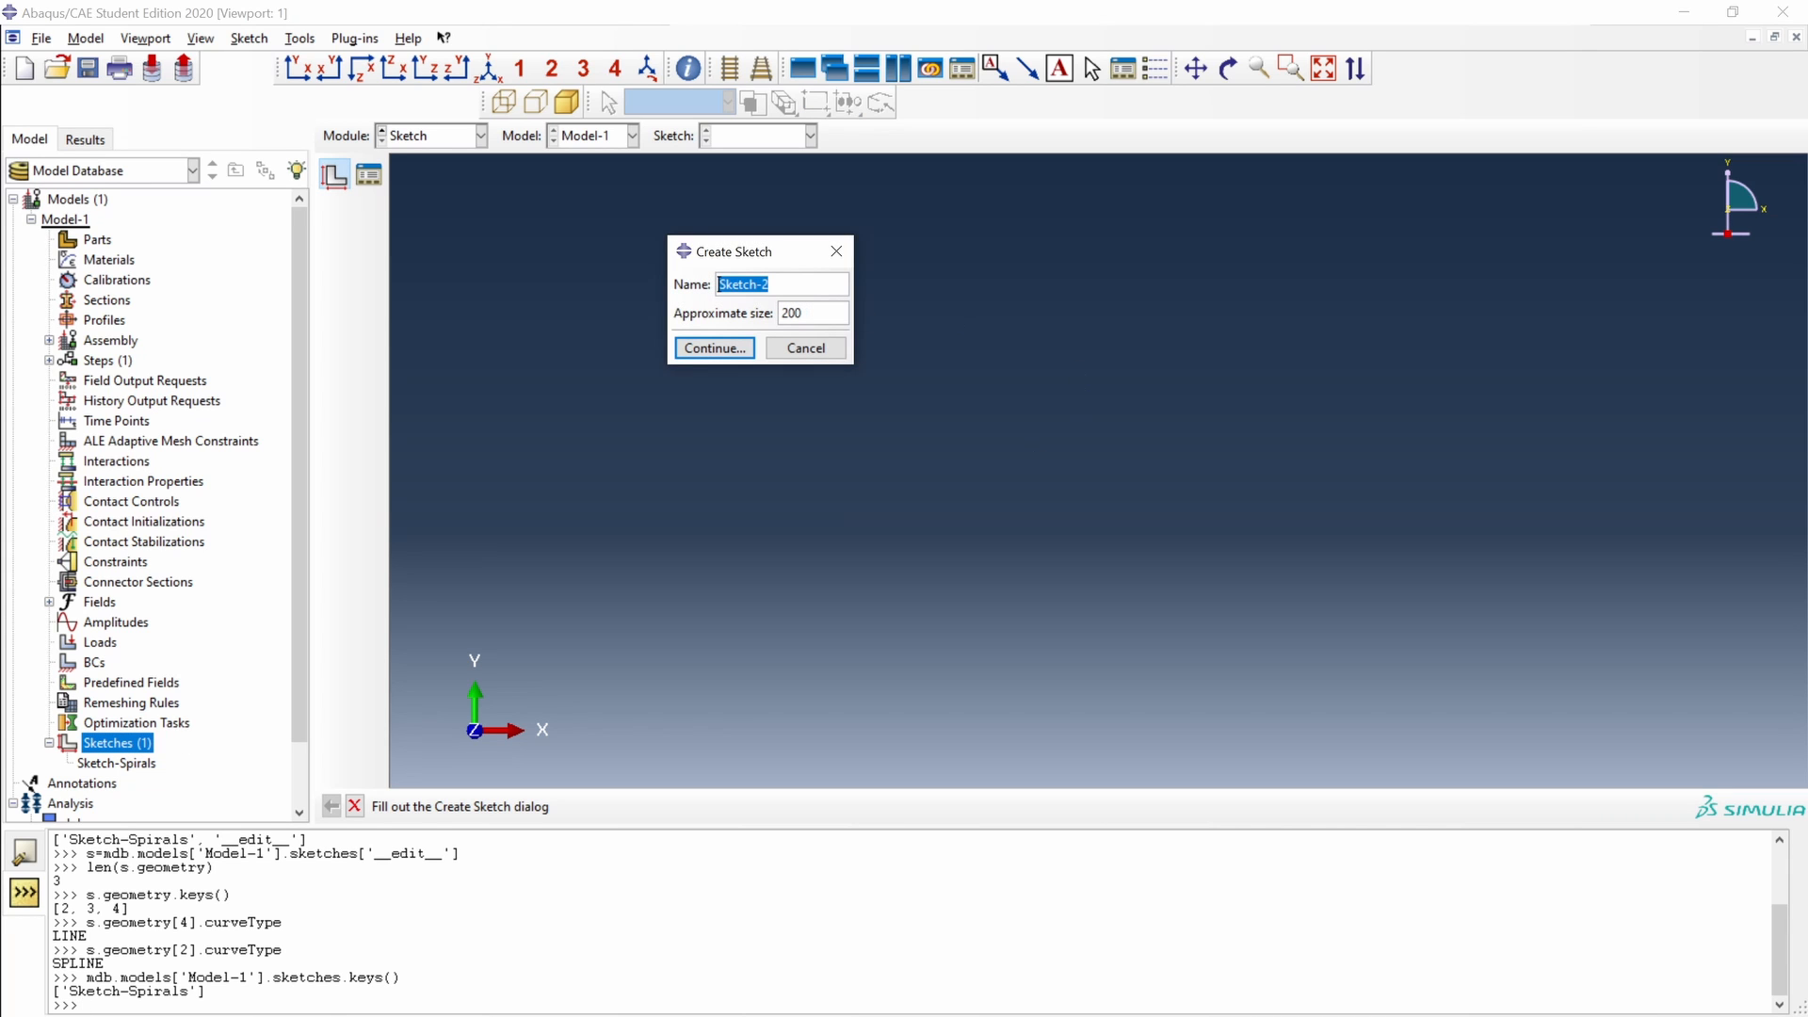
- Create a sketch named Sketch-New and place a centre-and-perimeter circle's centre point
type("Sketch-New")
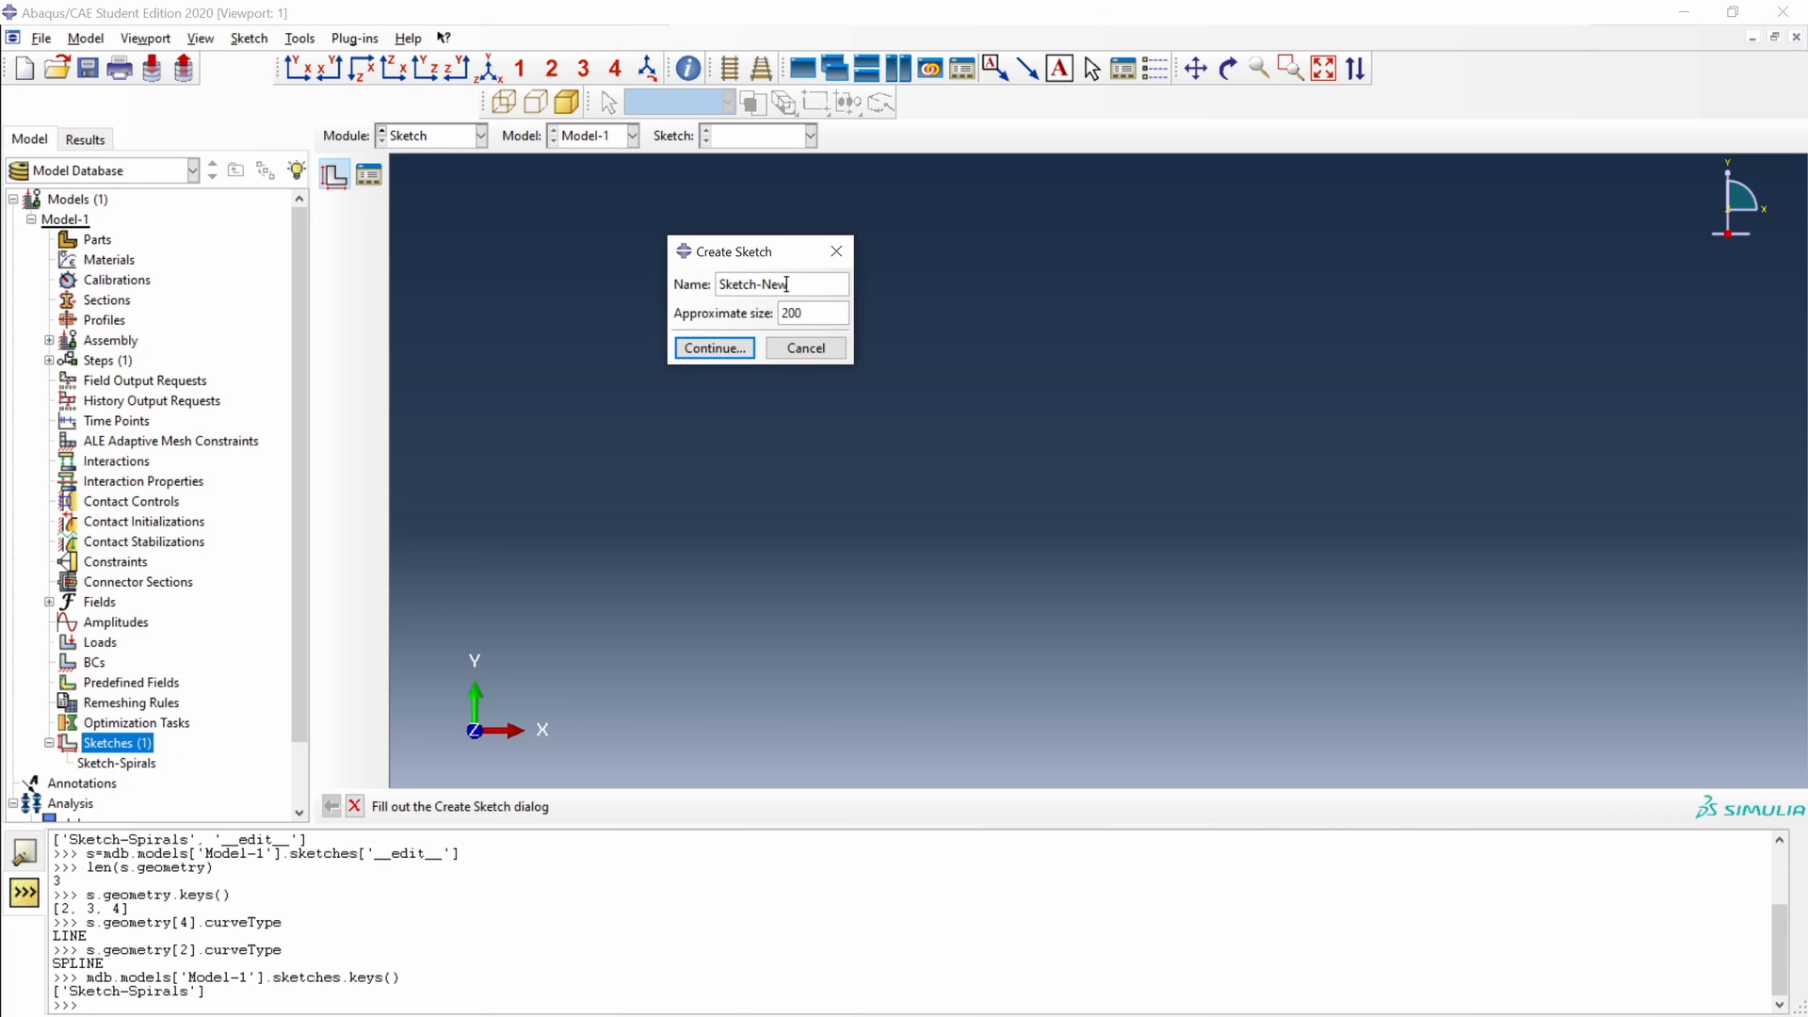
left_click(712, 347)
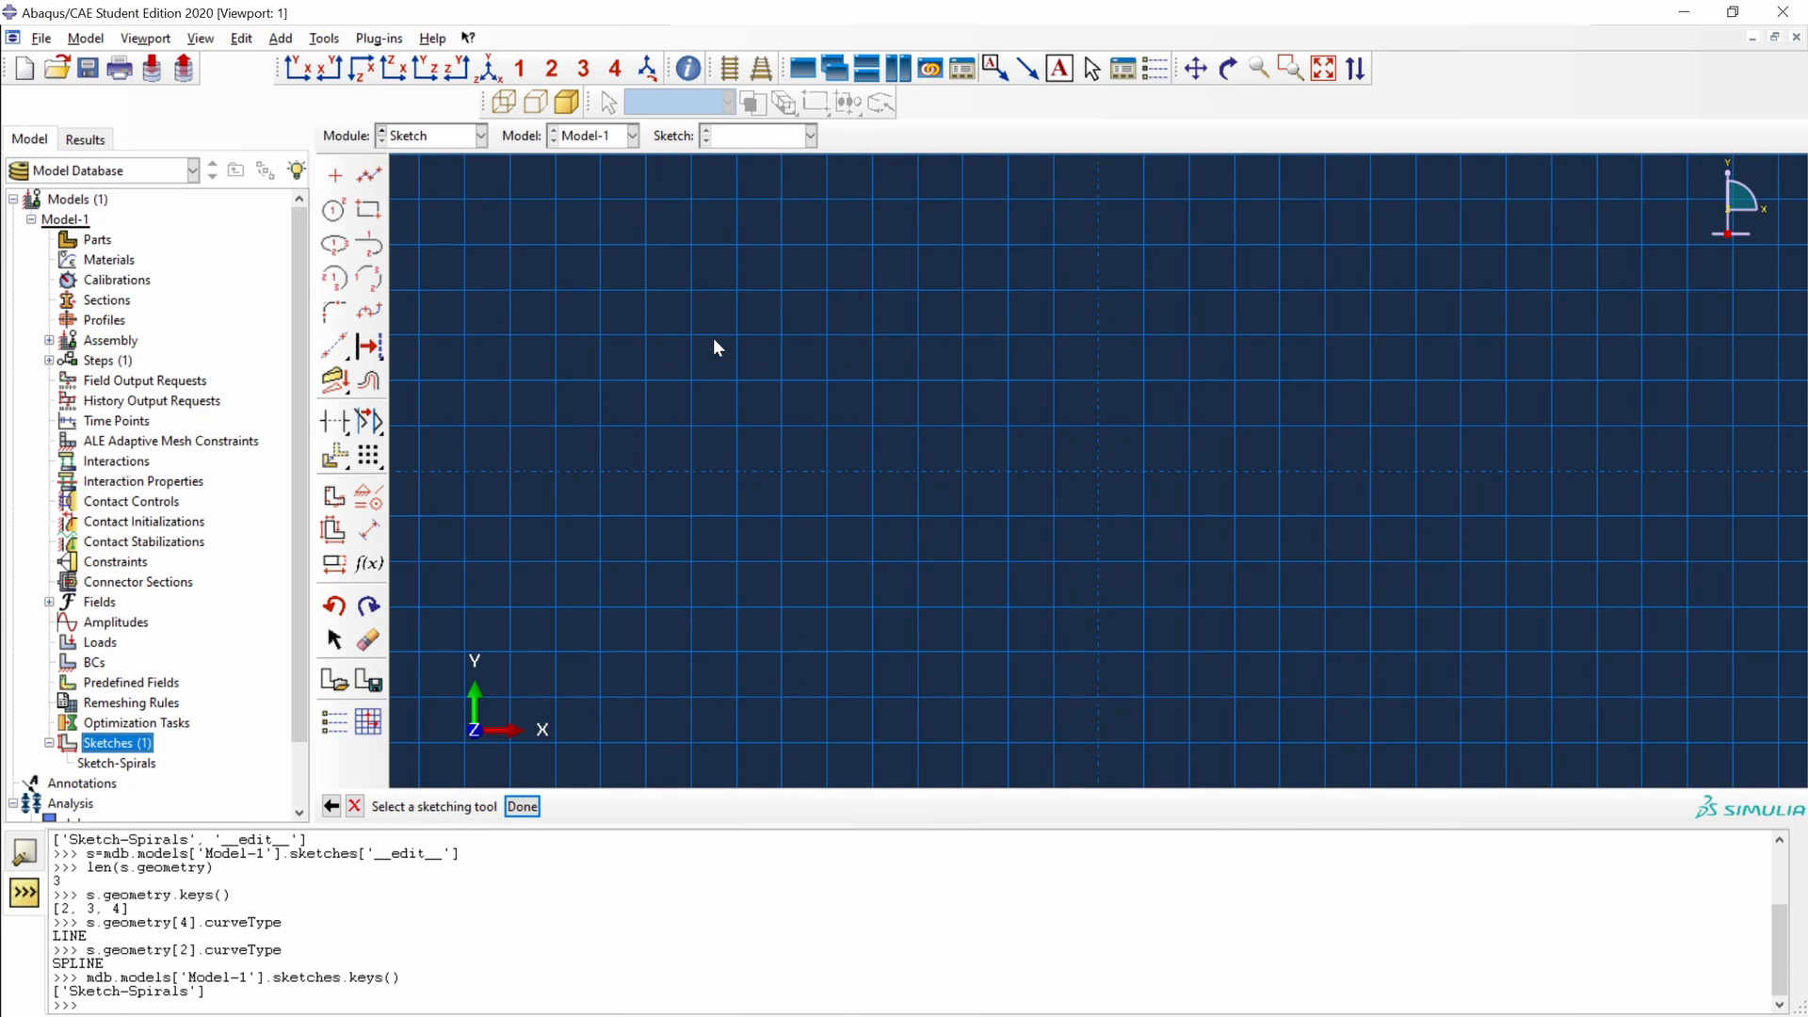
left_click(333, 210)
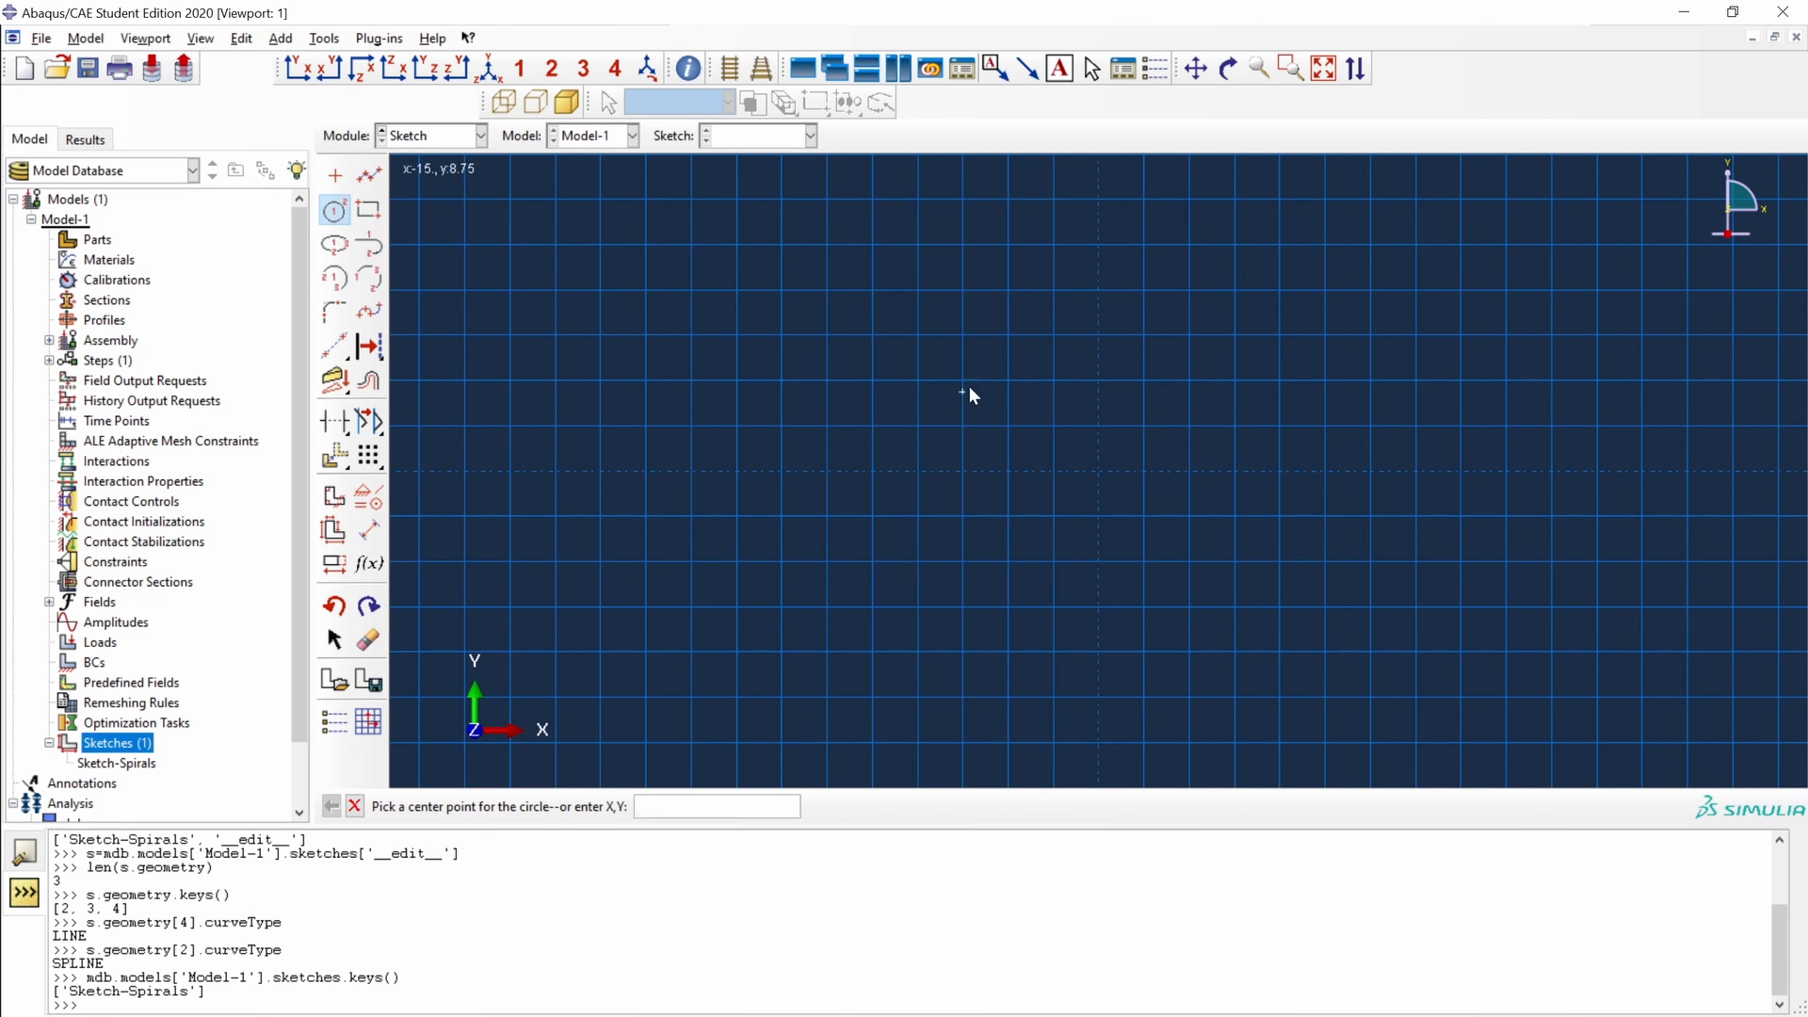
left_click(1007, 358)
type("mdb.models['Model-1'].sketches.keys()")
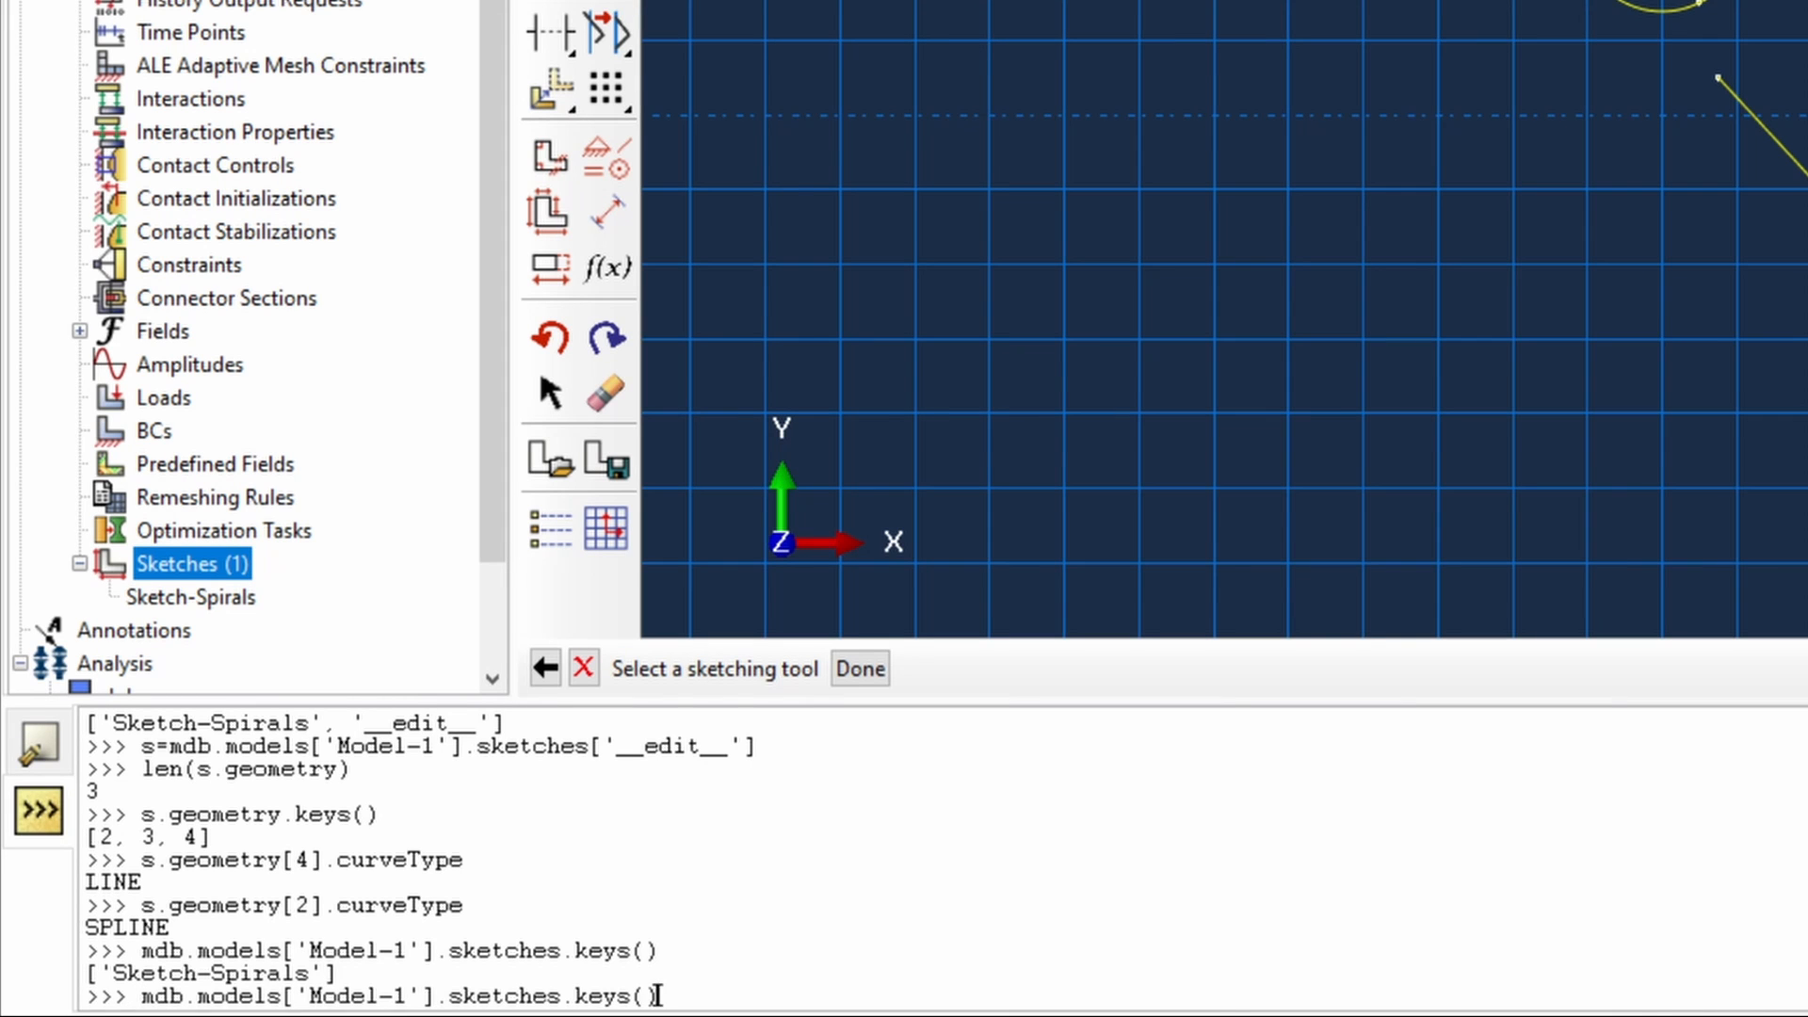
- Set s to mdb.models['Model-1'].sketches['__profile__'] and check len(s.geometry) returns 3
key("Return")
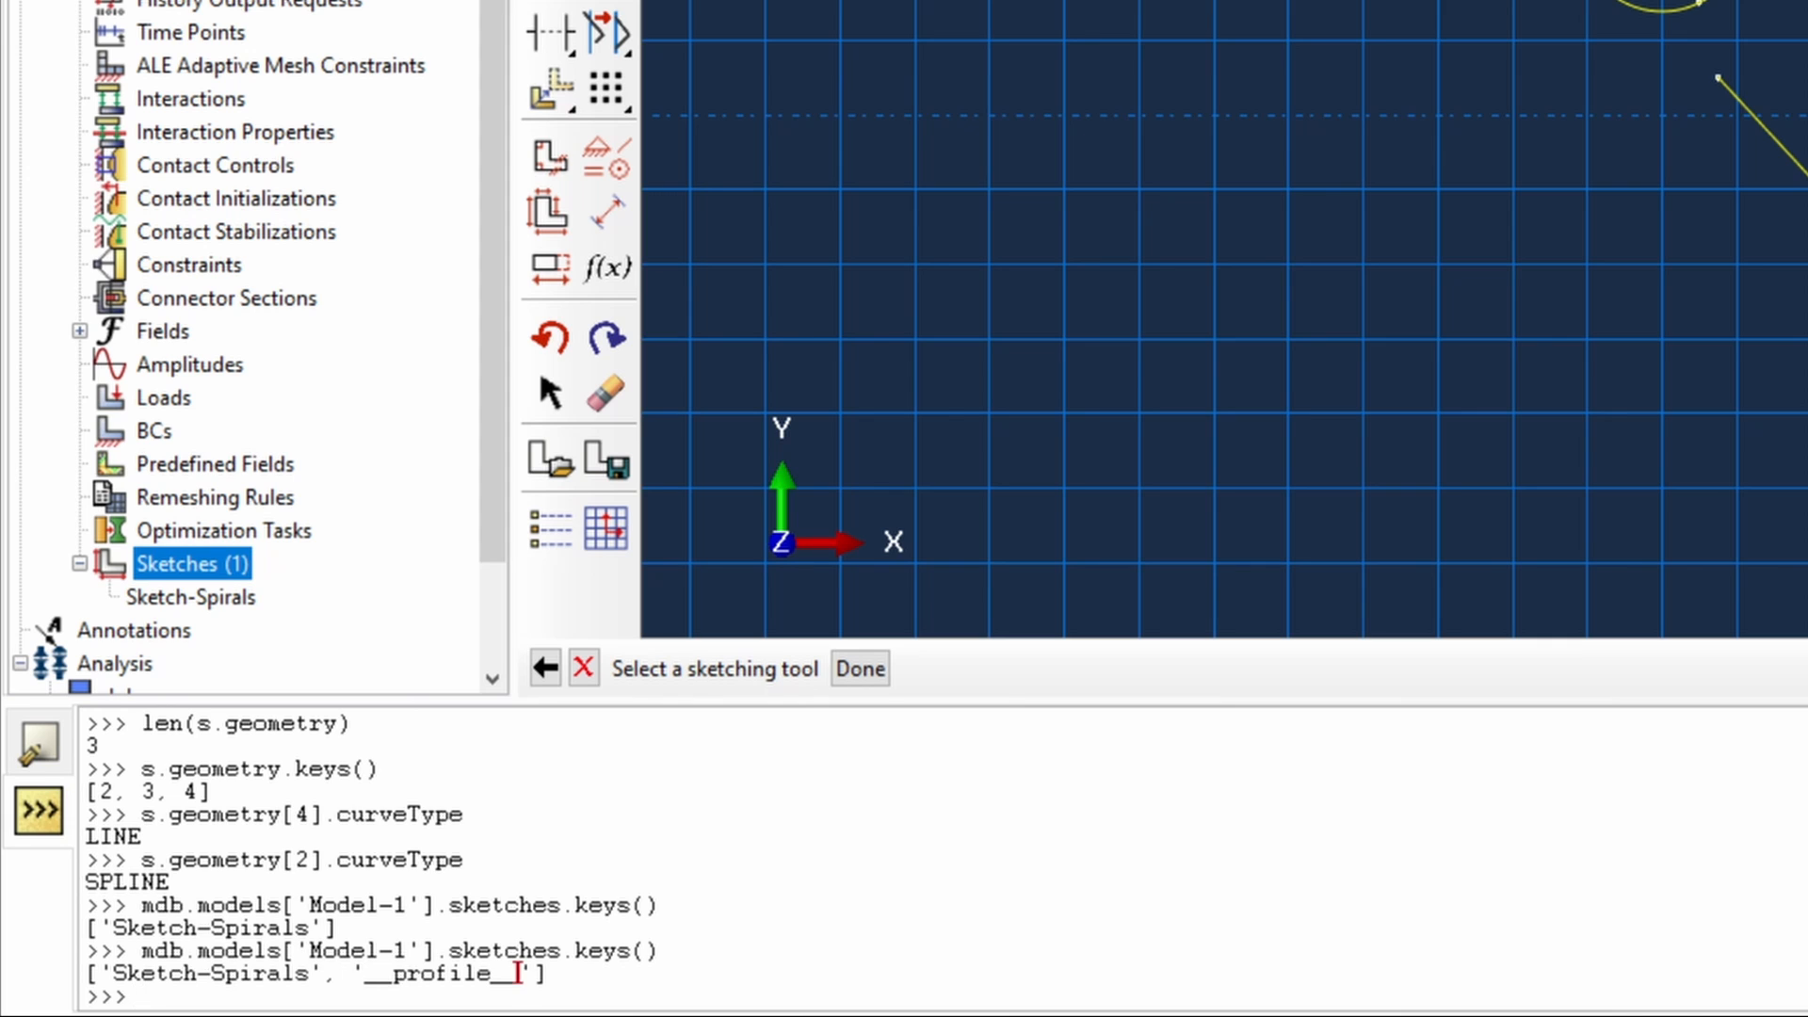
double_click(444, 973)
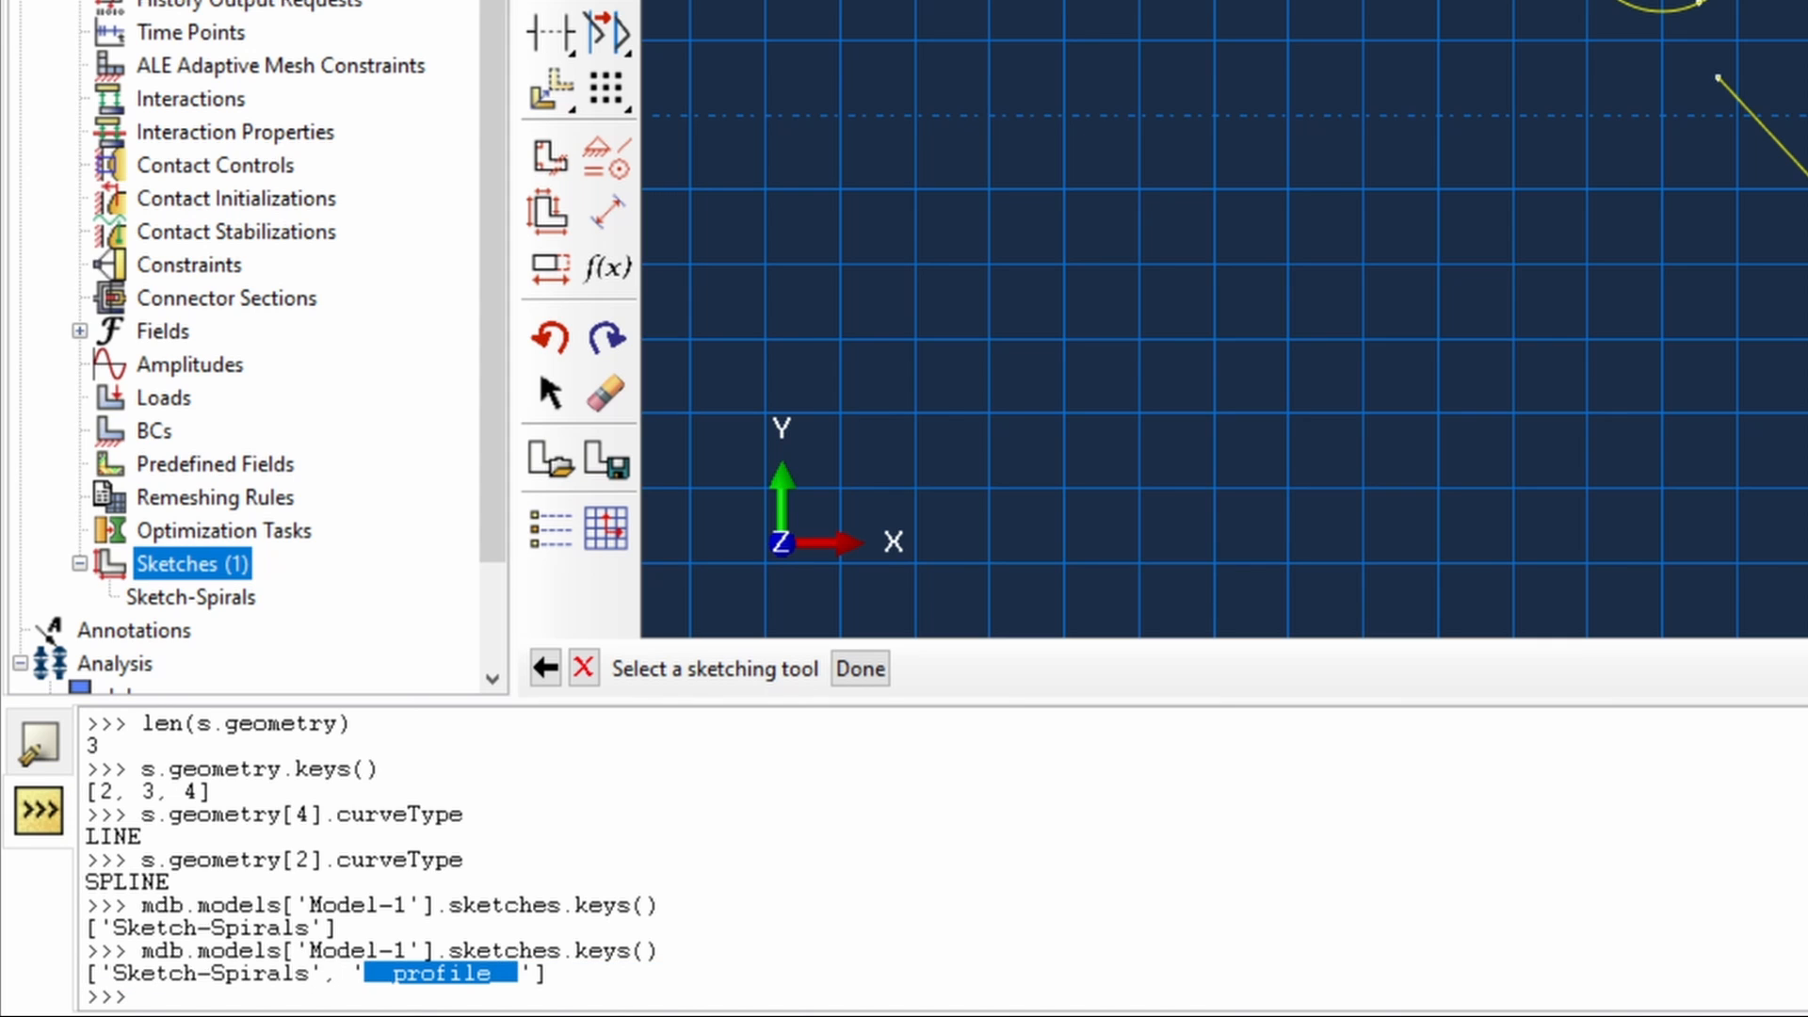
mouse_move(1658, 20)
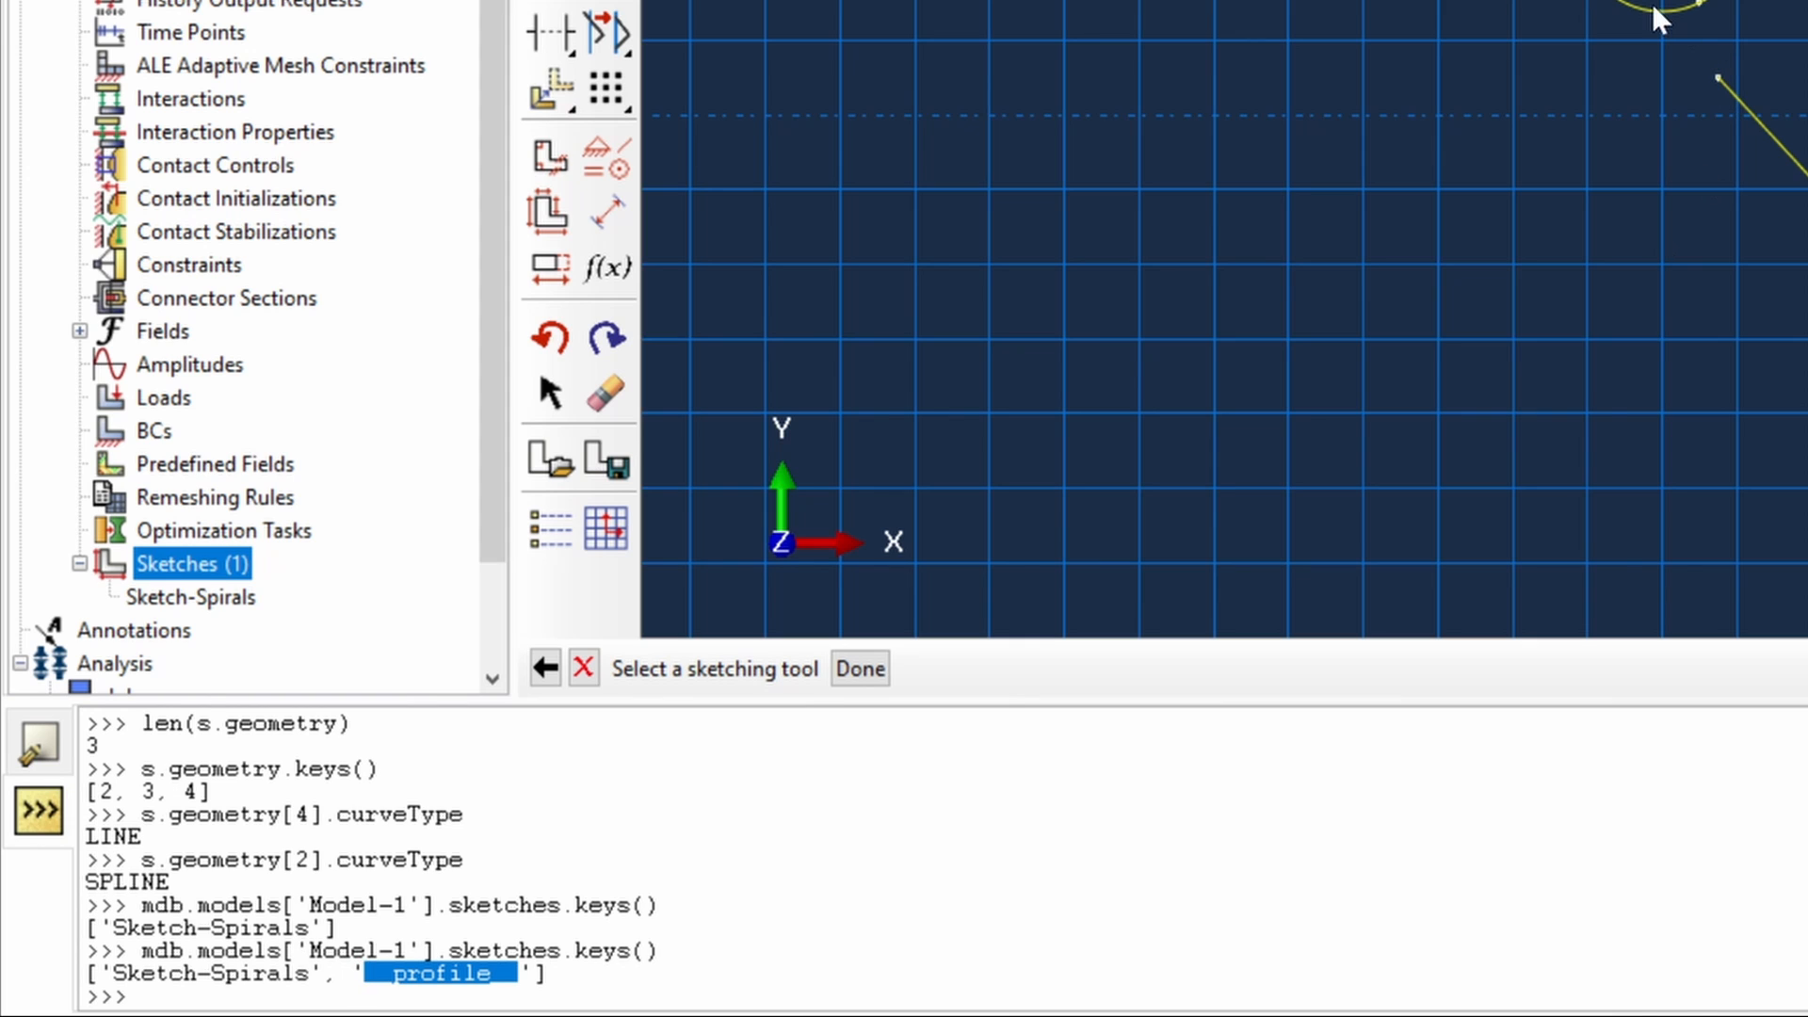
mouse_move(1689, 253)
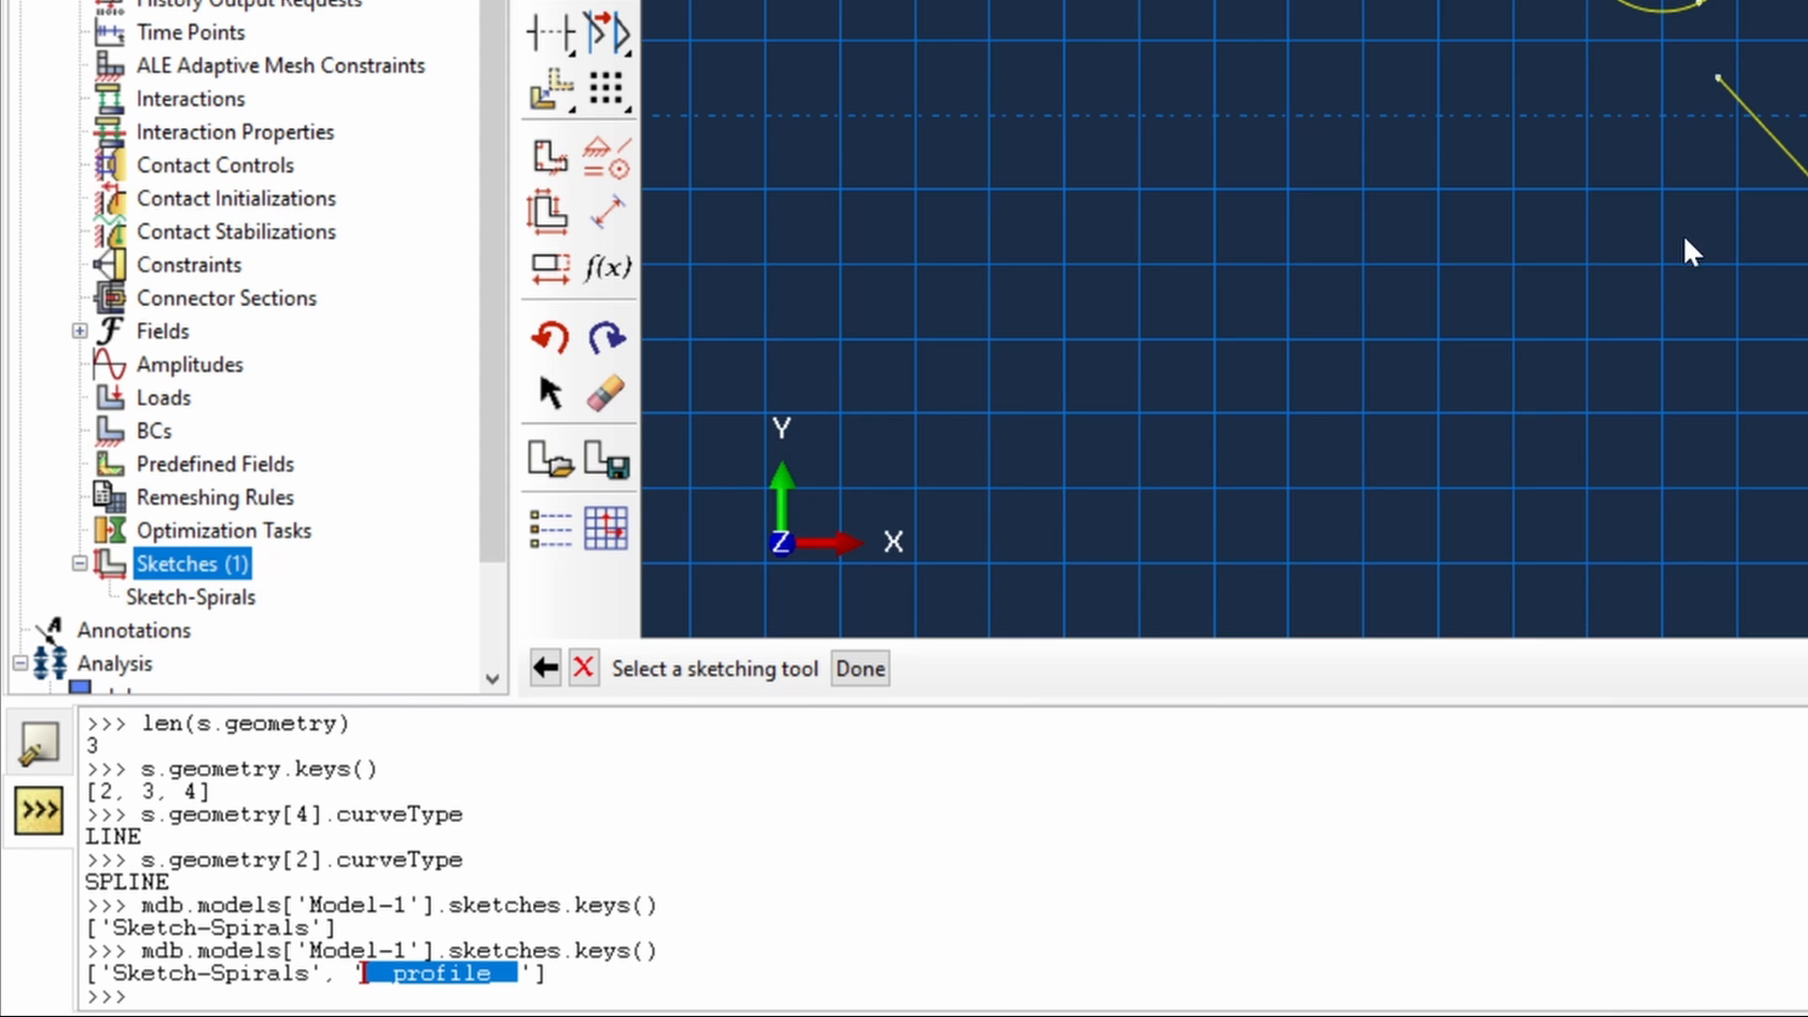
mouse_move(1787, 386)
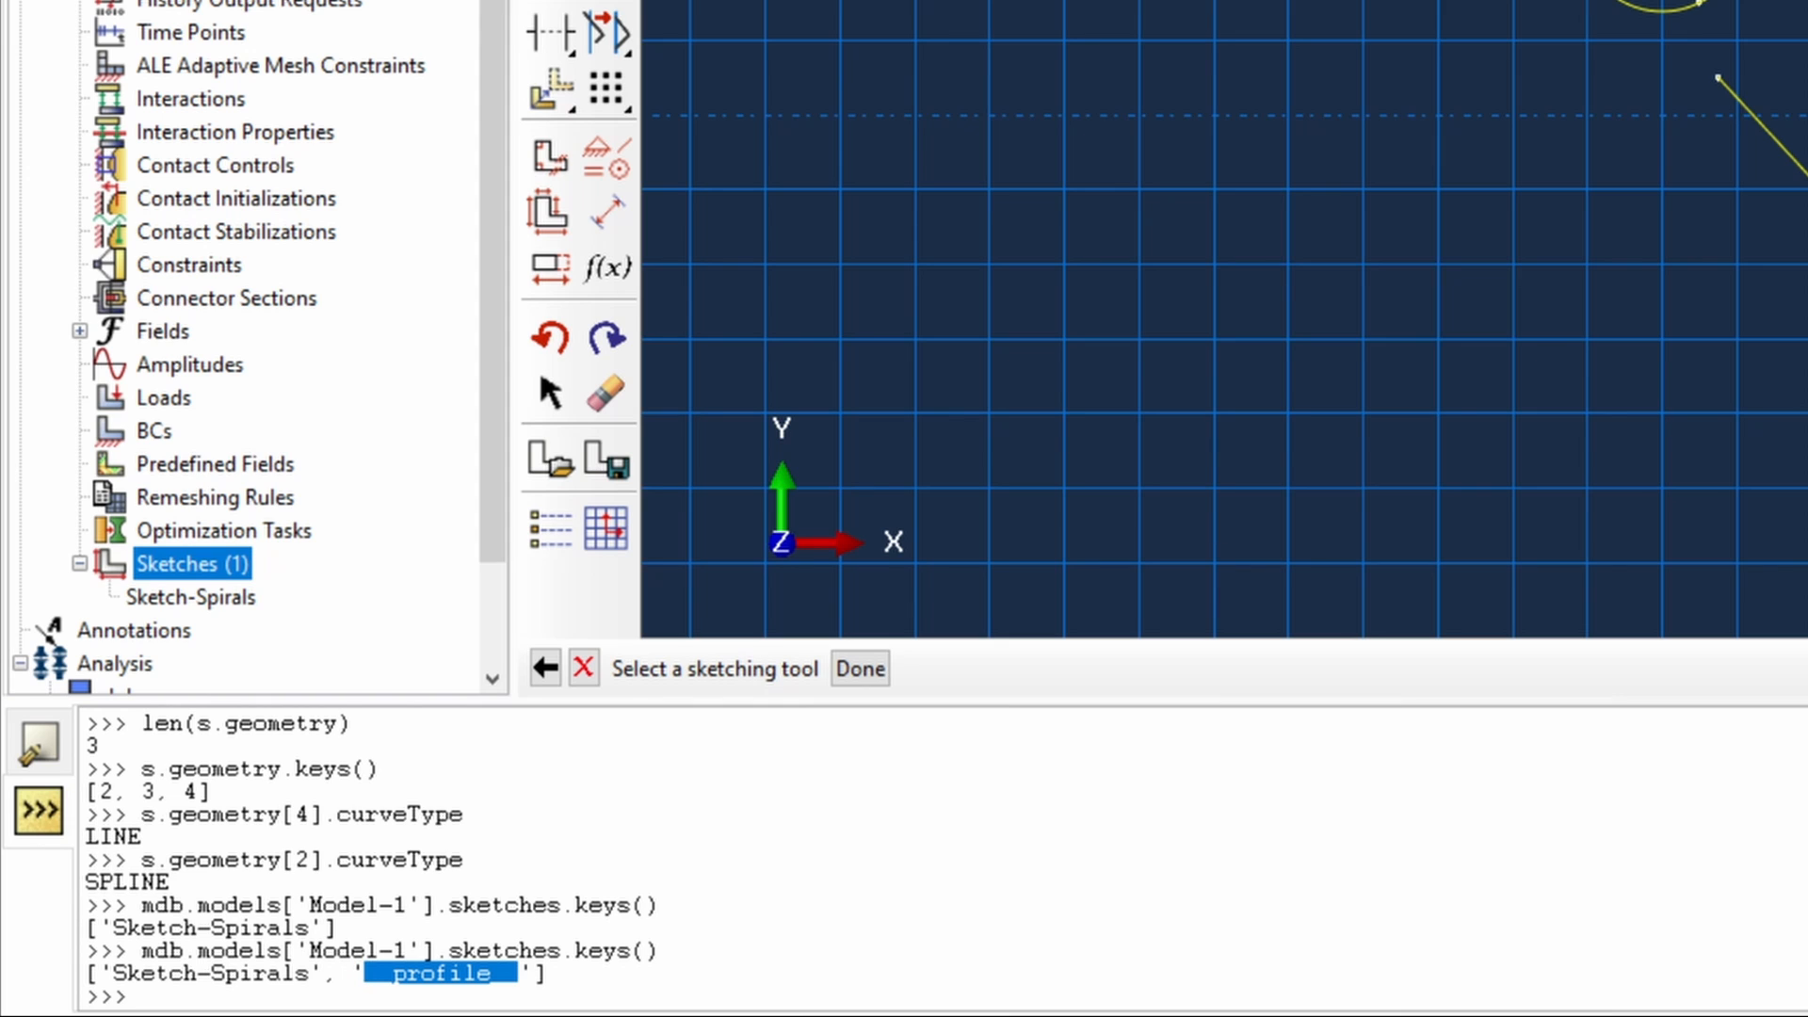
type("s=mdb.models['Model-1'].")
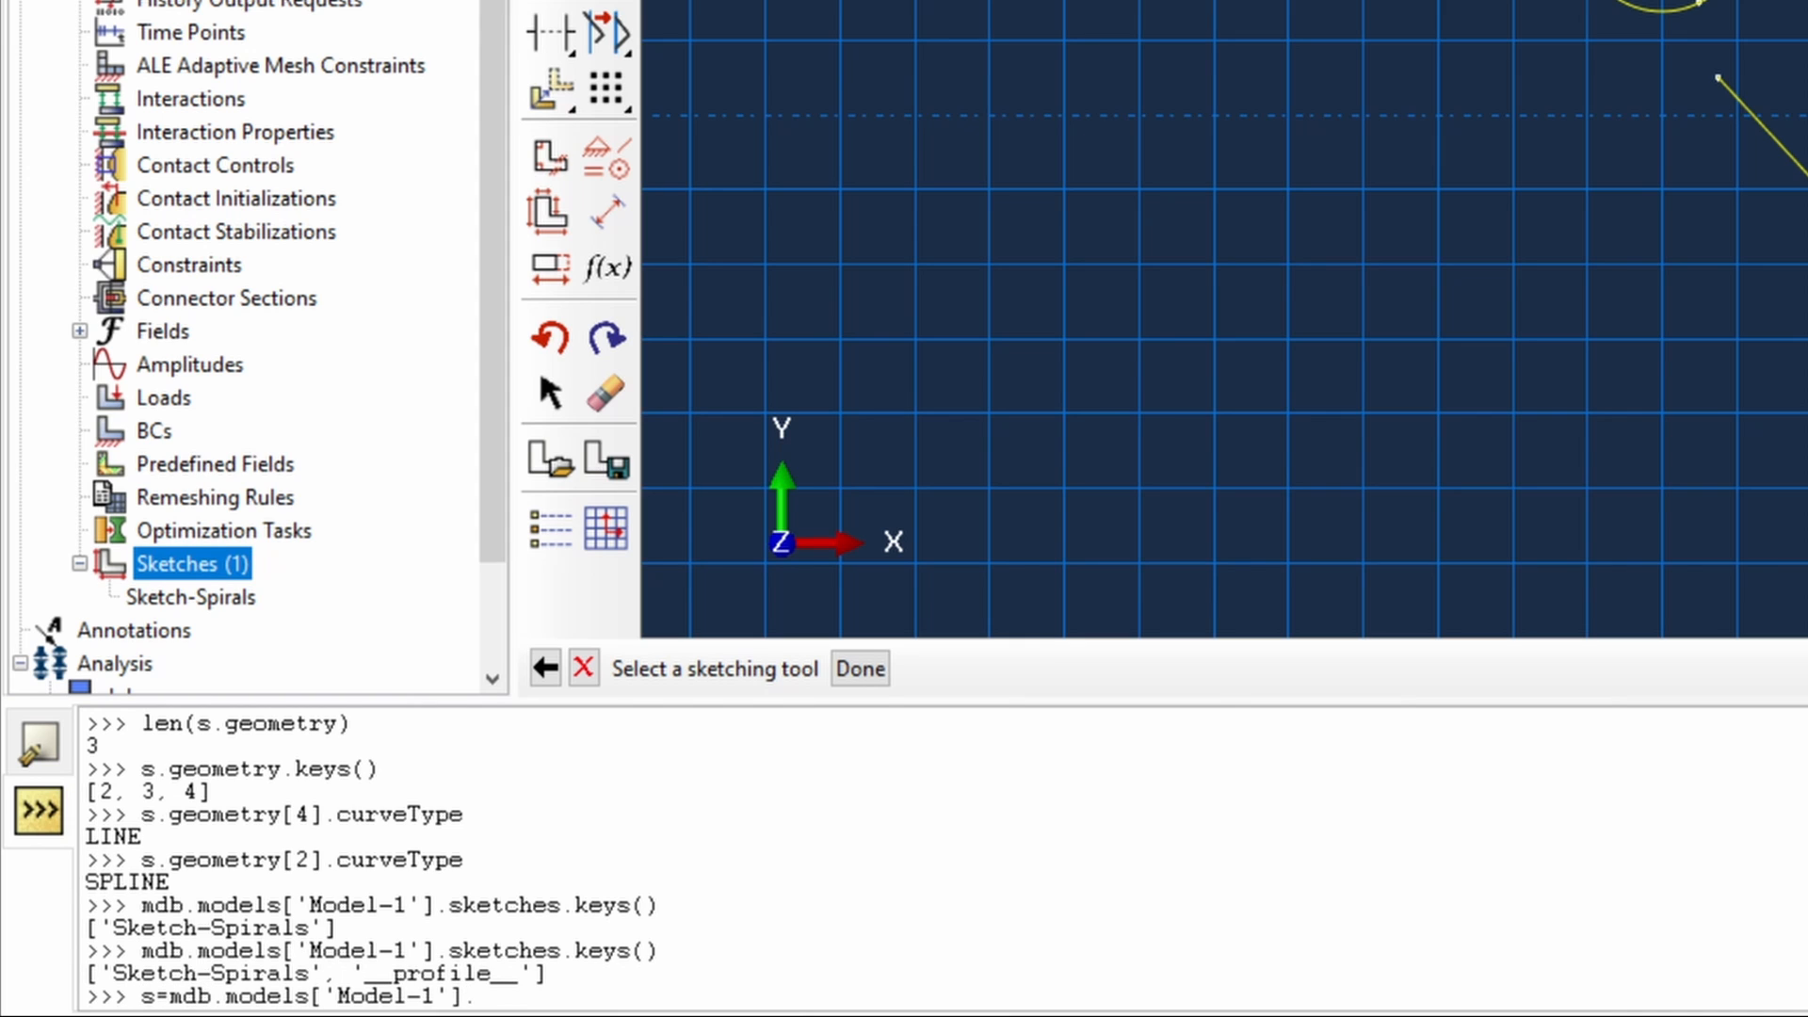
type("sketches[")
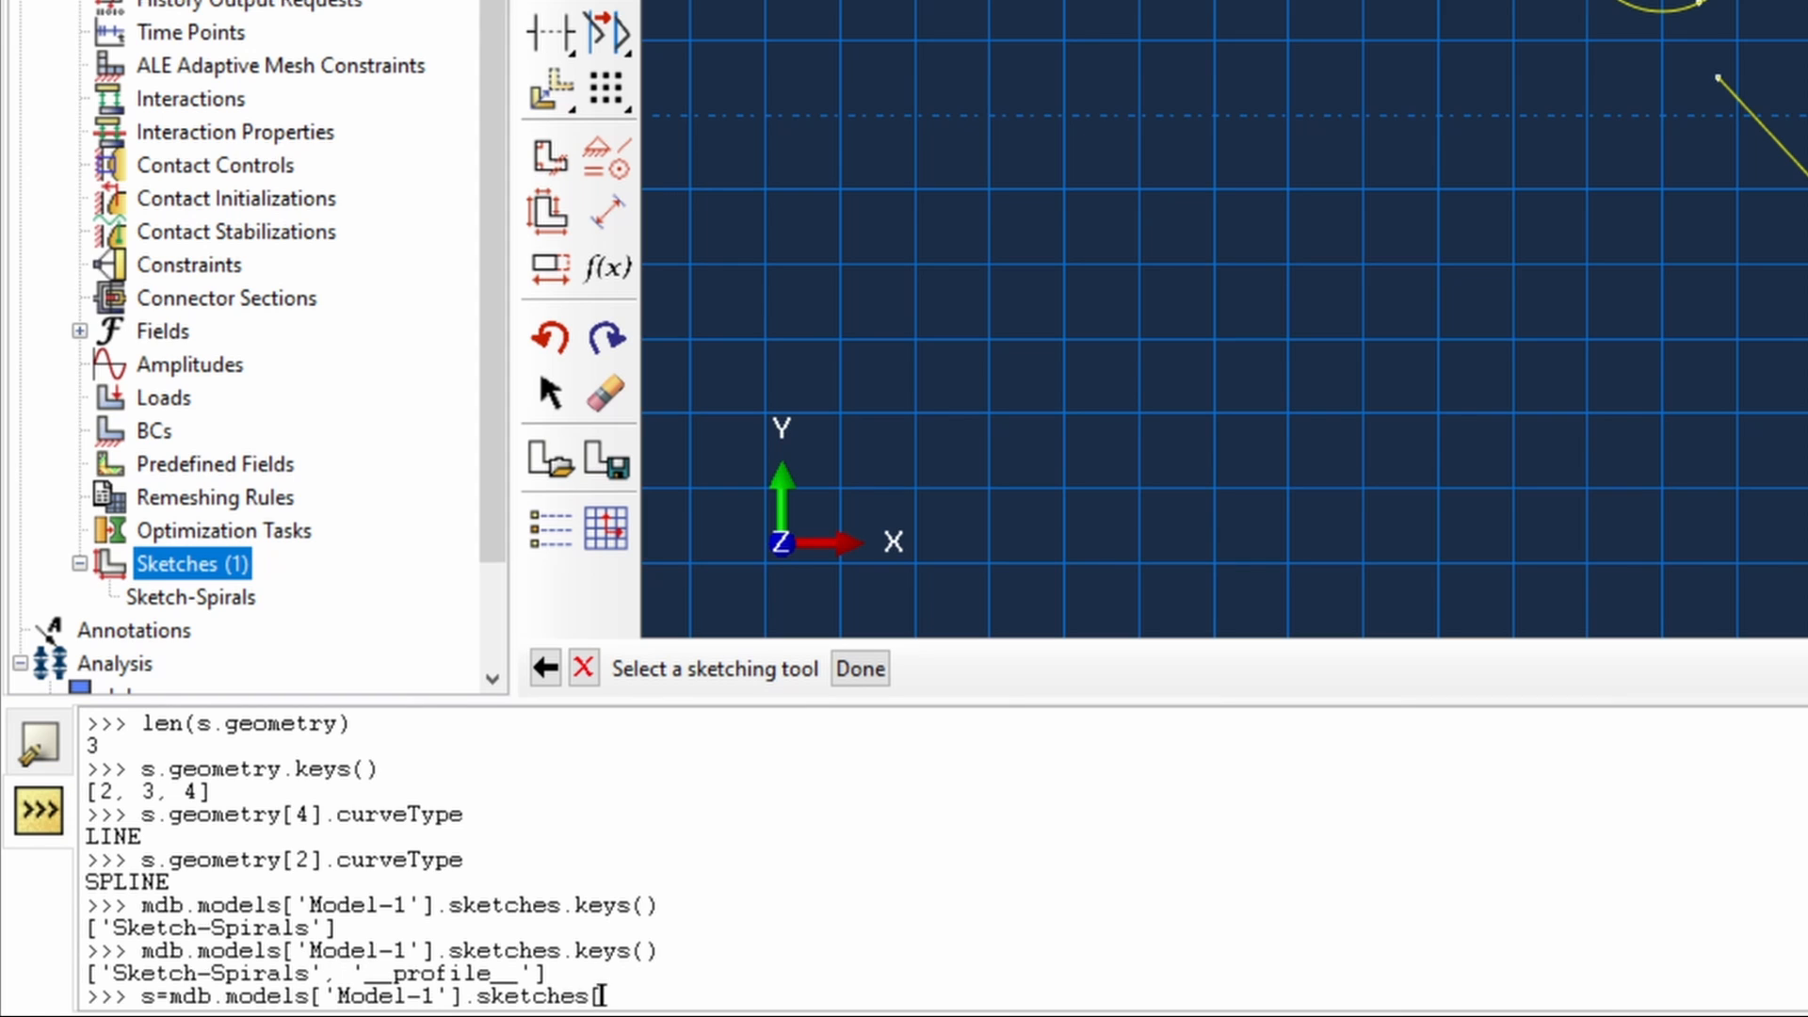
key("Tab")
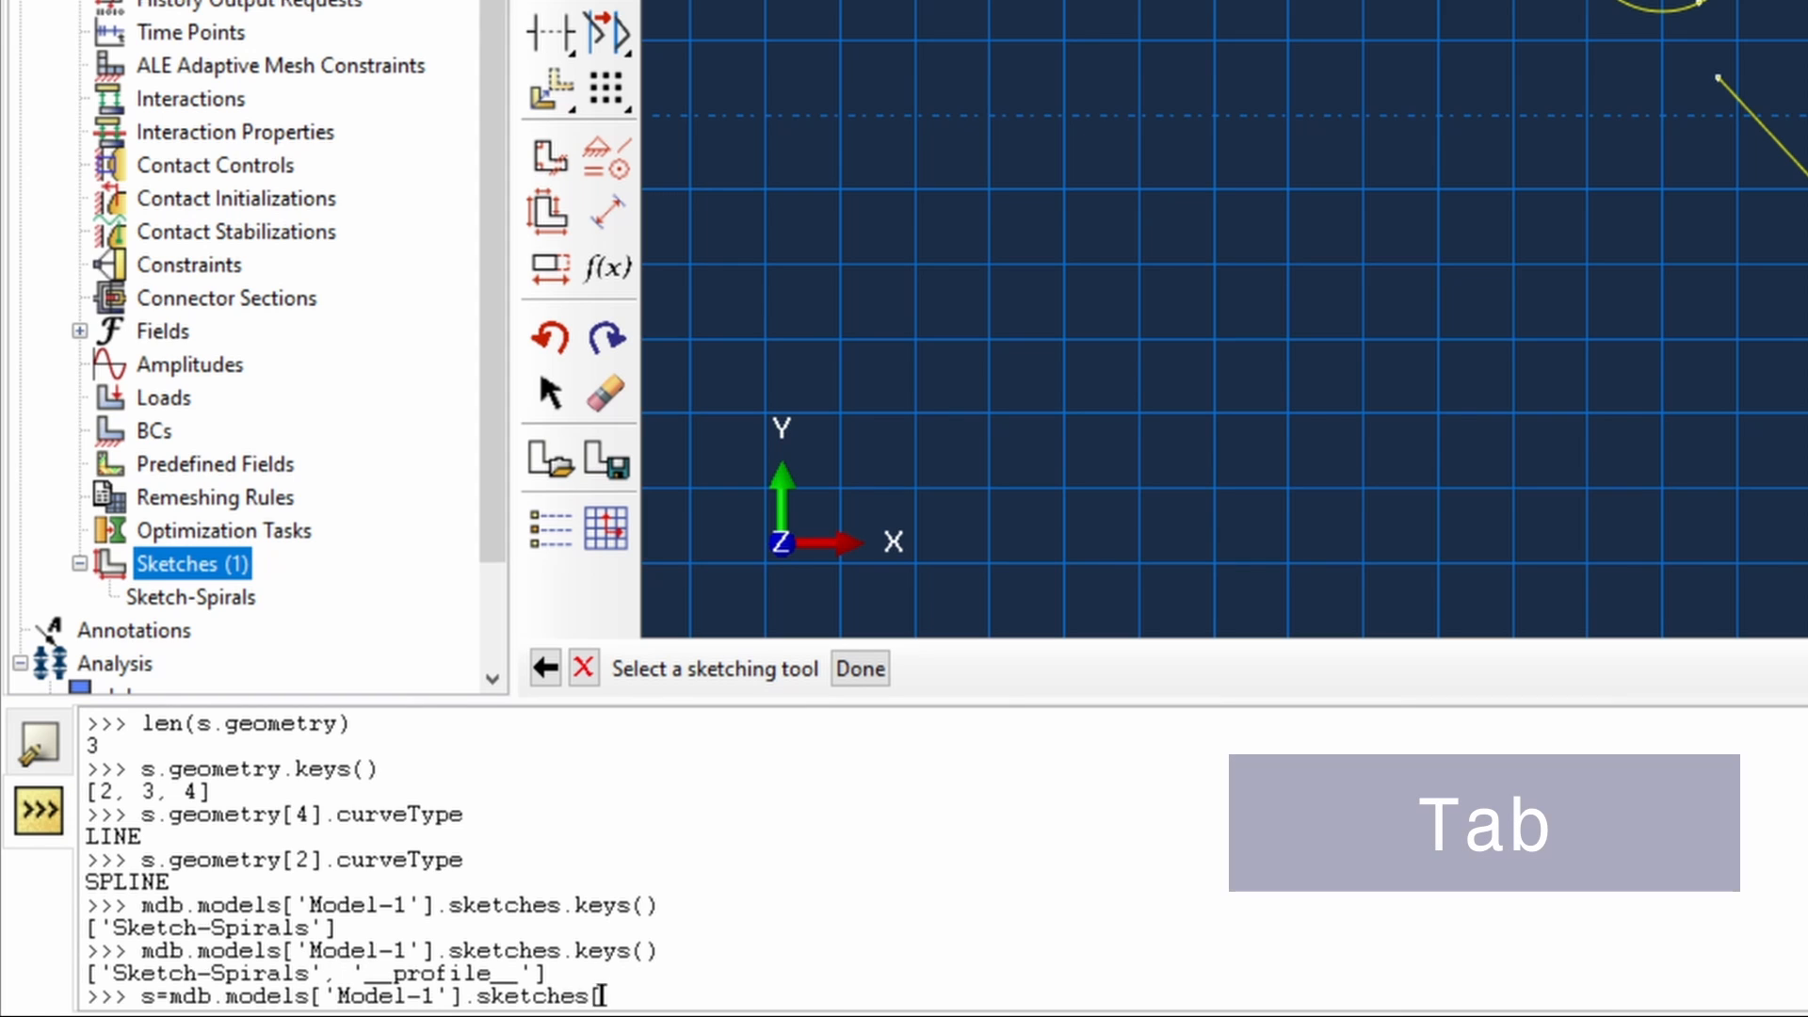
key("Tab")
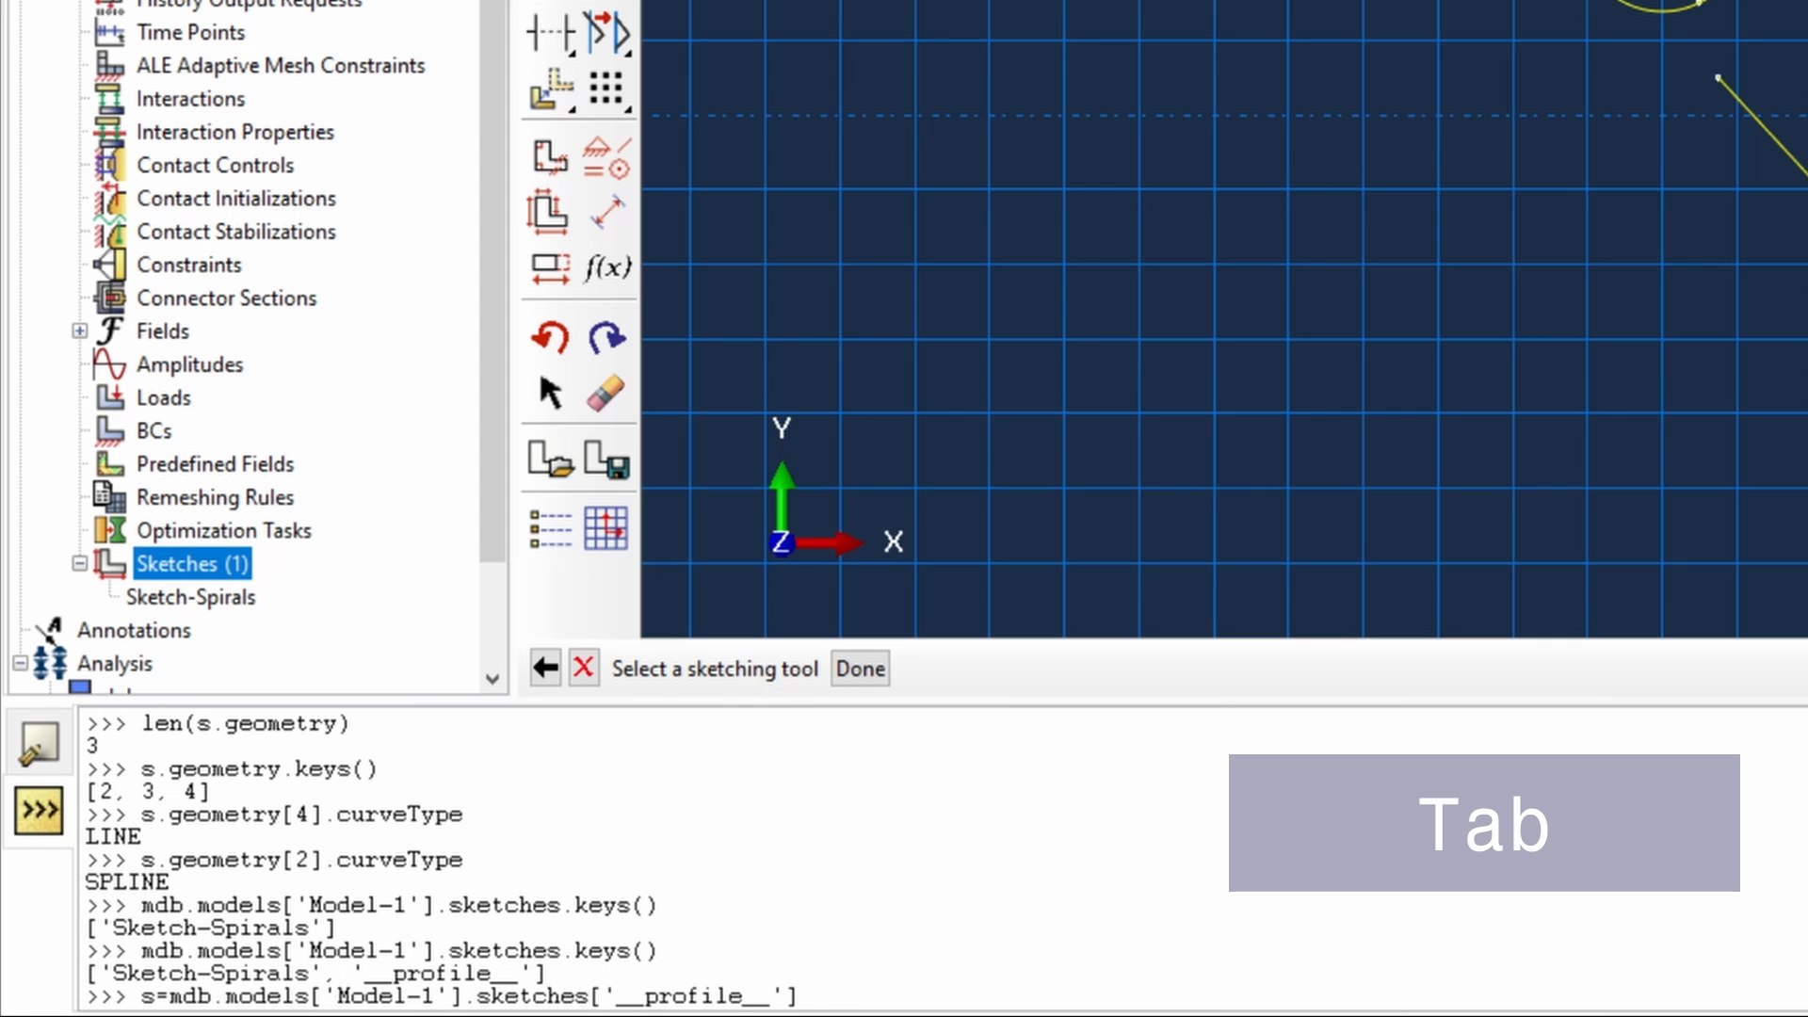
key("Tab")
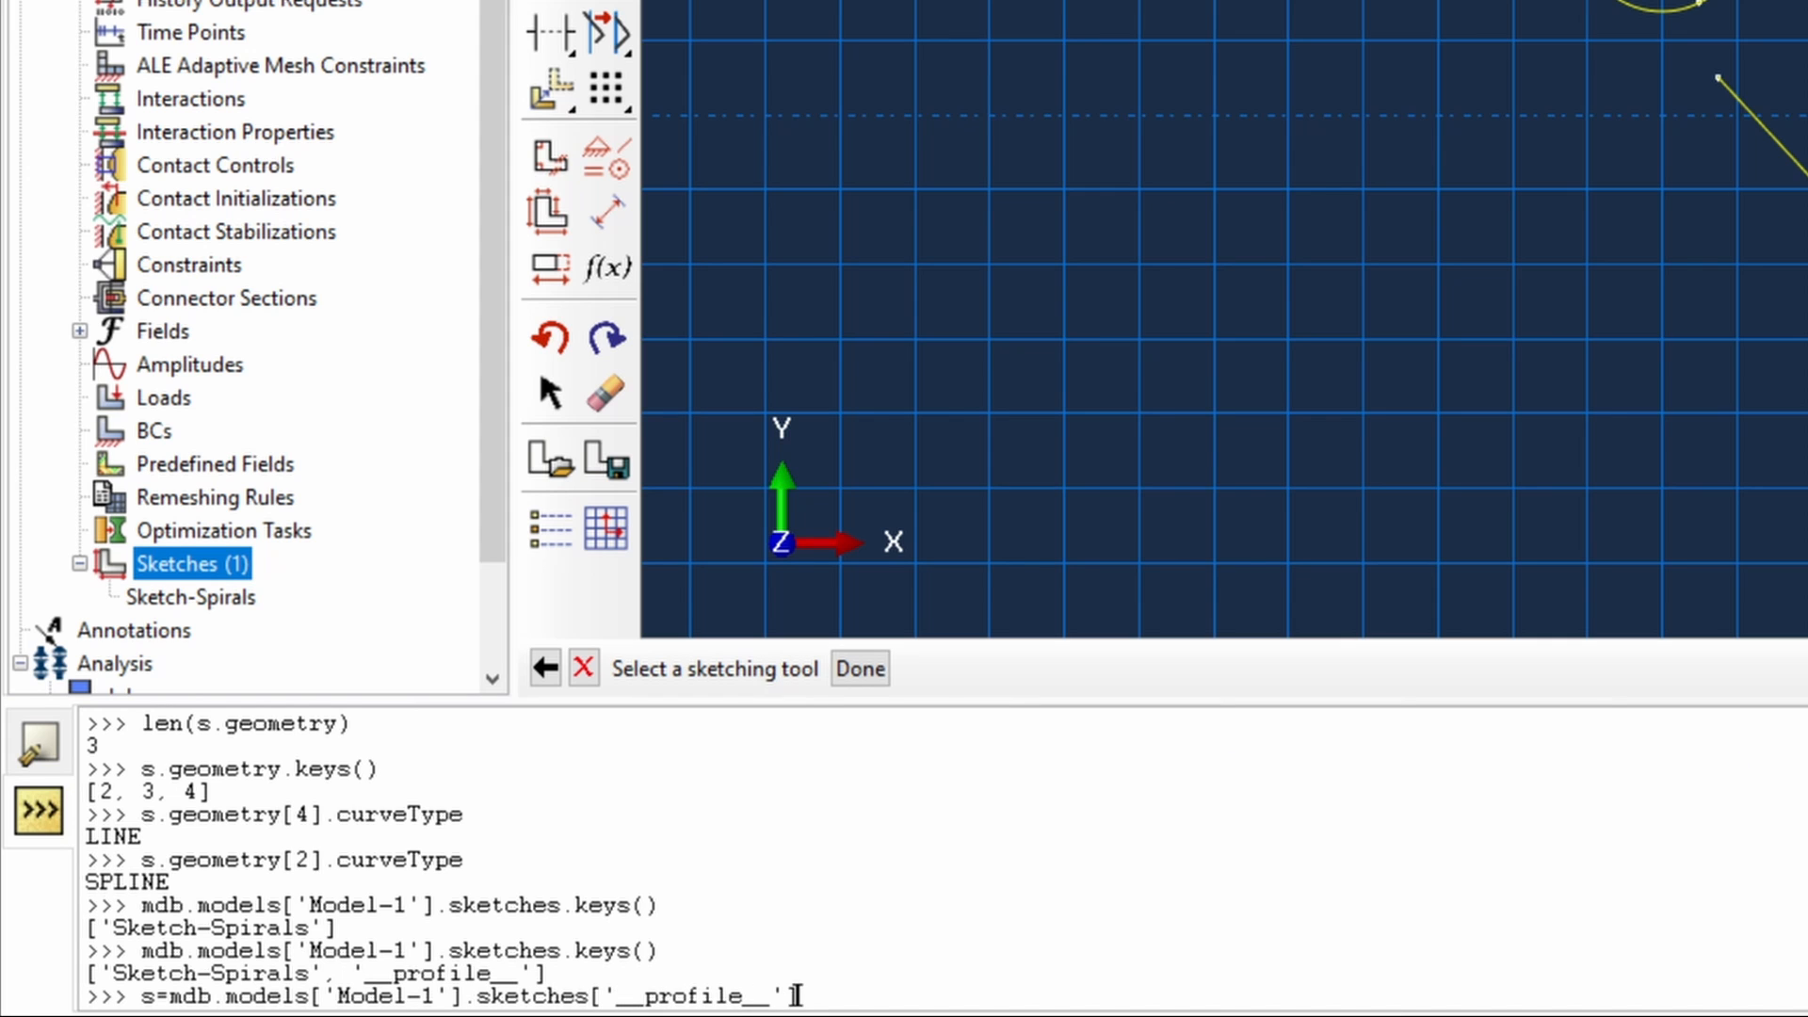
key("Return")
type("s")
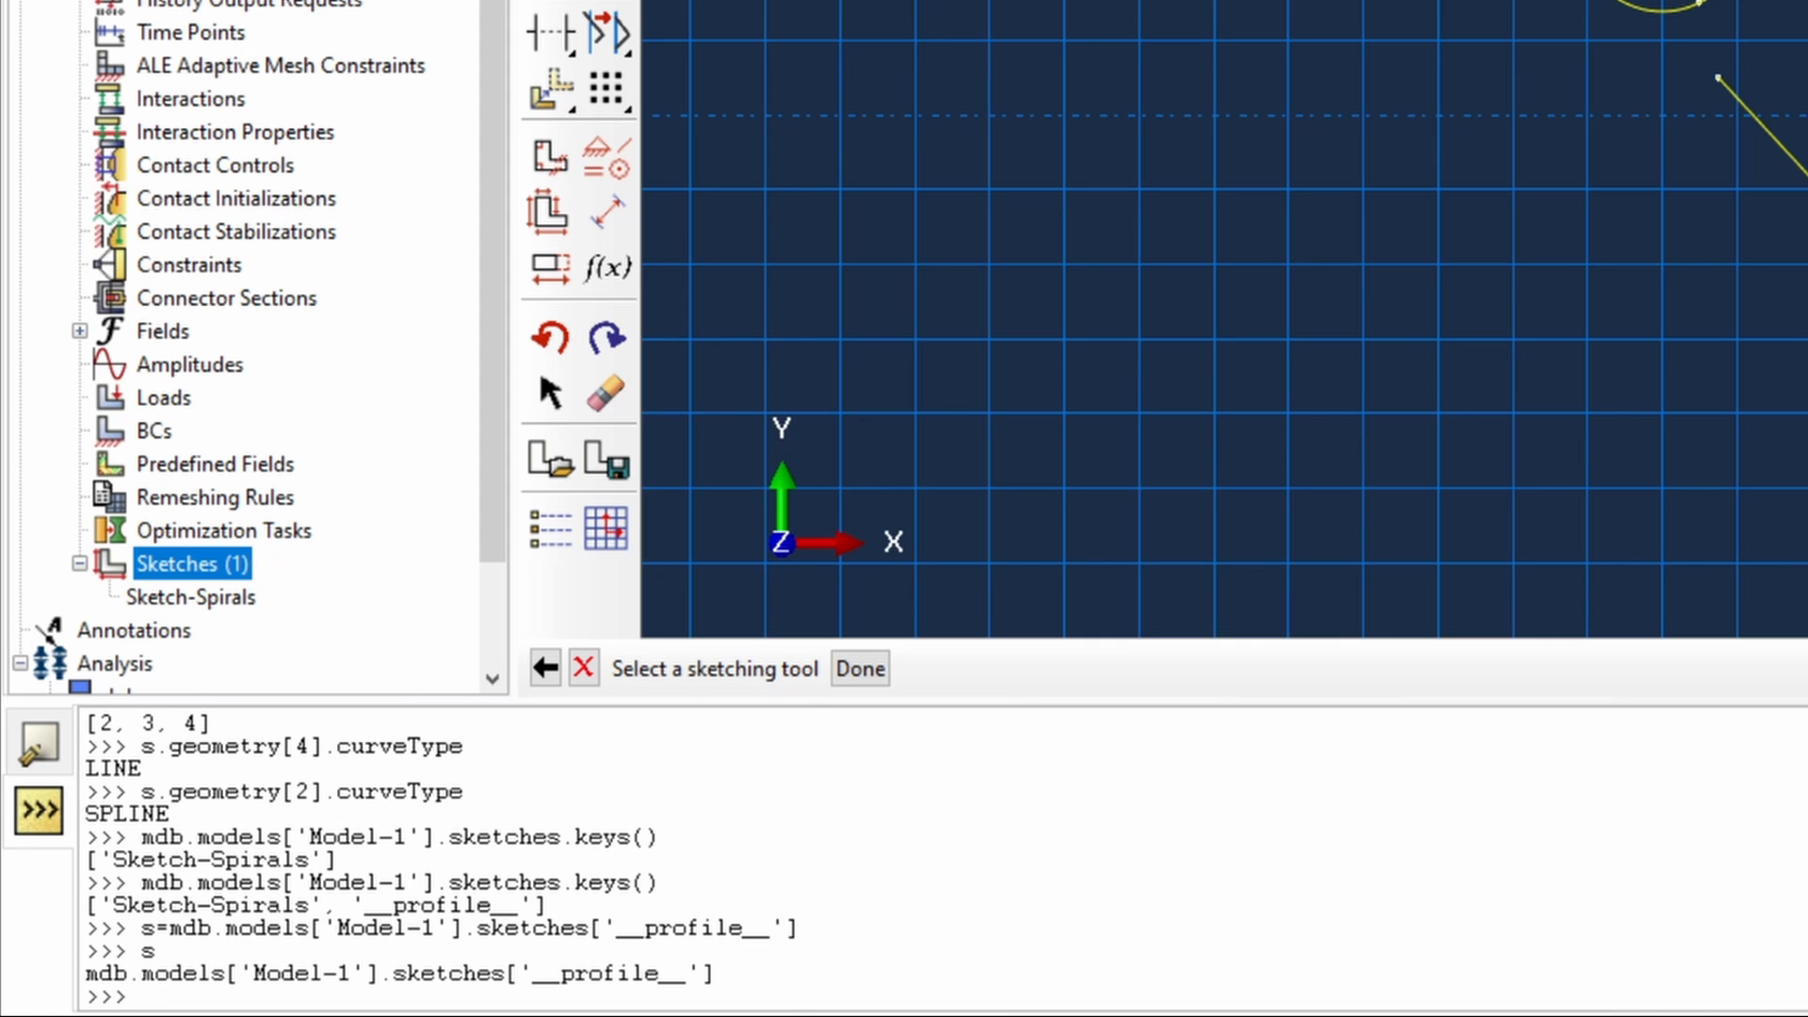
type("len(s")
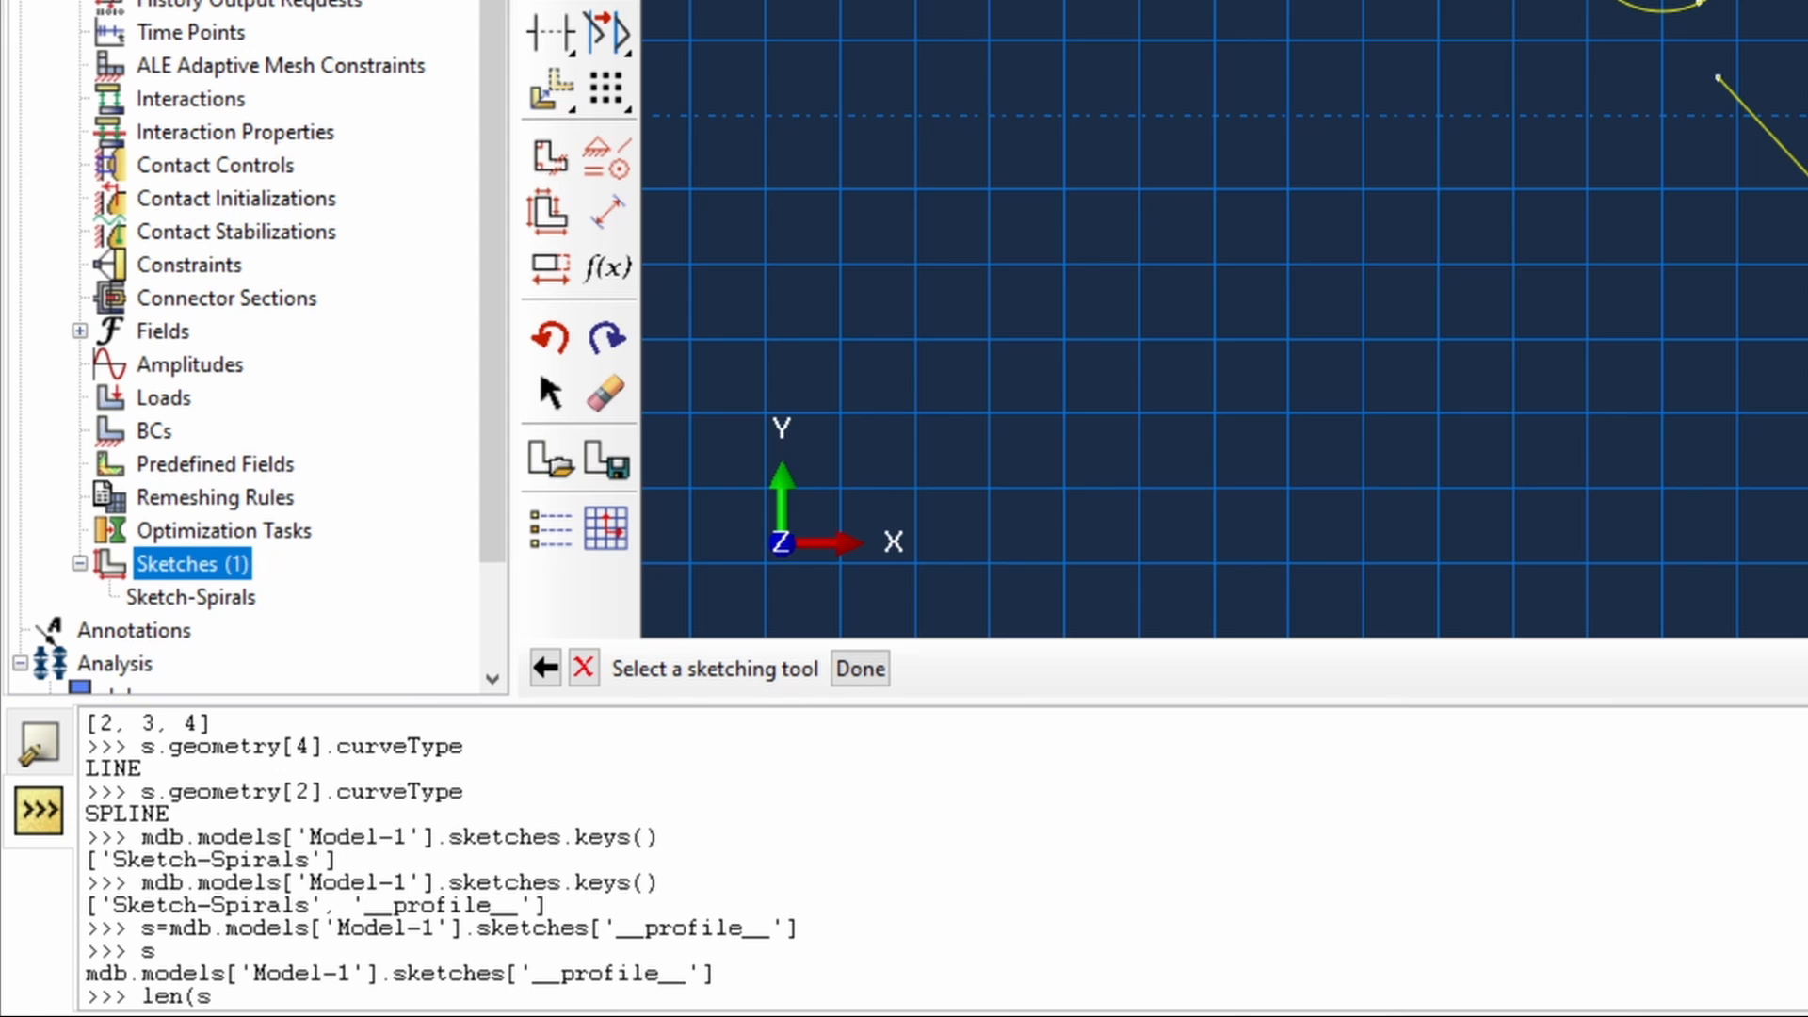
type(".geometry)")
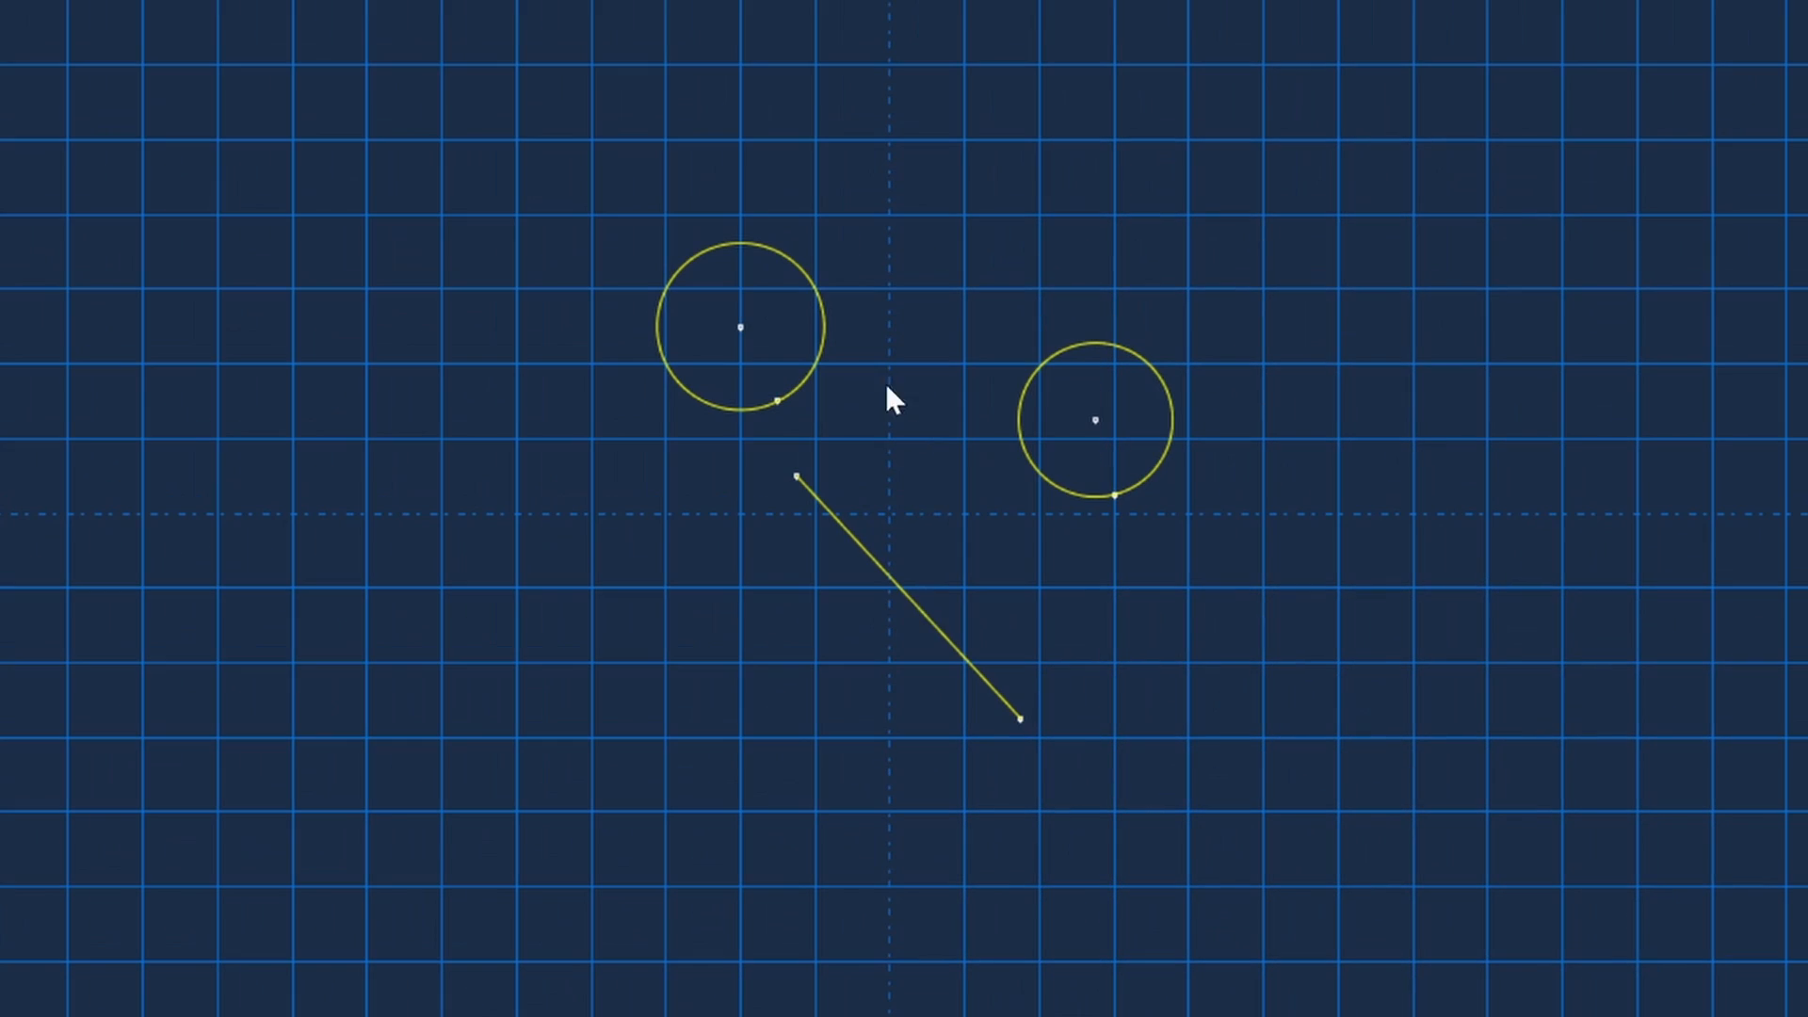
mouse_move(931, 648)
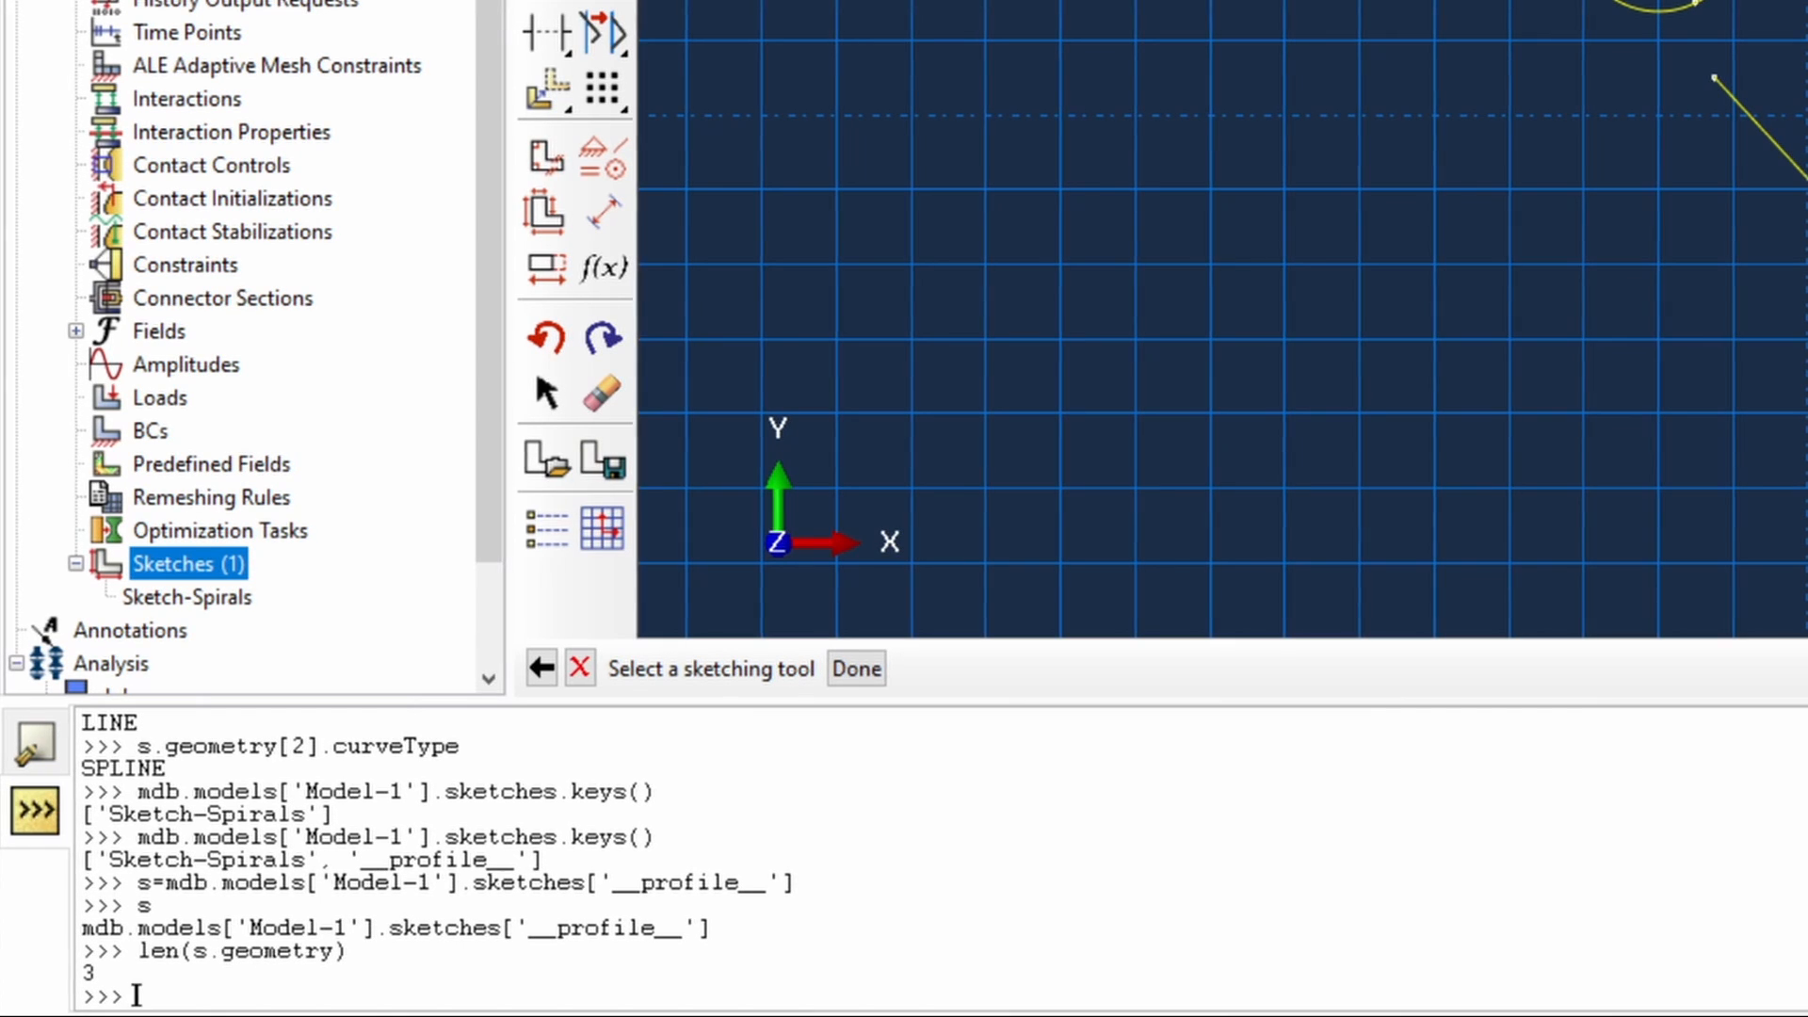
- Run s.rectangle((0,0), (20,10)) to add a 20 by 10 rectangle to the sketch
type("s.rectangle(")
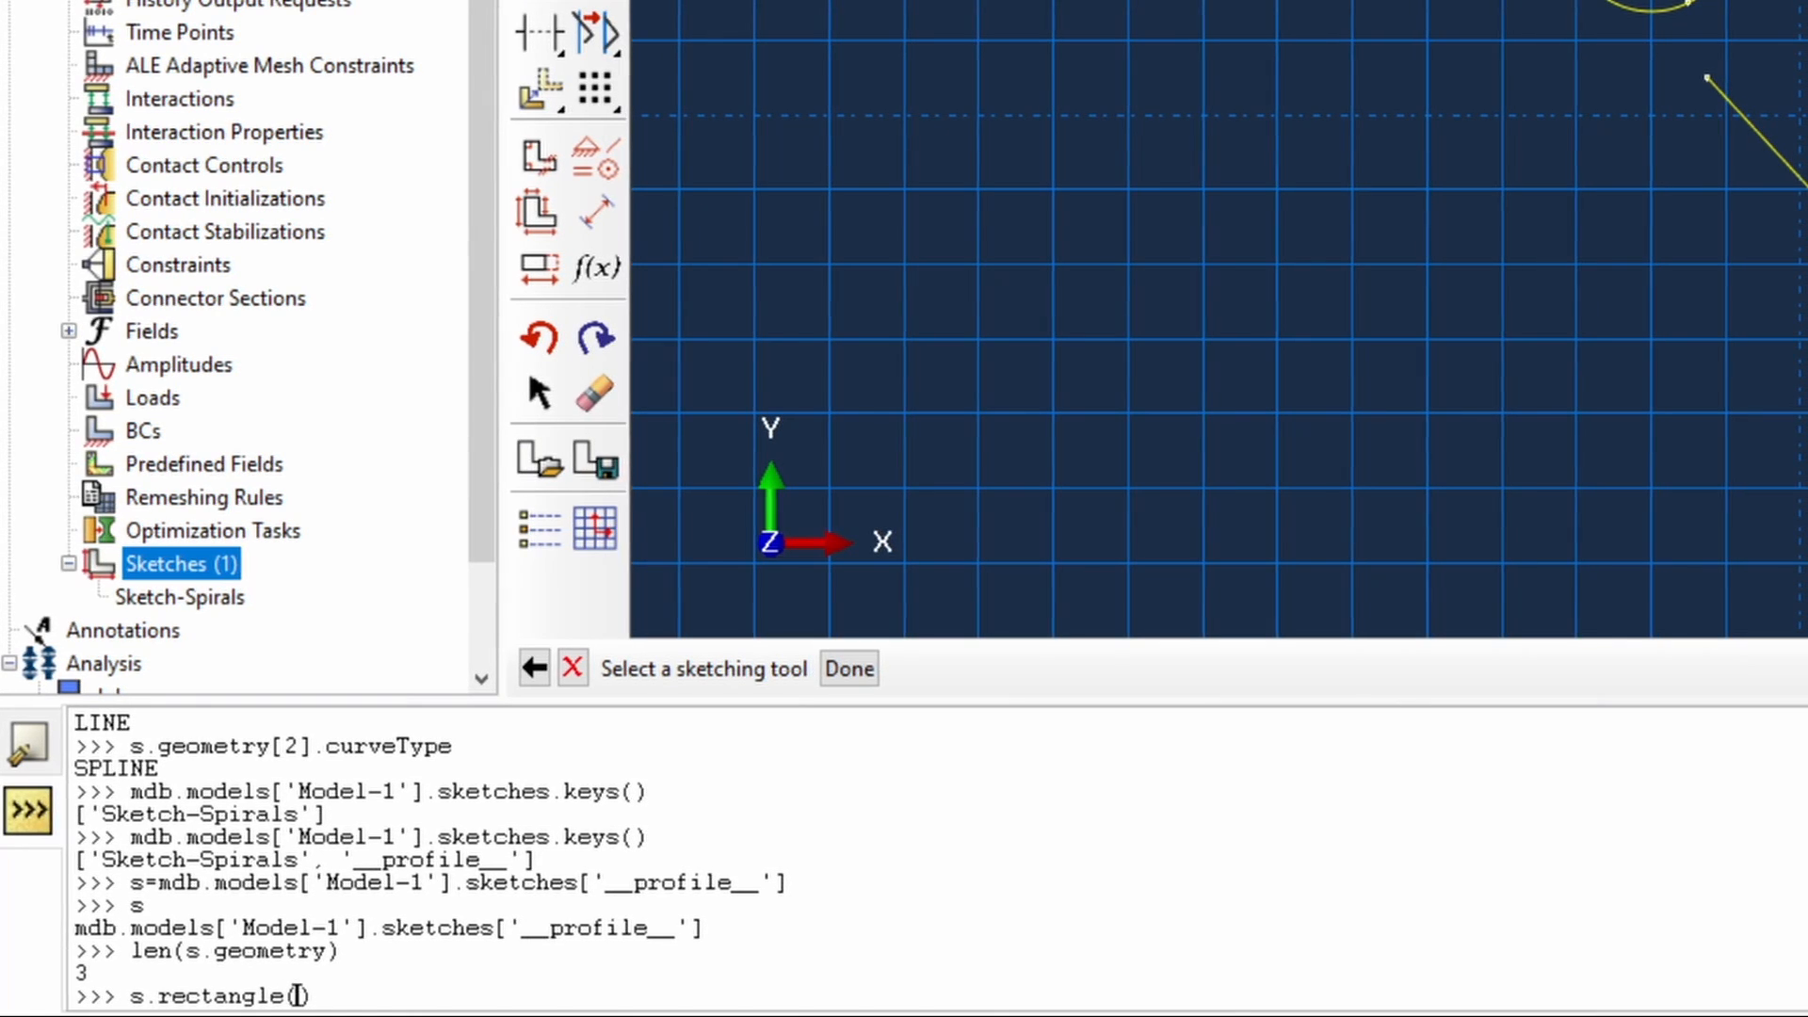
type("(0,0")
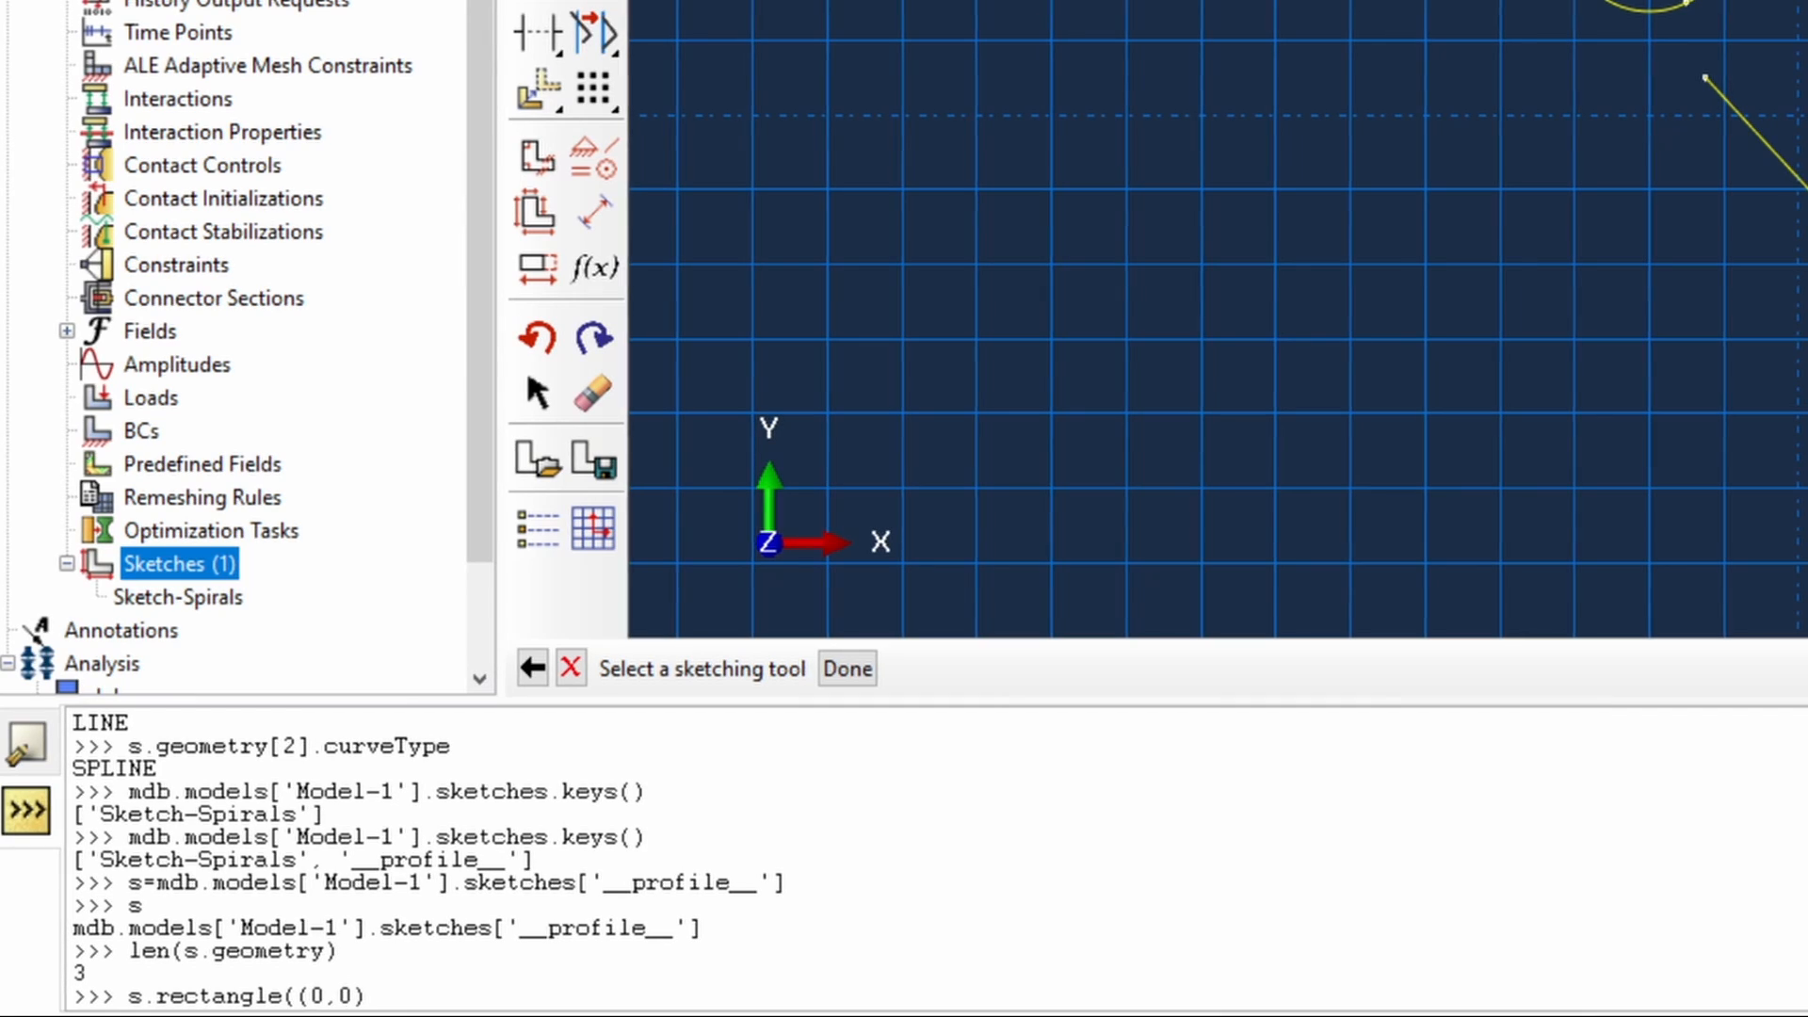
type(", (20, 10")
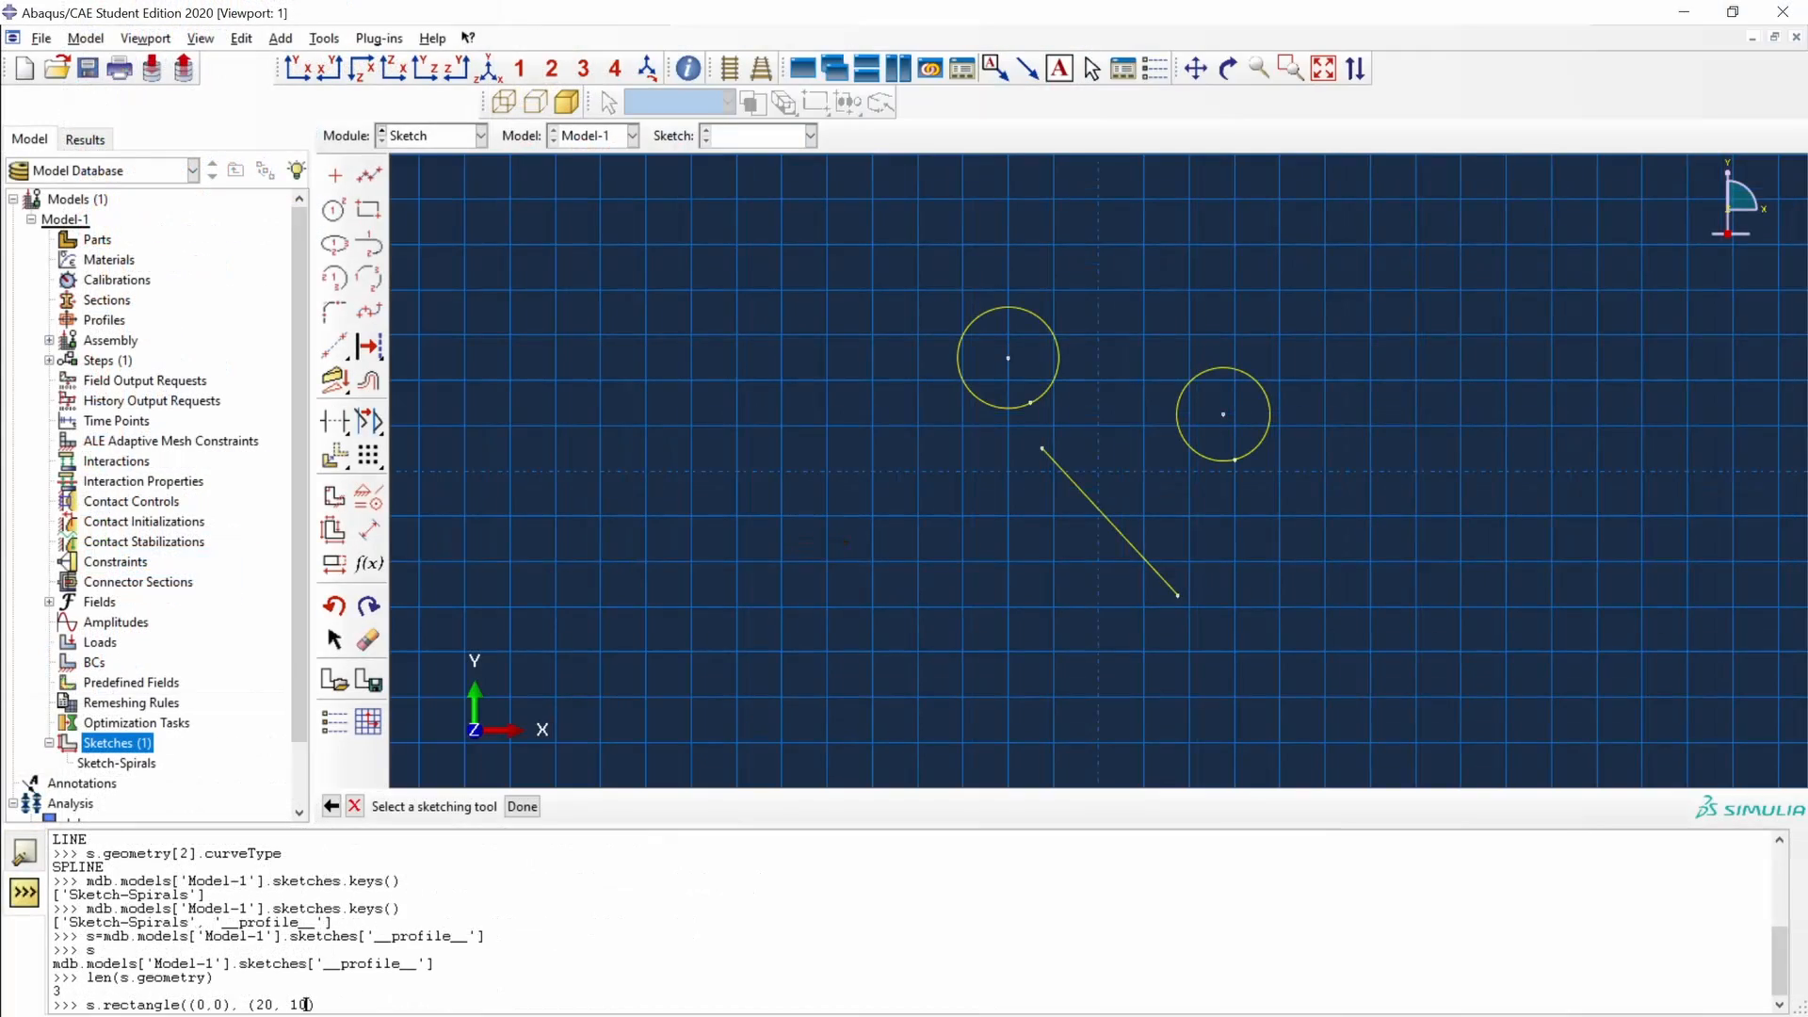
key("Return")
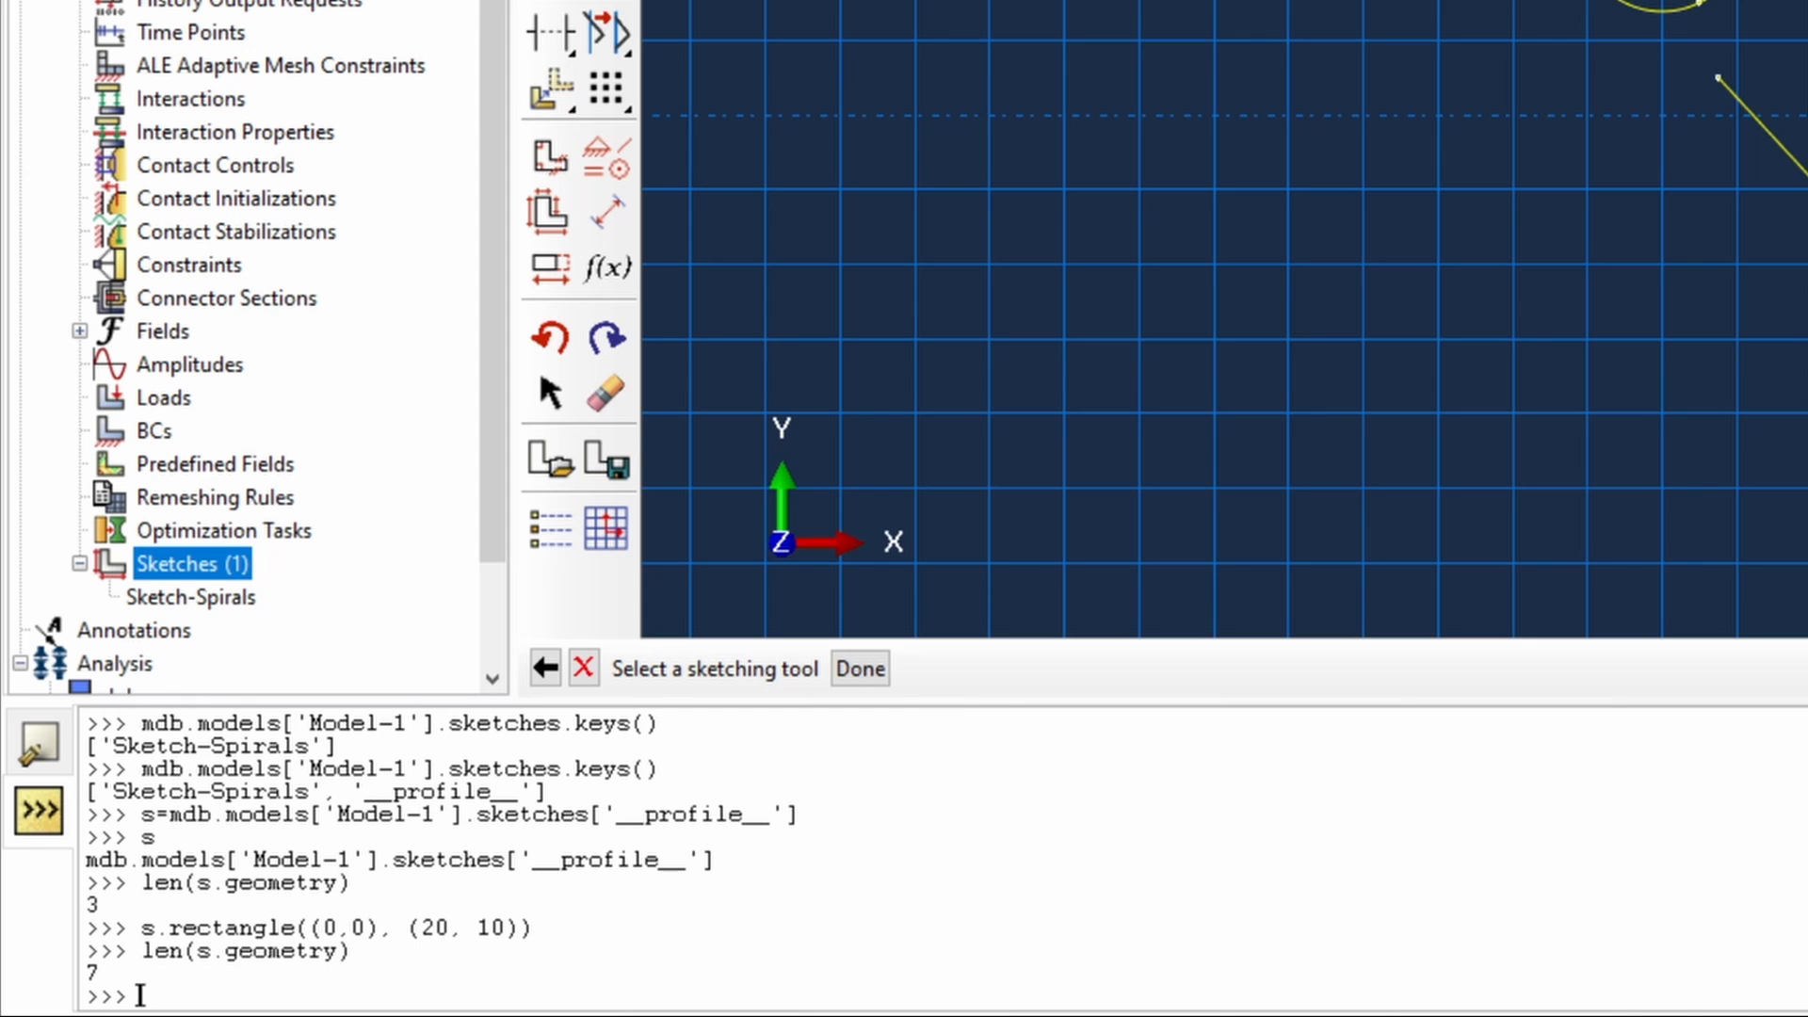
- Finish sketch editing so it saves as Sketch-New, then query len(s.geometry)
left_click(858, 668)
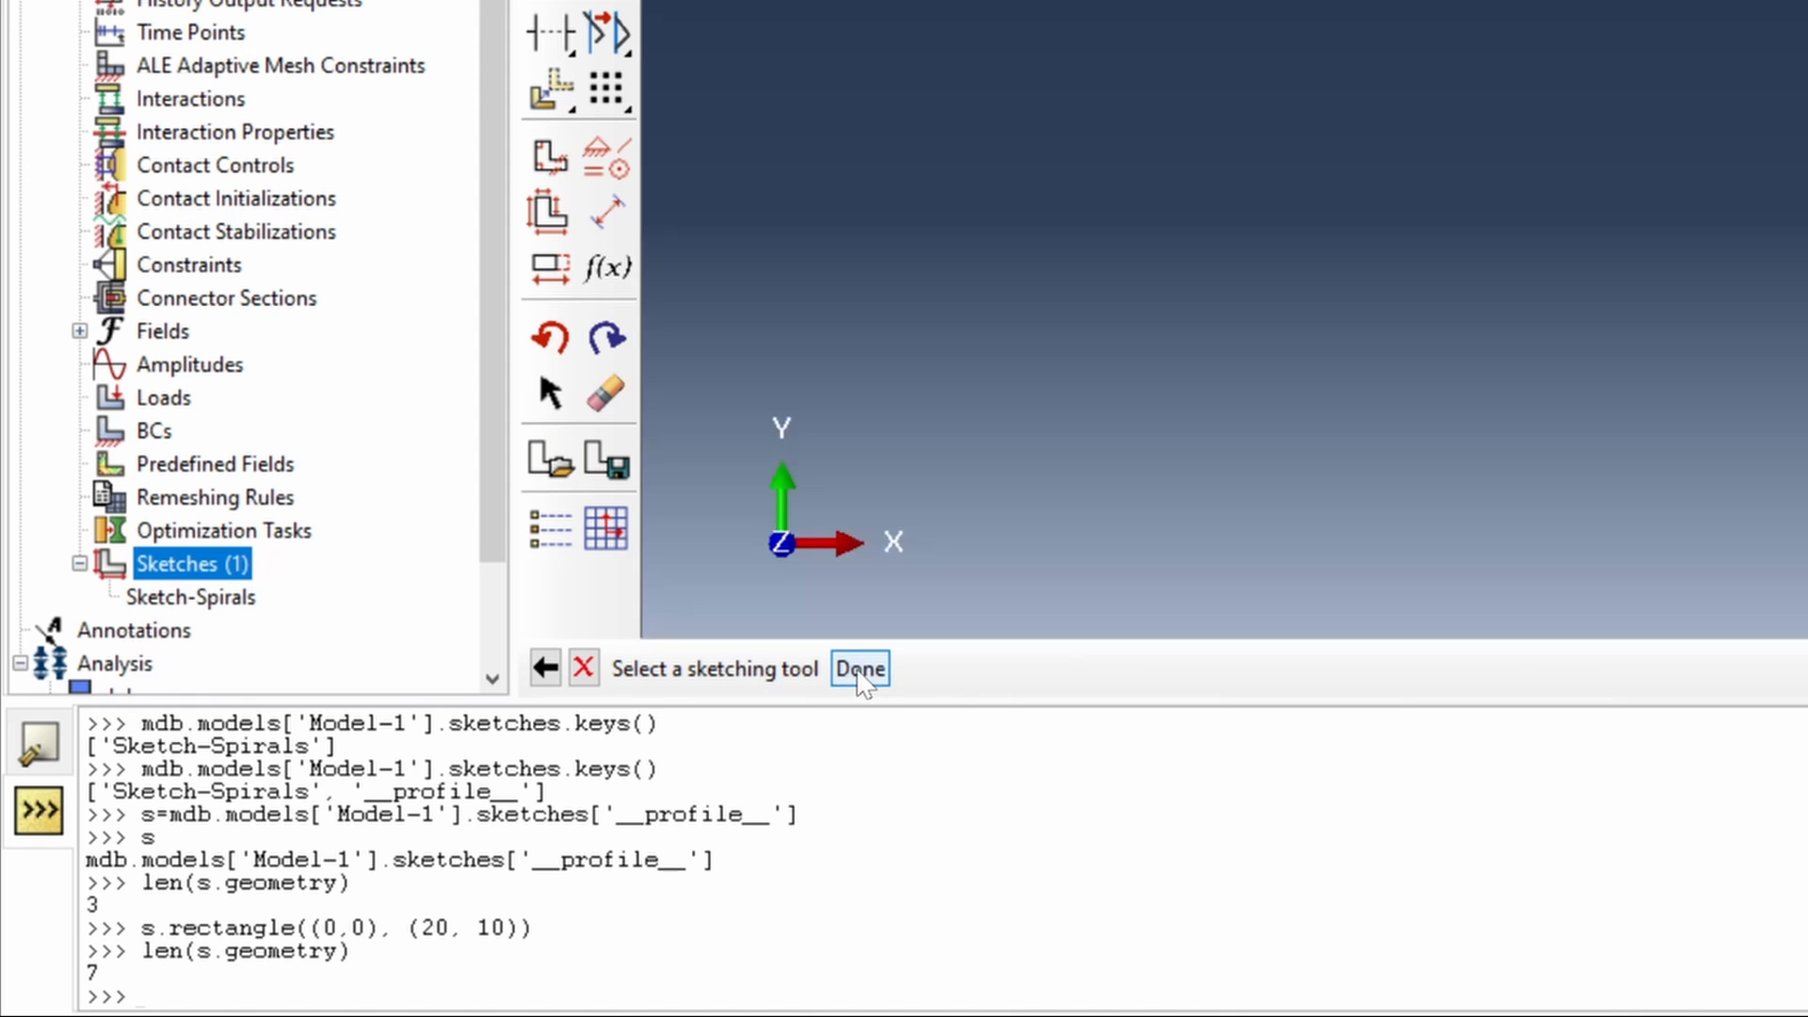
left_click(858, 667)
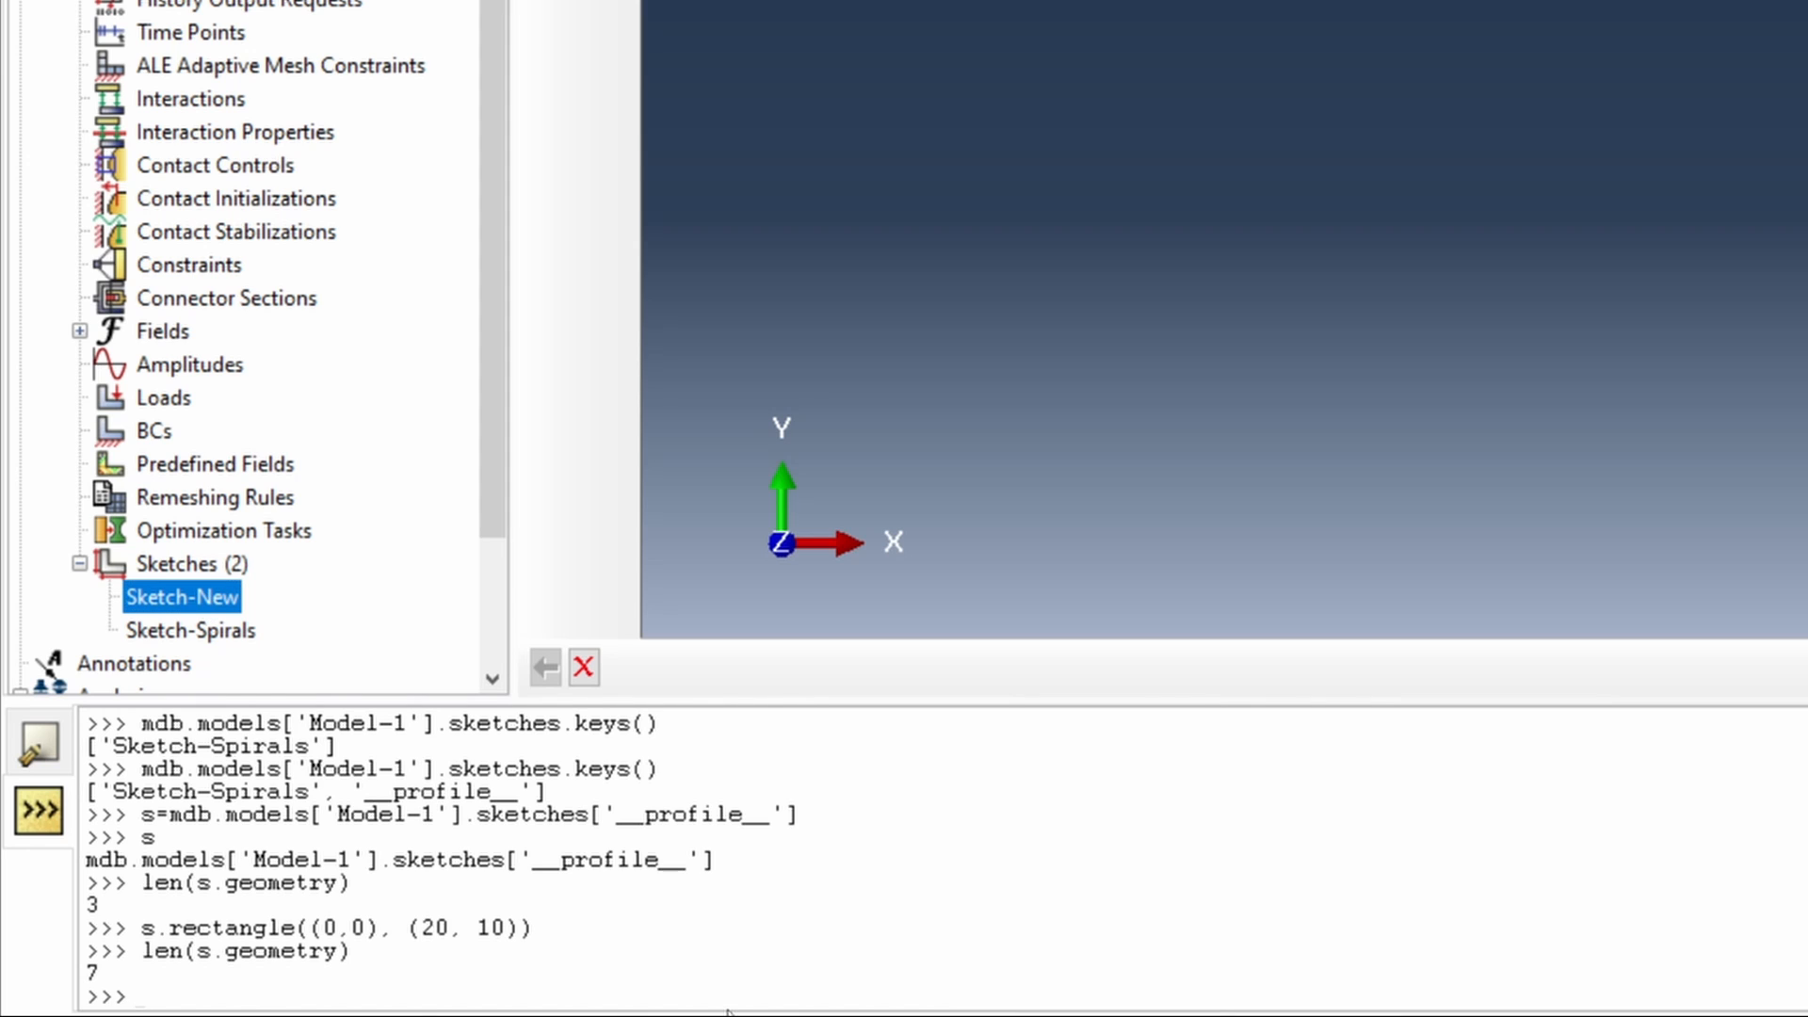
type("len(s.geometry)")
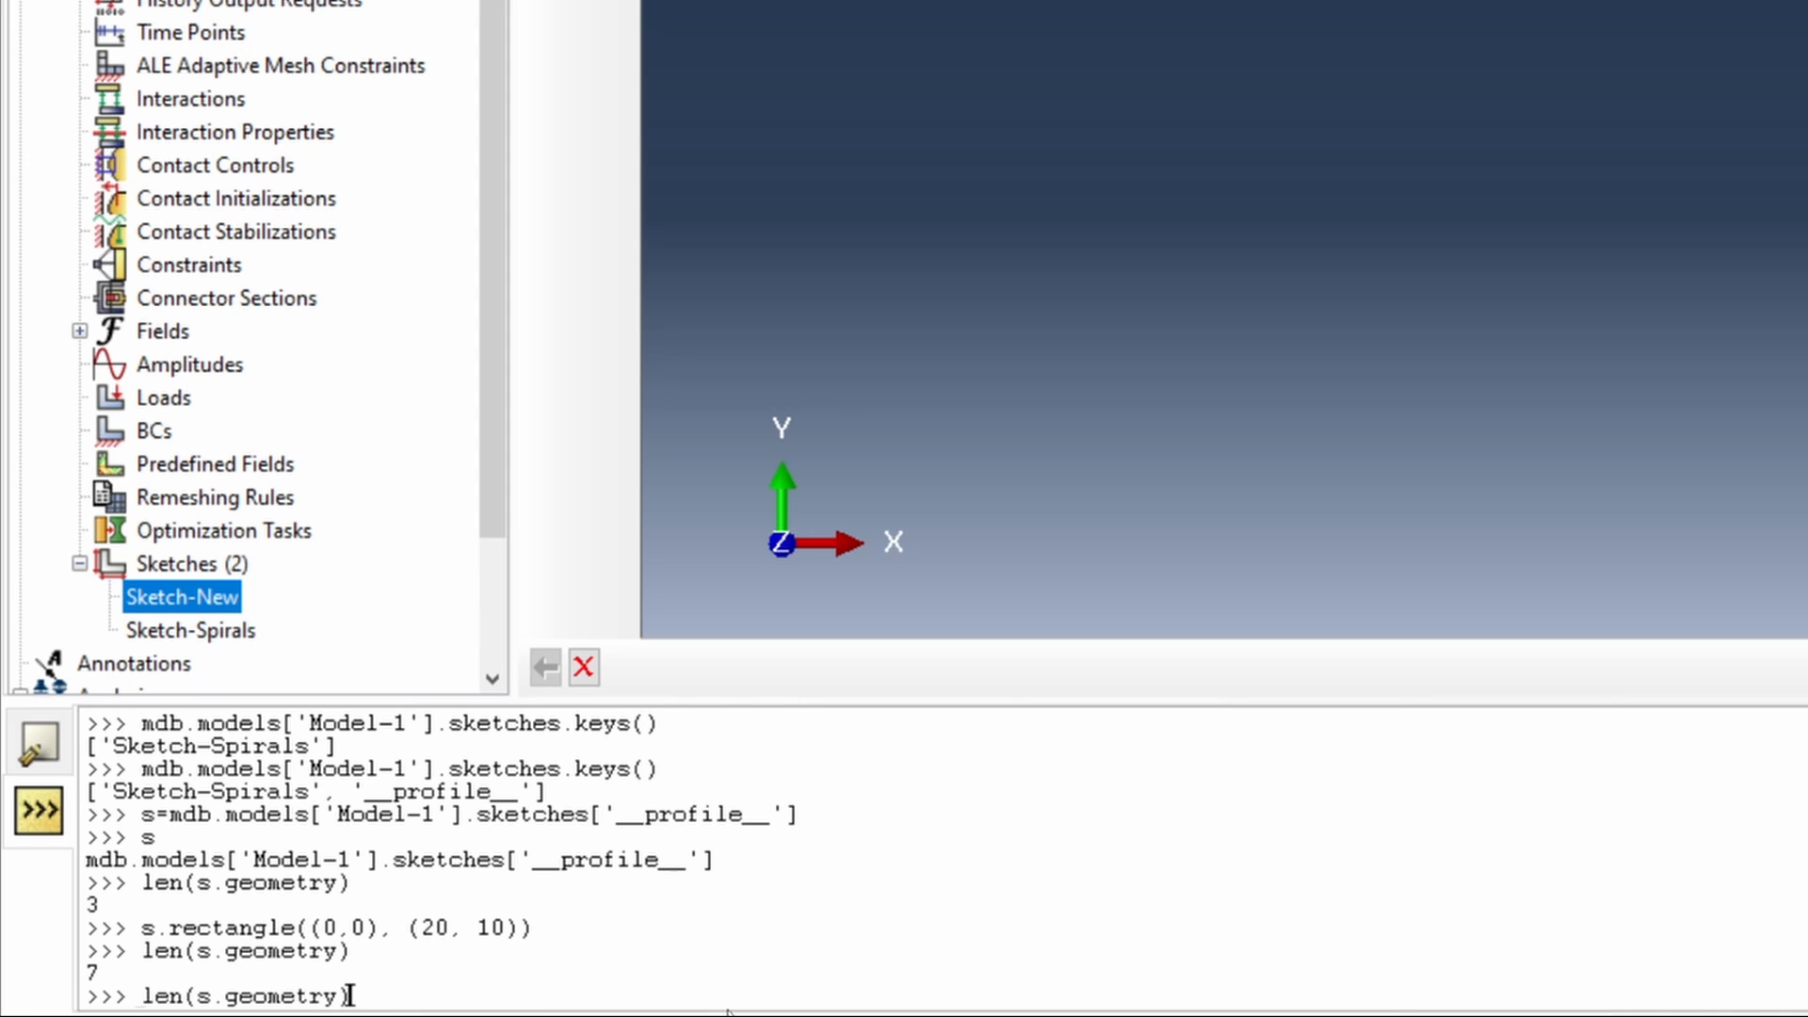
- List the model's sketch keys, returning 'Sketch-New' and 'Sketch-Spirals'
type("mdb.models['Model-1'].sketches.keys()")
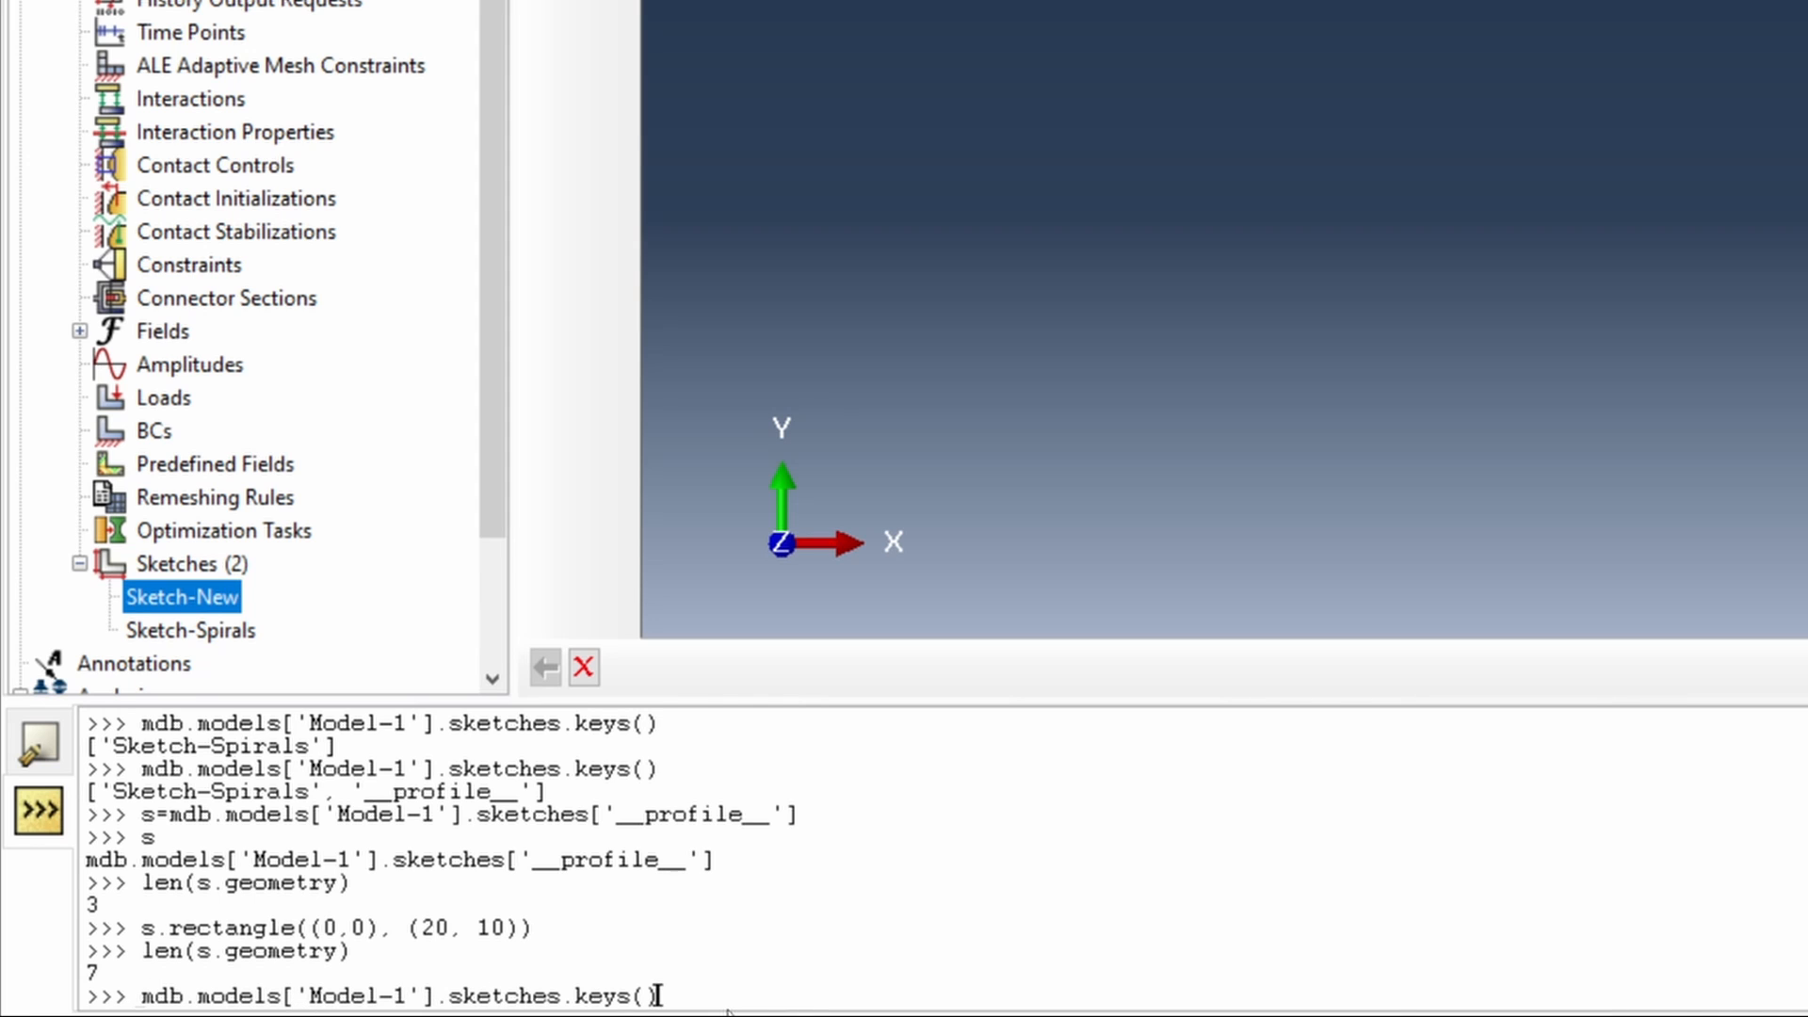
key("Return")
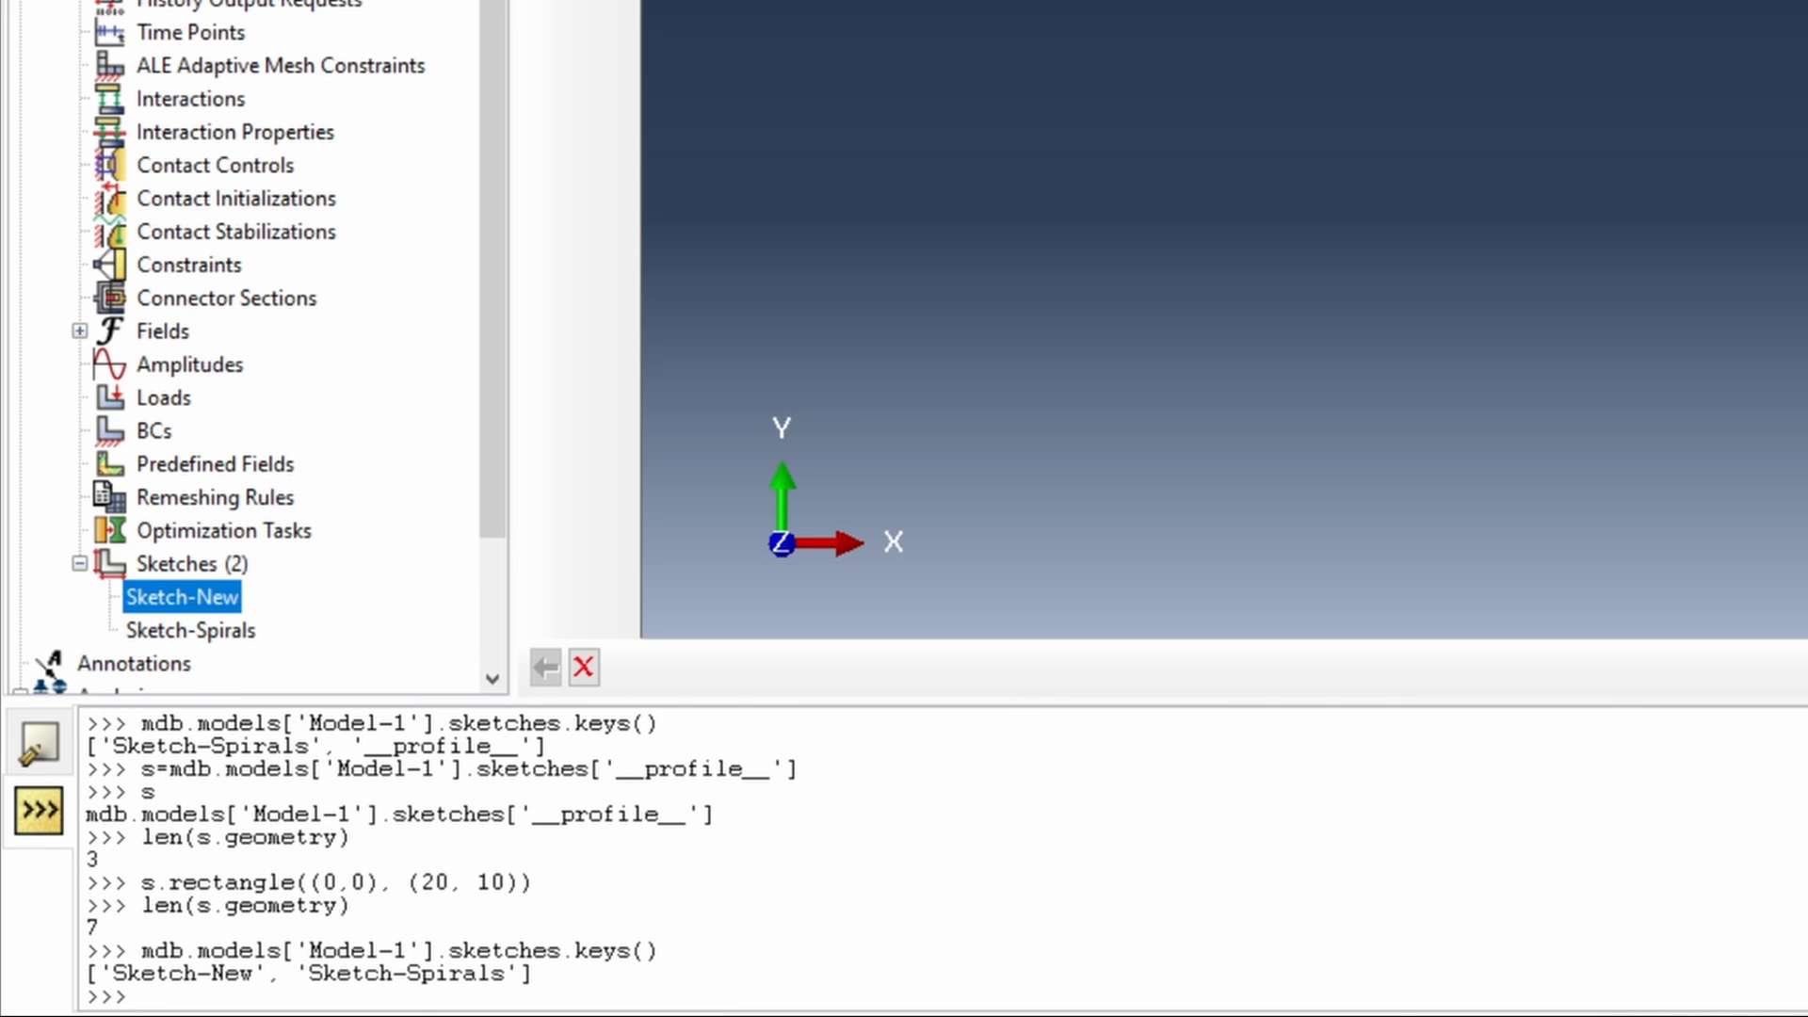
left_click(112, 972)
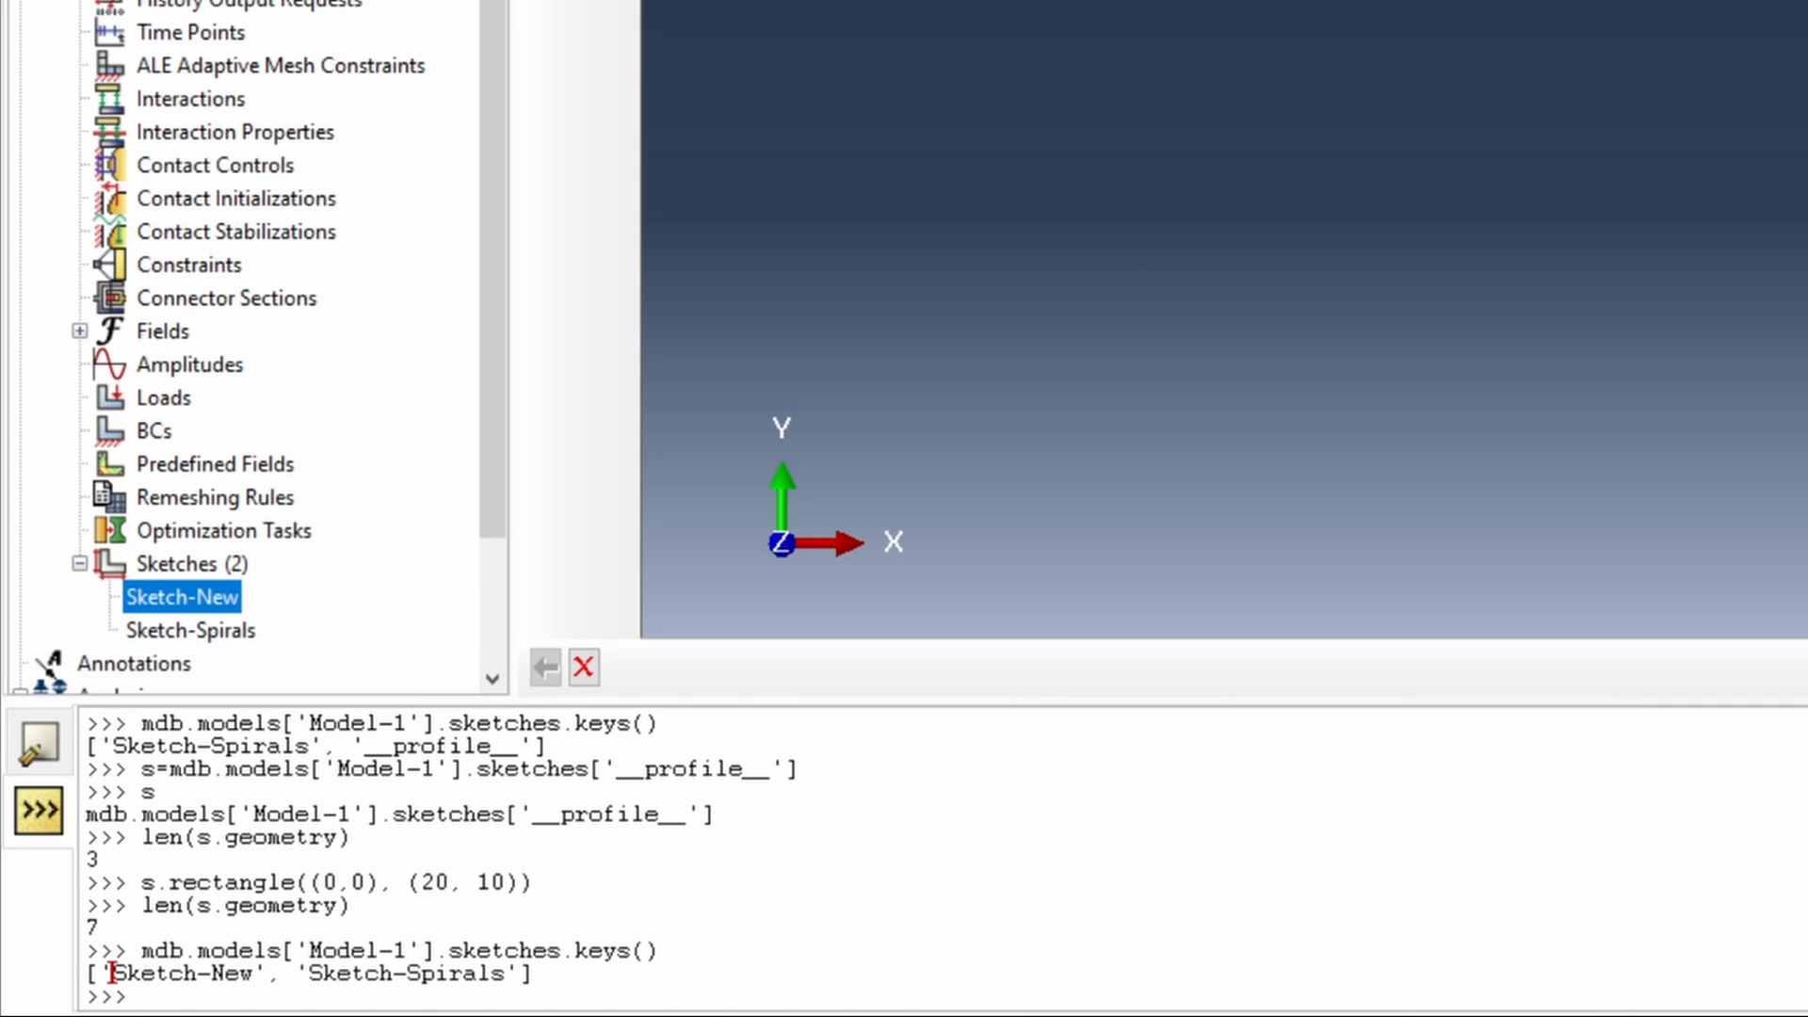
mouse_move(276, 633)
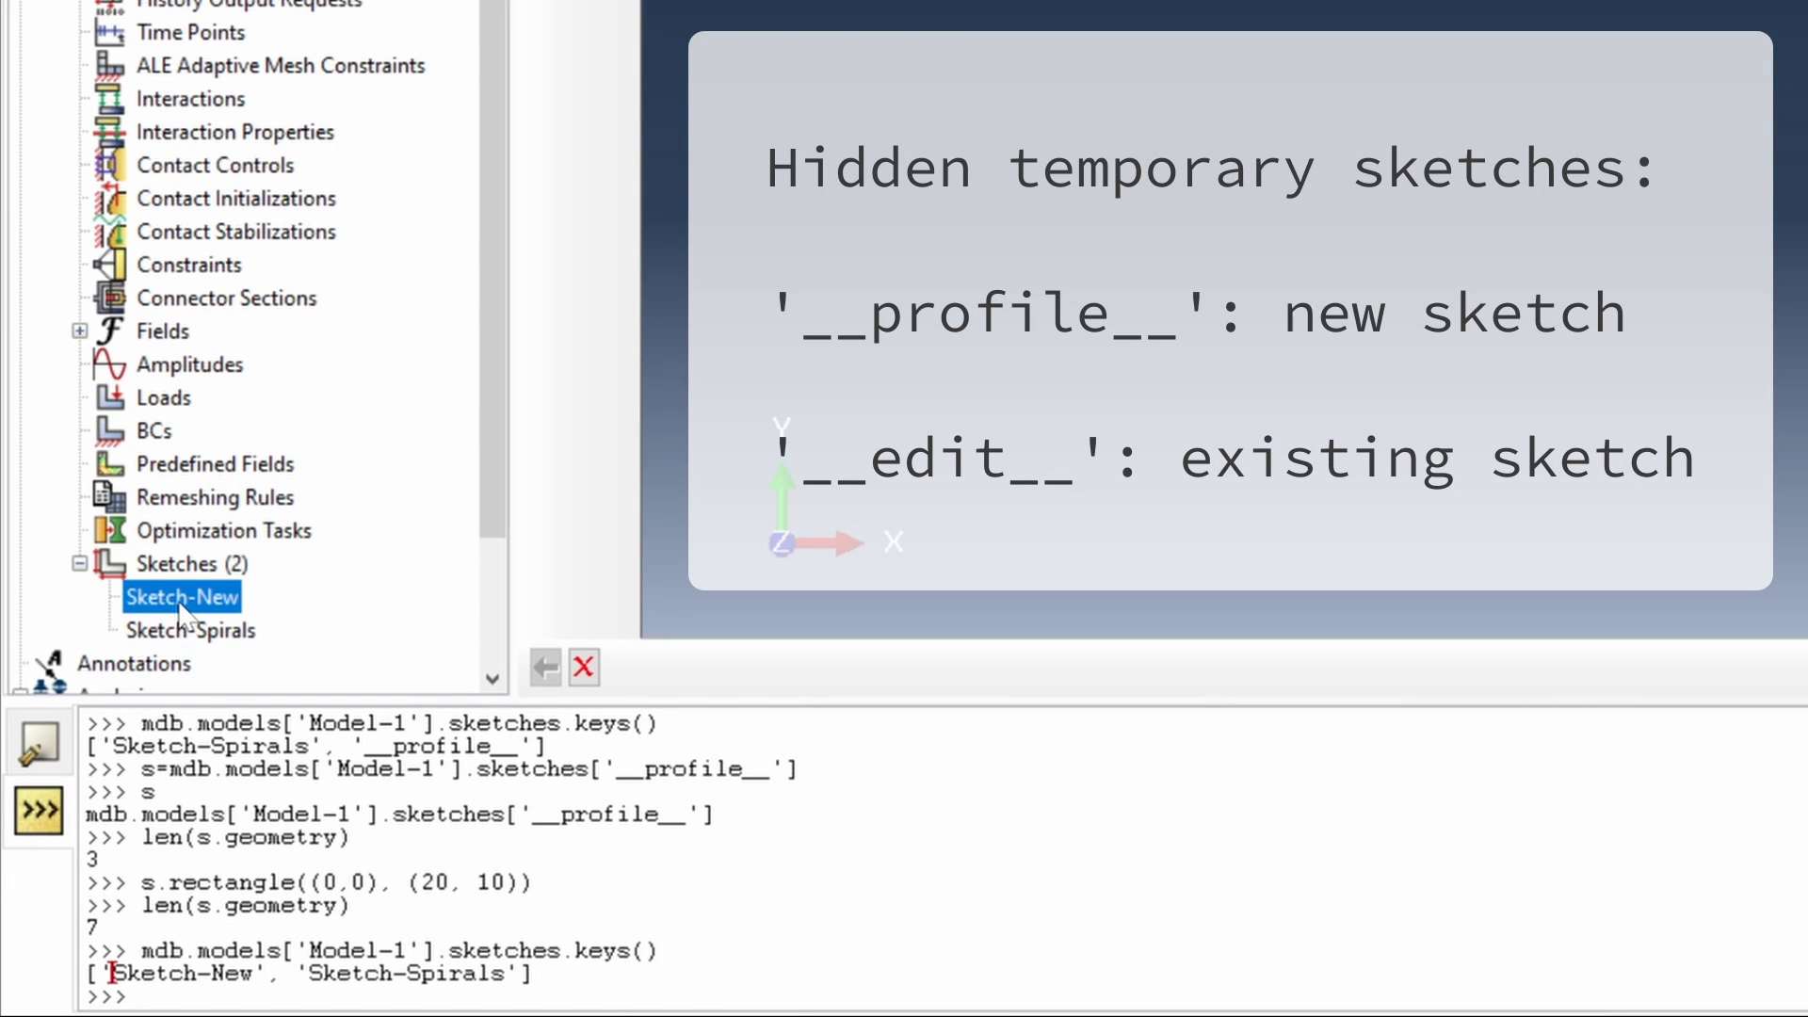
mouse_move(286, 640)
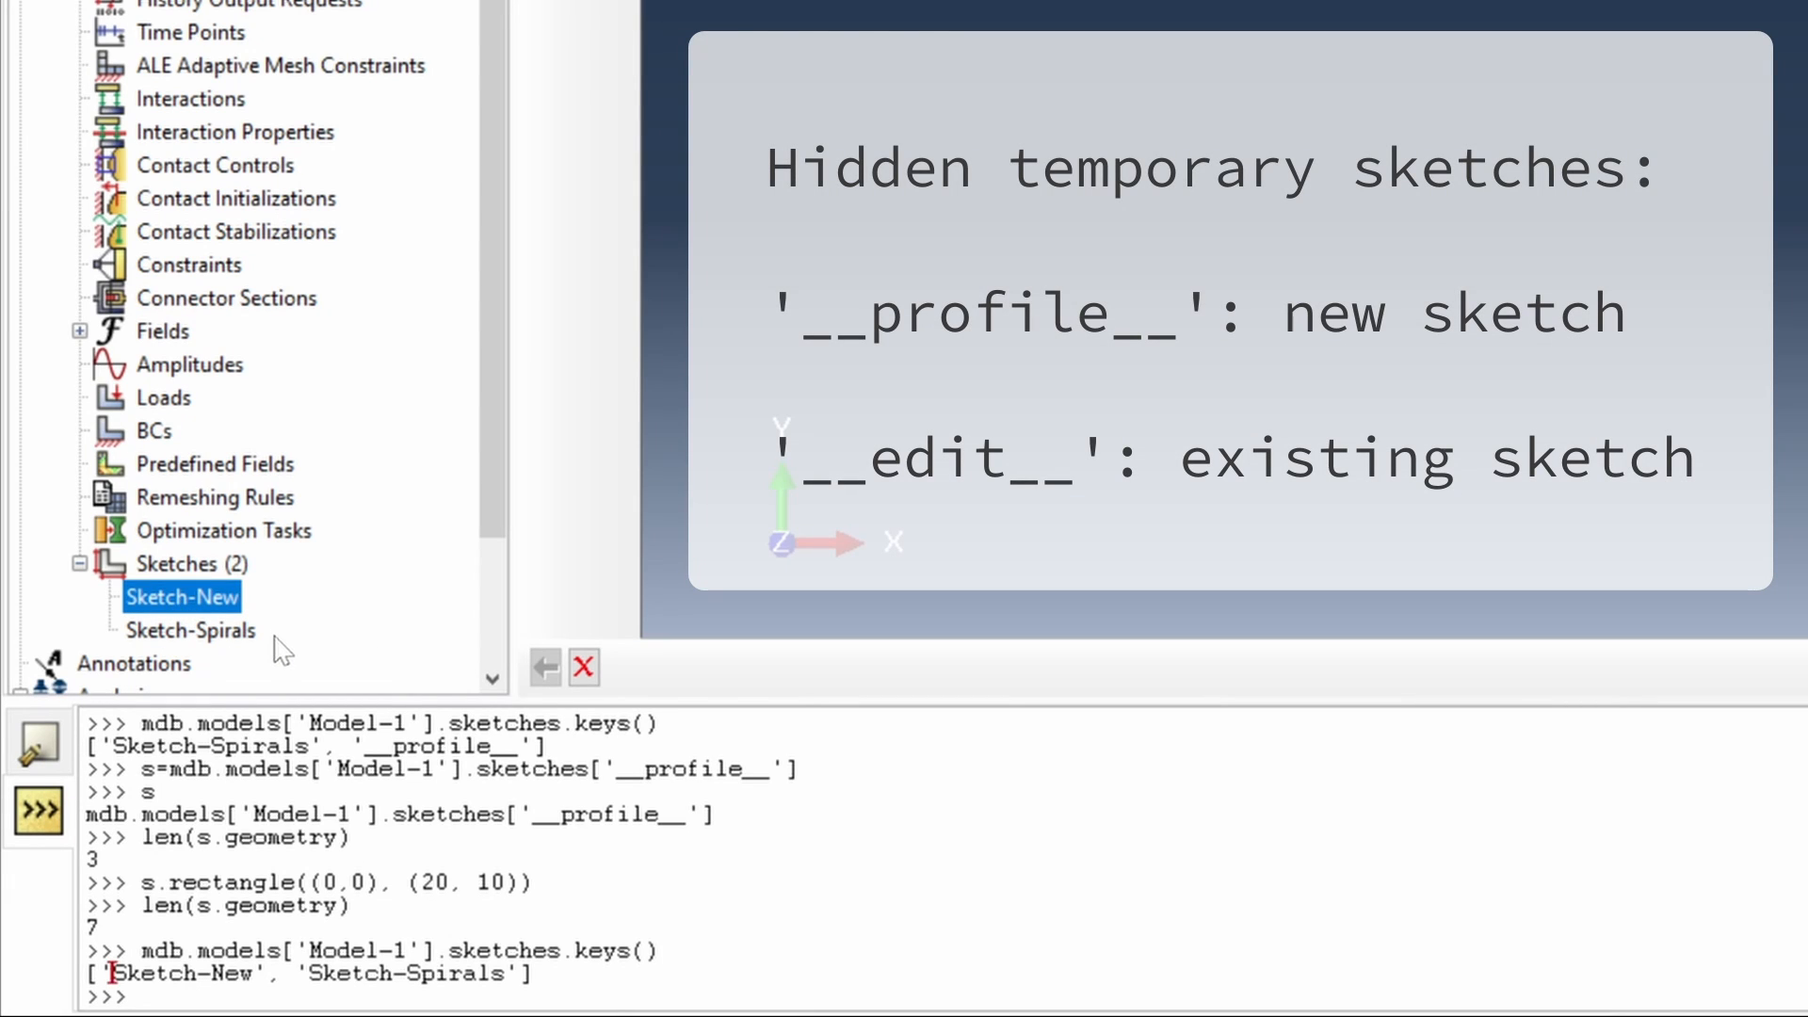
mouse_move(272, 683)
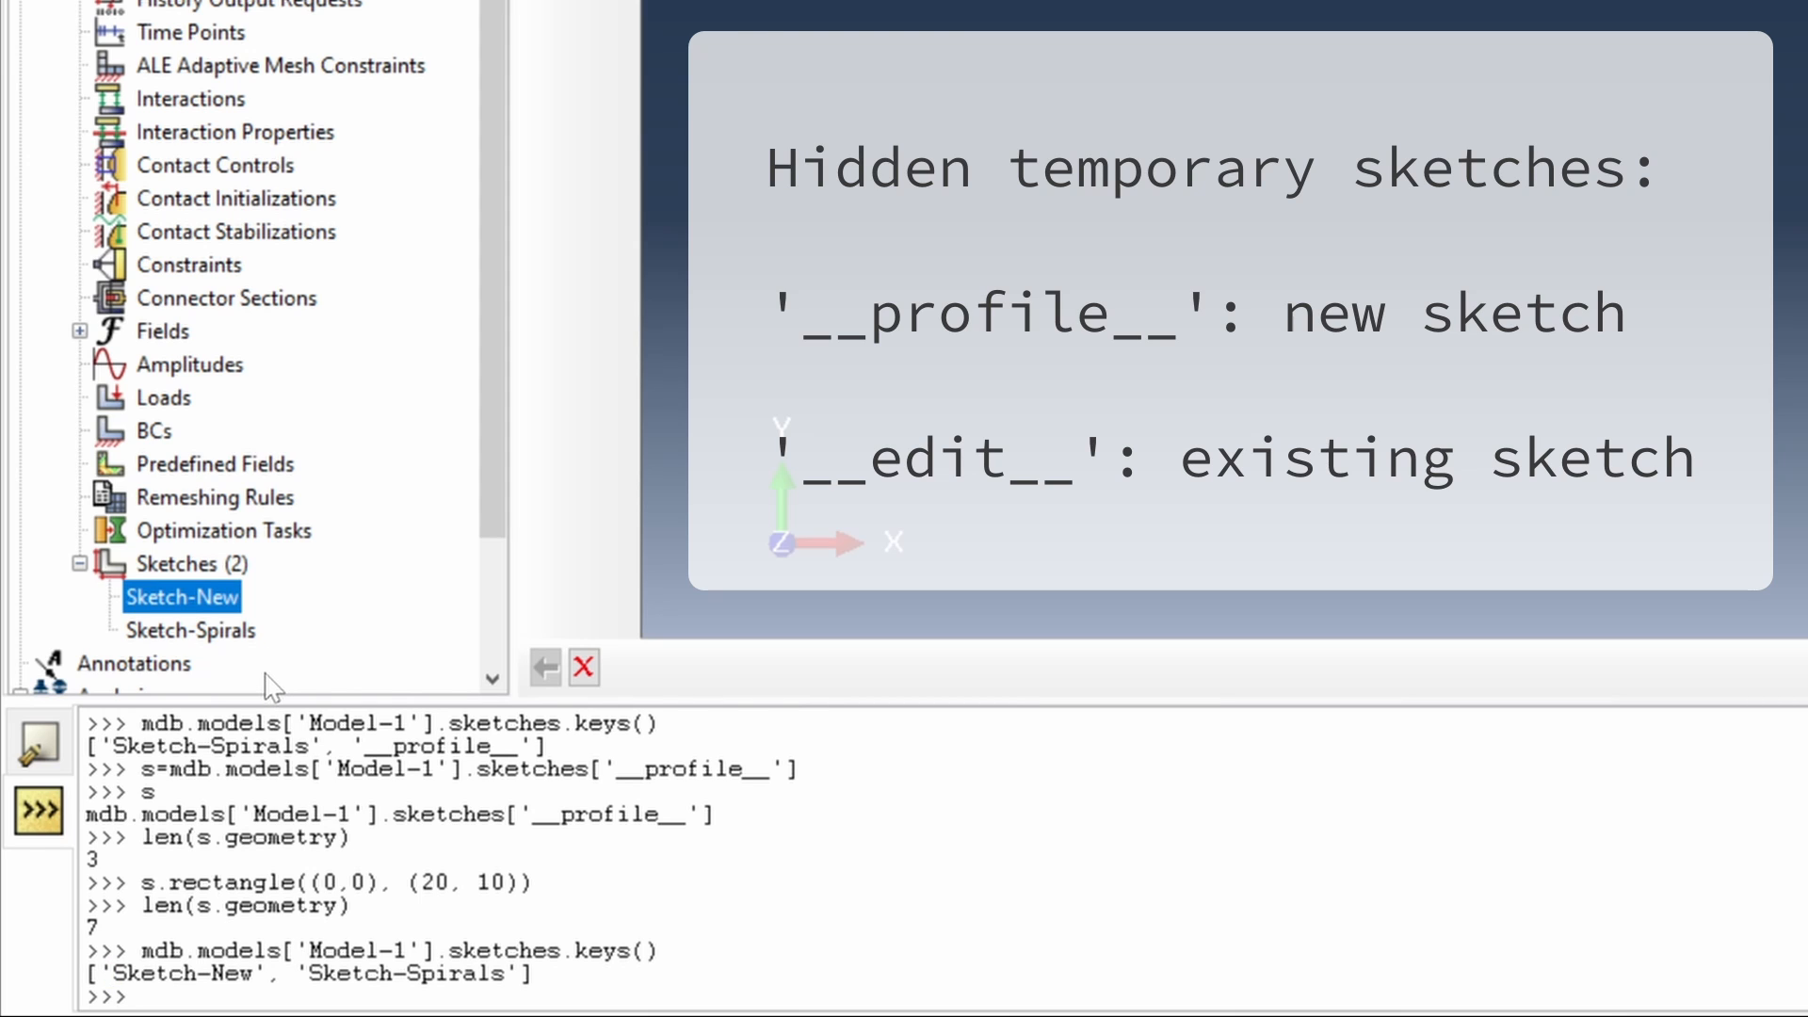
mouse_move(417, 657)
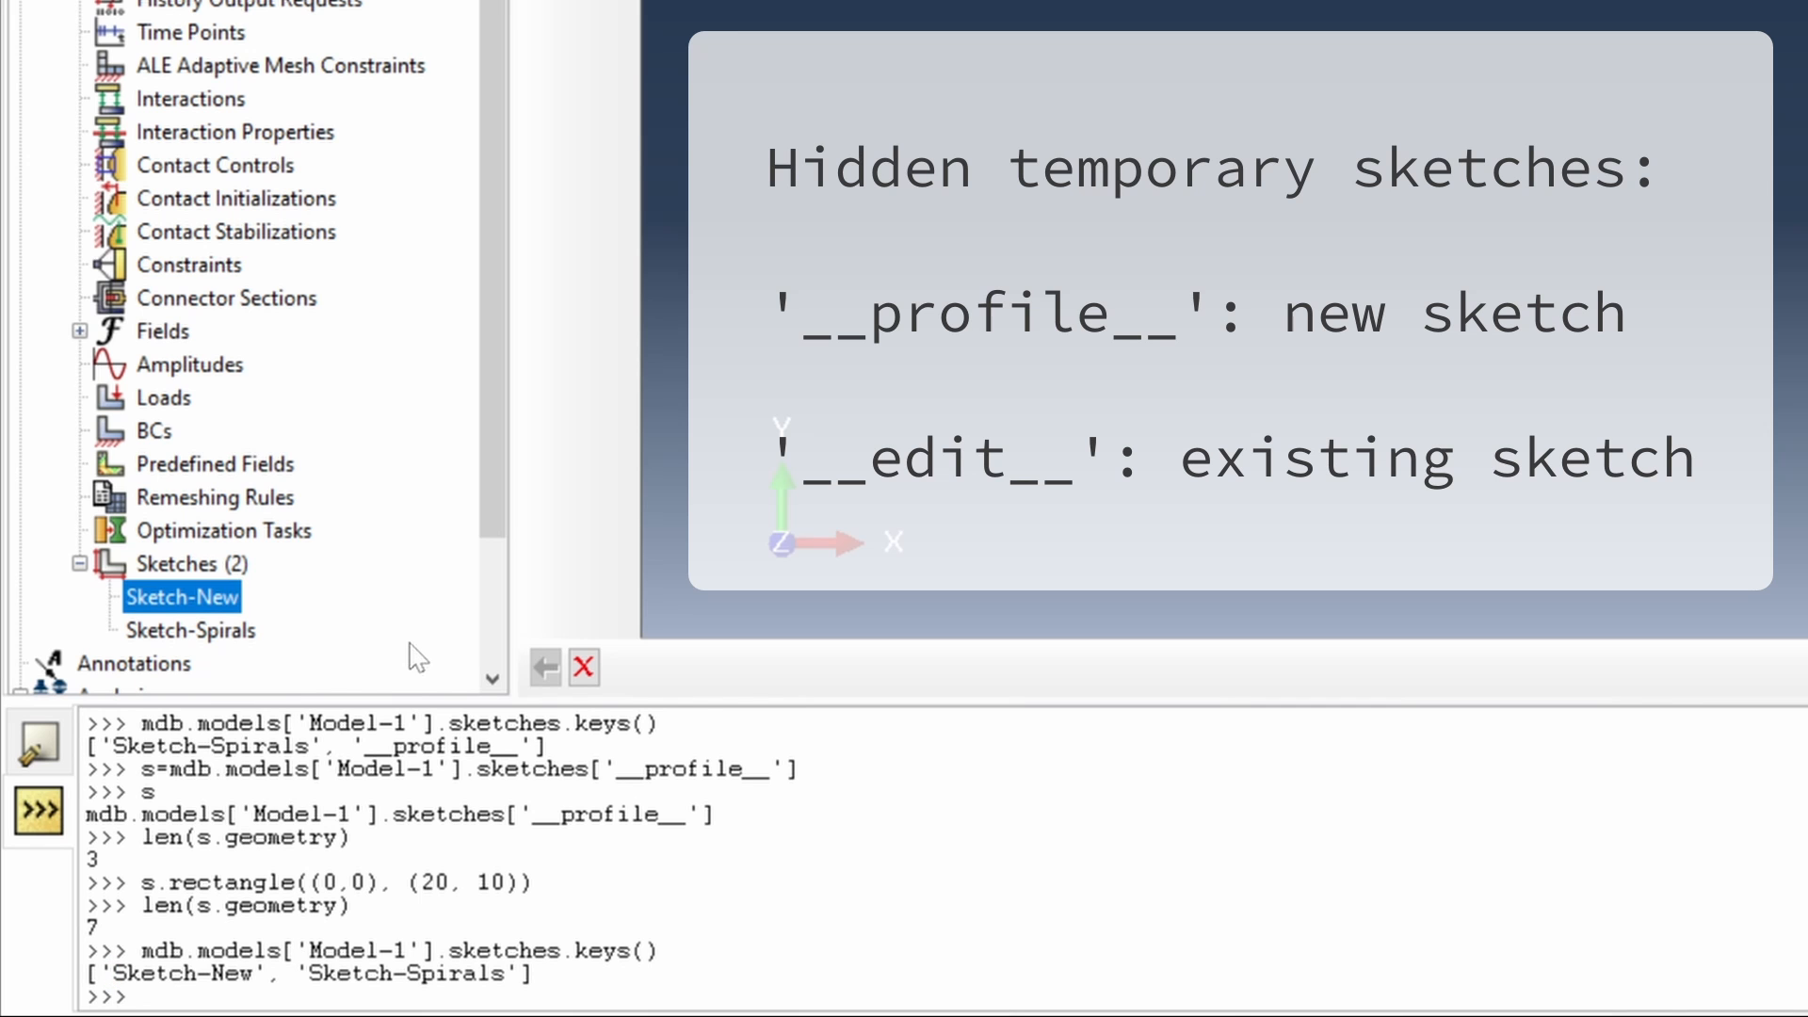